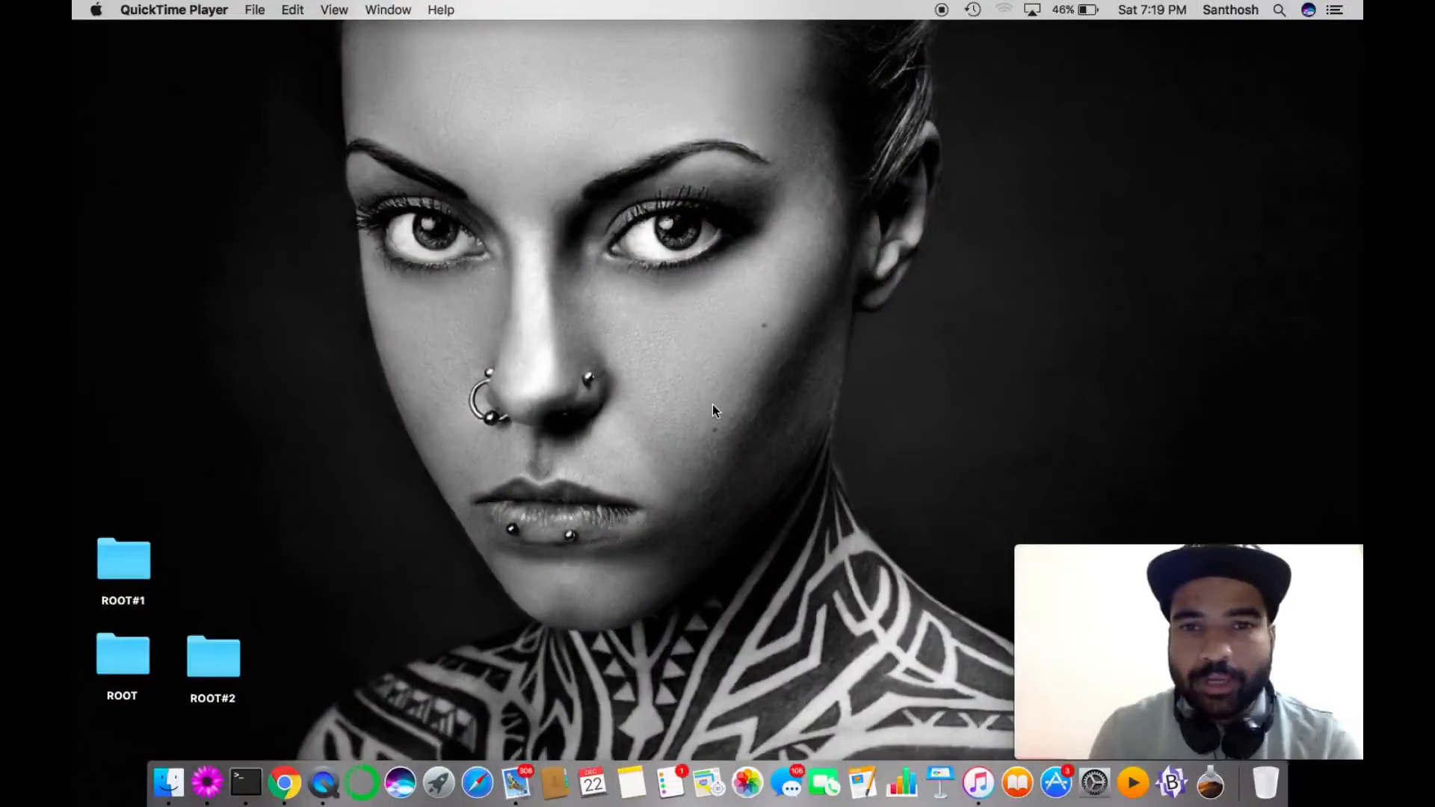
mouse_move(198, 742)
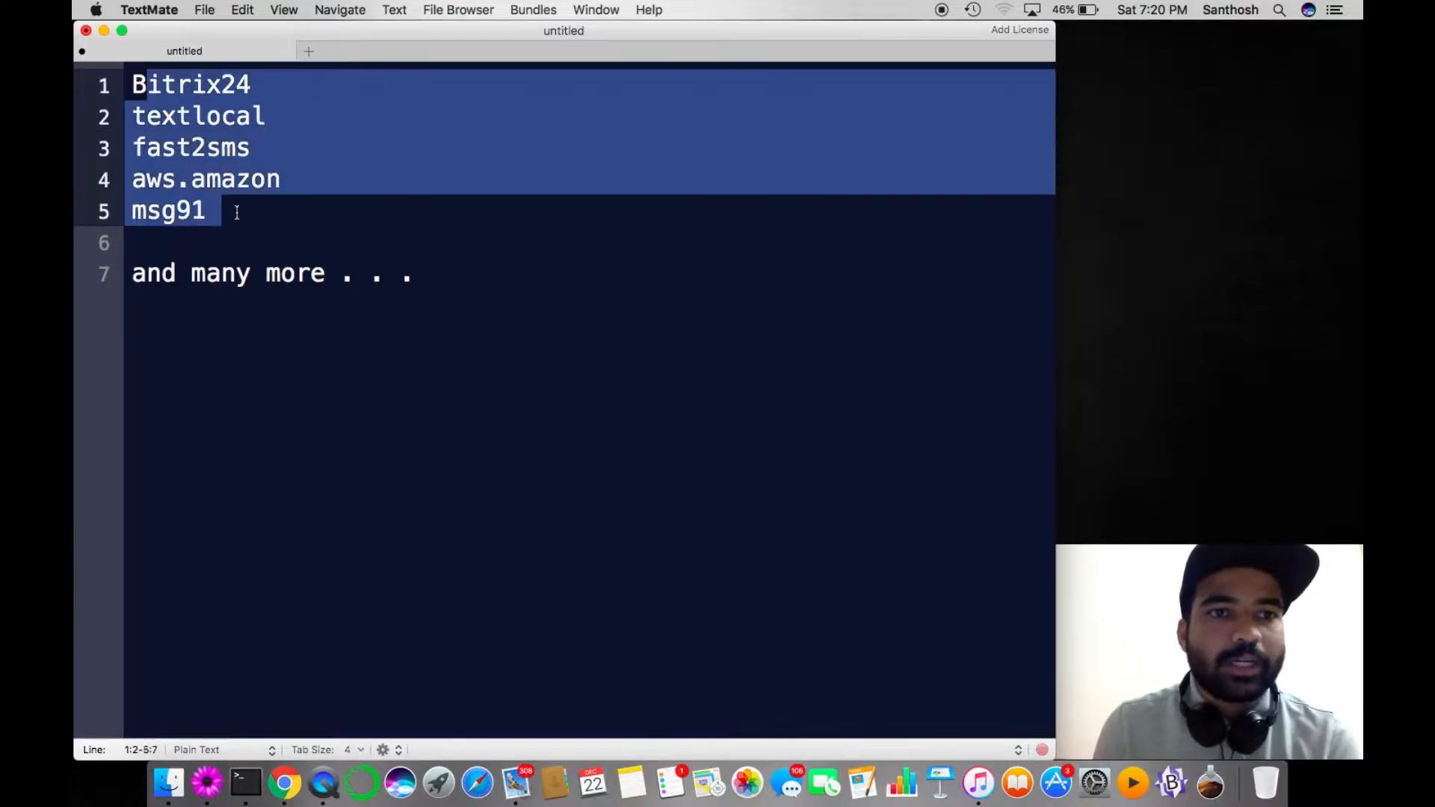
Highlight the provider list and point out Bitrix24, aws.amazon and msg91 while explaining
click(171, 117)
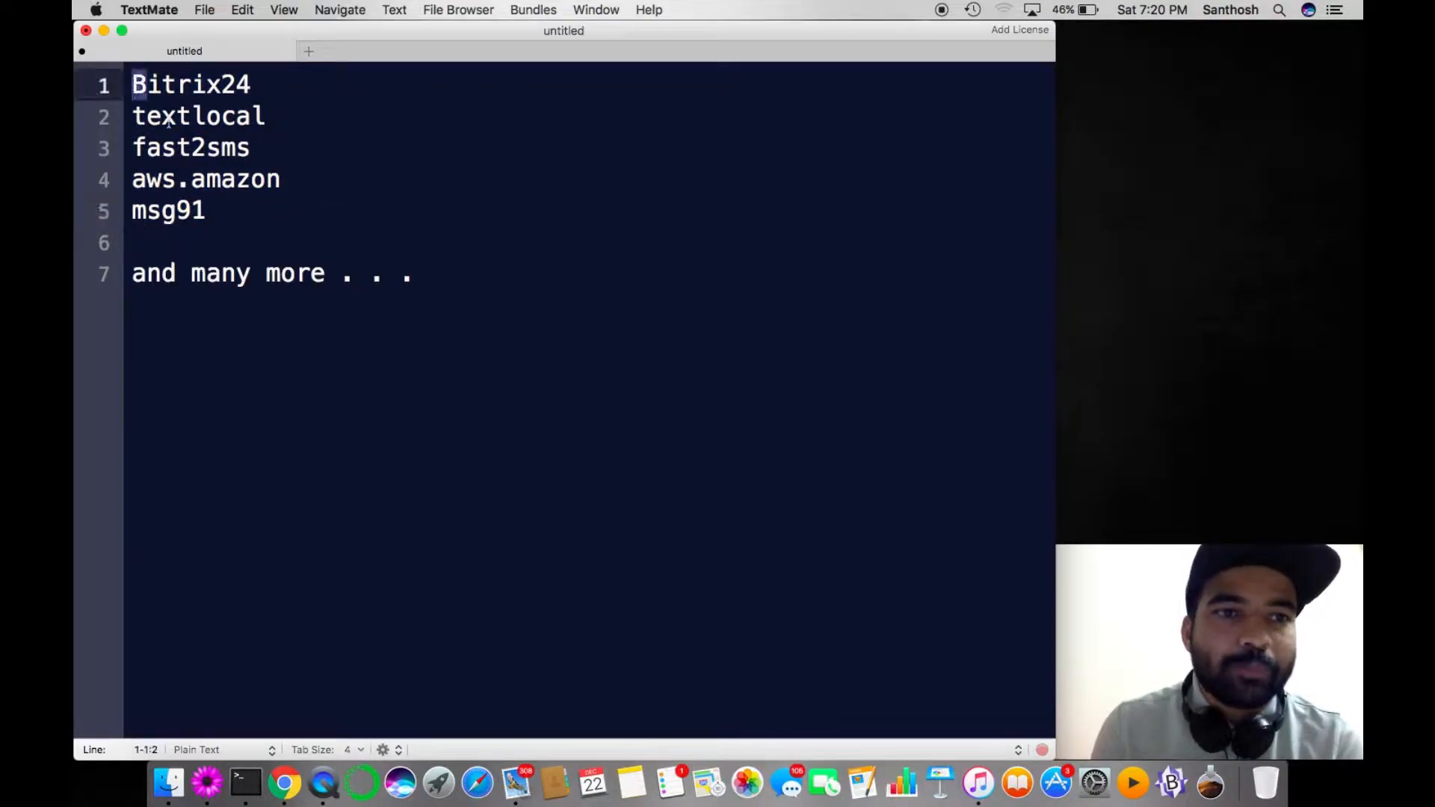
drag(131, 85, 206, 211)
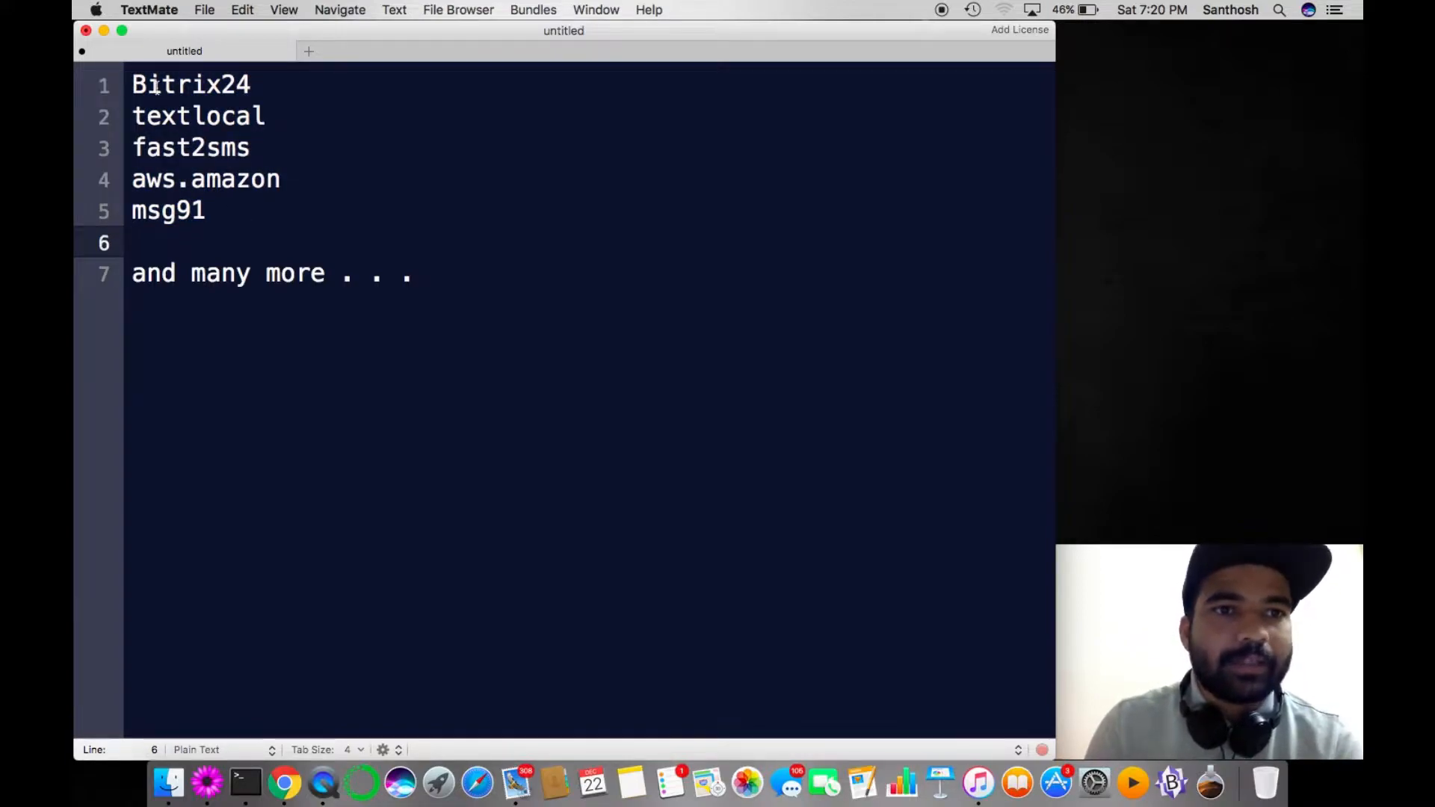
click(152, 84)
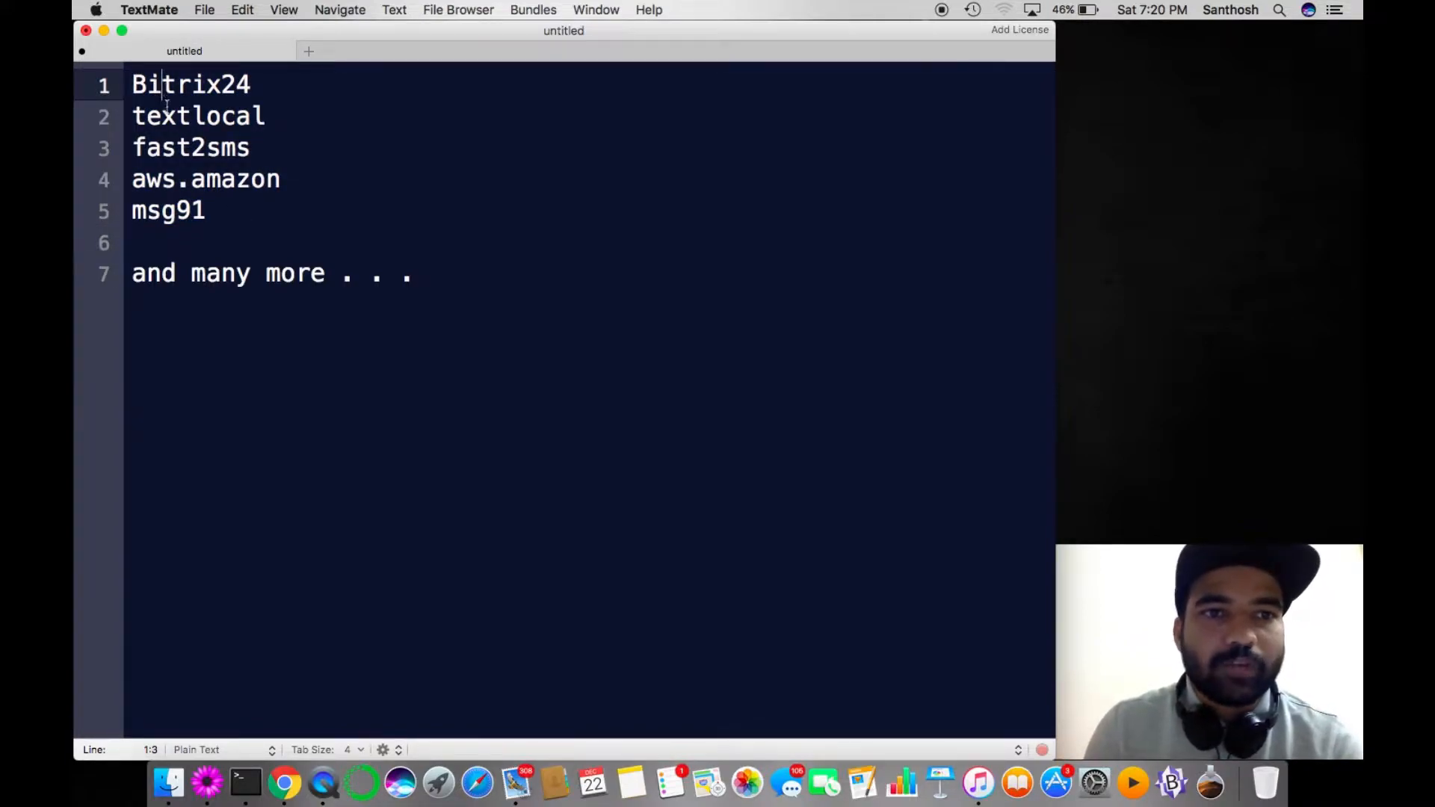
click(175, 180)
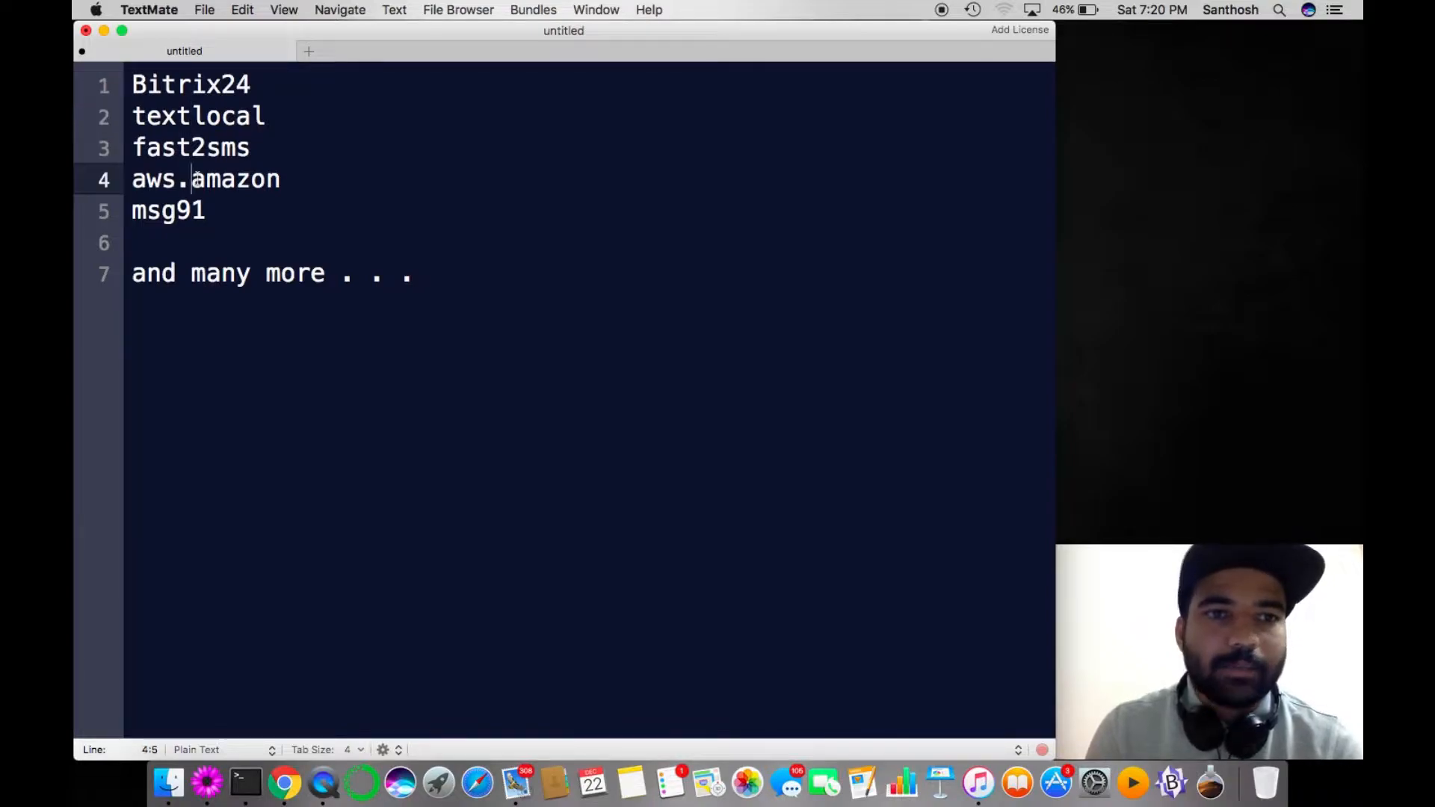
click(197, 211)
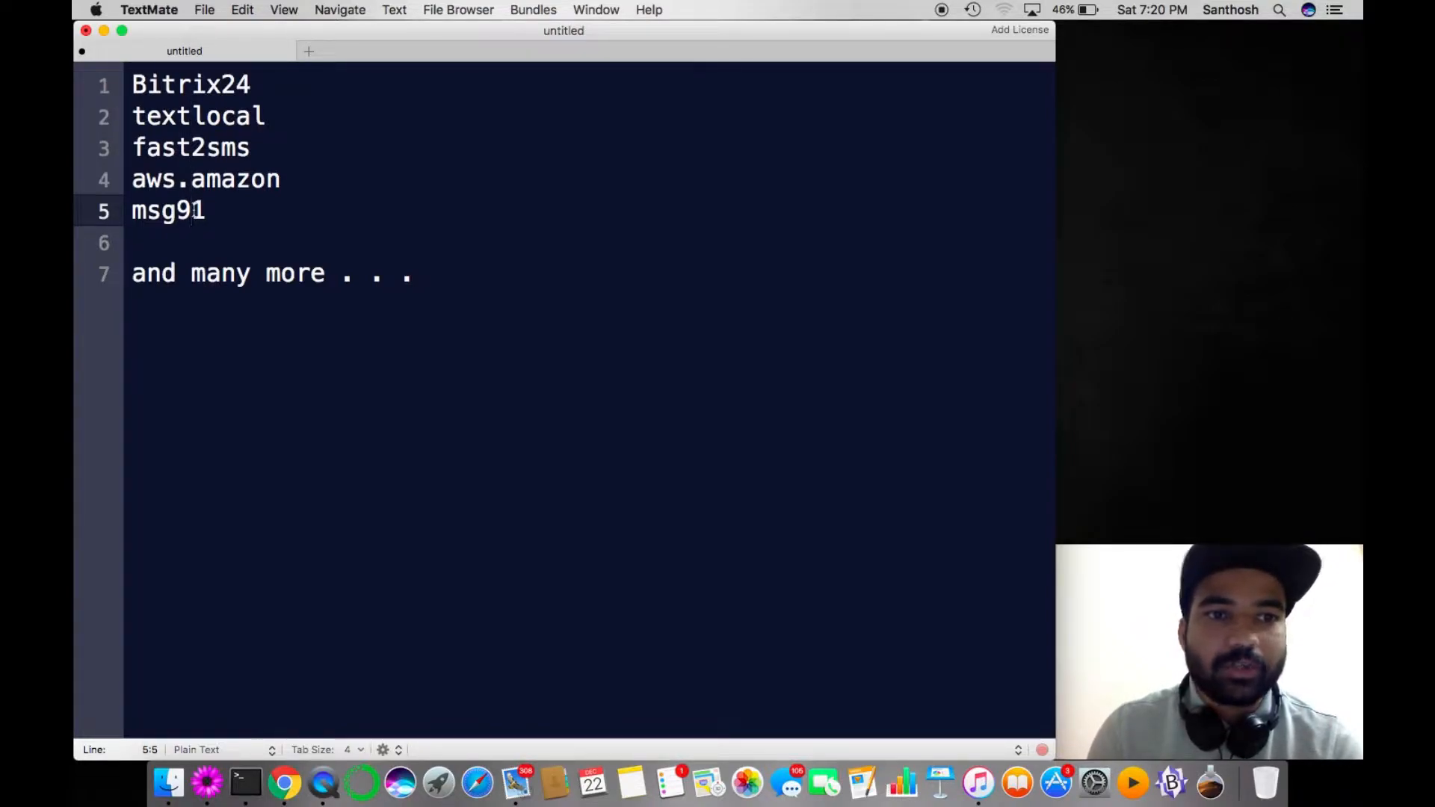
click(209, 211)
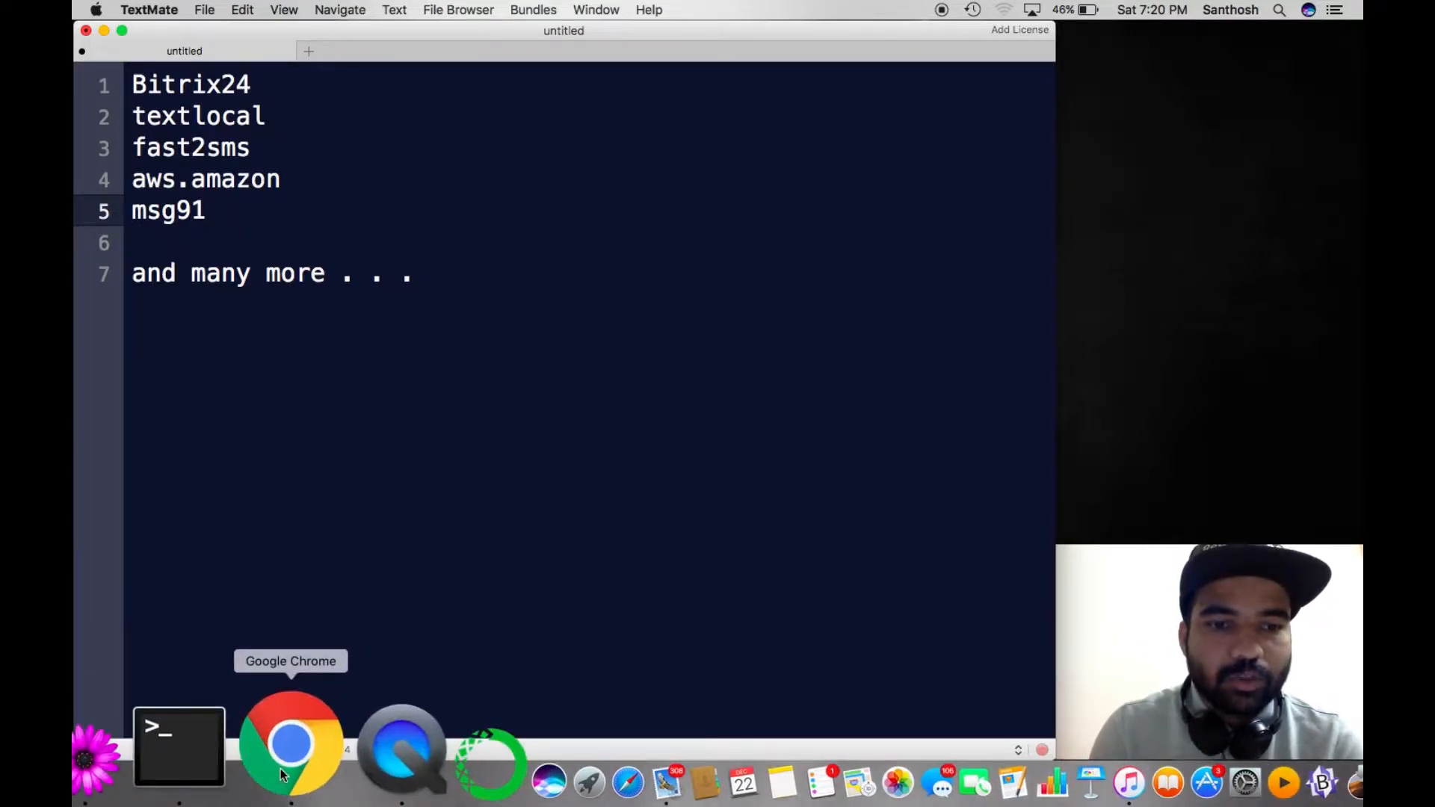
Fill the saved account email on MSG91, request a magic link, then choose to enter the code manually
click(290, 748)
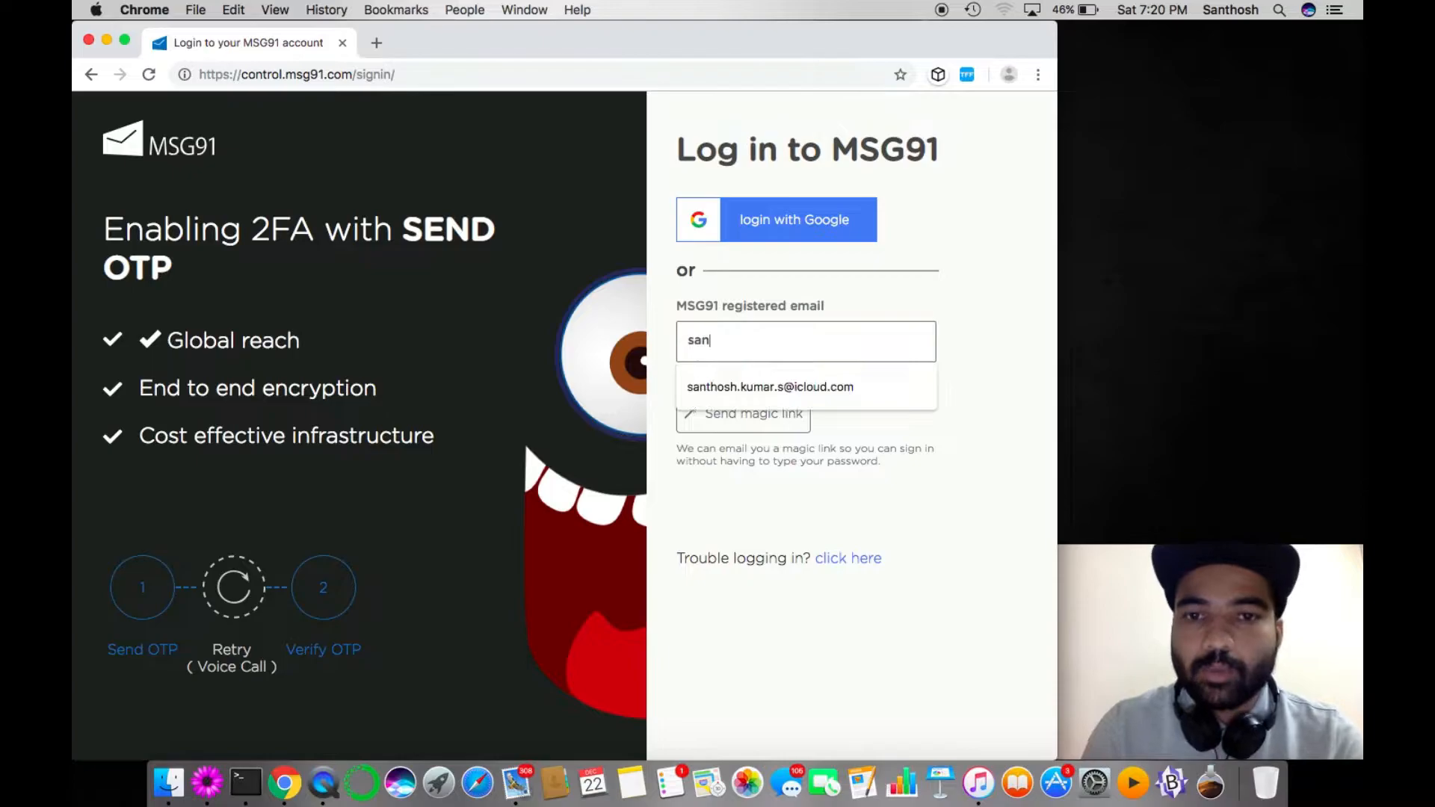
click(771, 387)
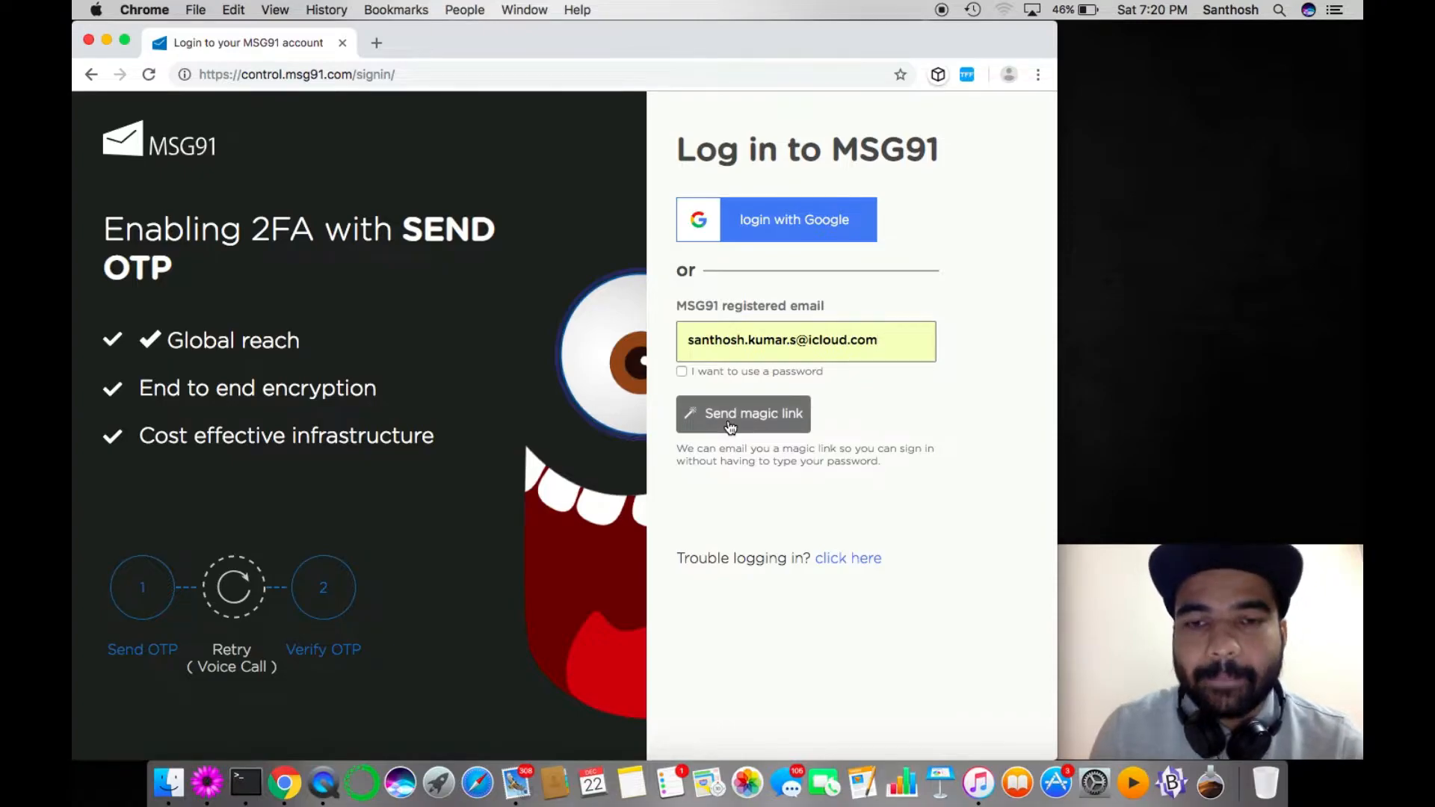
click(743, 413)
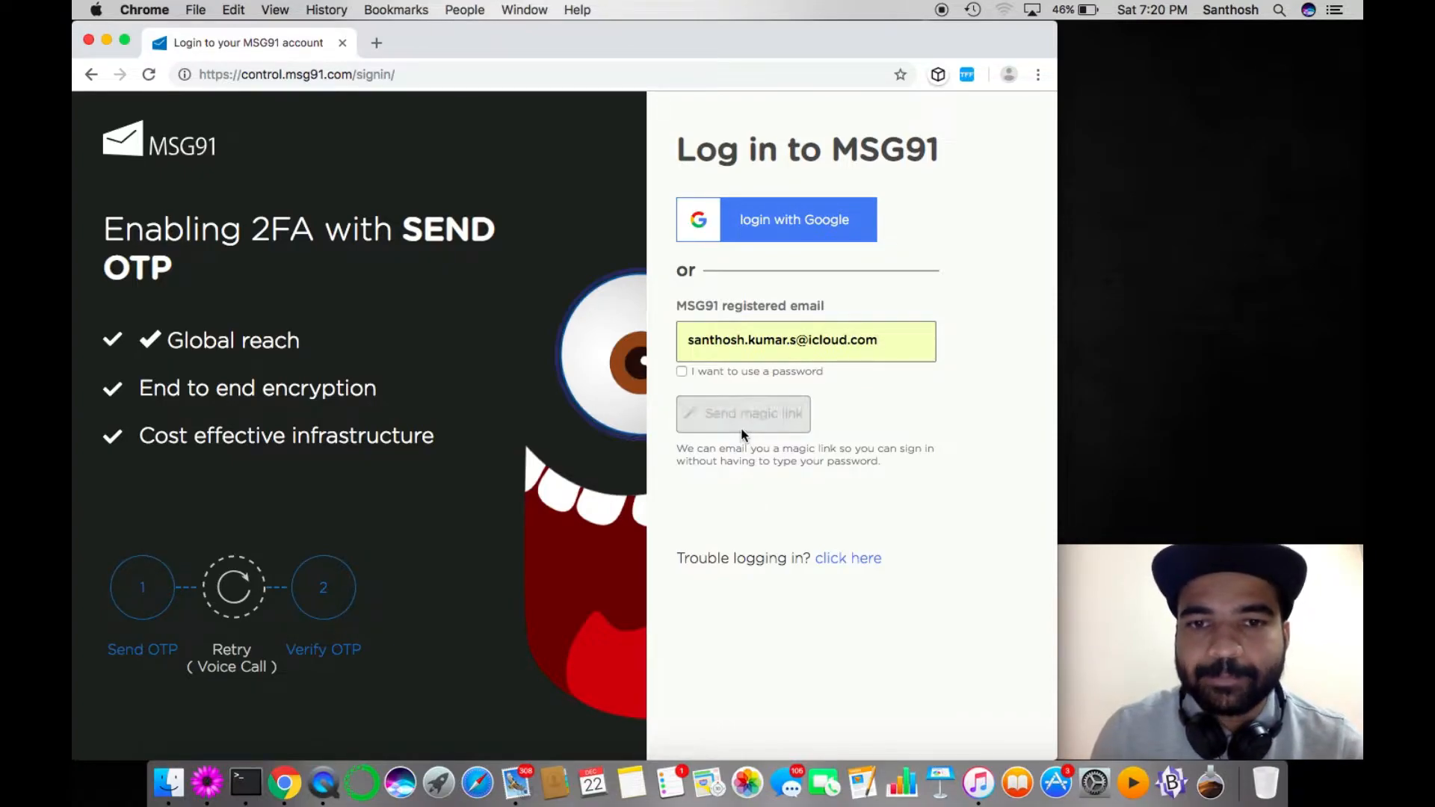
click(744, 414)
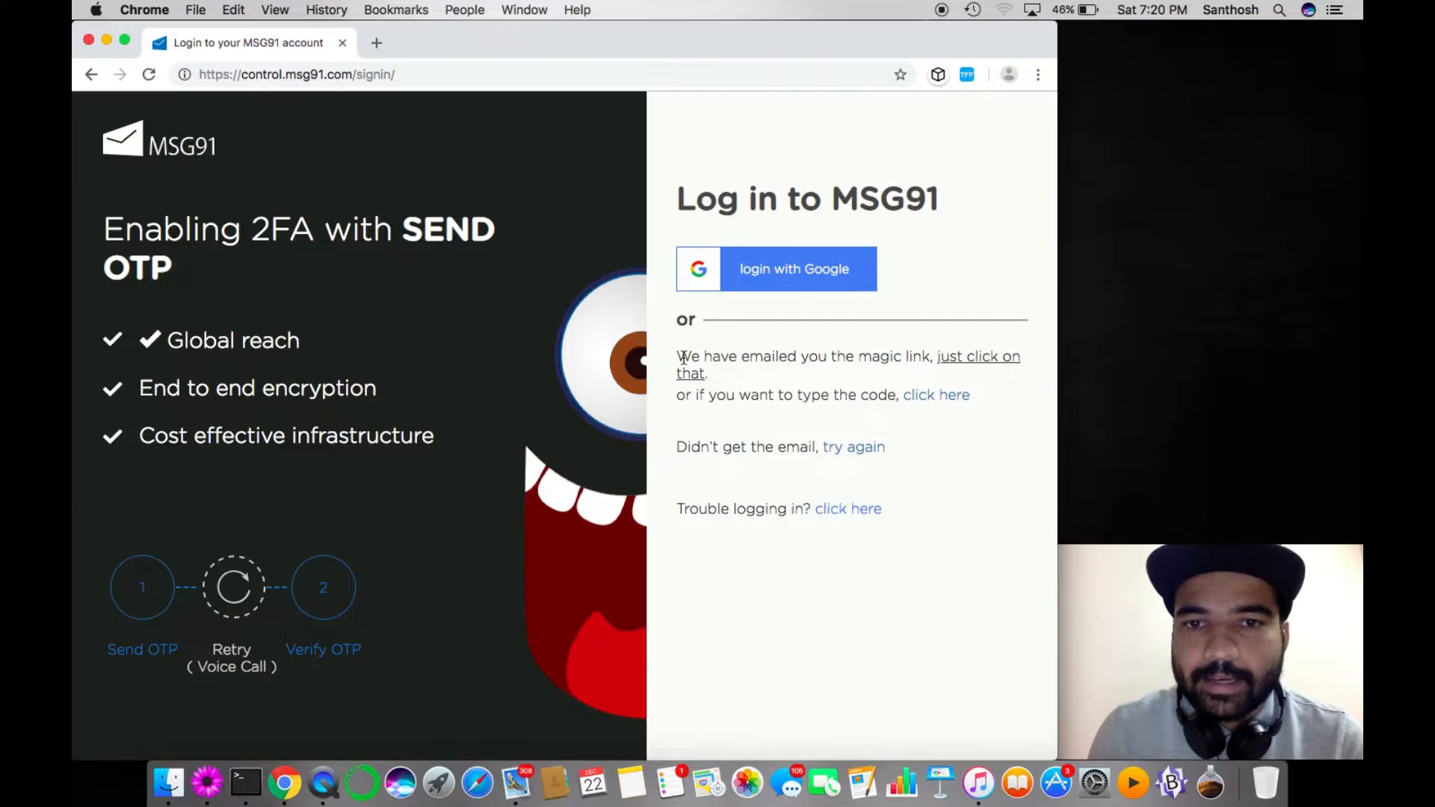
double_click(880, 356)
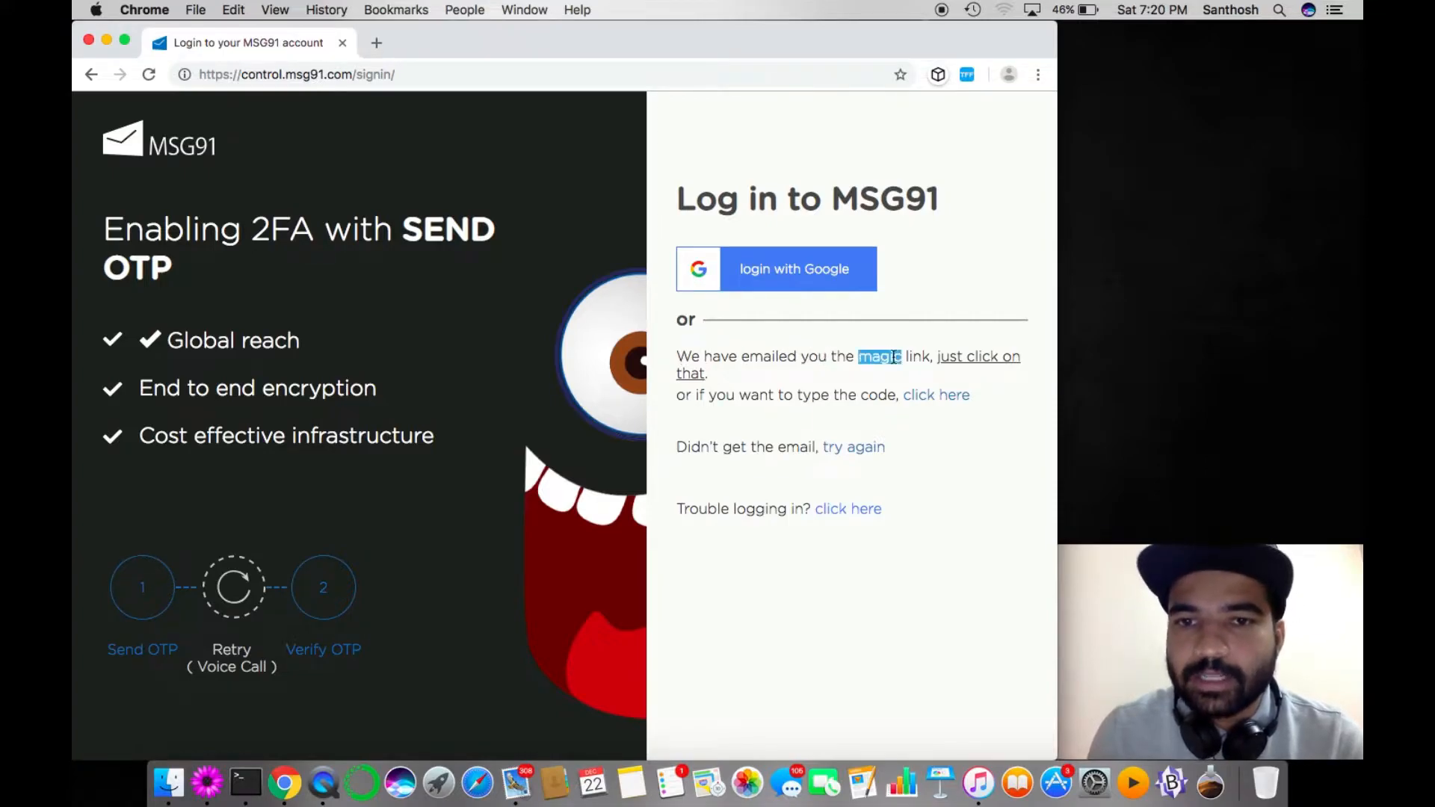
mouse_move(755, 395)
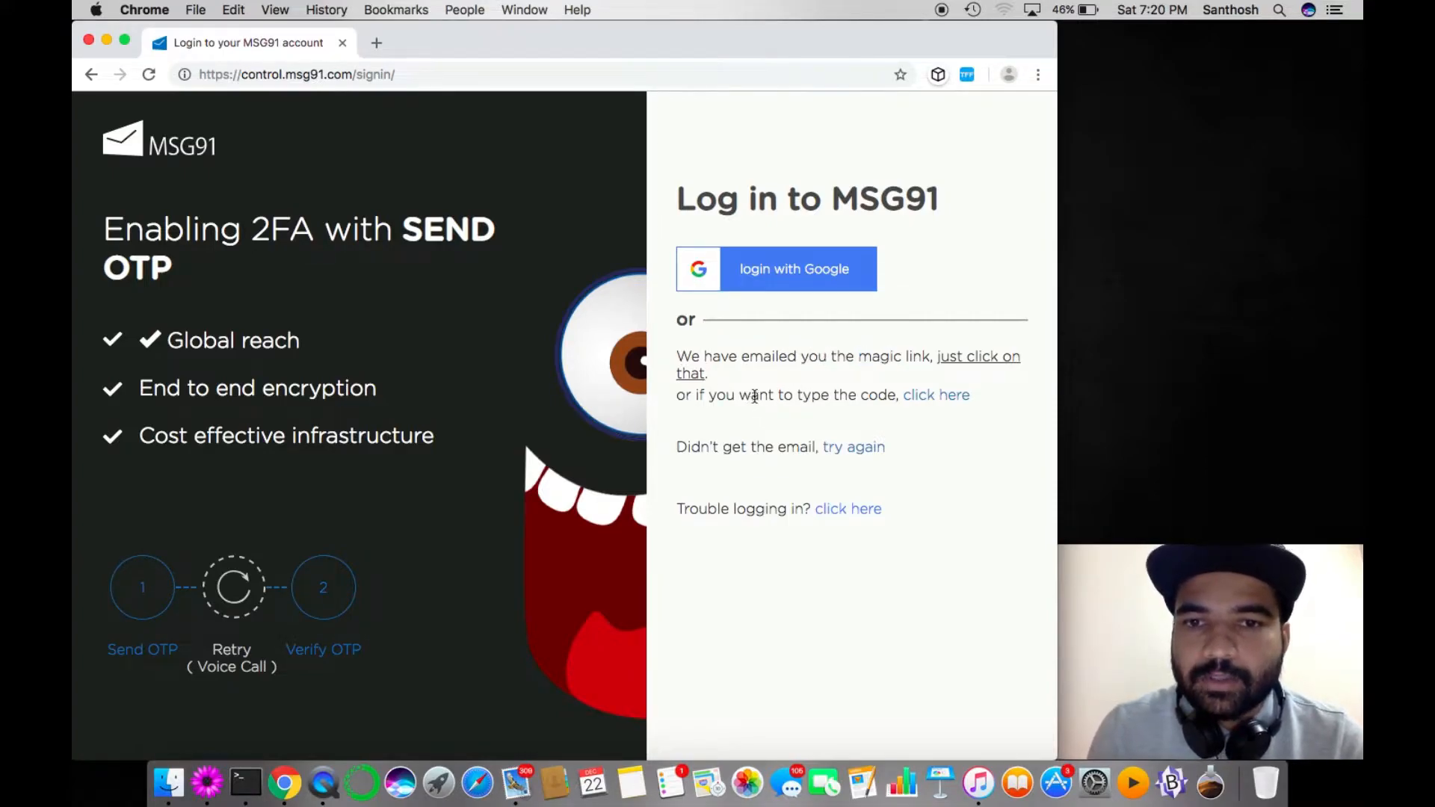
click(936, 395)
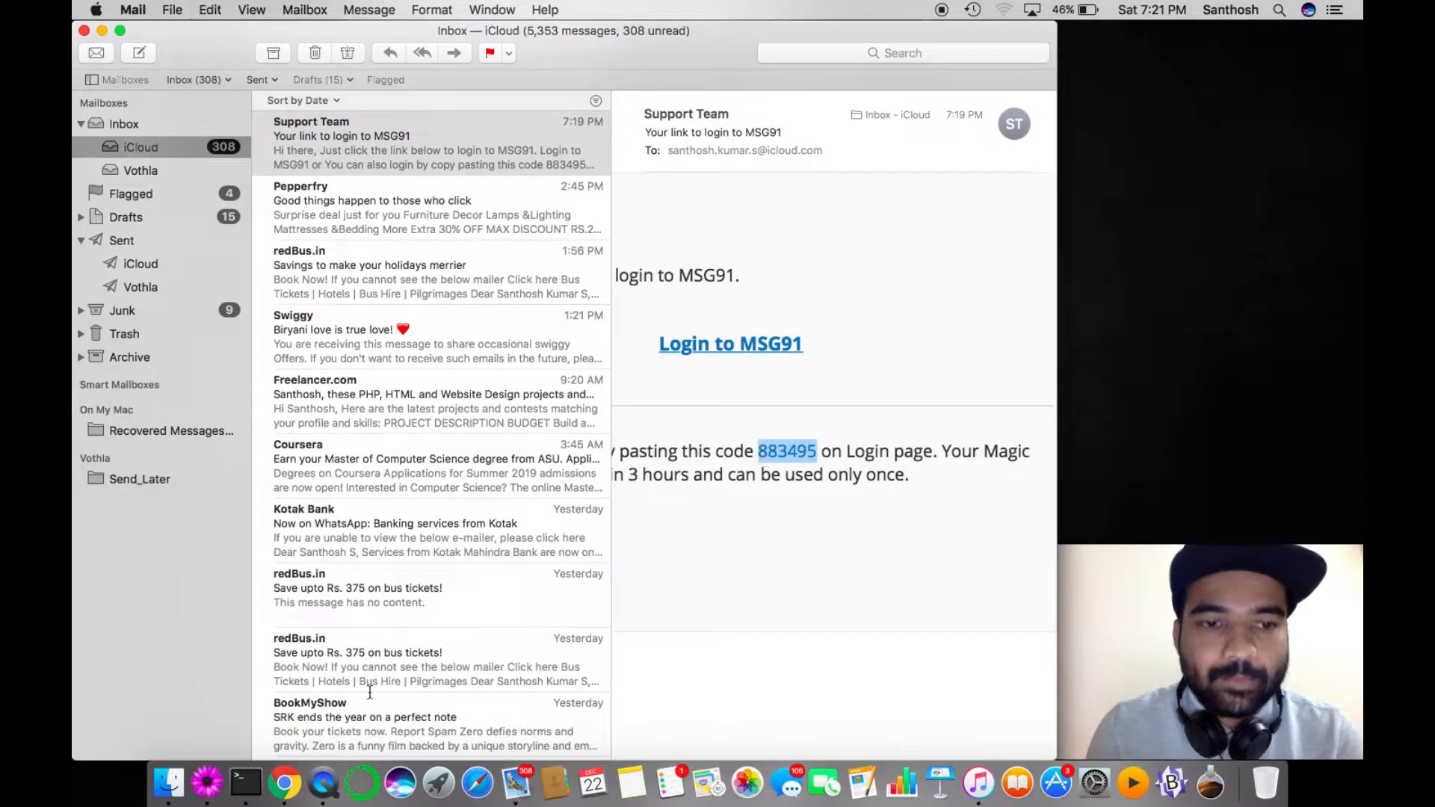
click(731, 344)
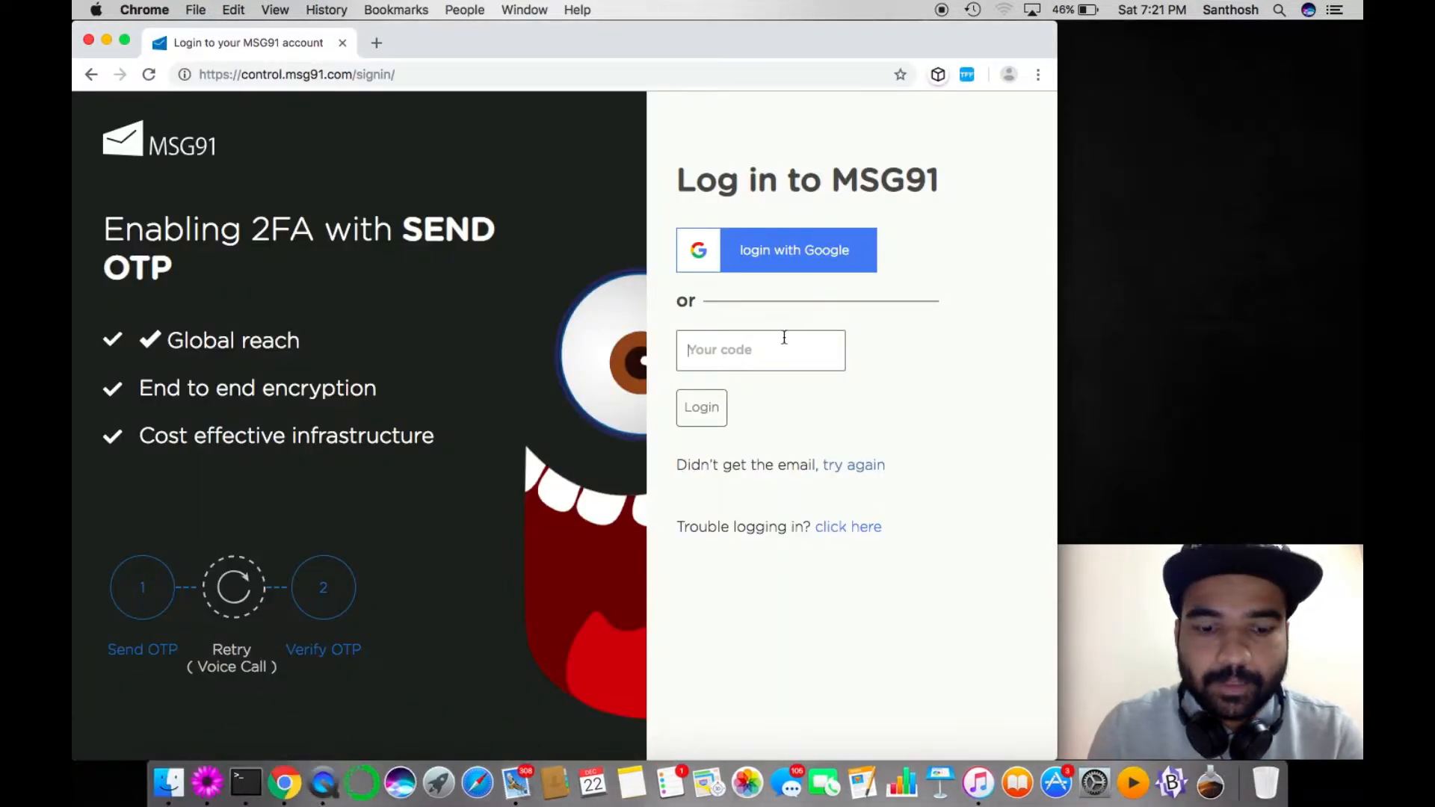
click(702, 408)
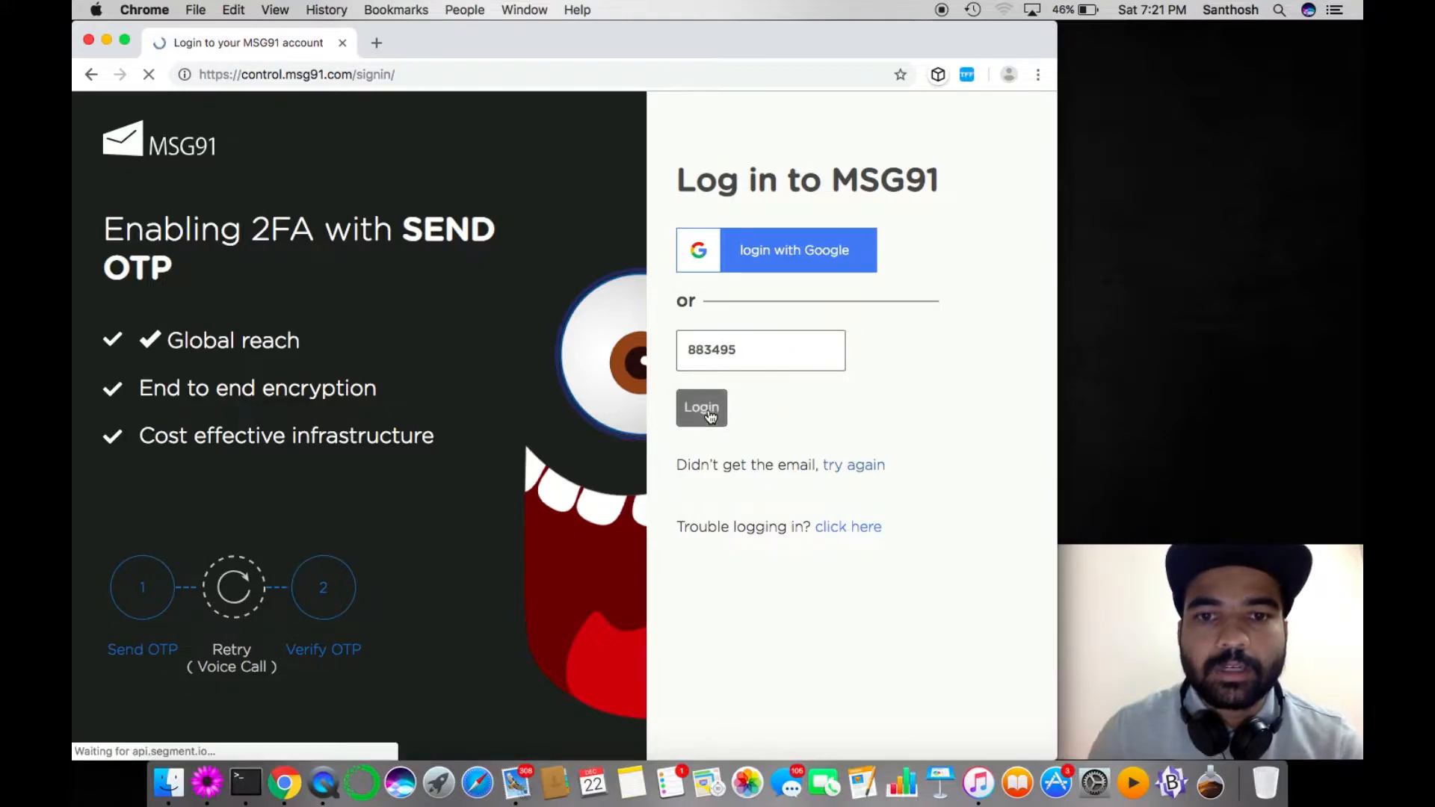
click(702, 408)
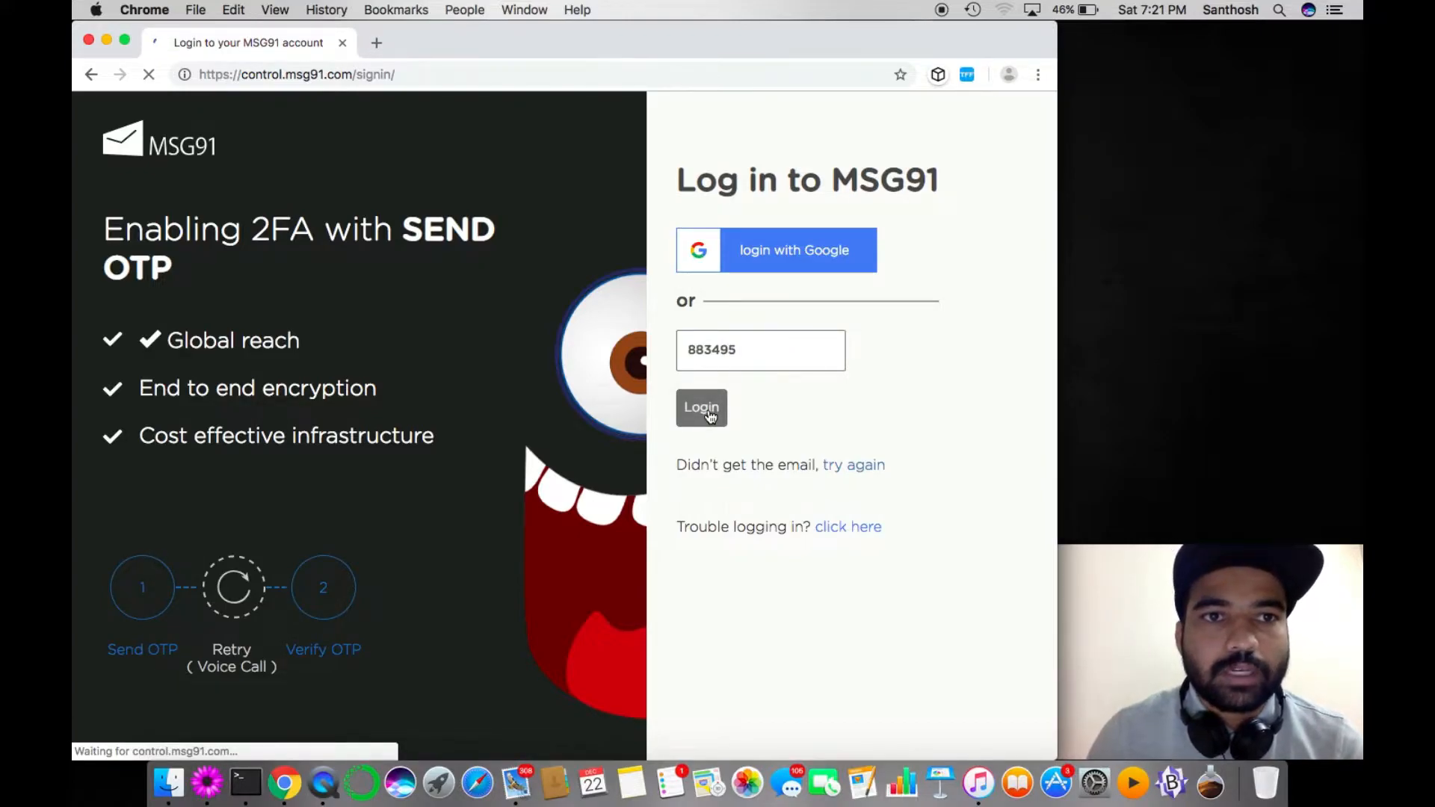
click(701, 407)
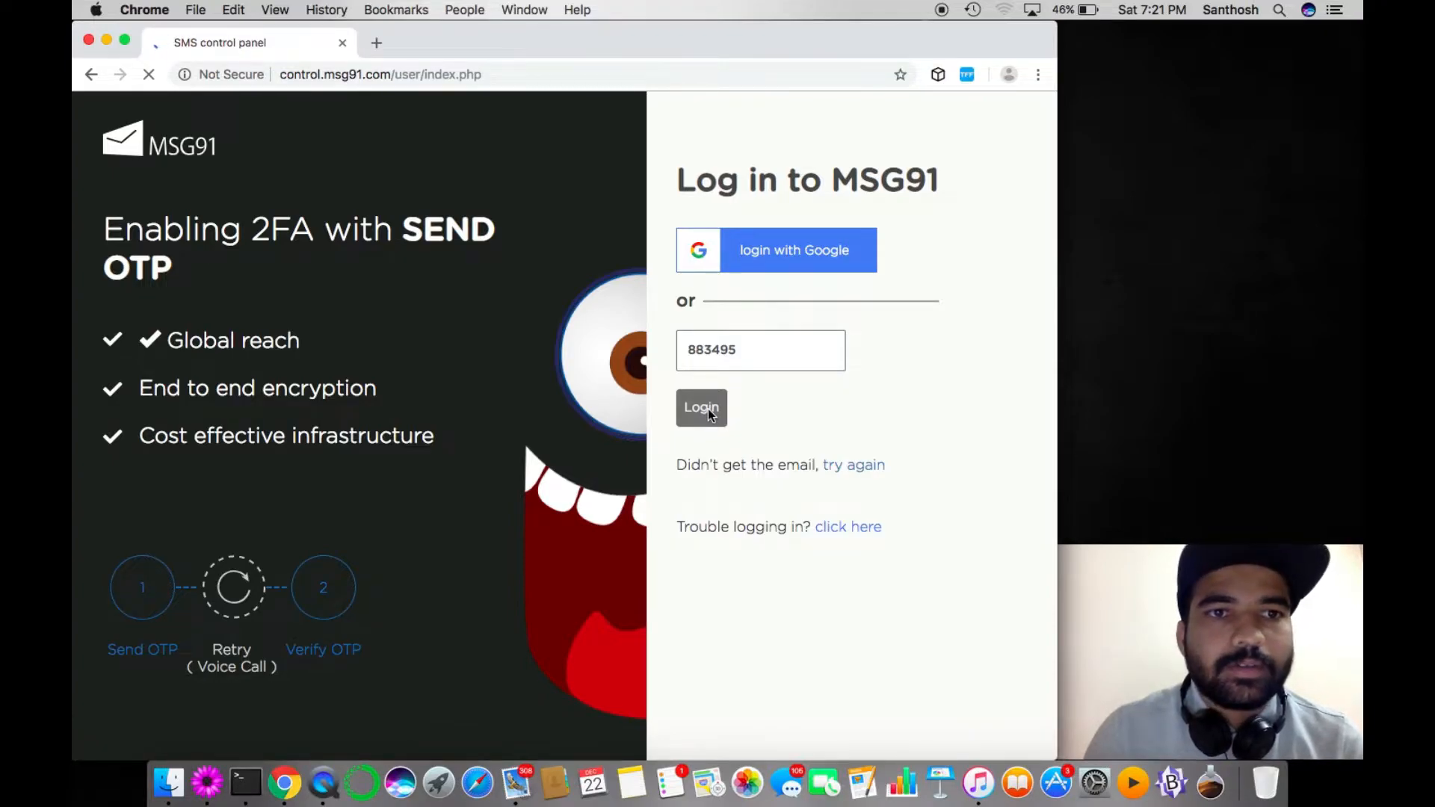
click(701, 407)
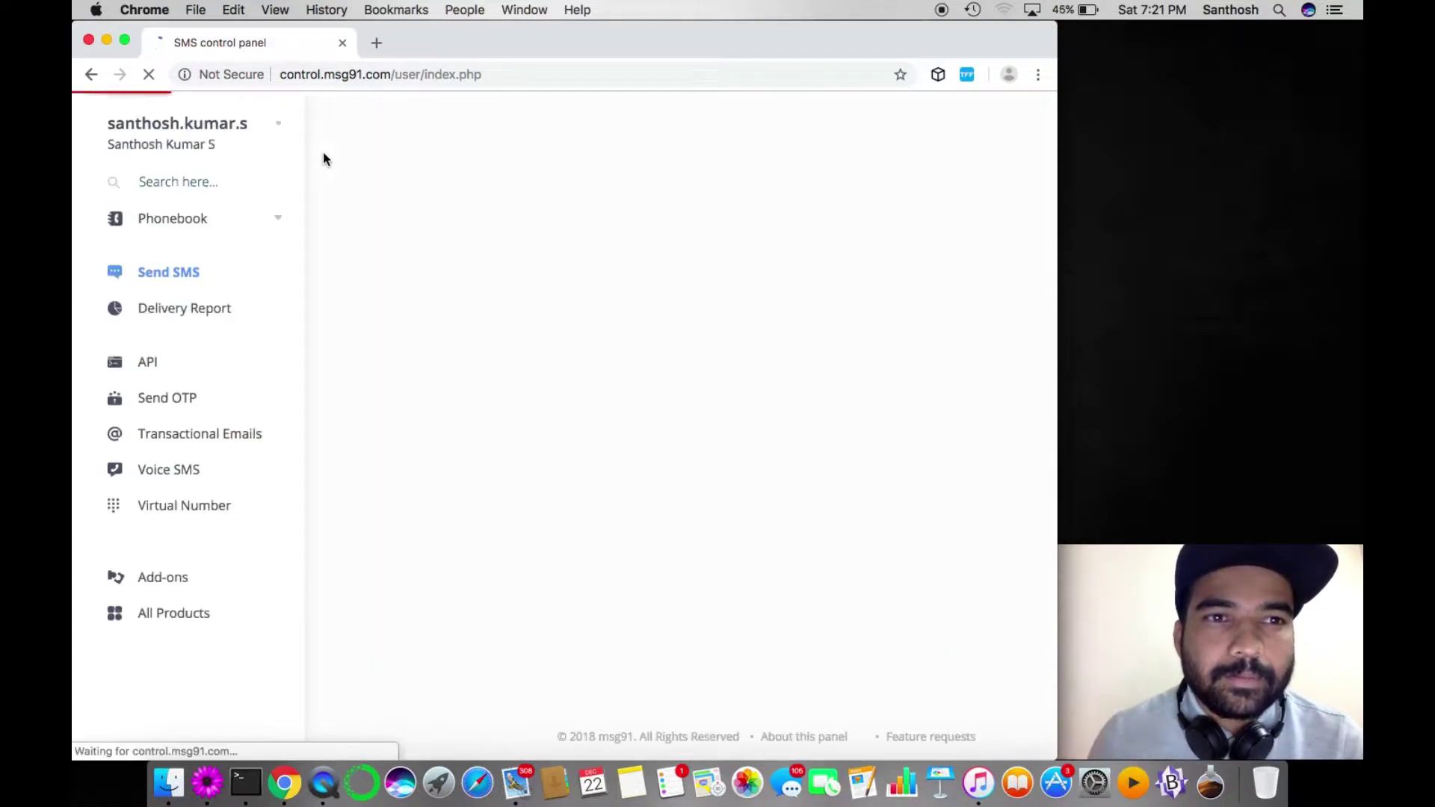
Choose the Transactional route on the Send SMS form and view the Sender ID options
click(168, 272)
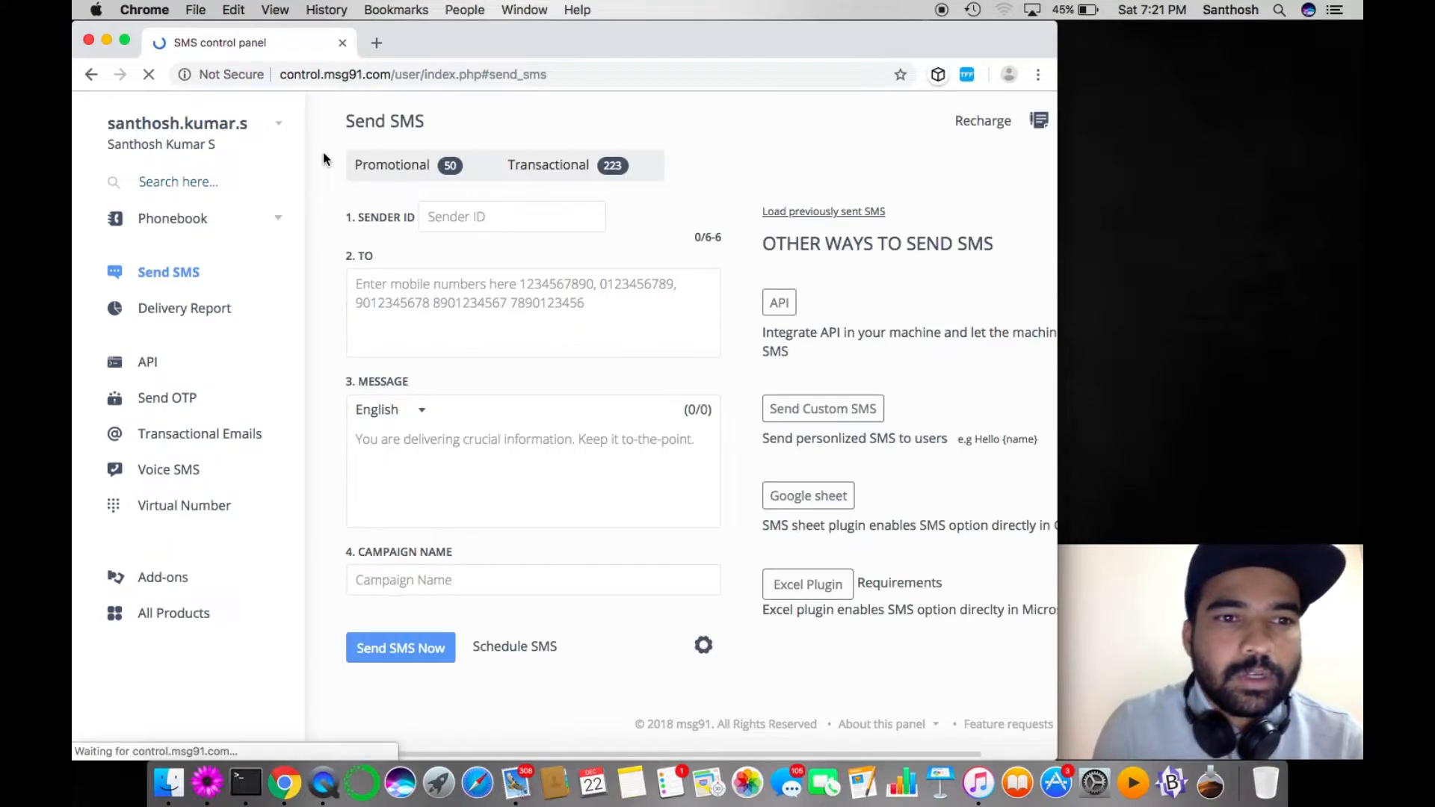
click(548, 166)
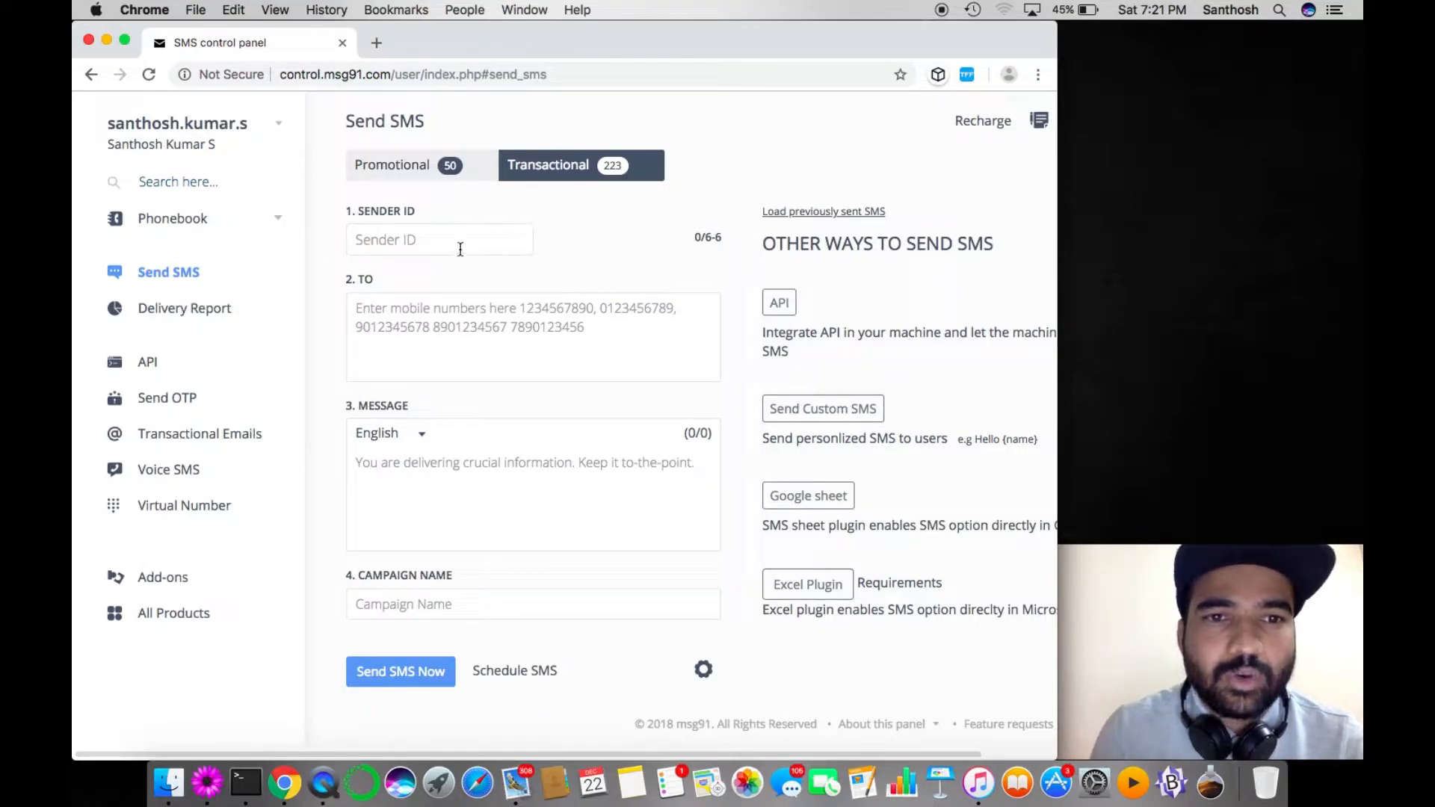
click(440, 239)
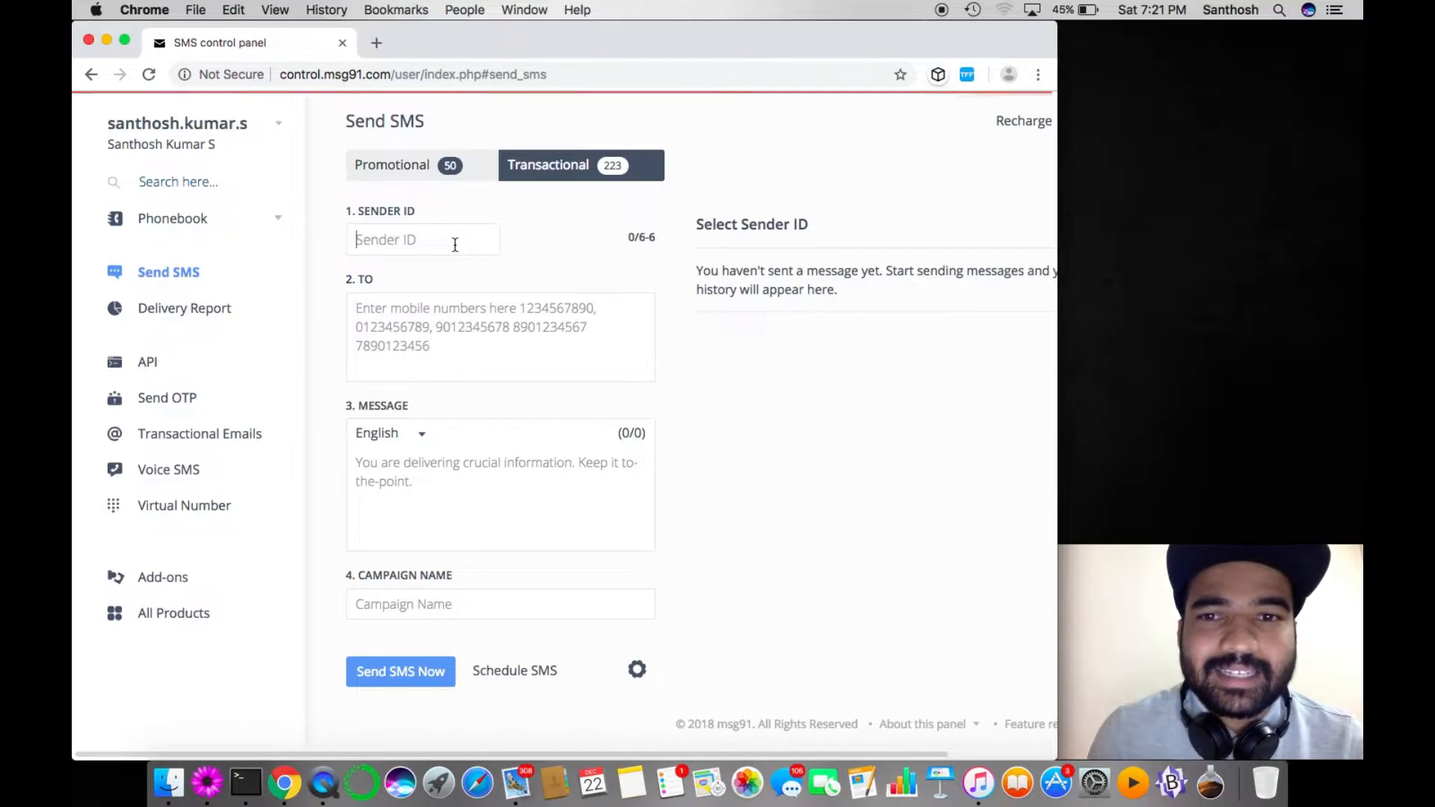
mouse_move(605, 261)
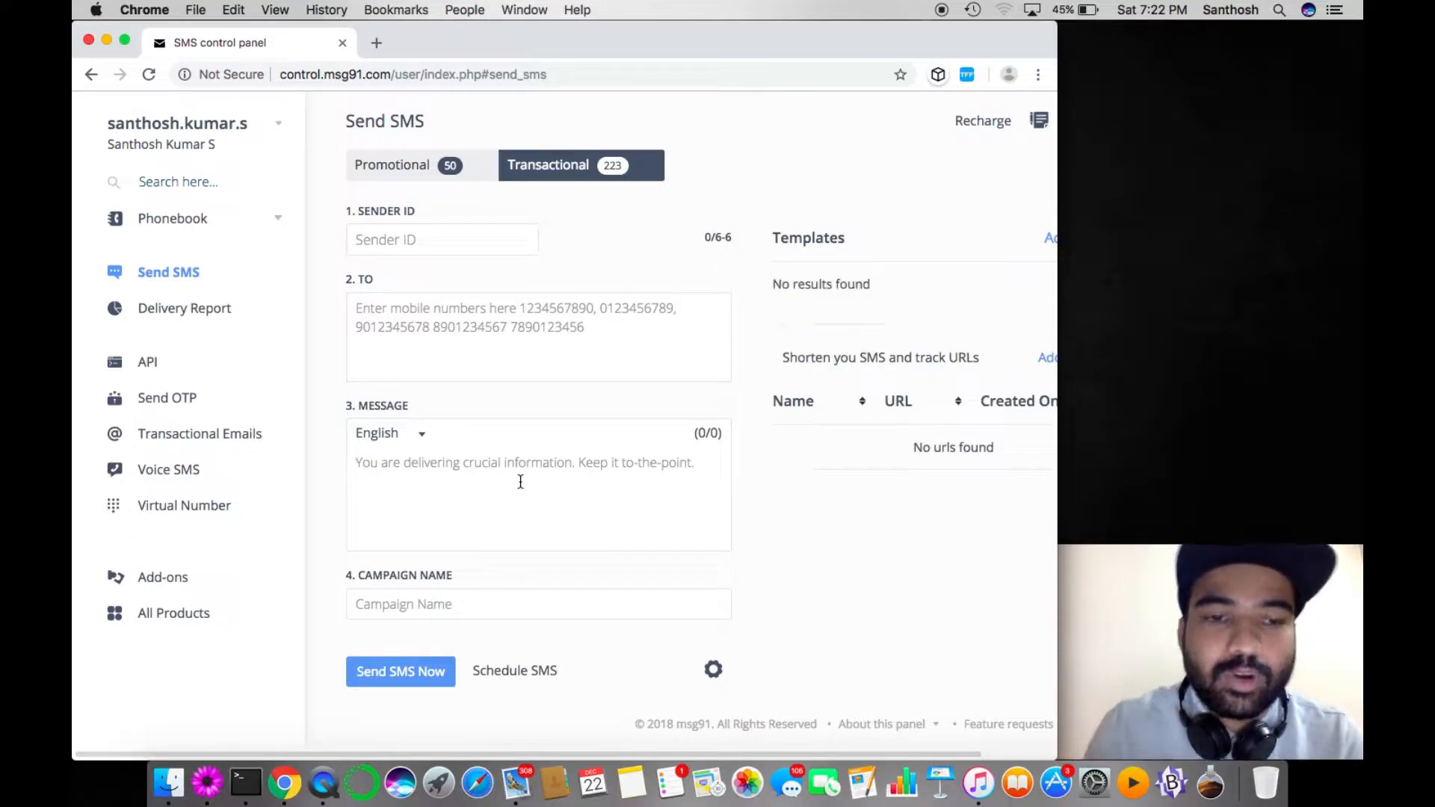
mouse_move(542, 494)
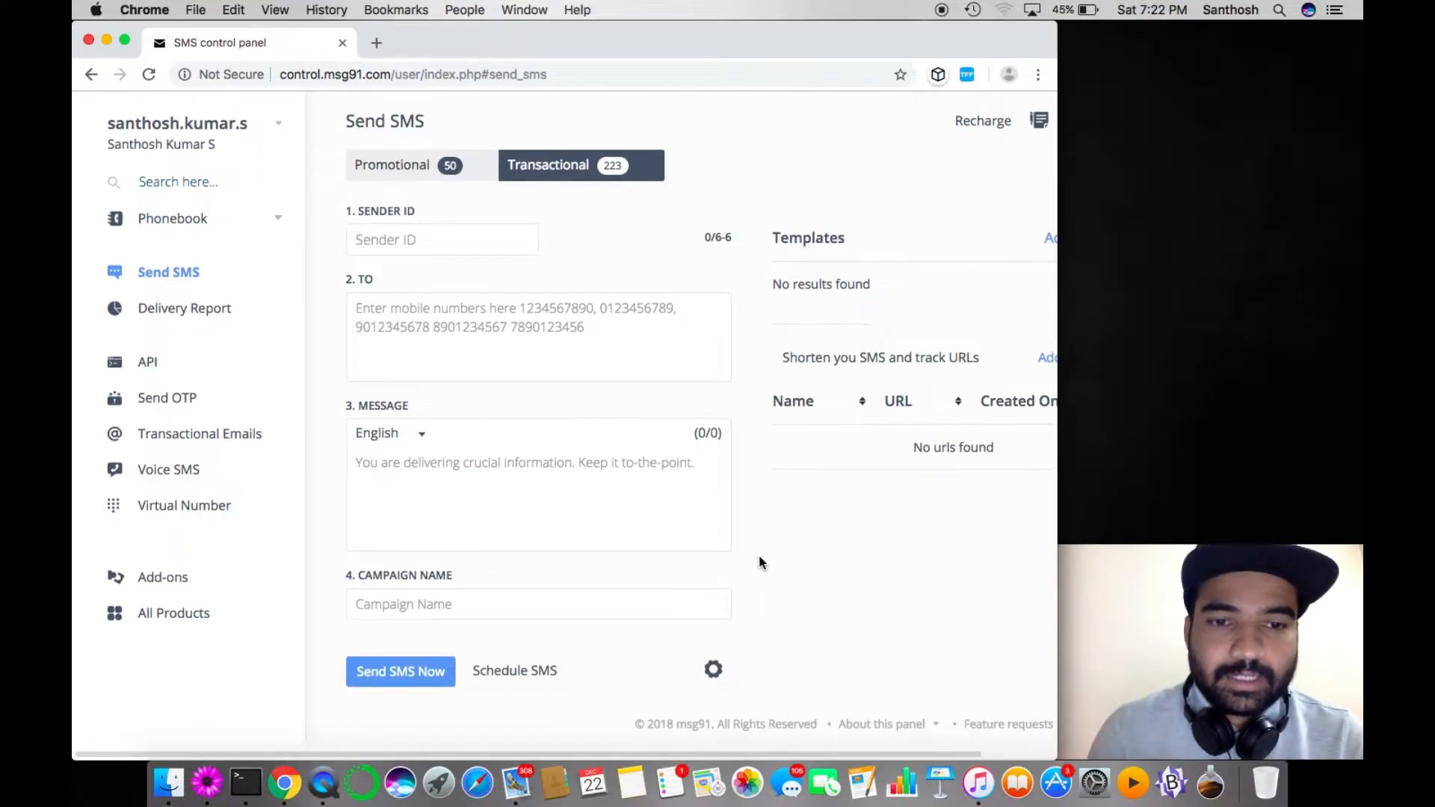
mouse_move(765, 552)
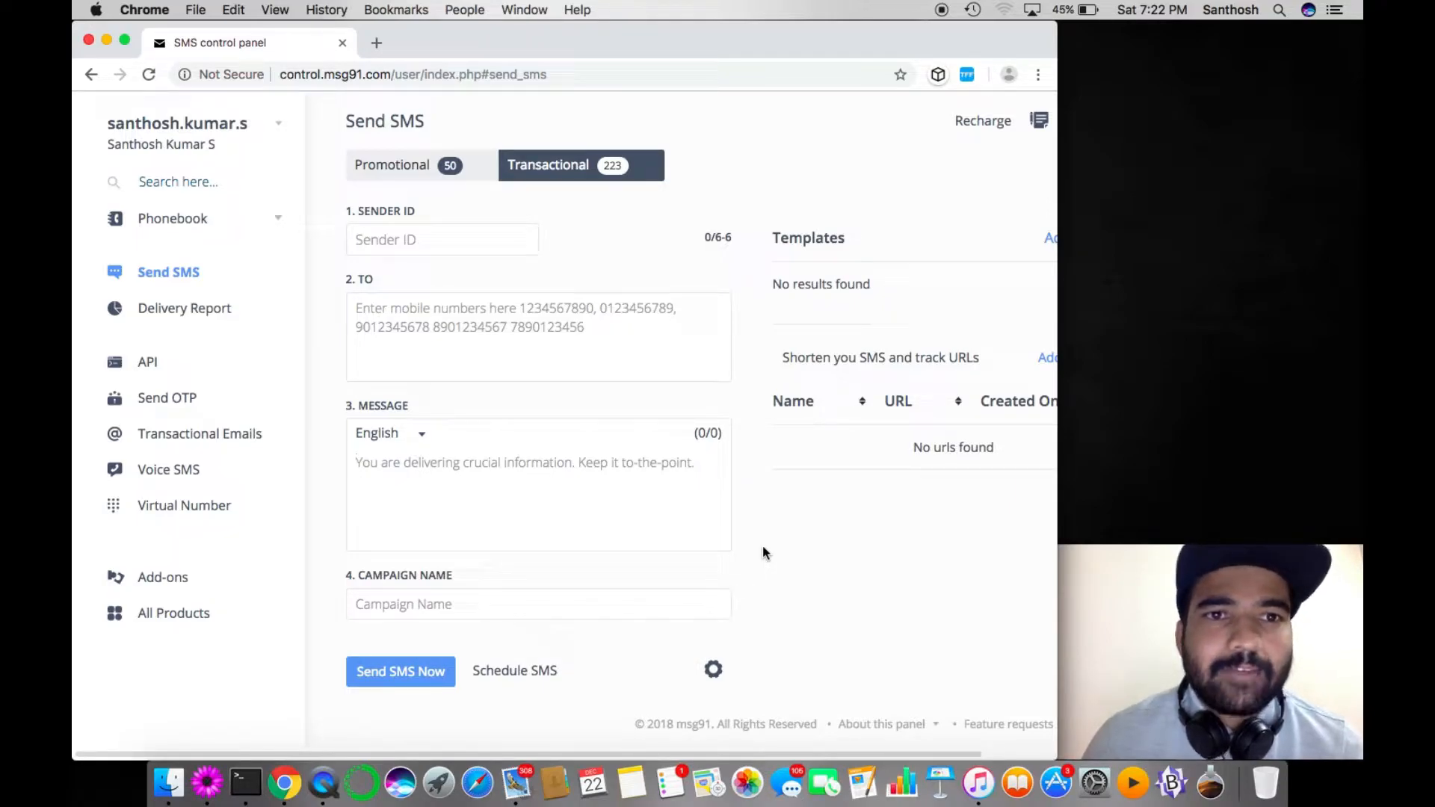
mouse_move(500, 270)
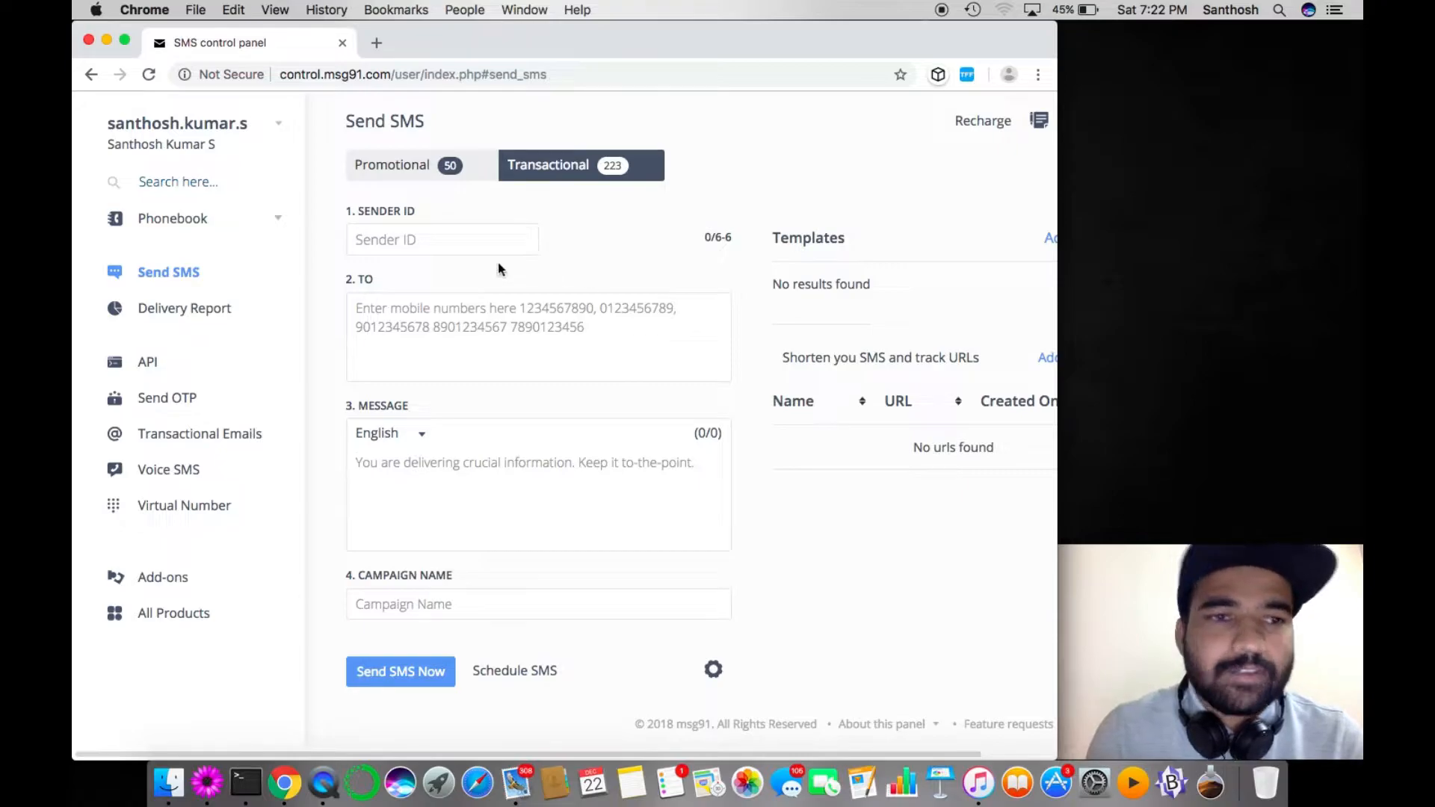
mouse_move(162, 381)
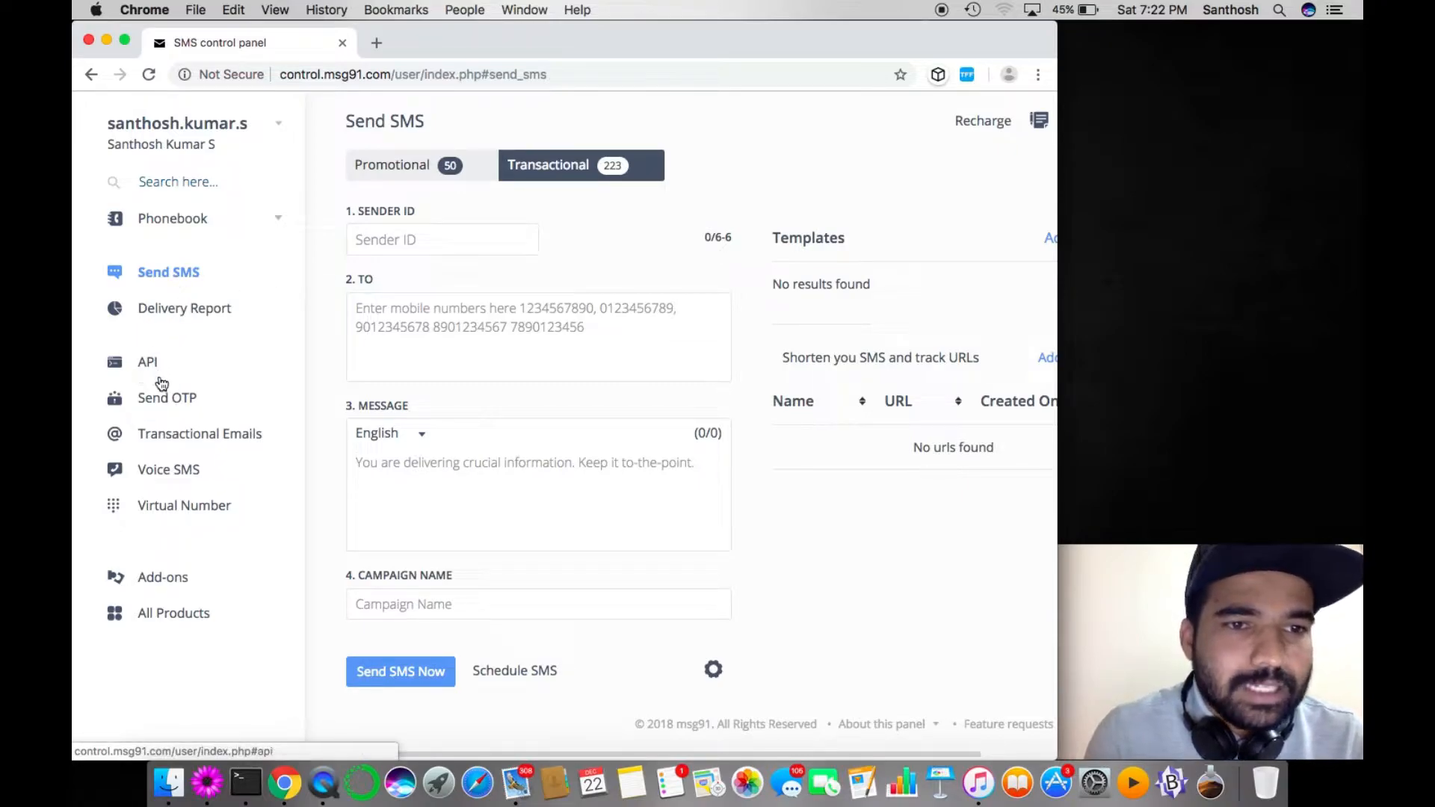
mouse_move(149, 369)
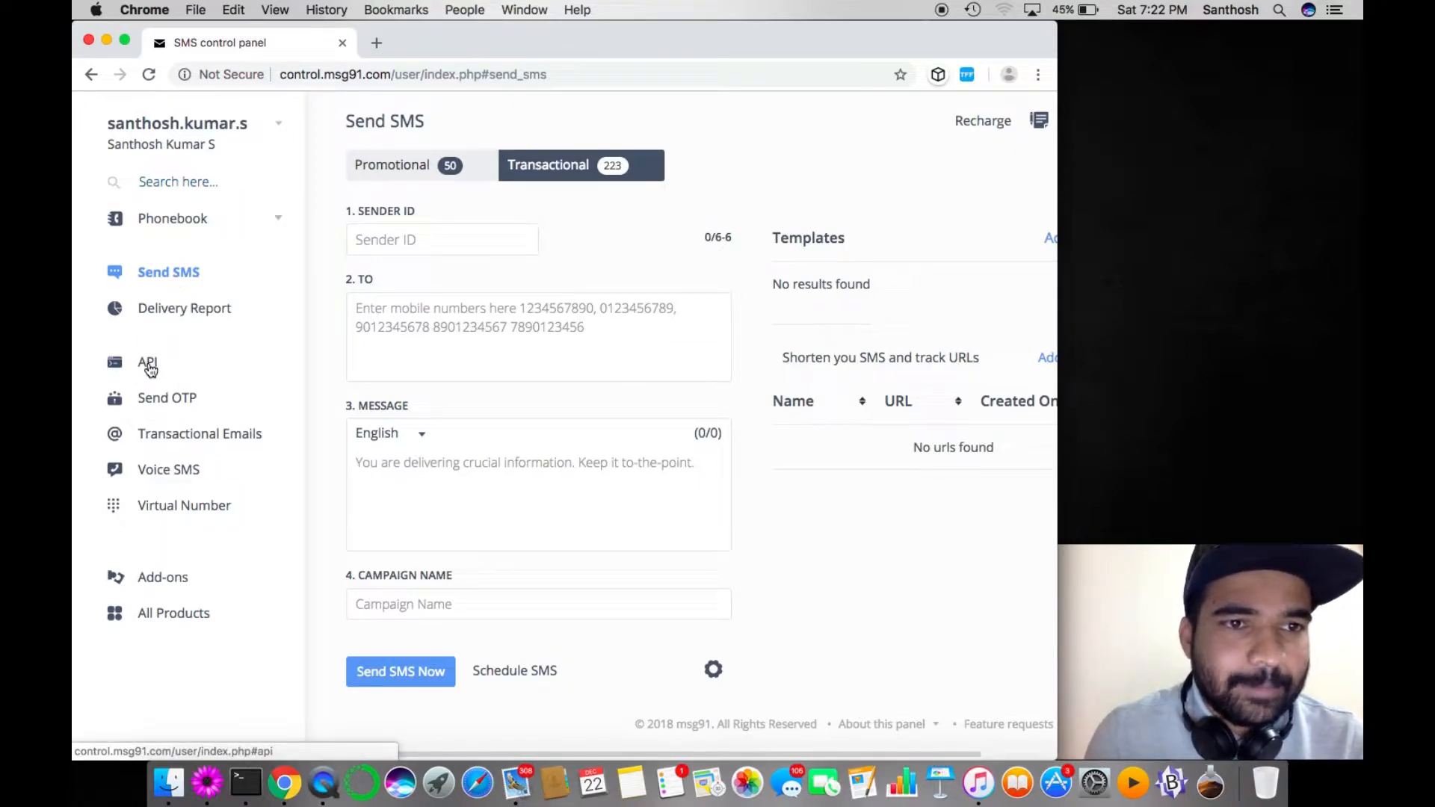
click(148, 362)
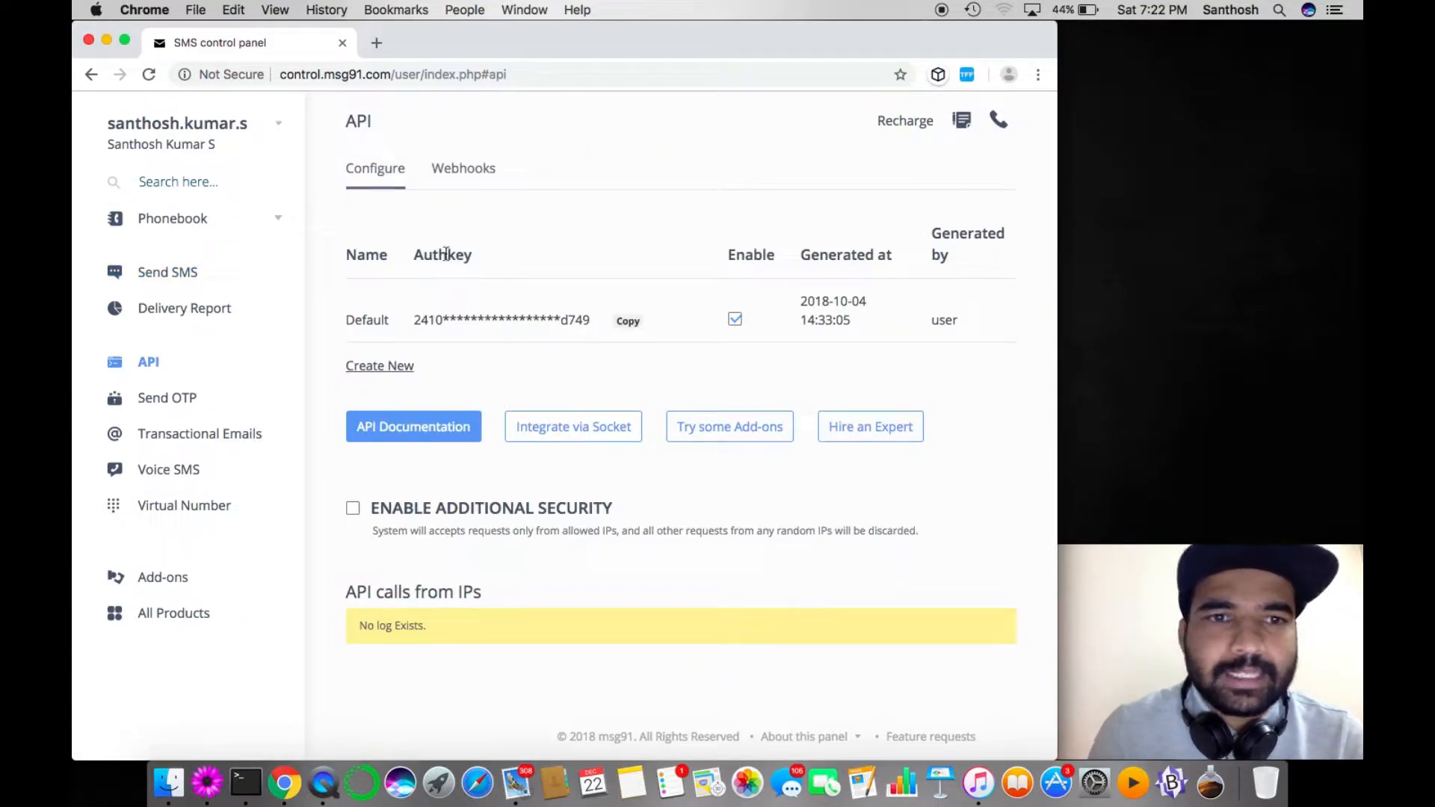
mouse_move(449, 274)
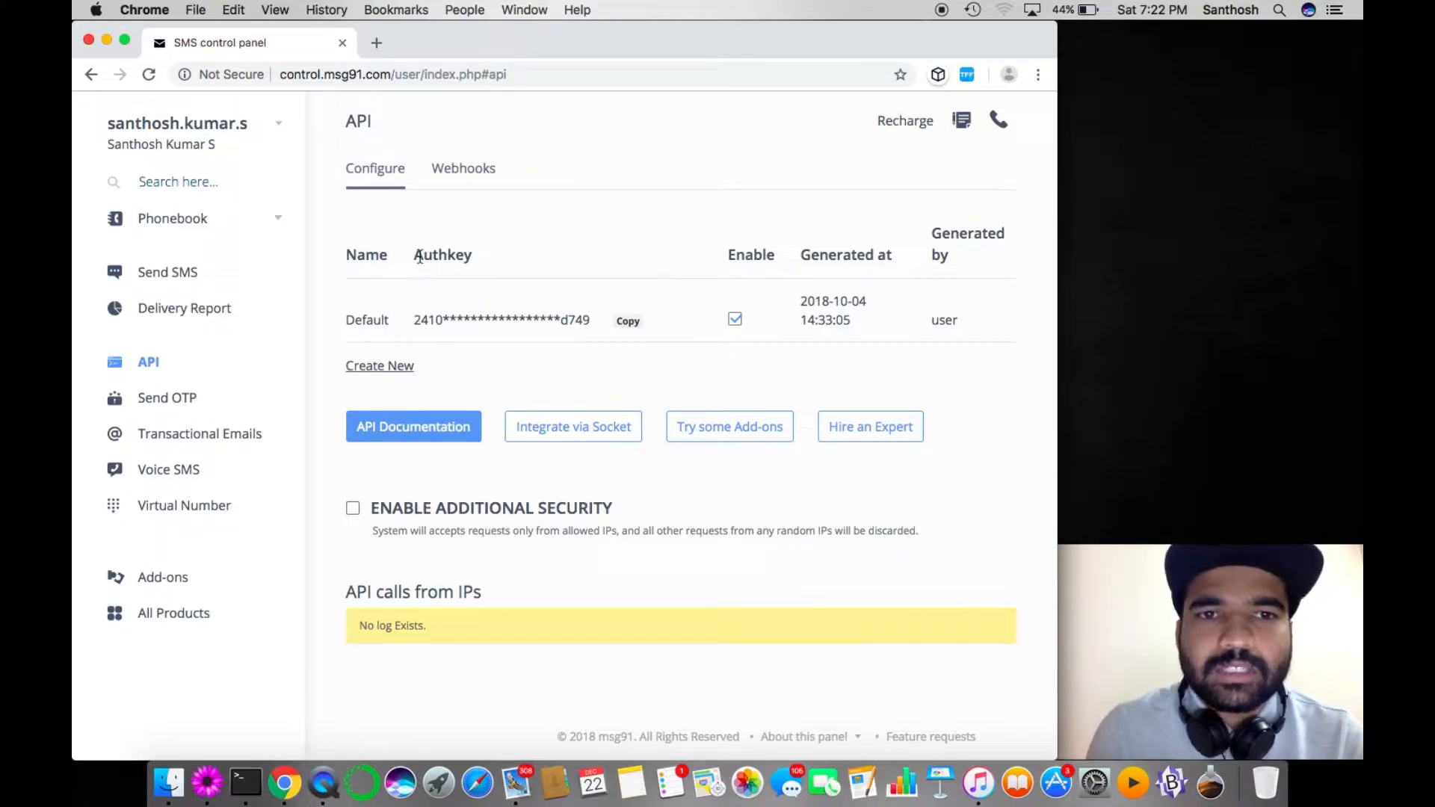
double_click(442, 255)
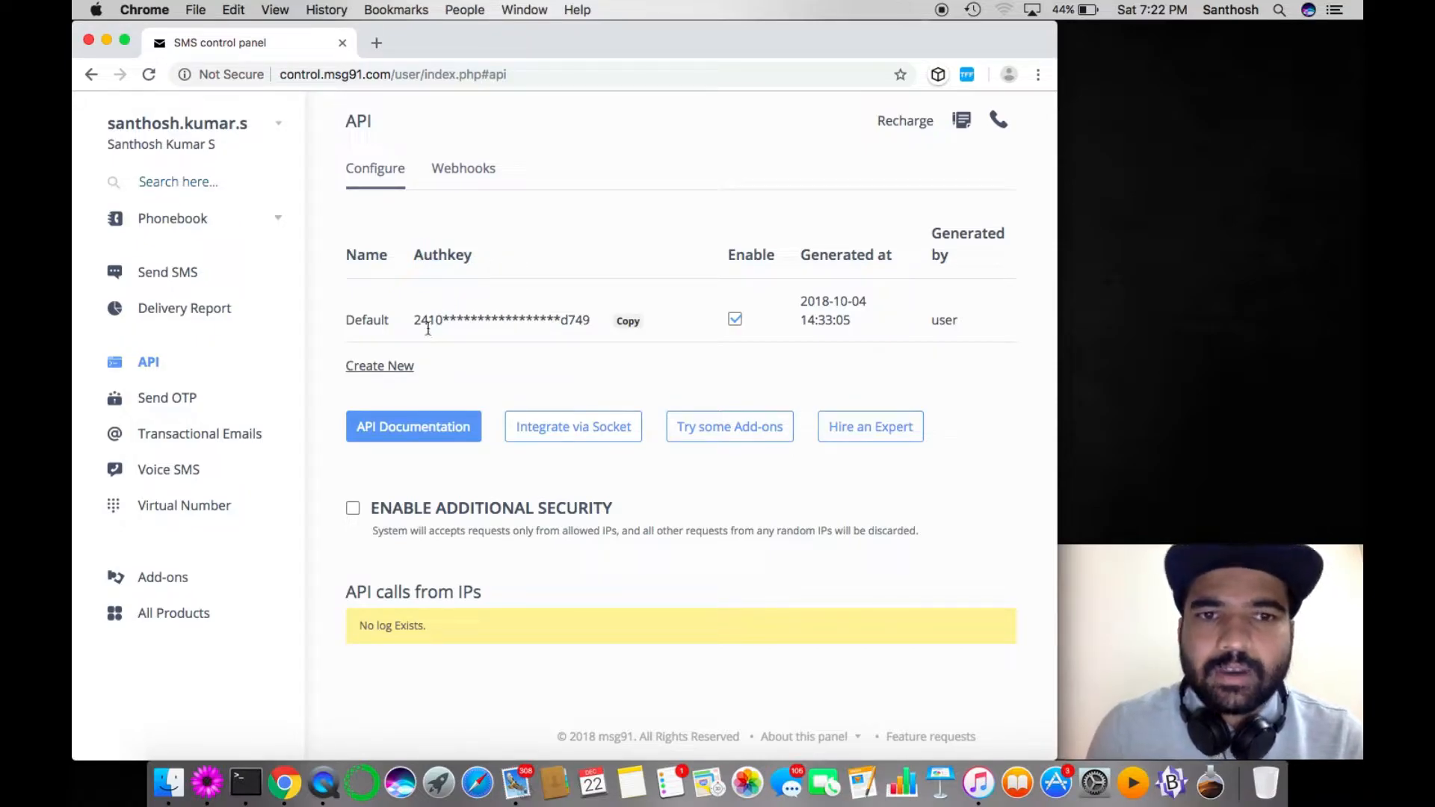
mouse_move(560, 309)
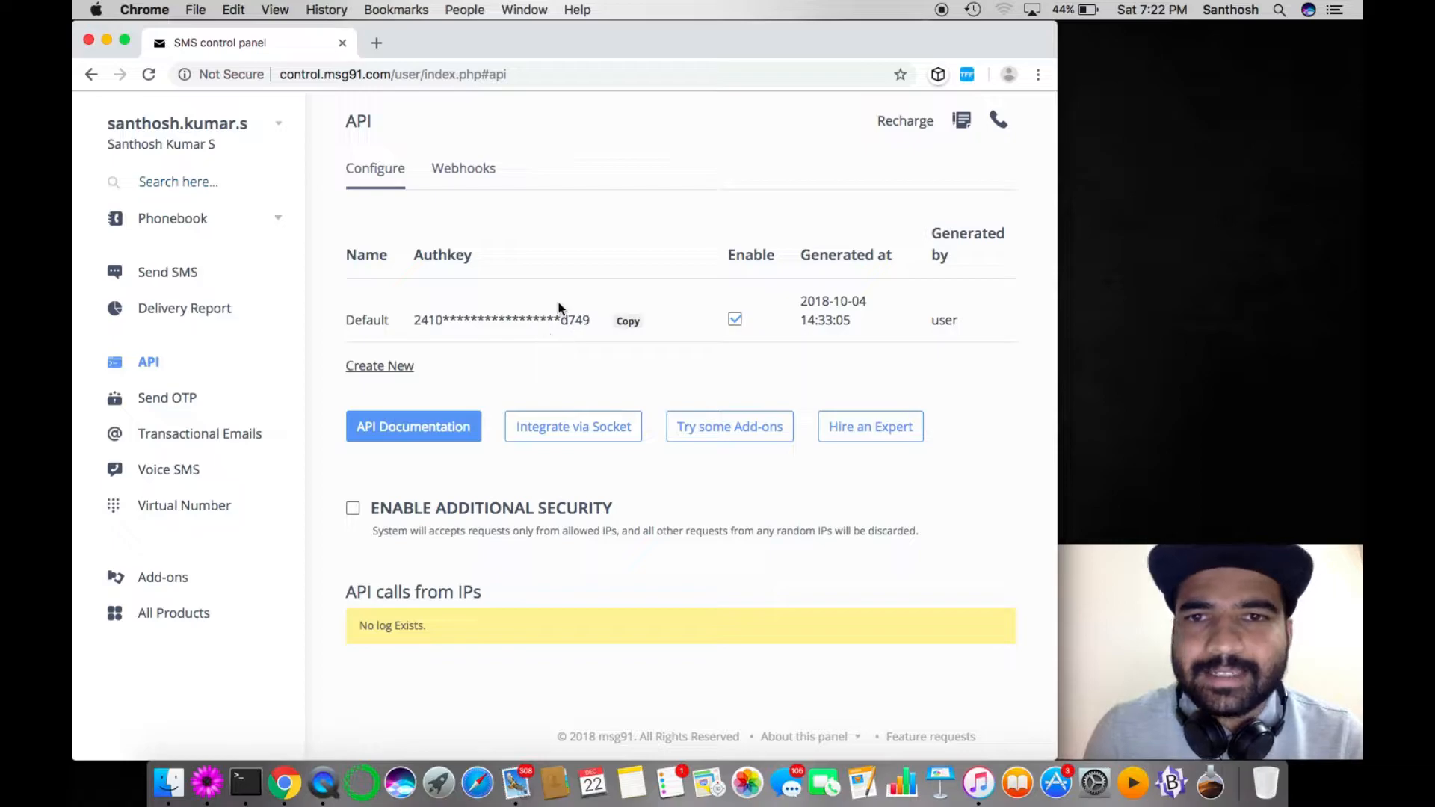
mouse_move(386, 476)
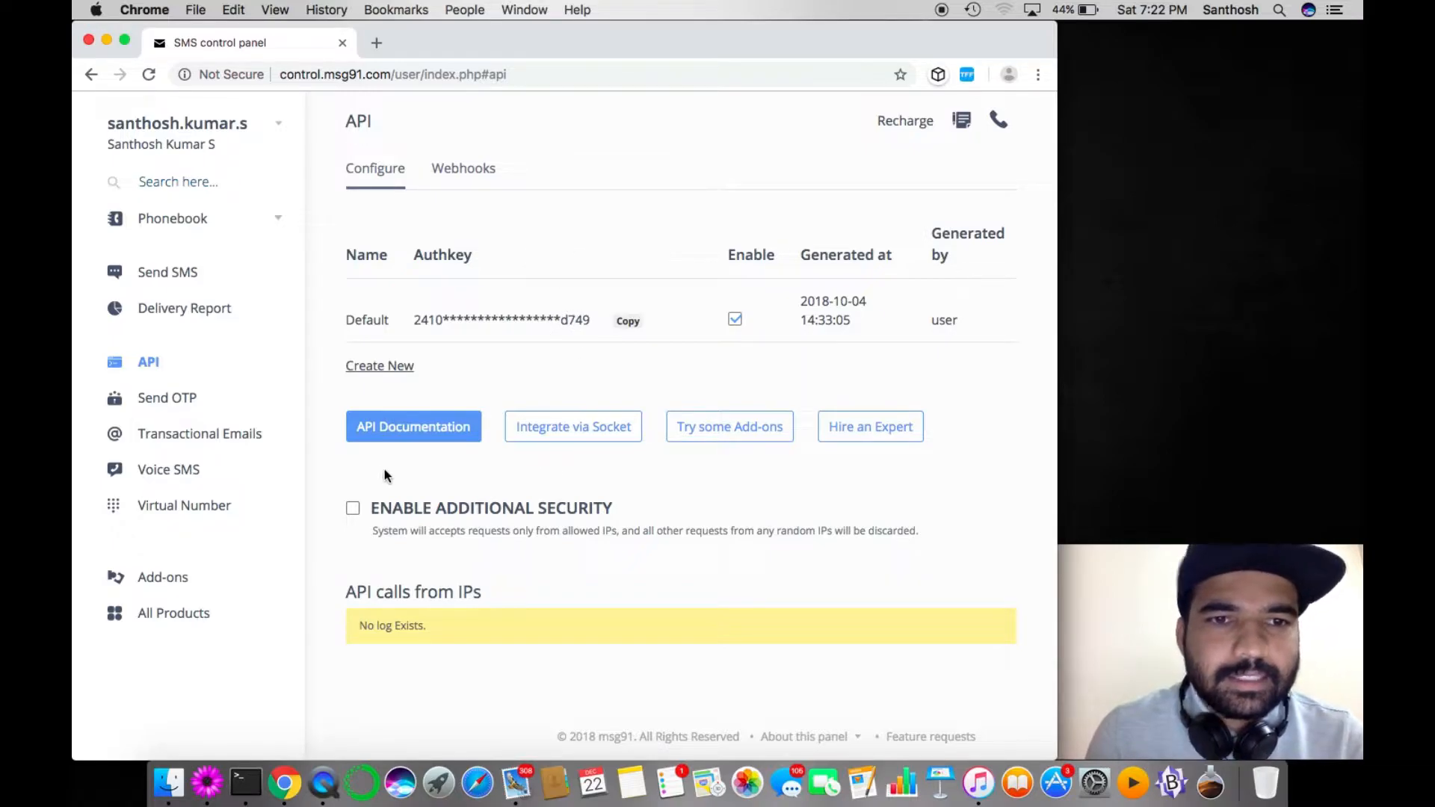
mouse_move(433, 380)
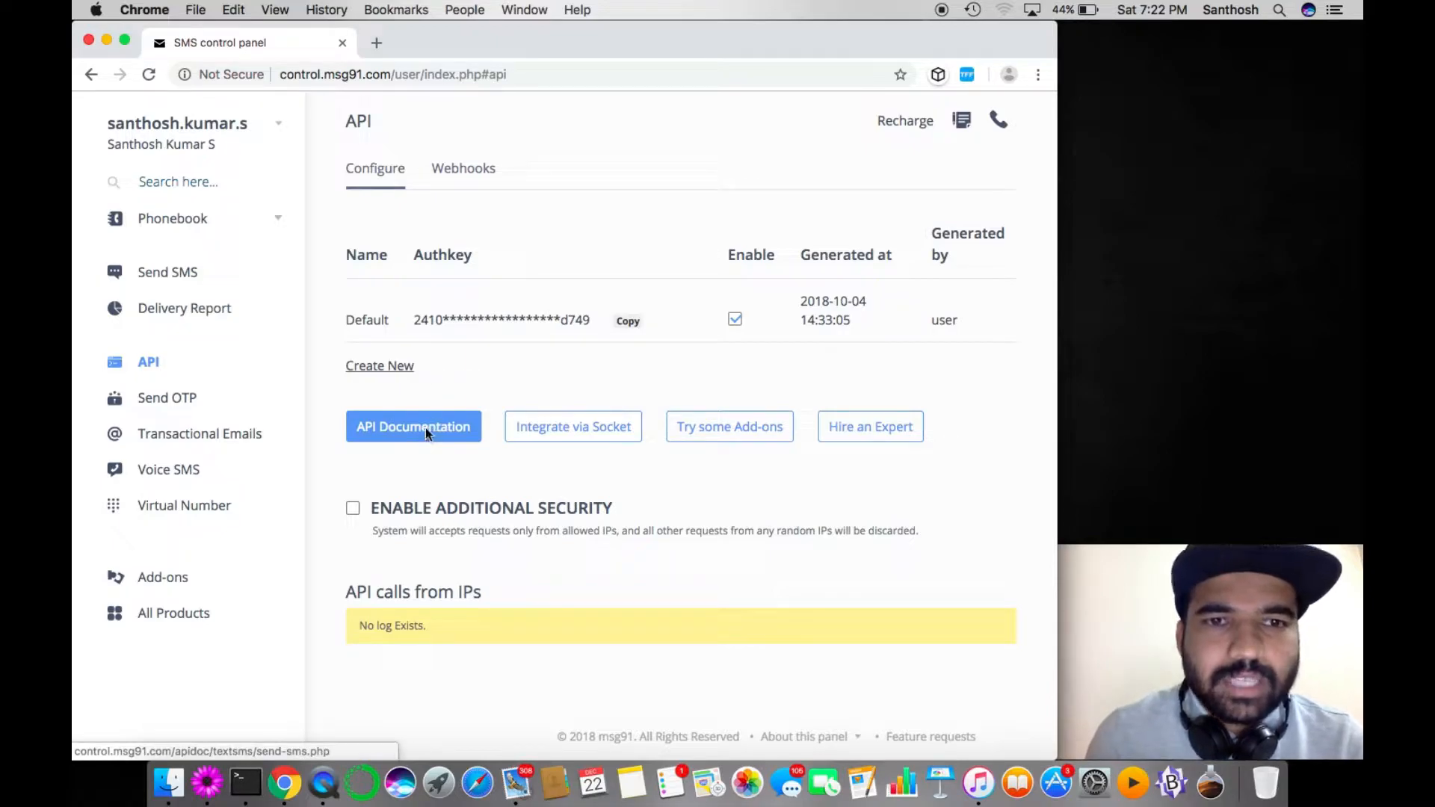
Go to the MSG91 API documentation and bring up the Send SMS v2 reference
click(414, 426)
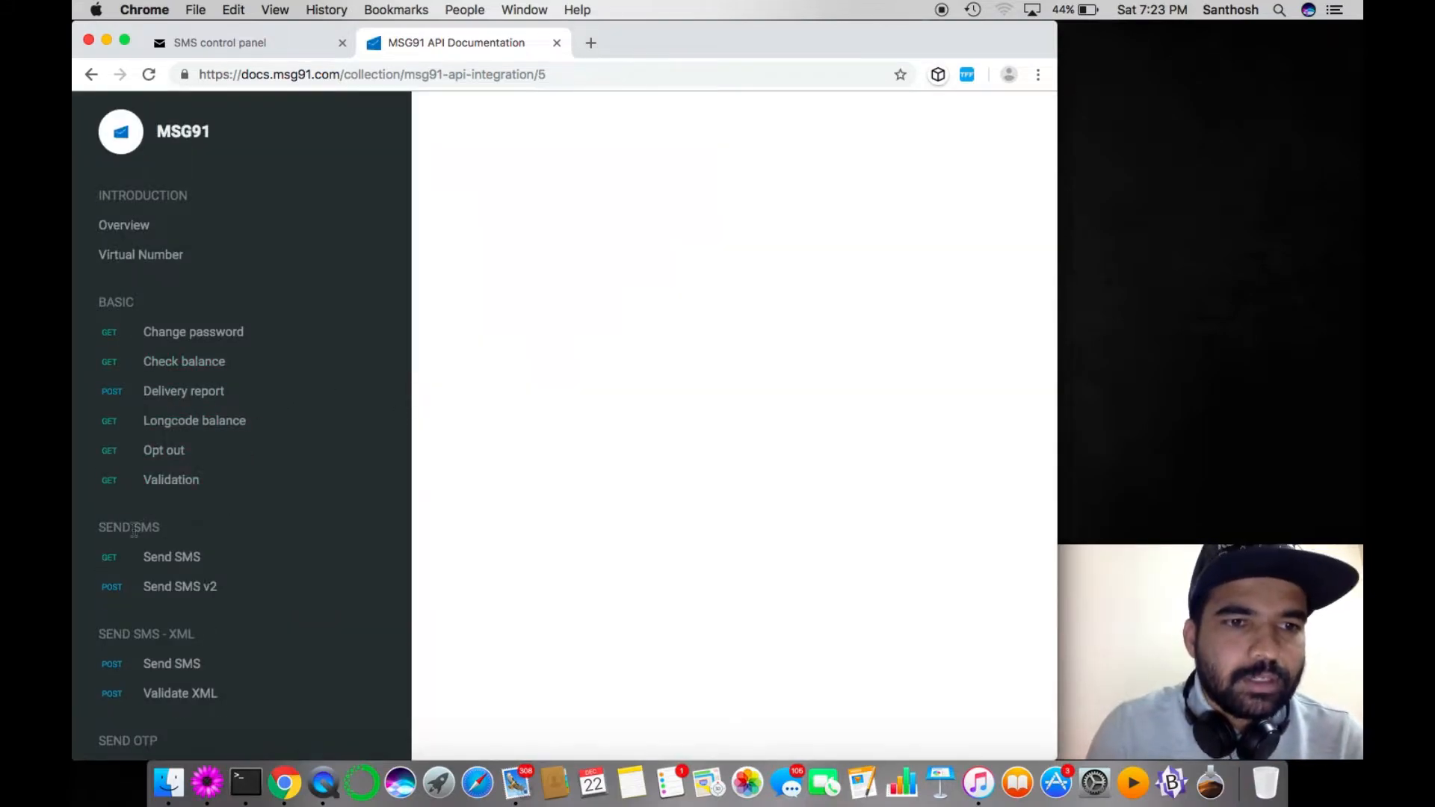
scroll(down, 3)
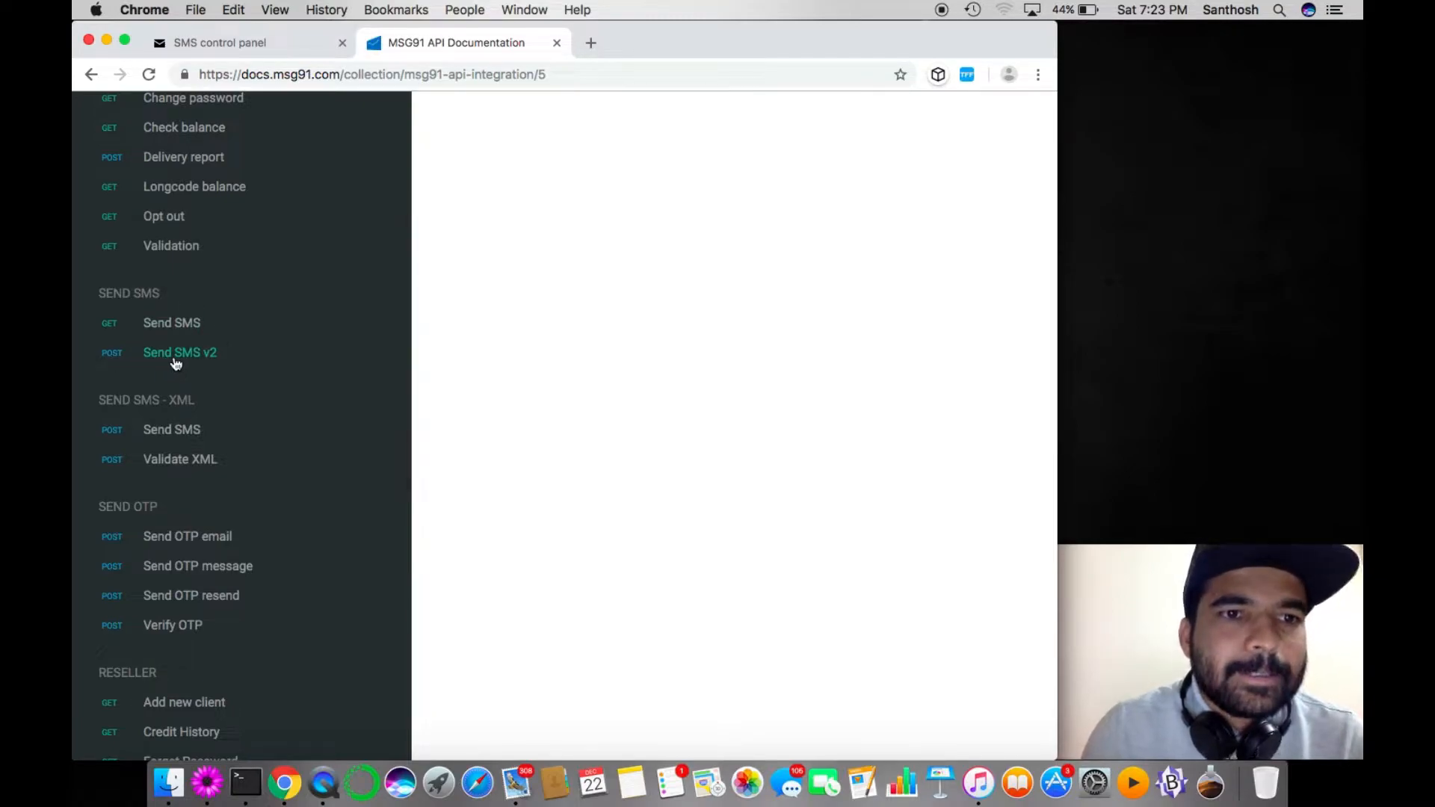
click(180, 352)
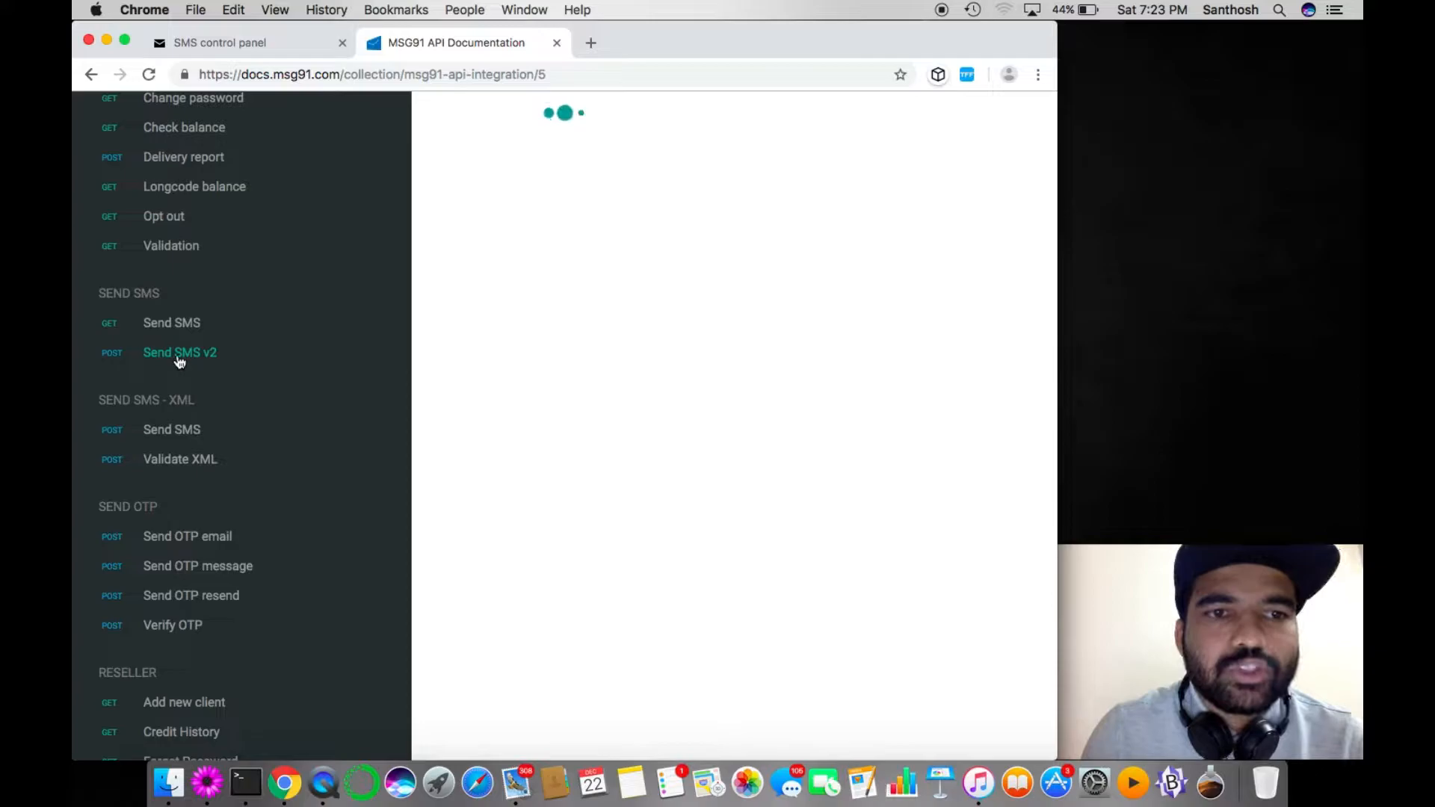
click(180, 352)
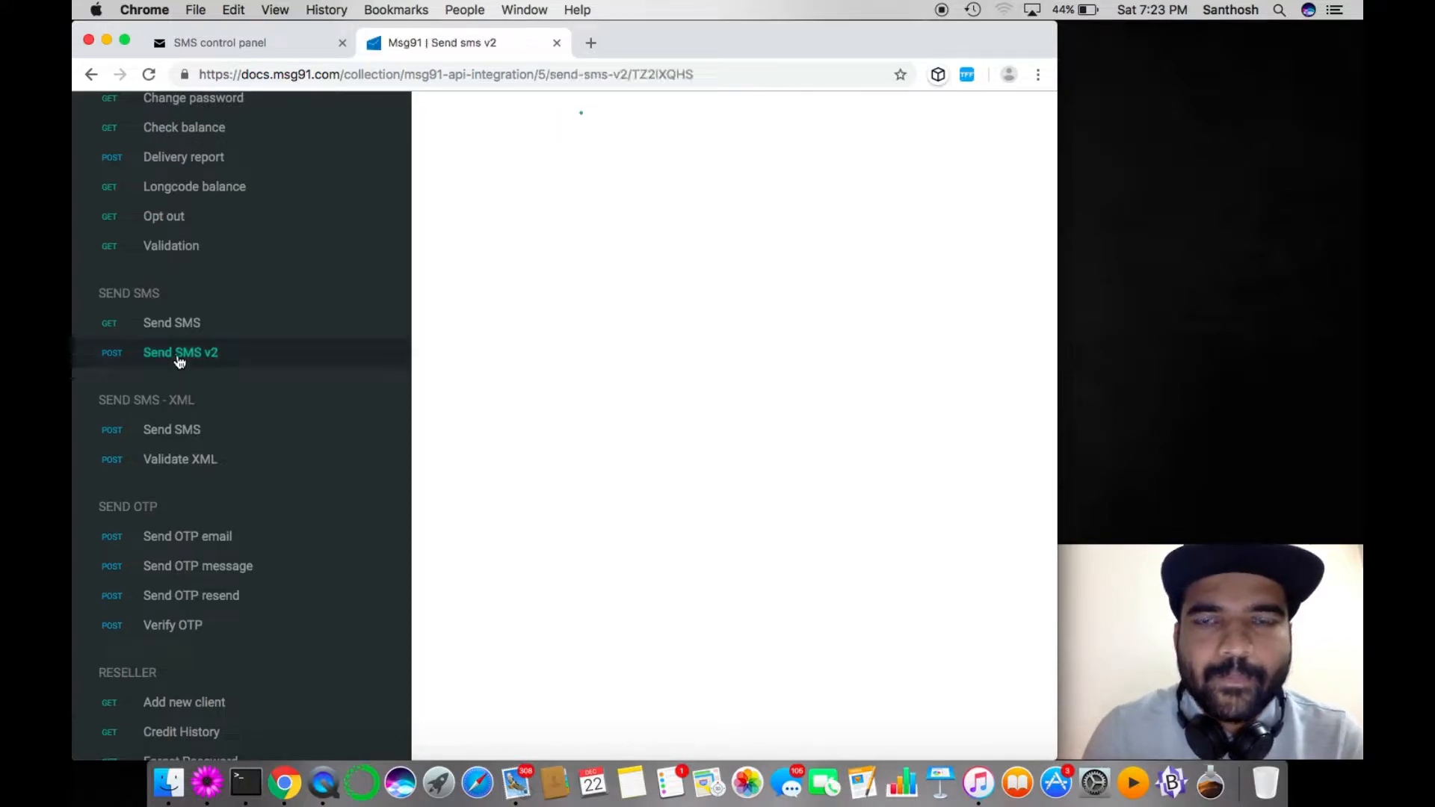
click(180, 352)
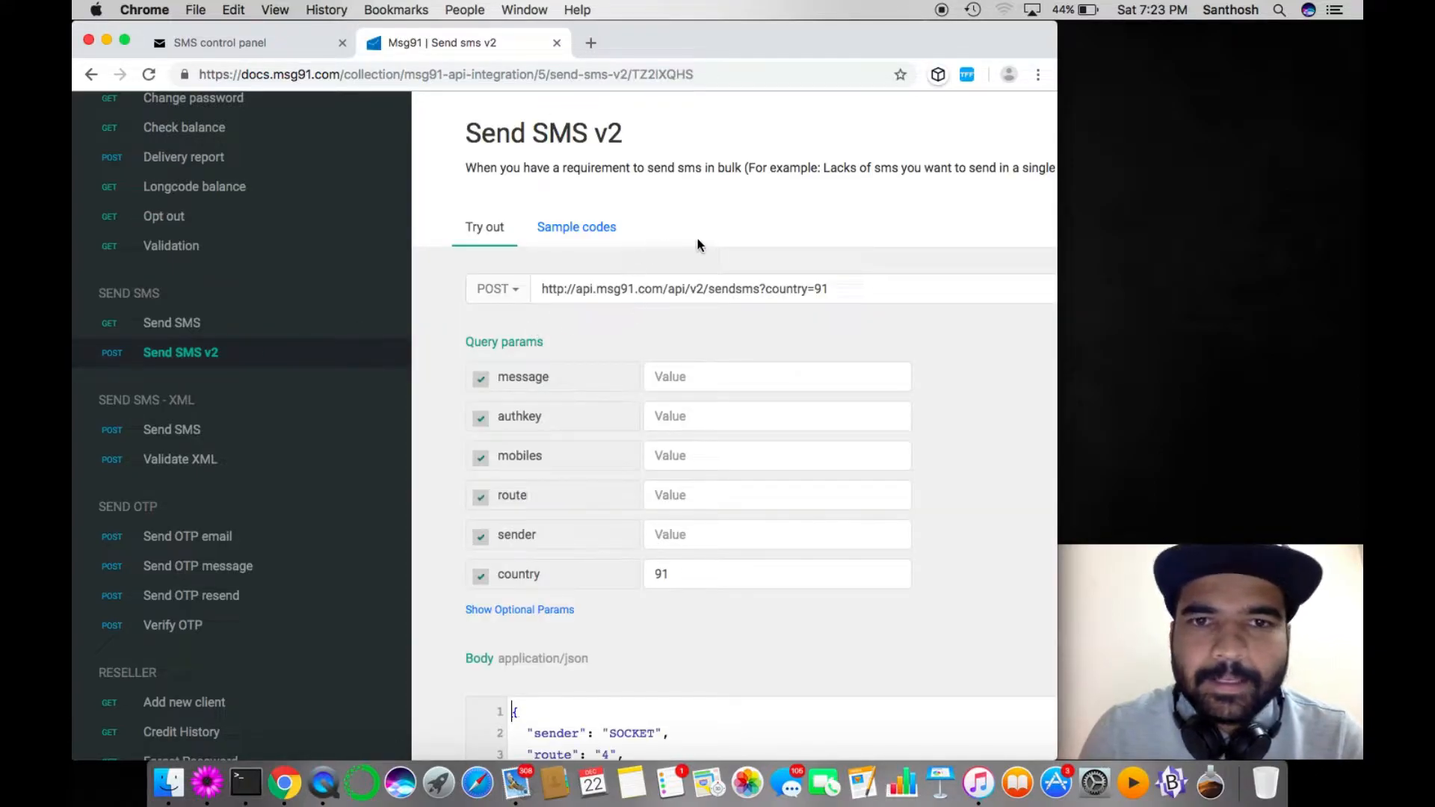
Read the message, authkey and sender parameter descriptions and review the sample JSON body and headers
scroll(down, 3)
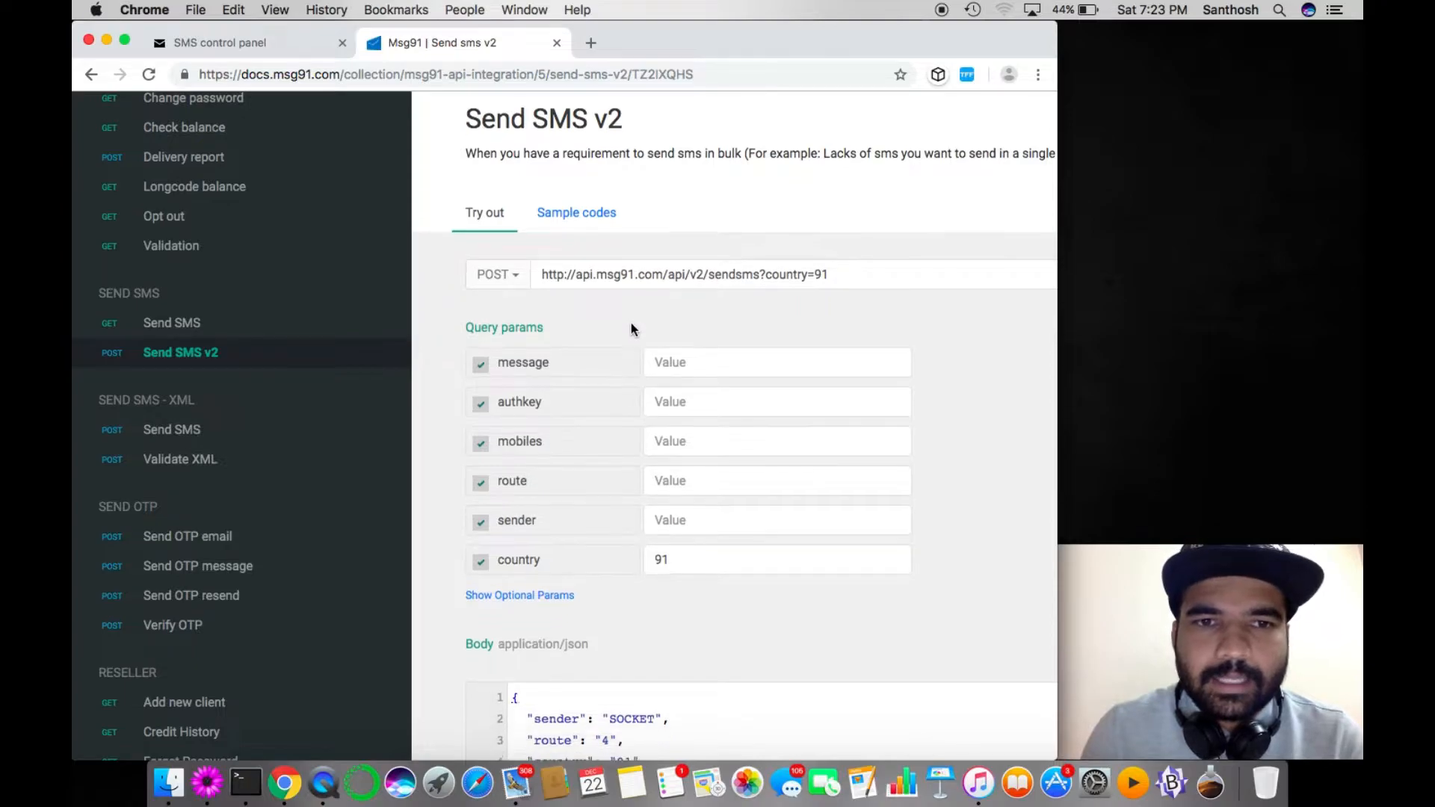
scroll(down, 3)
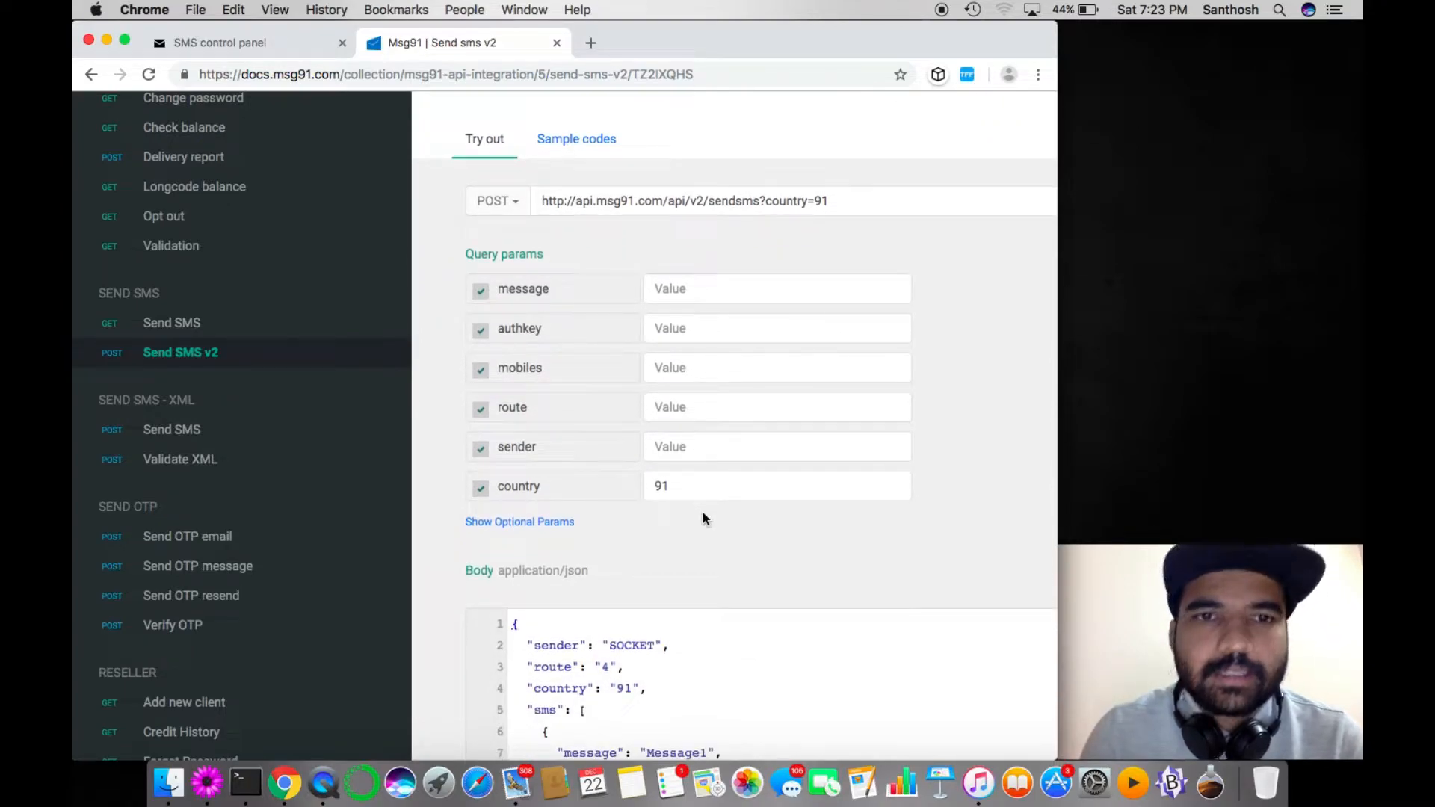
click(777, 288)
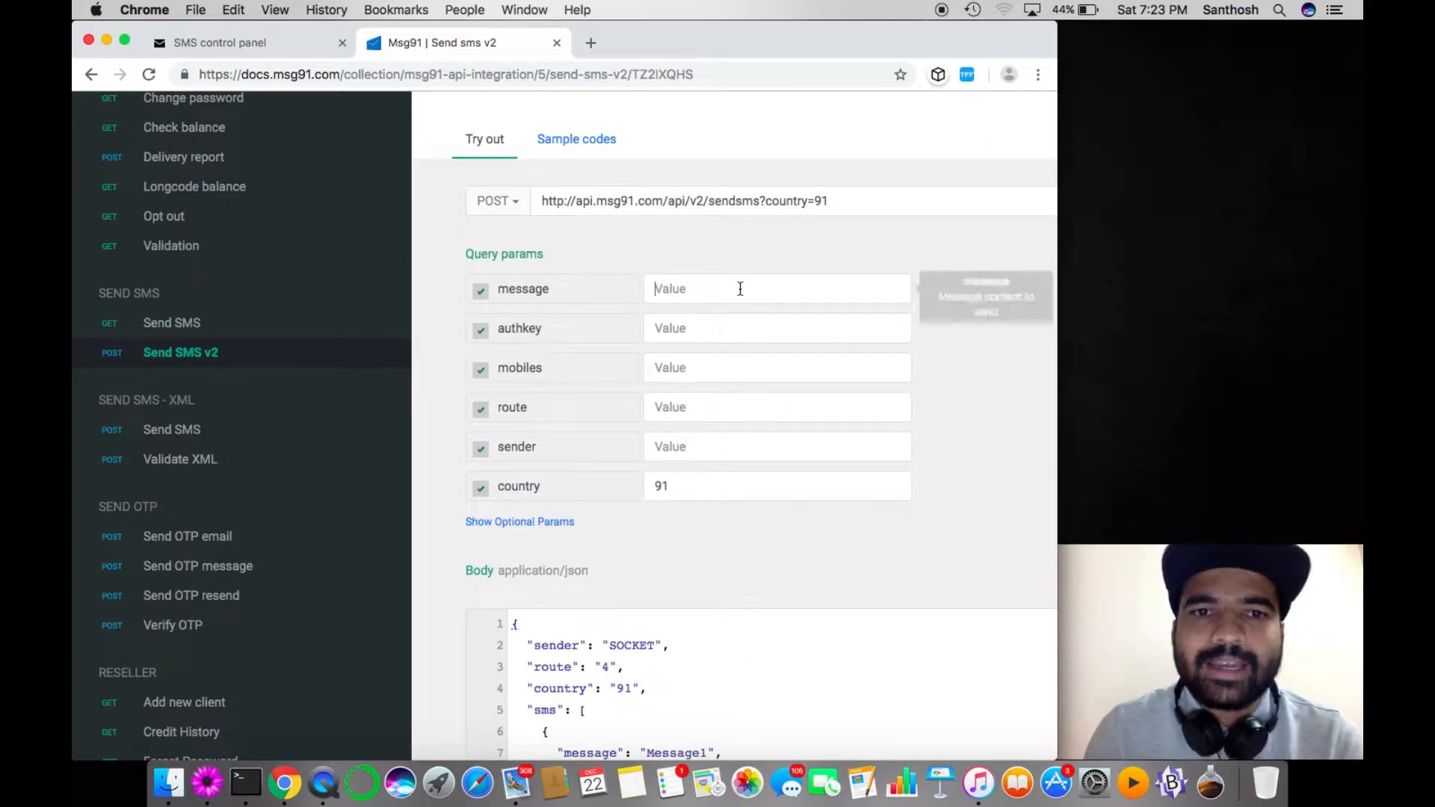
click(777, 328)
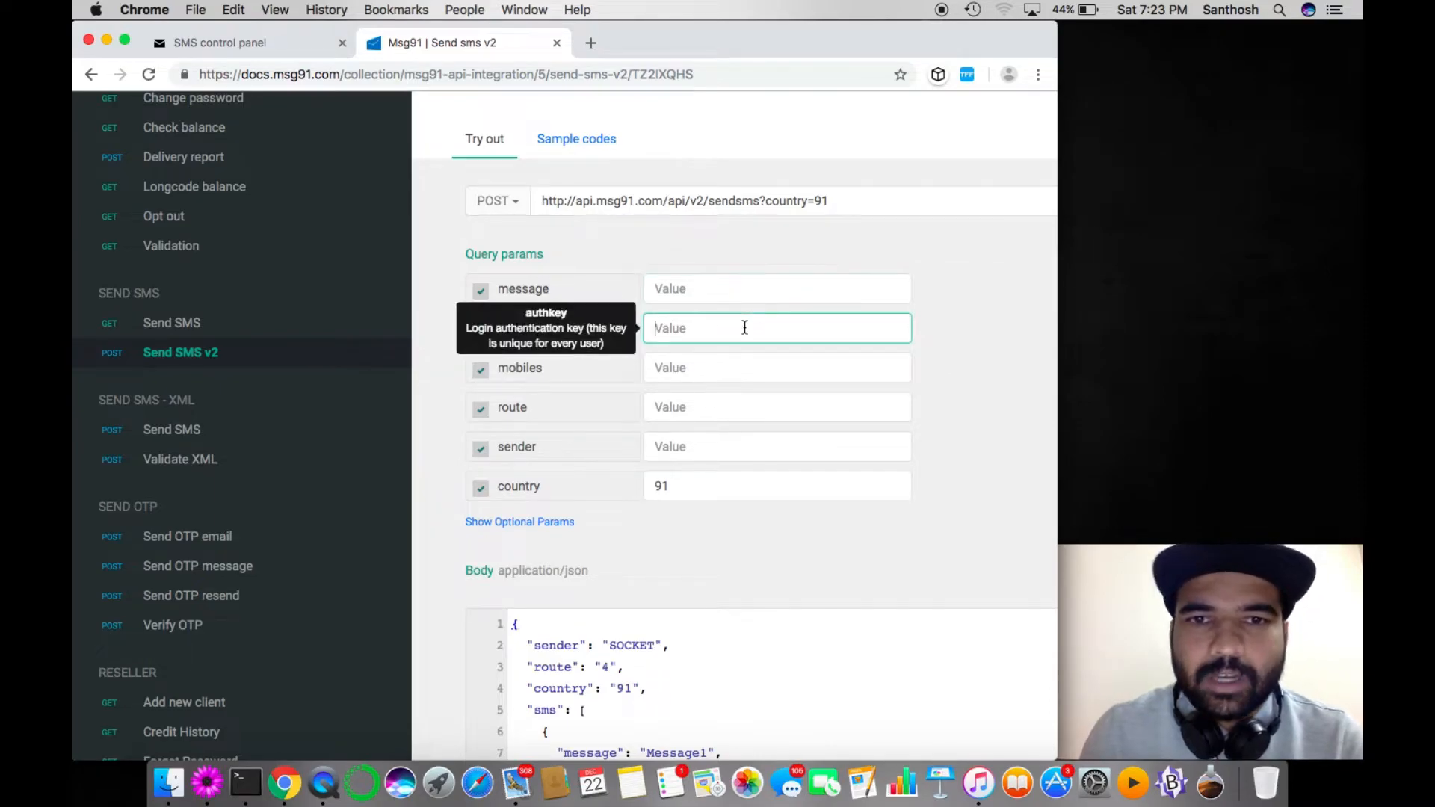
click(776, 368)
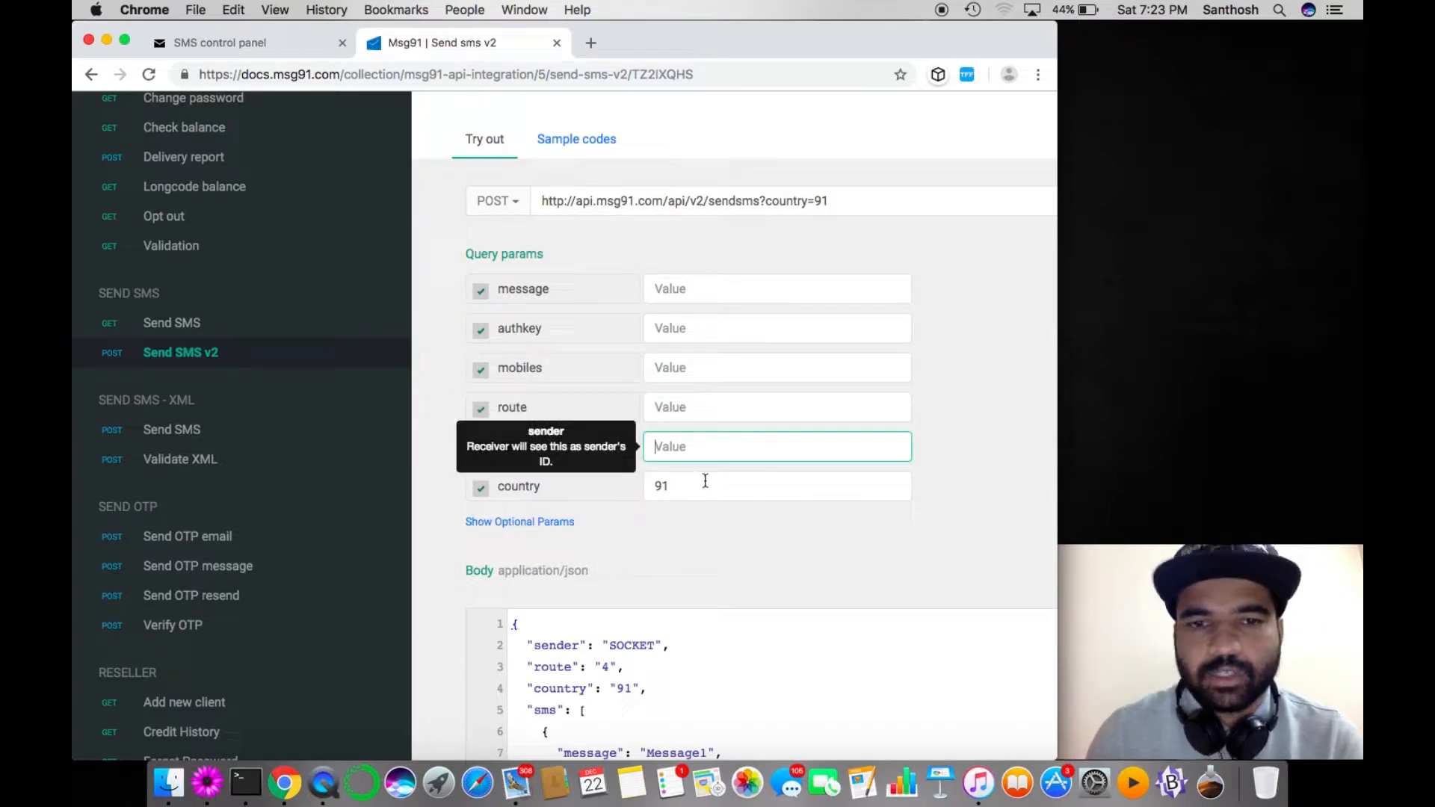
scroll(down, 3)
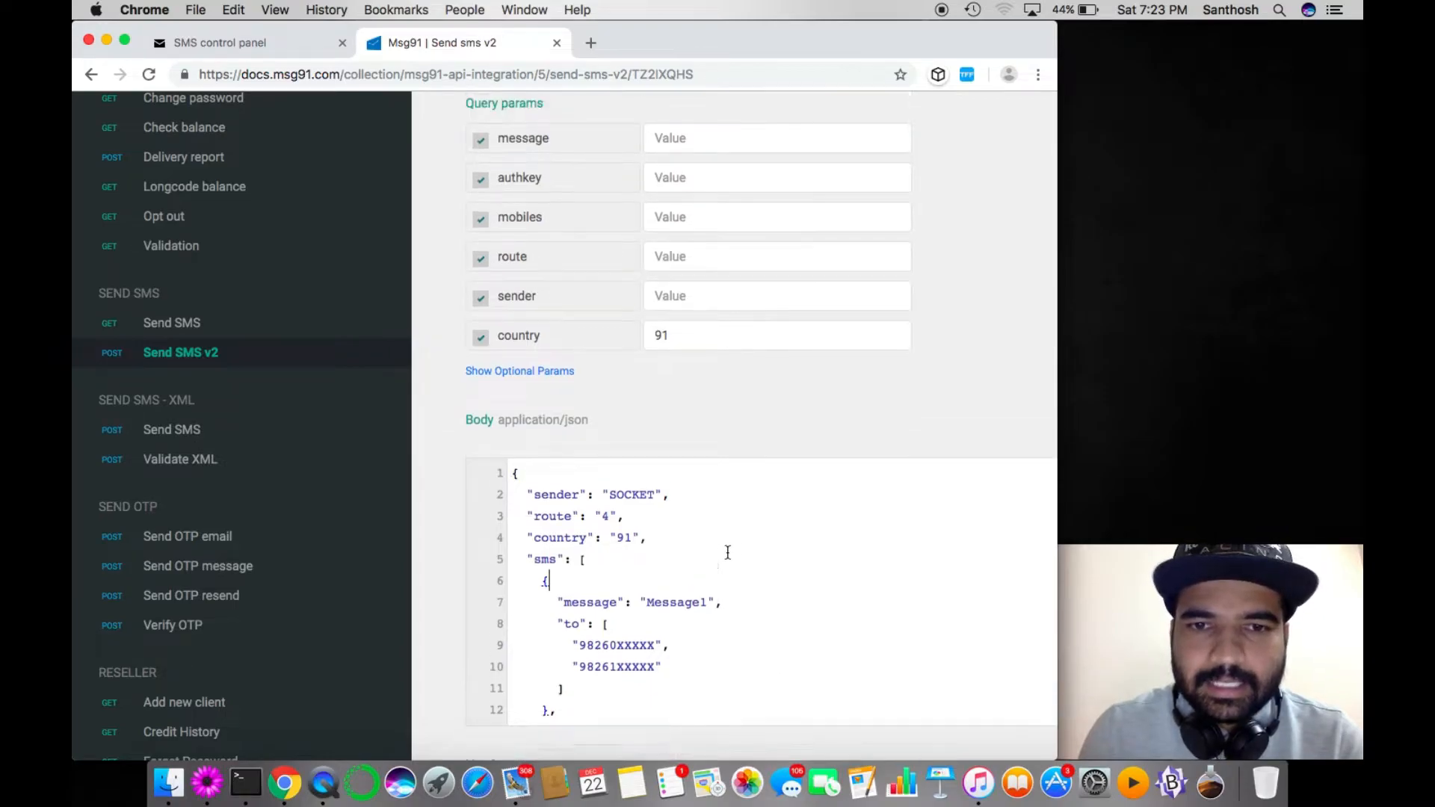
scroll(down, 3)
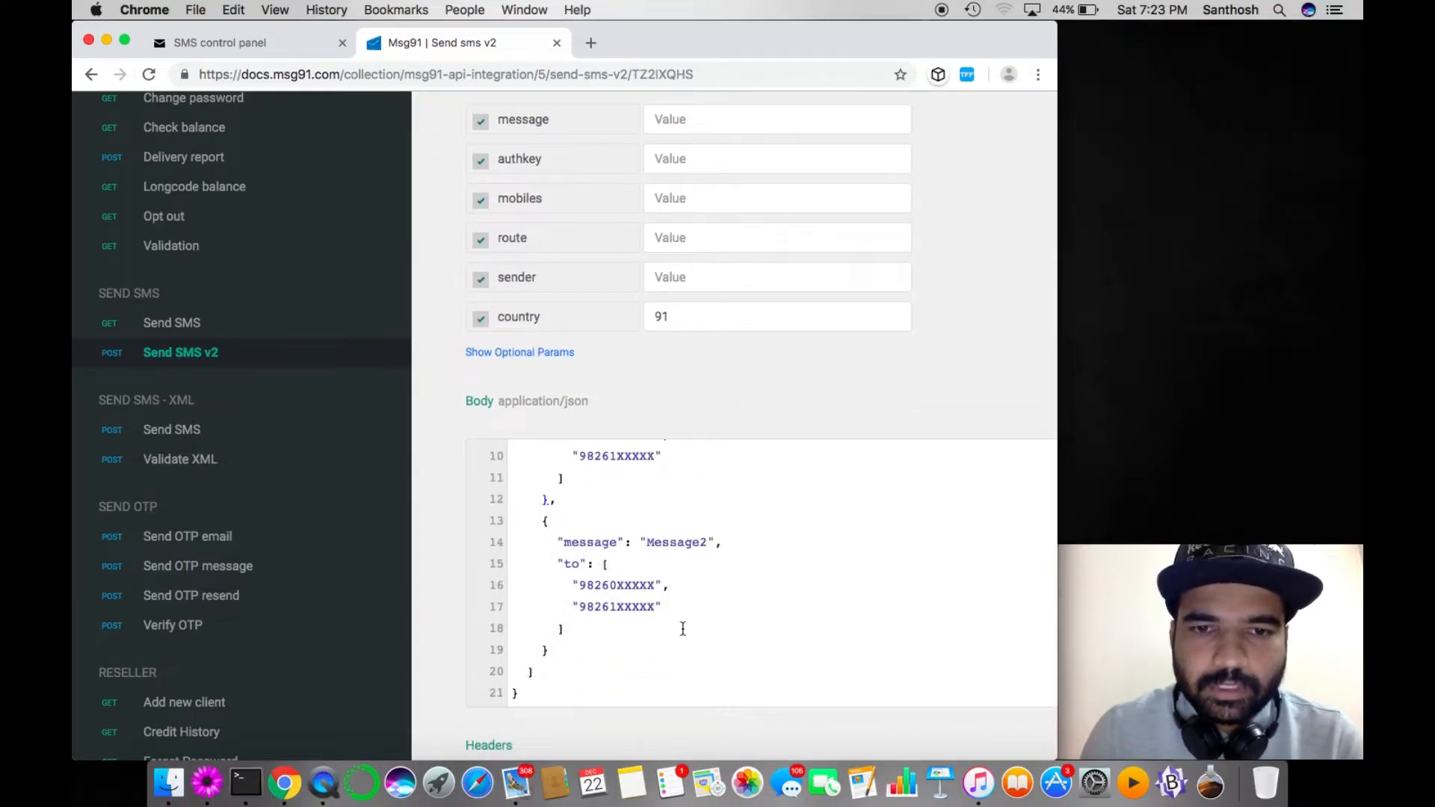
scroll(down, 3)
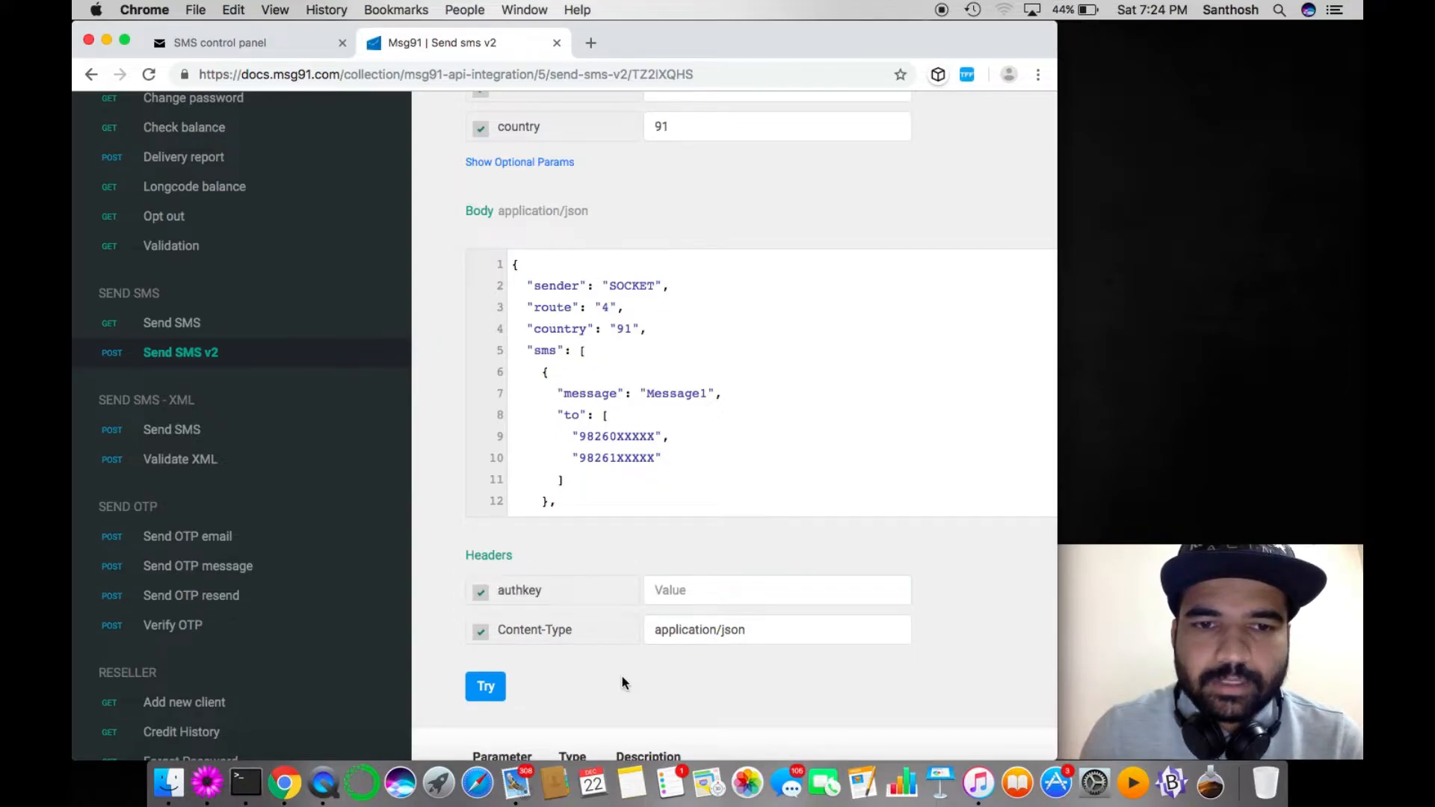
scroll(down, 3)
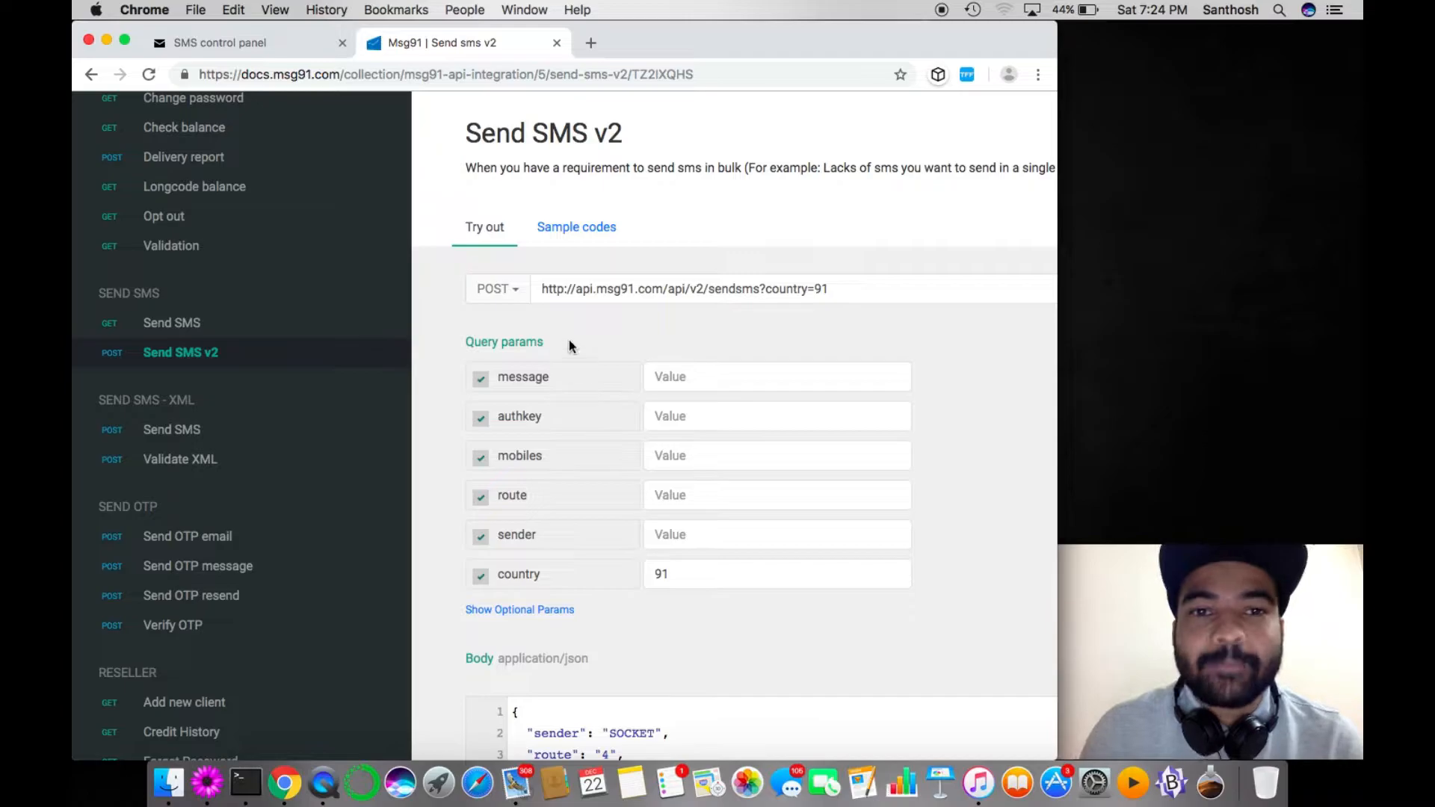
Show the Send SMS v2 sample codes and switch the language to Python
click(576, 227)
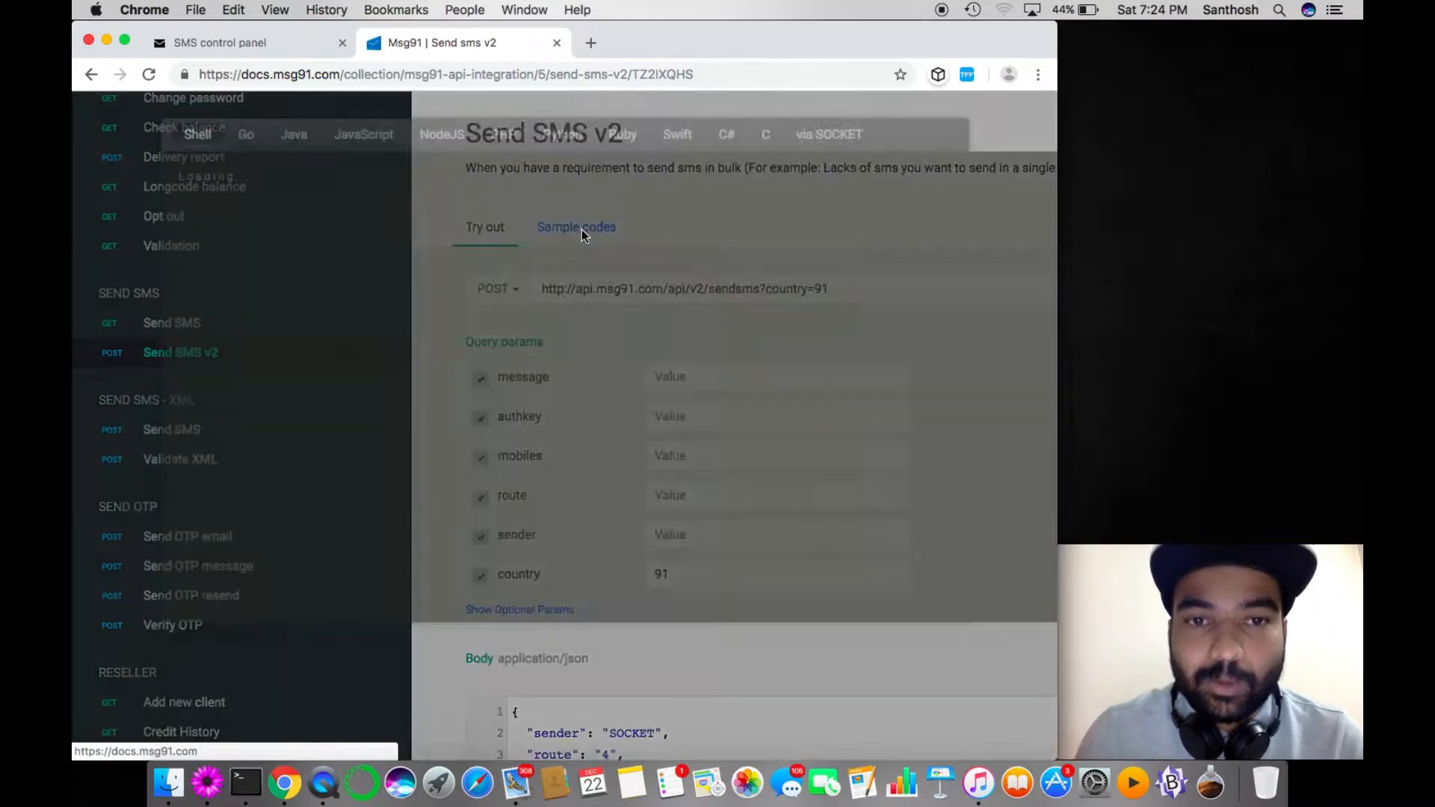
click(577, 227)
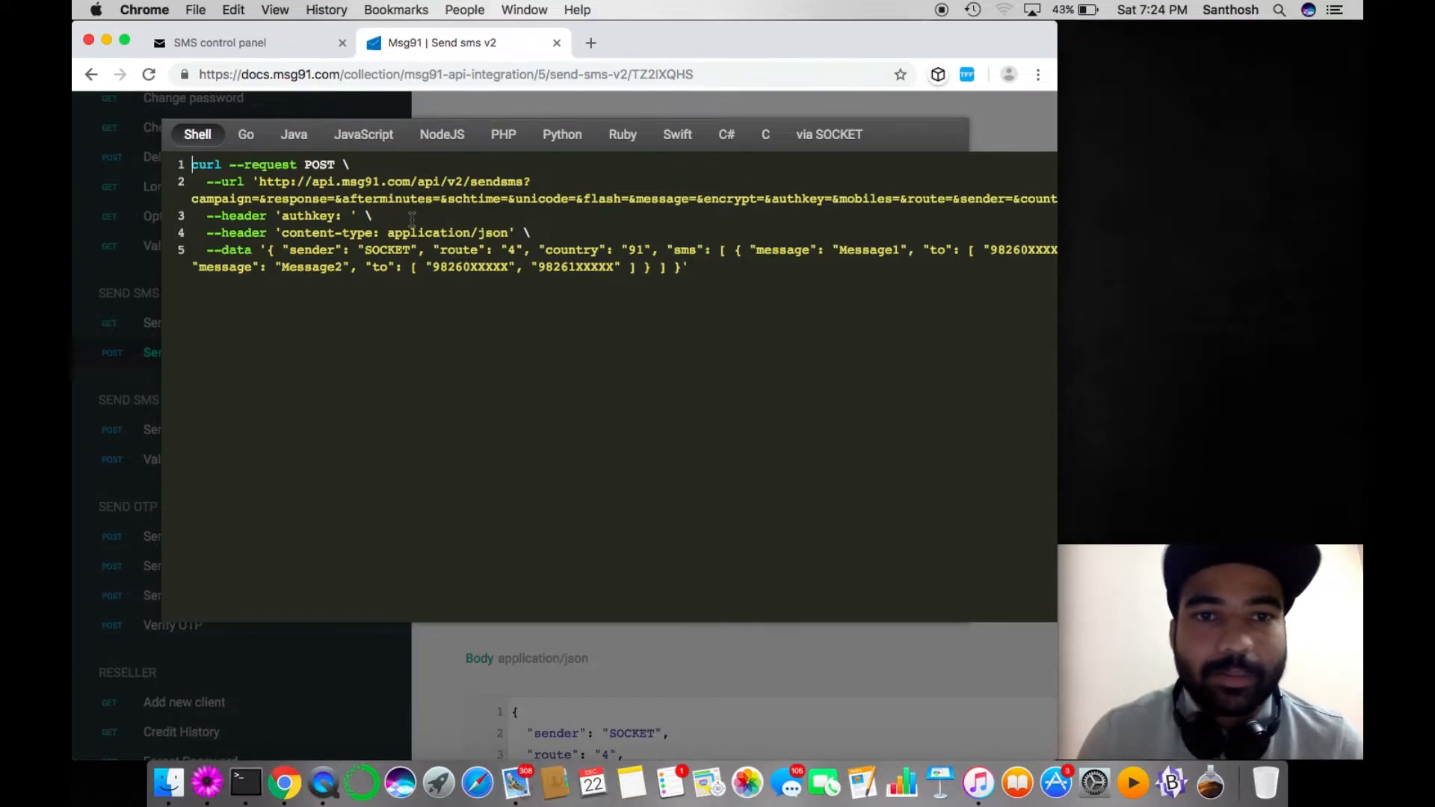
click(561, 135)
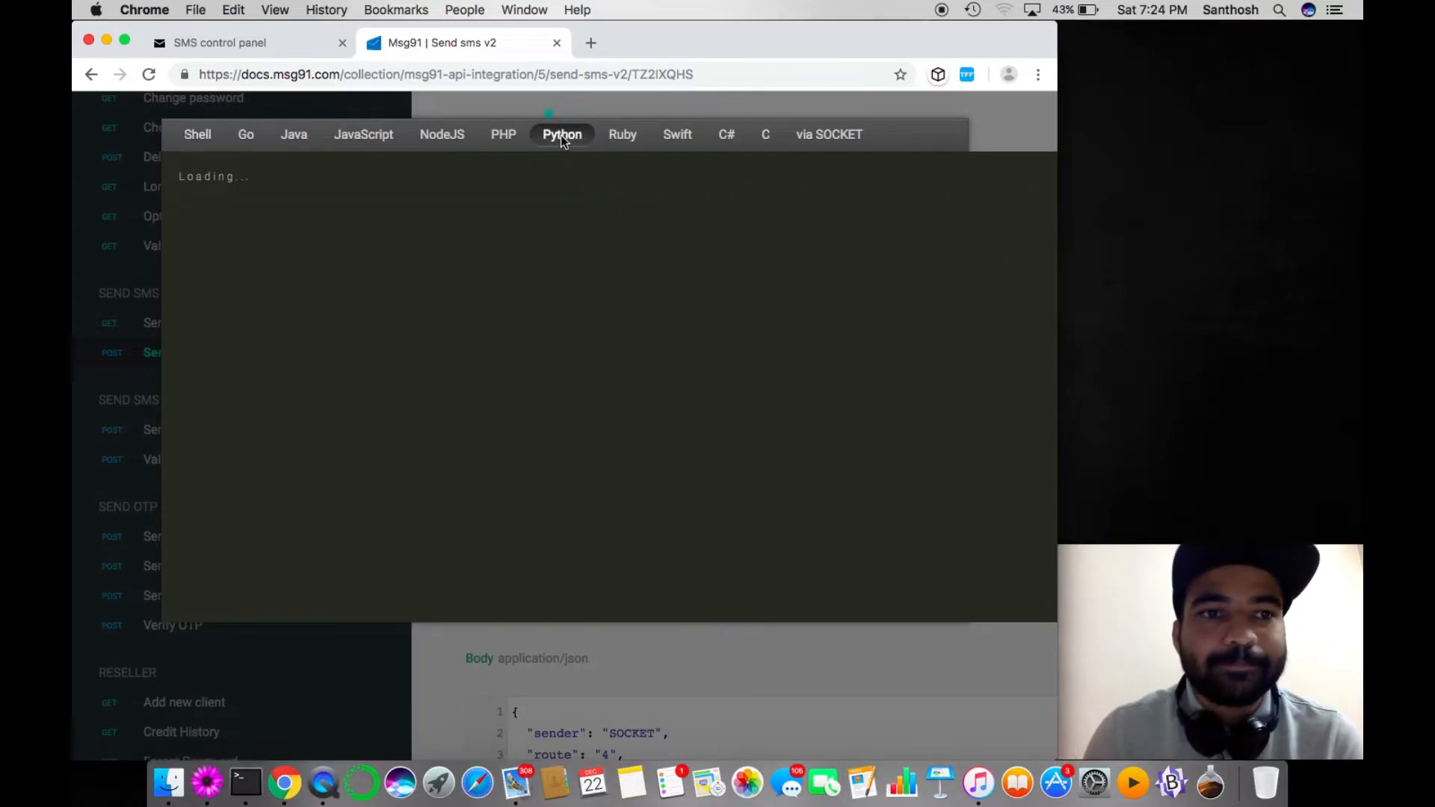
click(562, 134)
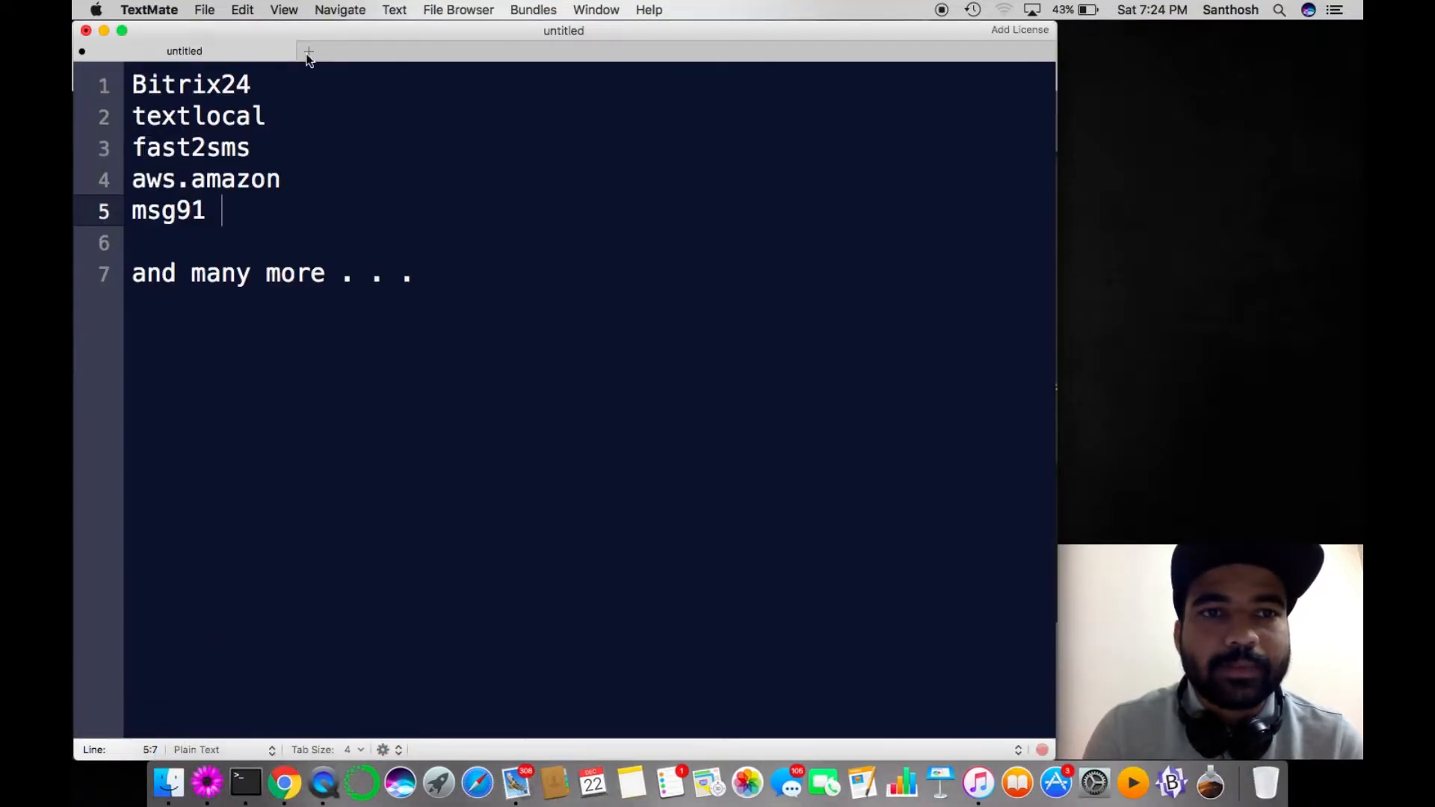
Put the Python sample in a new document and save it to the Desktop as sms.py
click(315, 52)
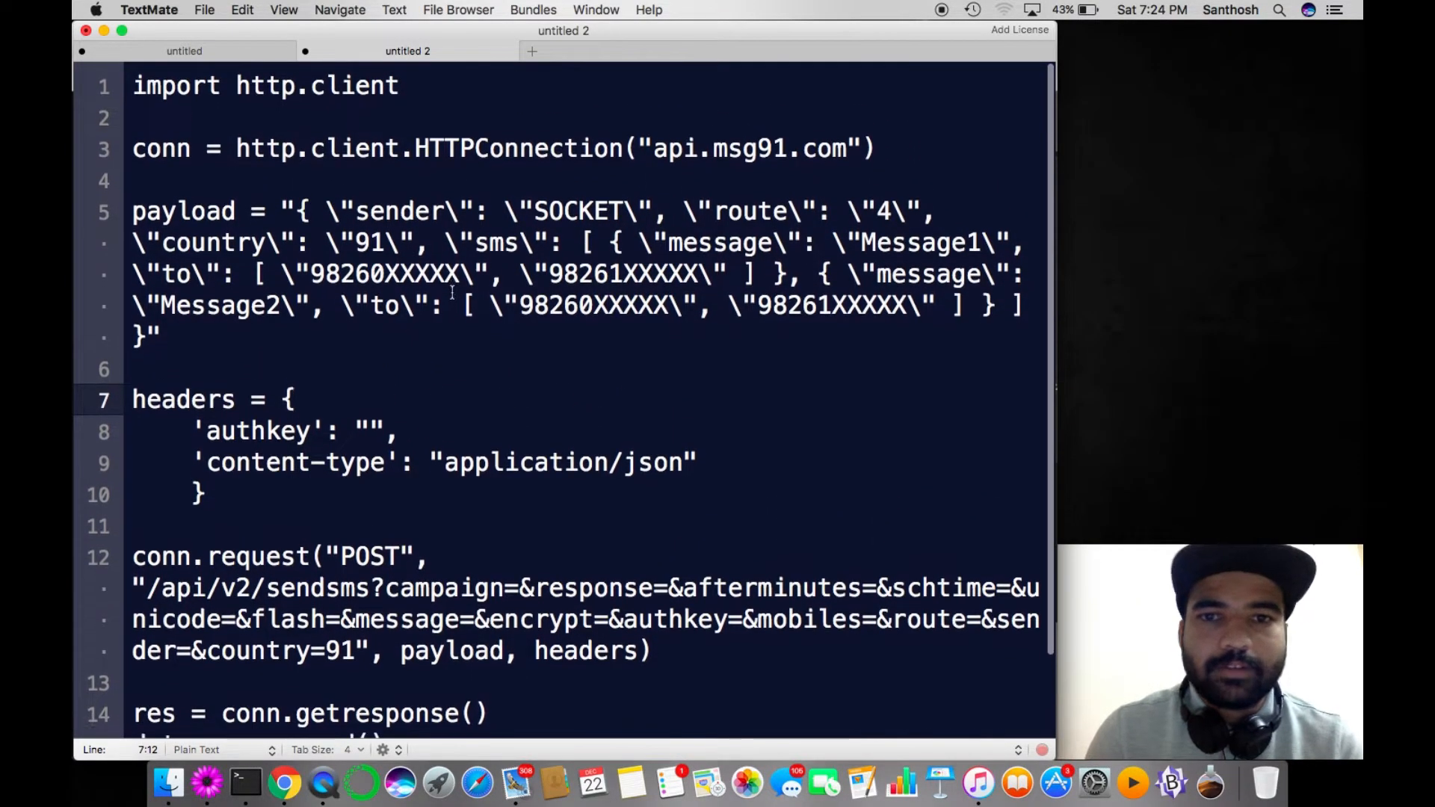
scroll(down, 3)
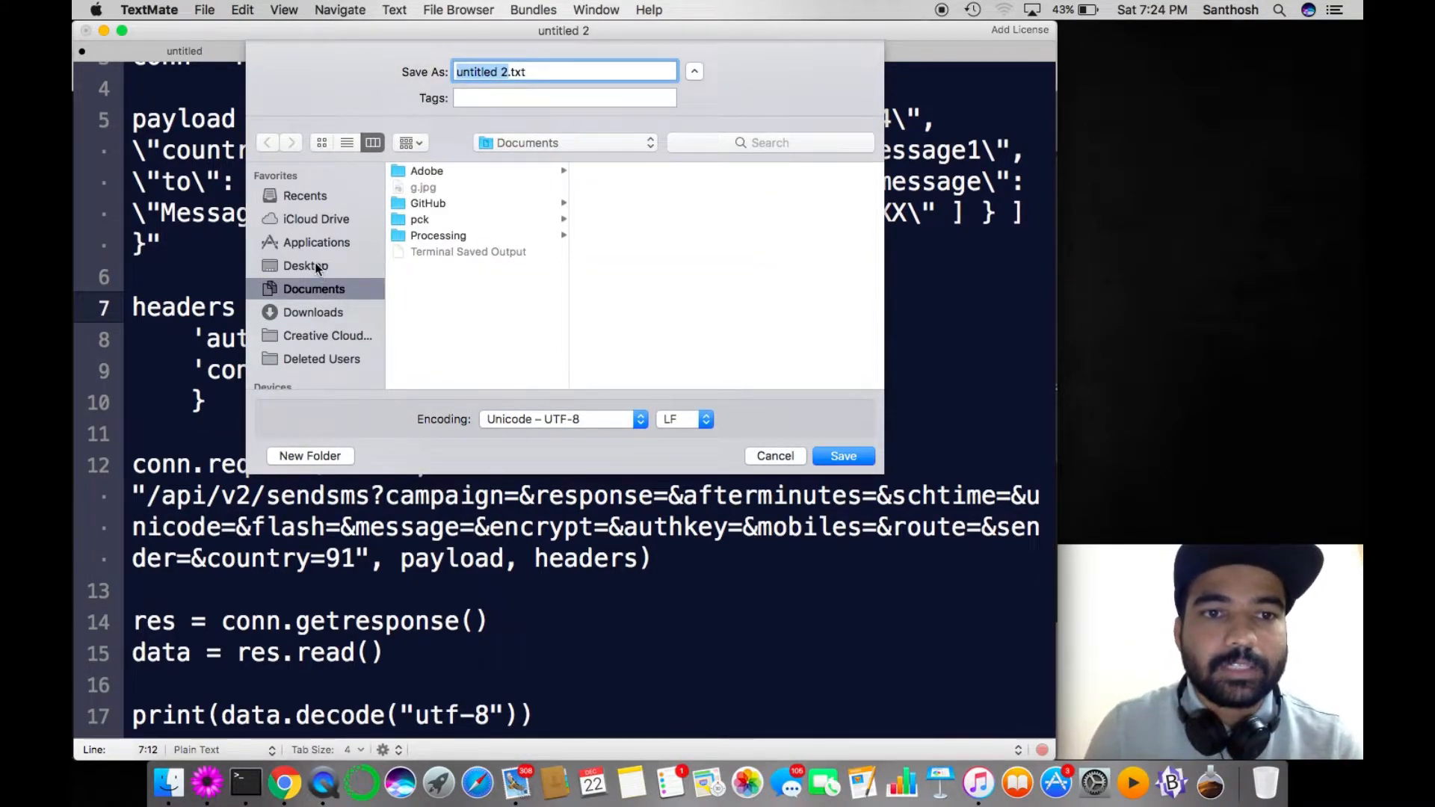
click(305, 265)
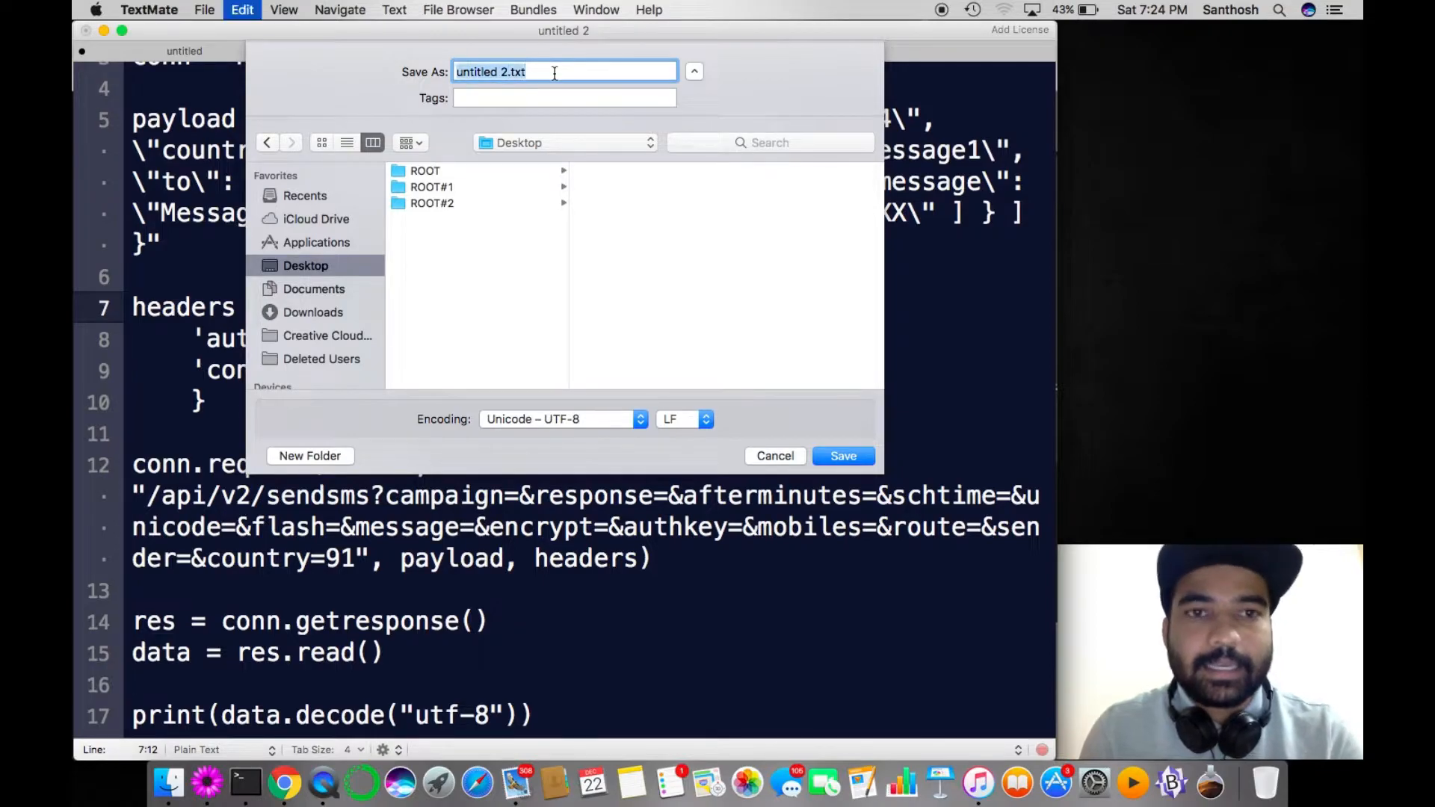
text(sms.)
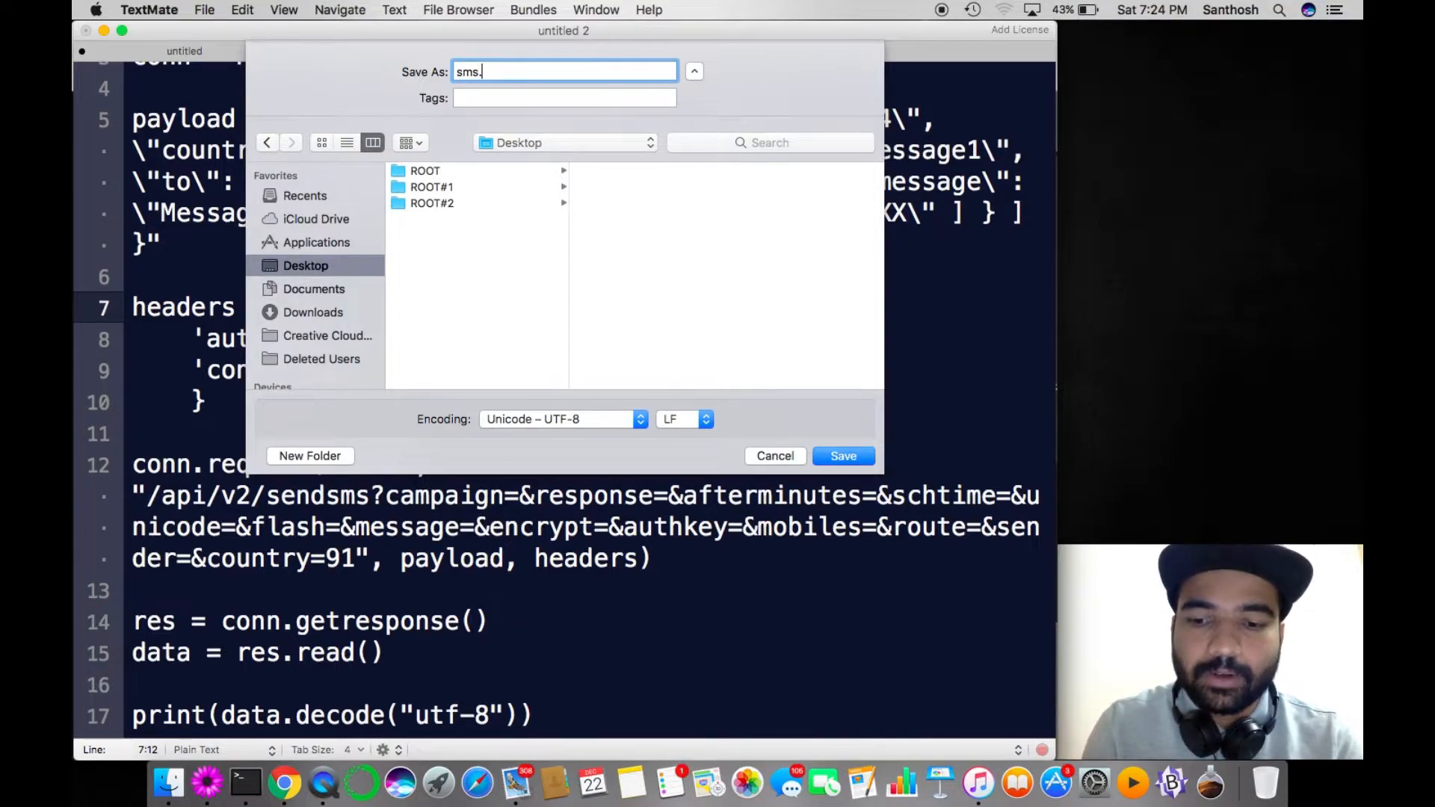
text(py)
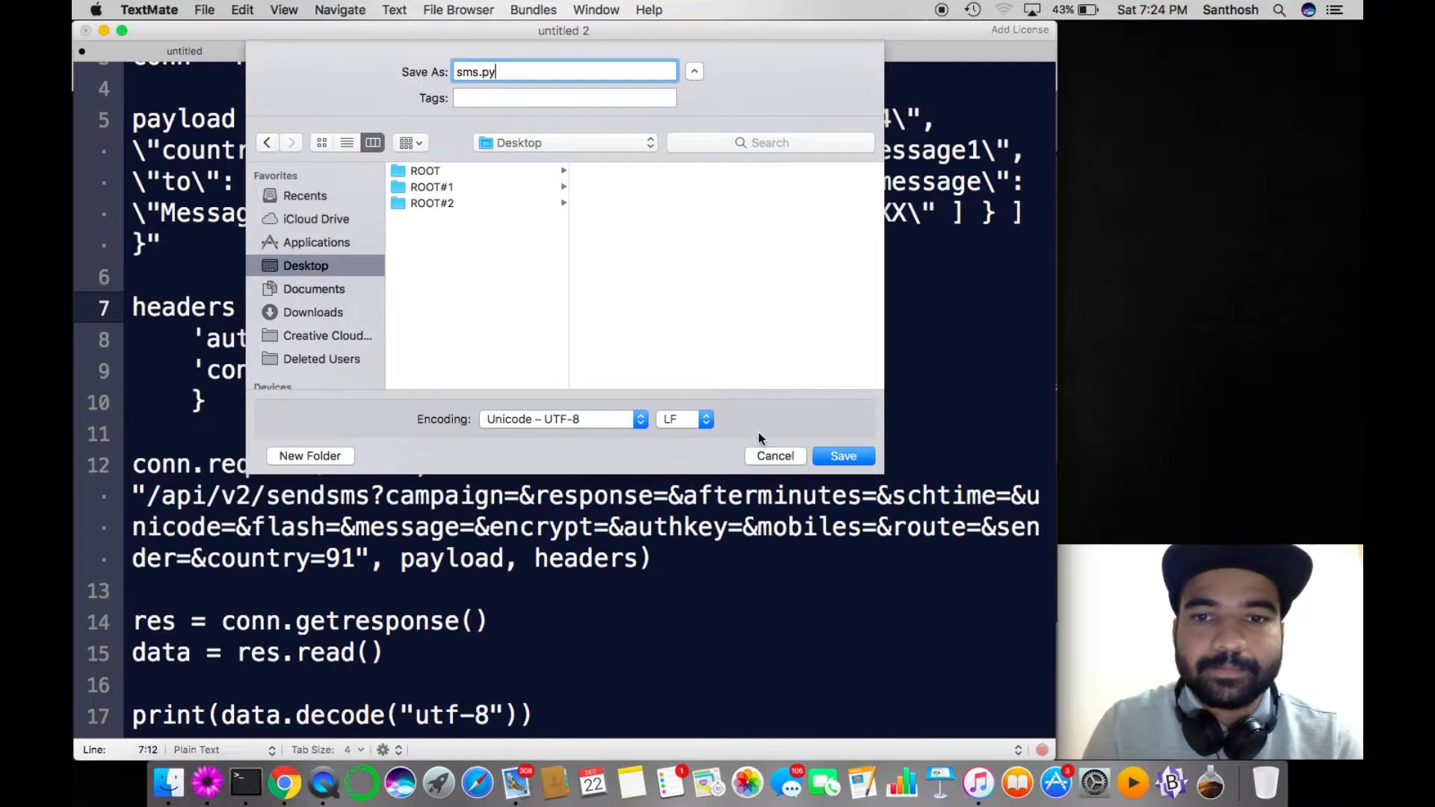
click(843, 456)
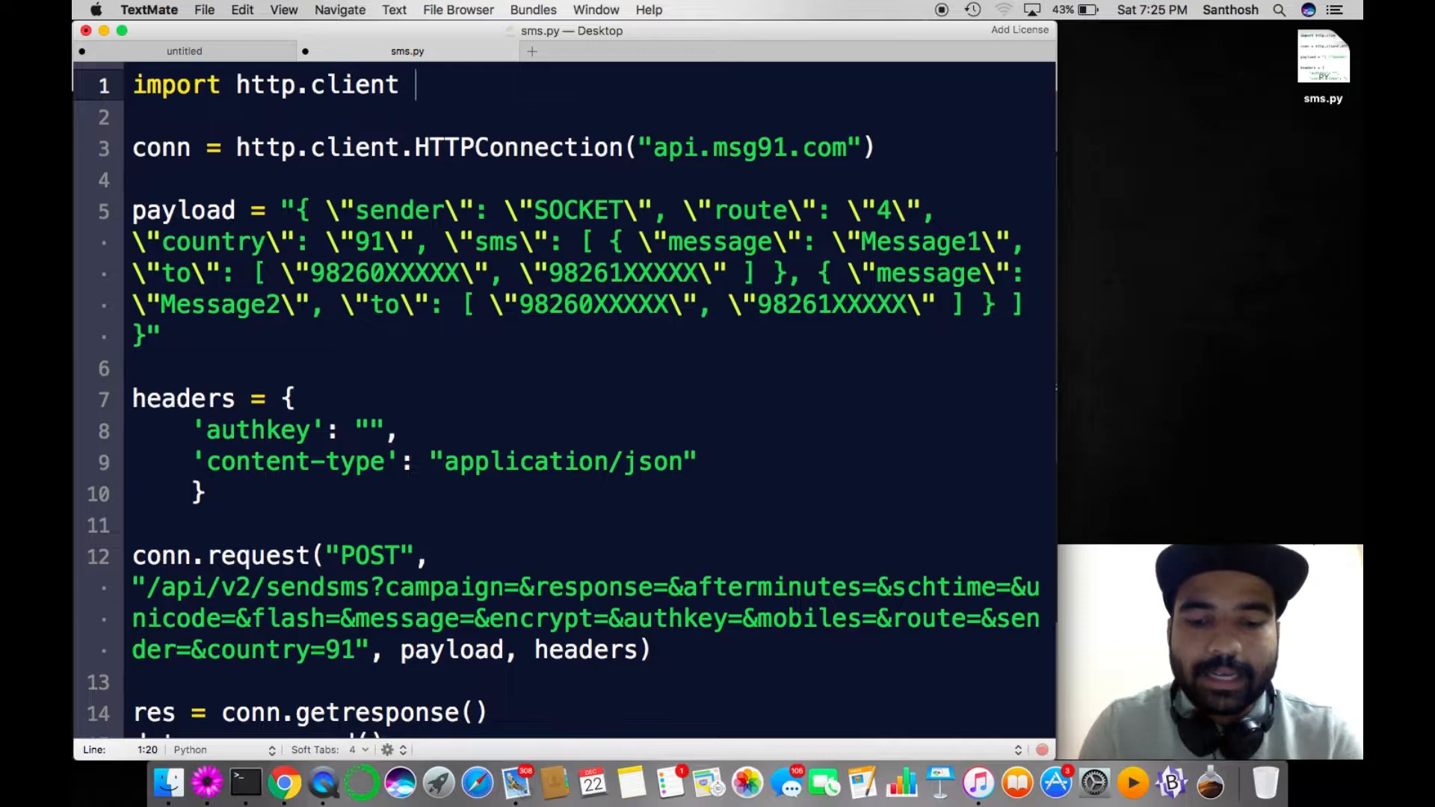
Review the http.client connection and api.msg91.com host in sms.py, then return to the editor with the copied JSON body
text(ht)
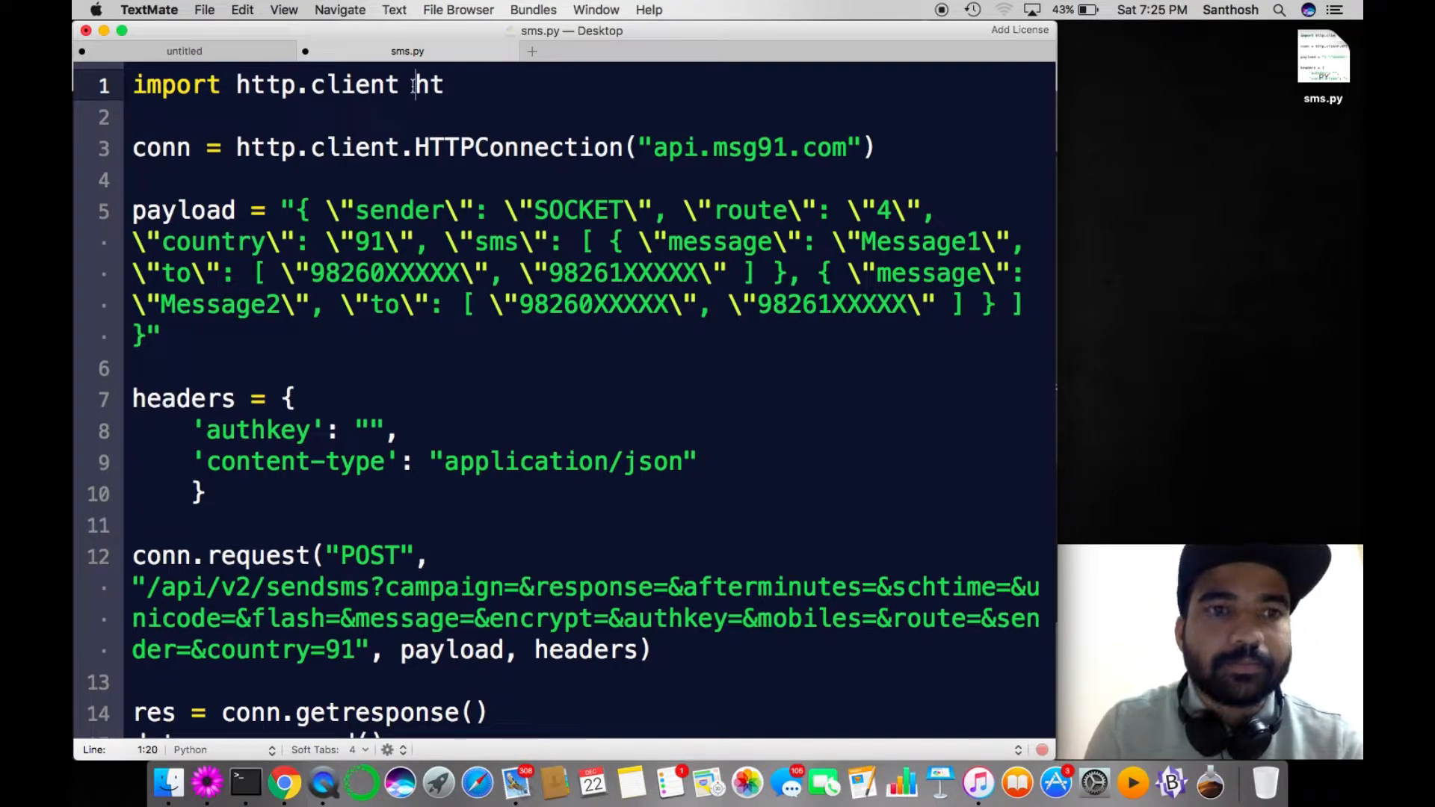
text(as)
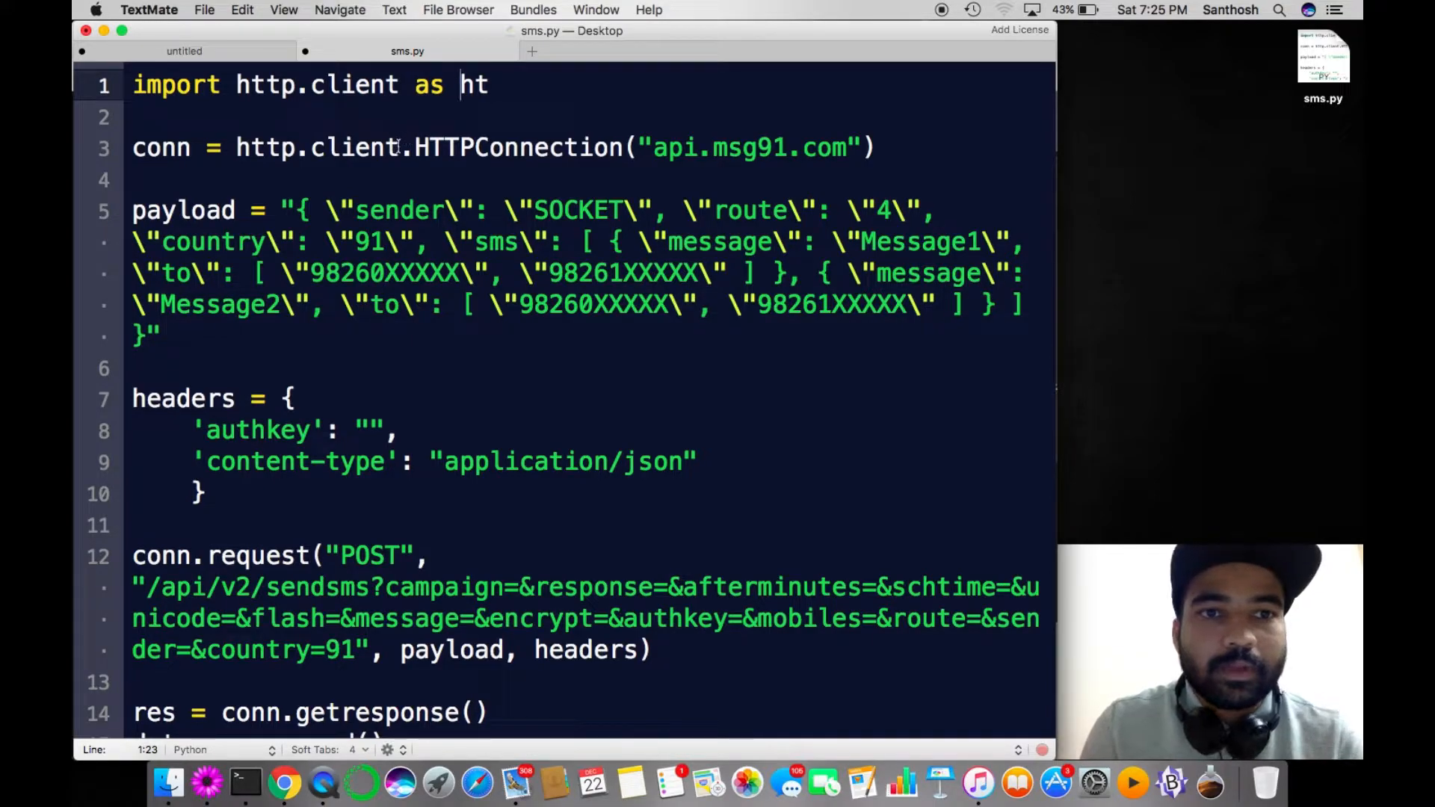
double_click(308, 146)
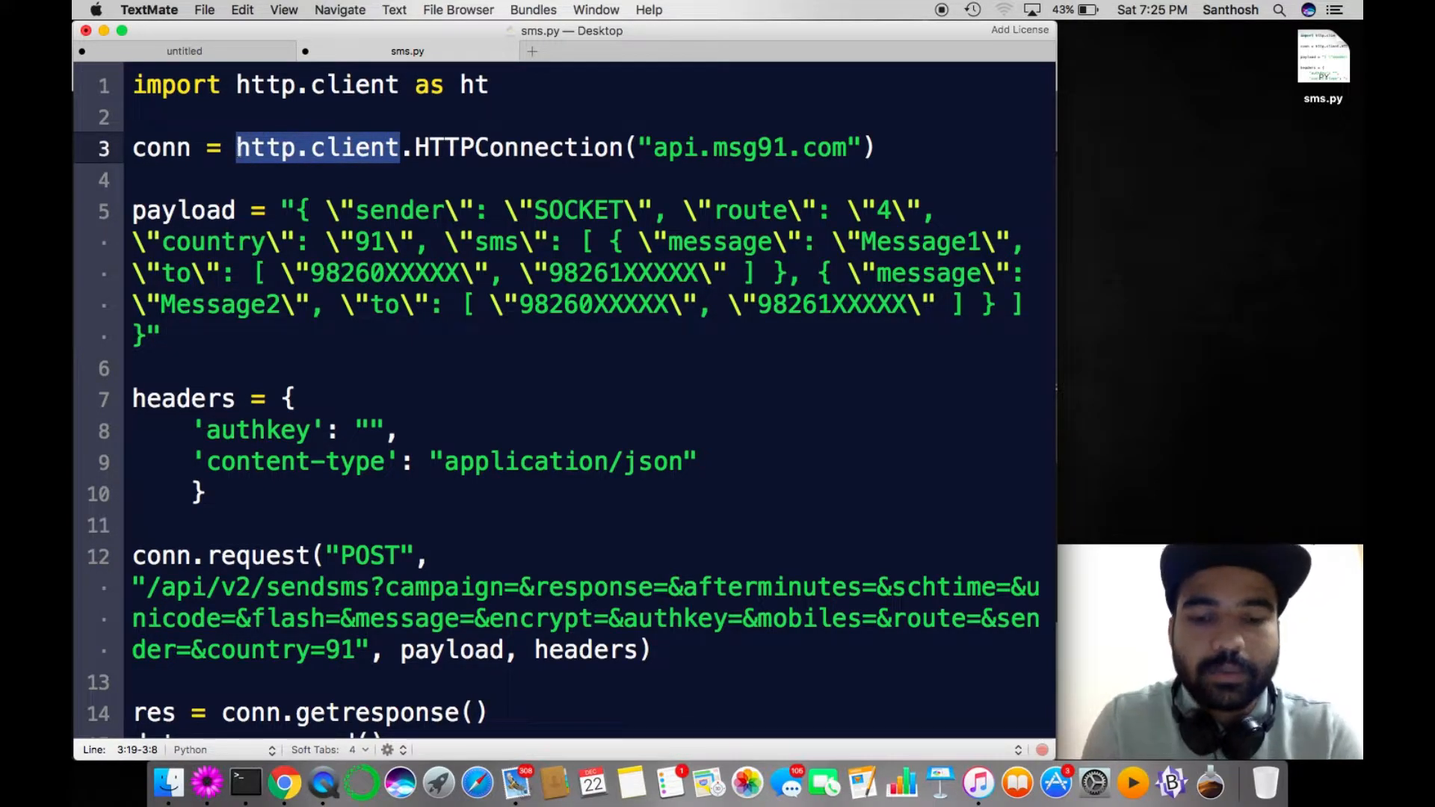
text(ht)
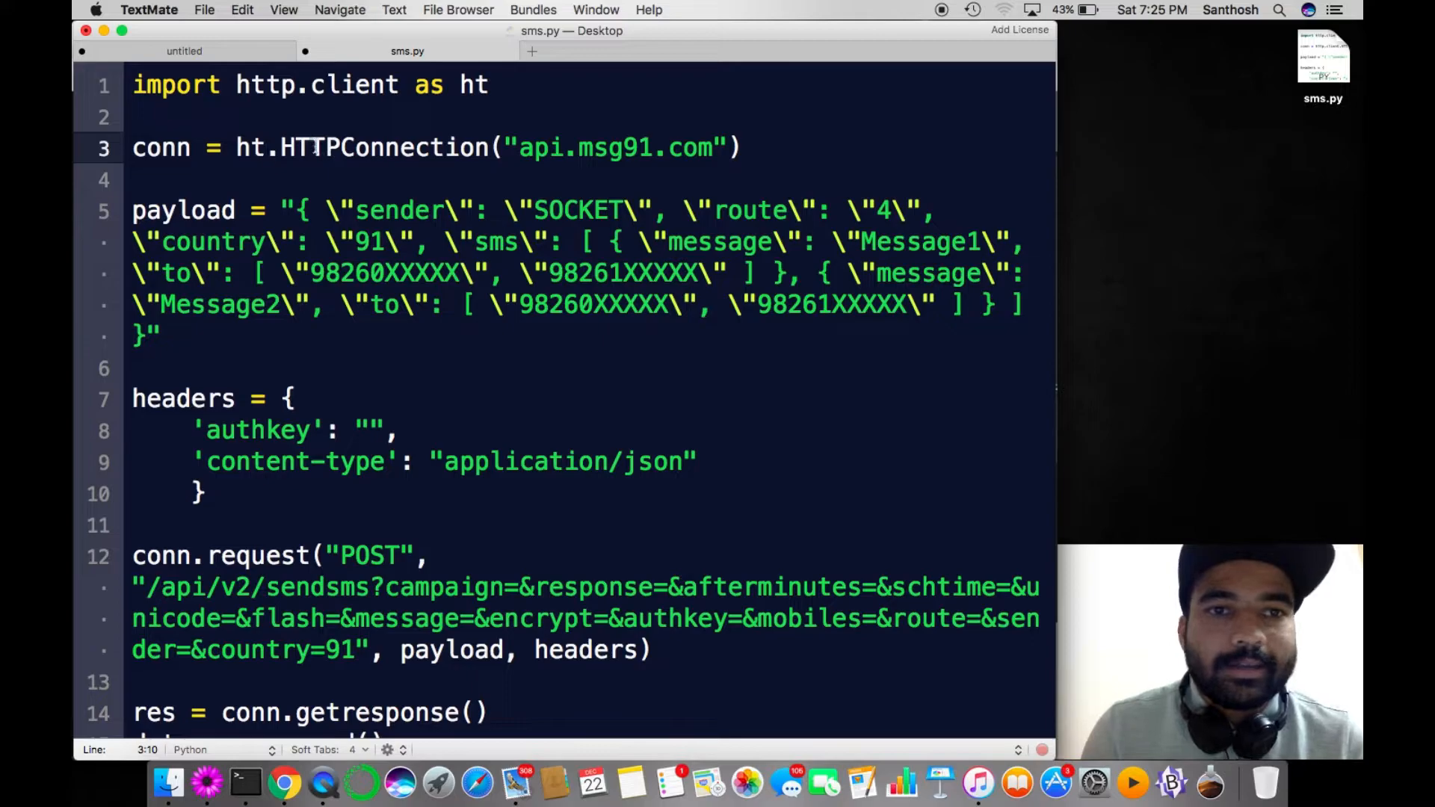
double_click(383, 147)
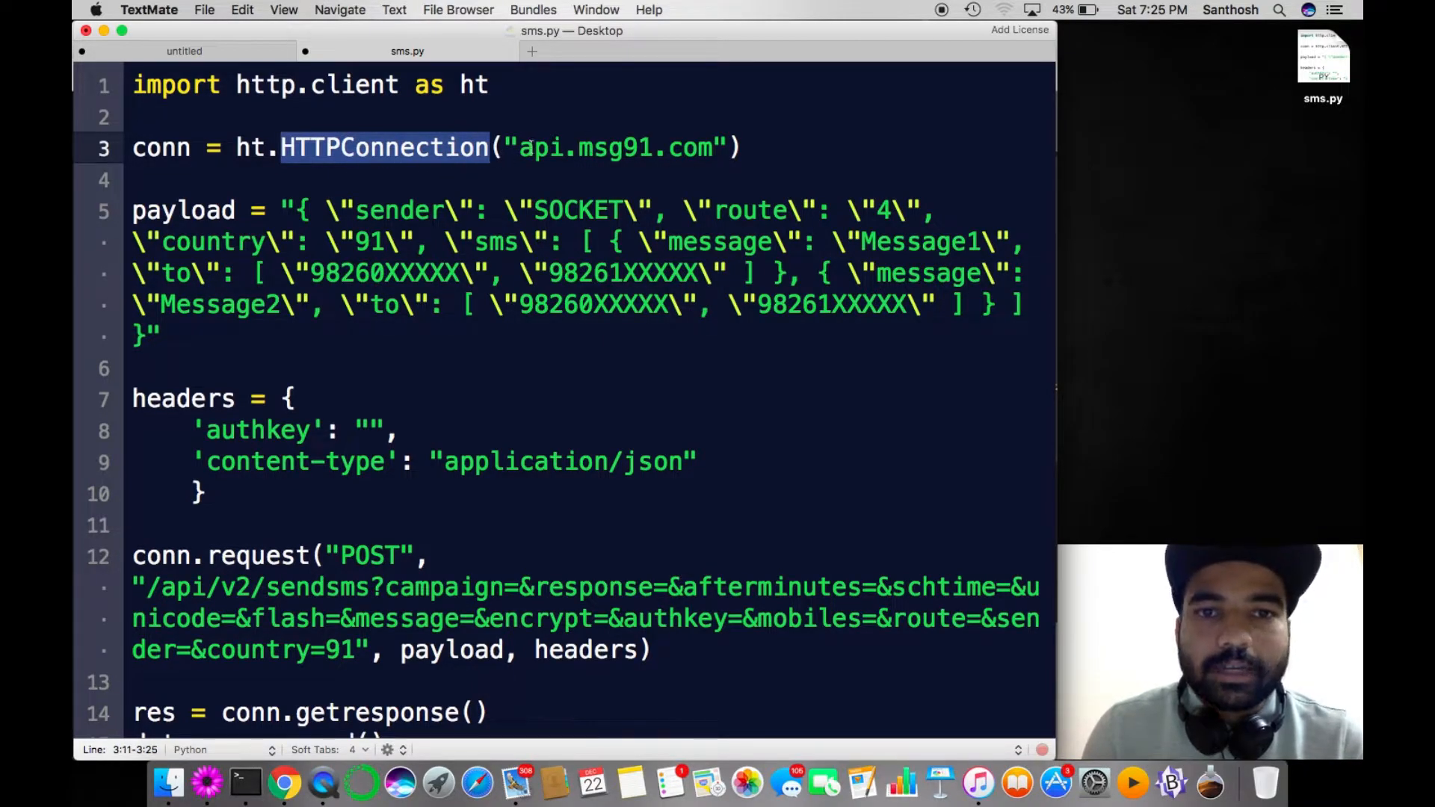
double_click(543, 148)
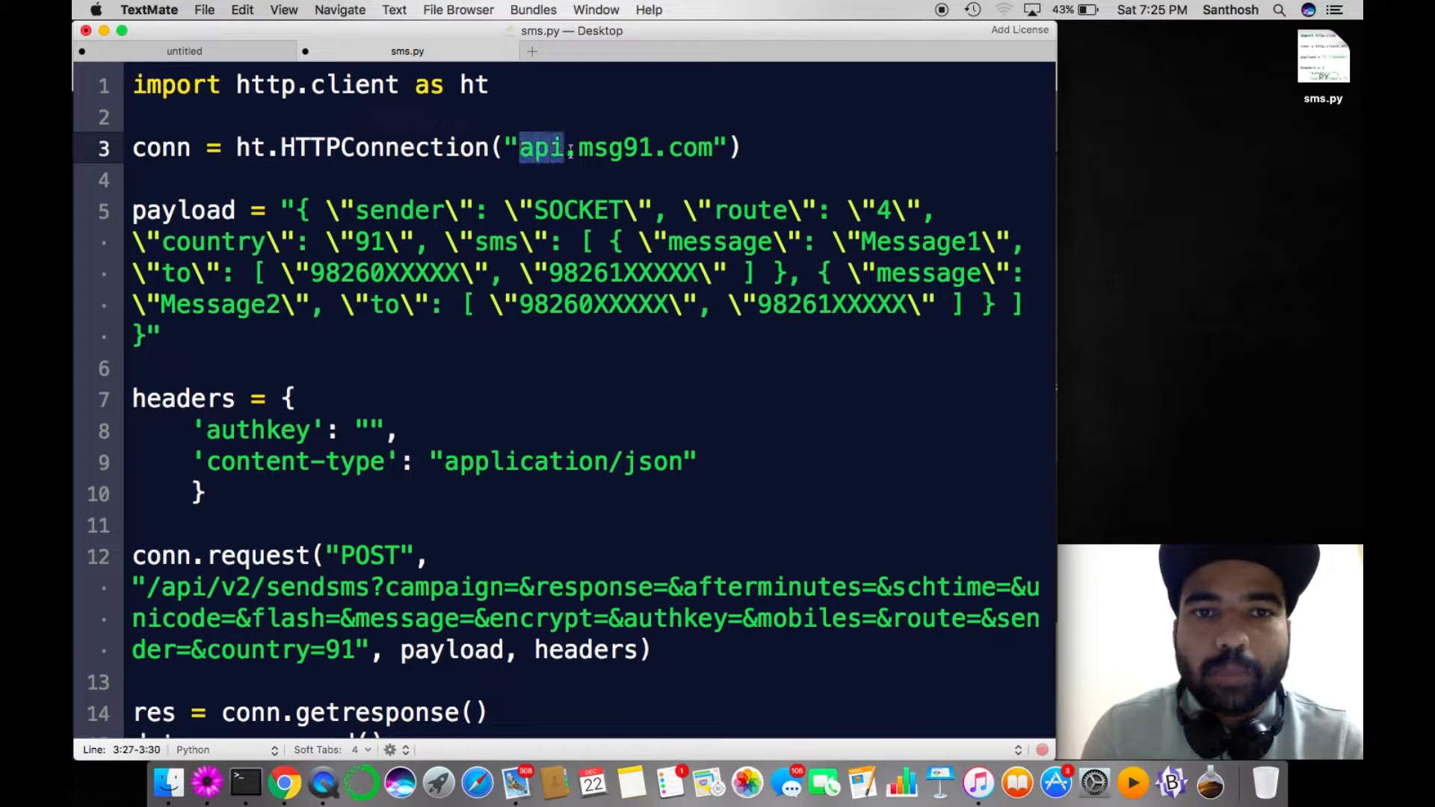
drag(519, 148, 713, 148)
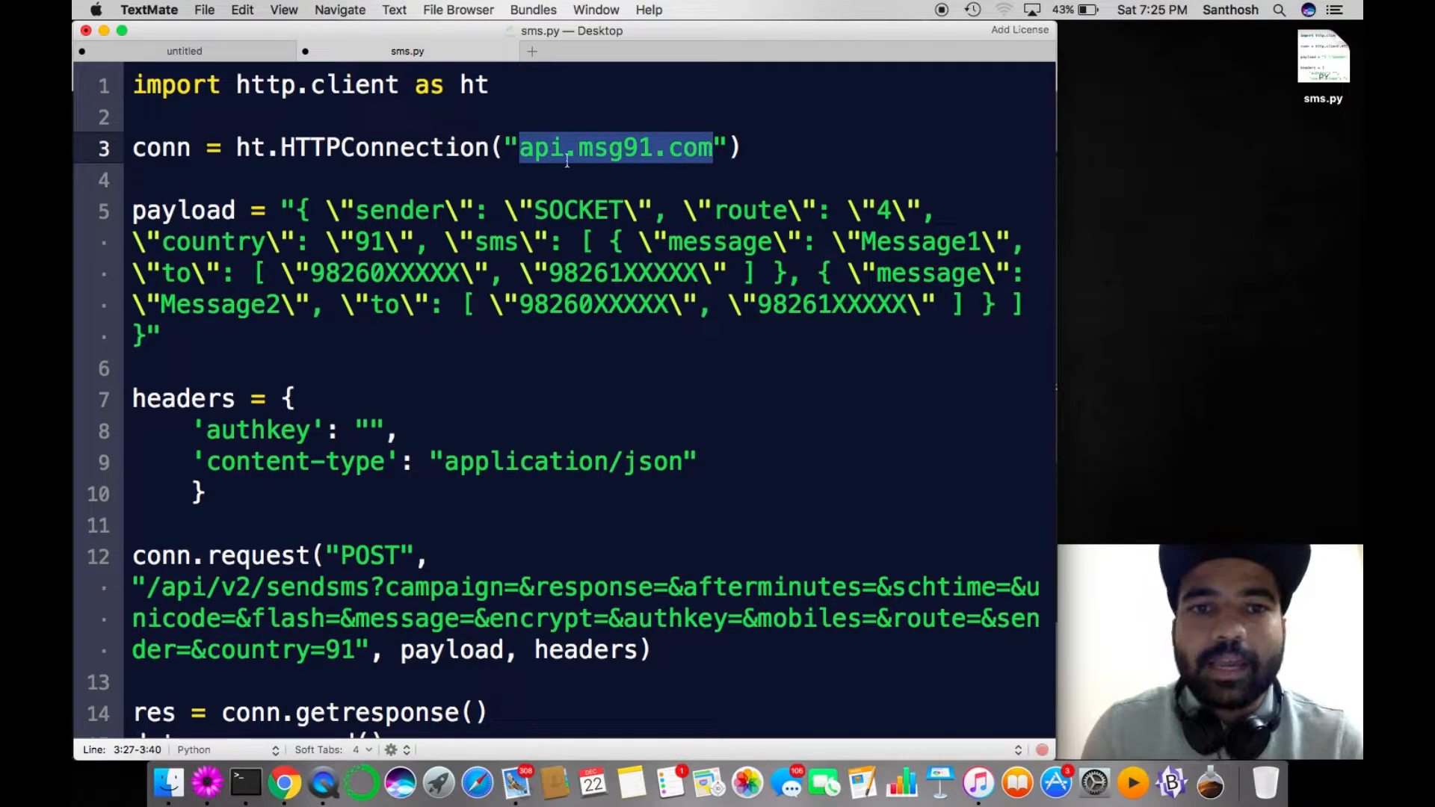
click(561, 148)
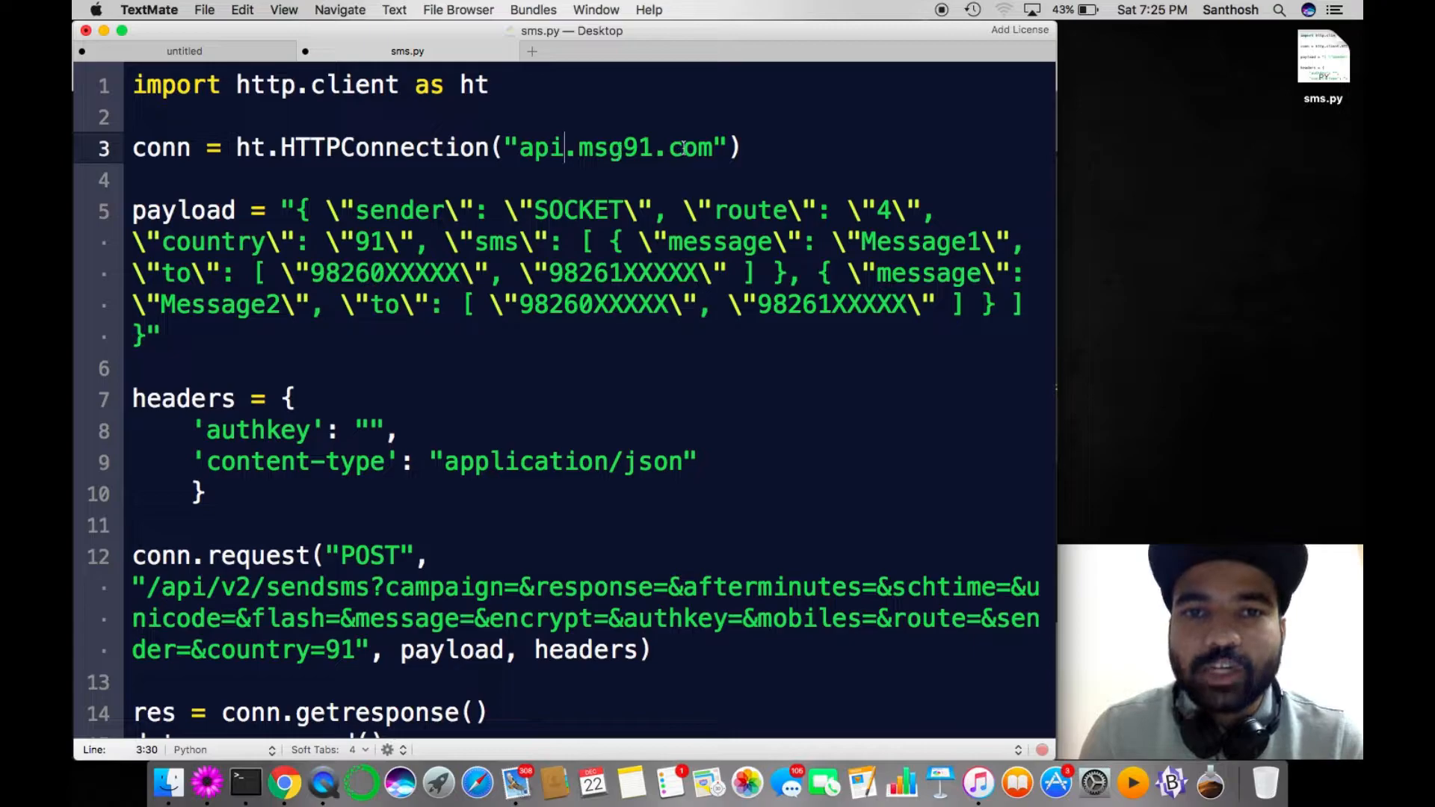
double_click(689, 148)
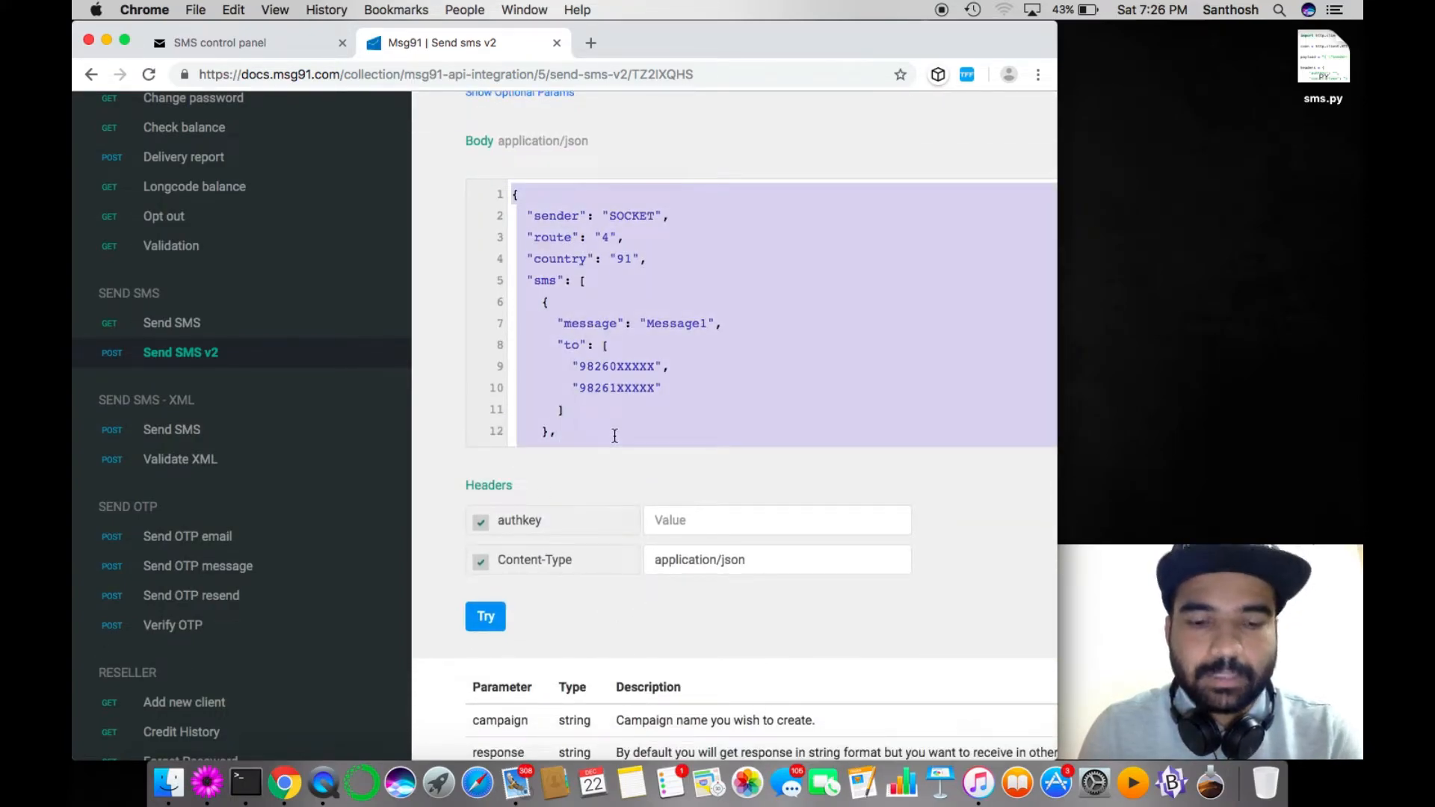
mouse_move(207, 739)
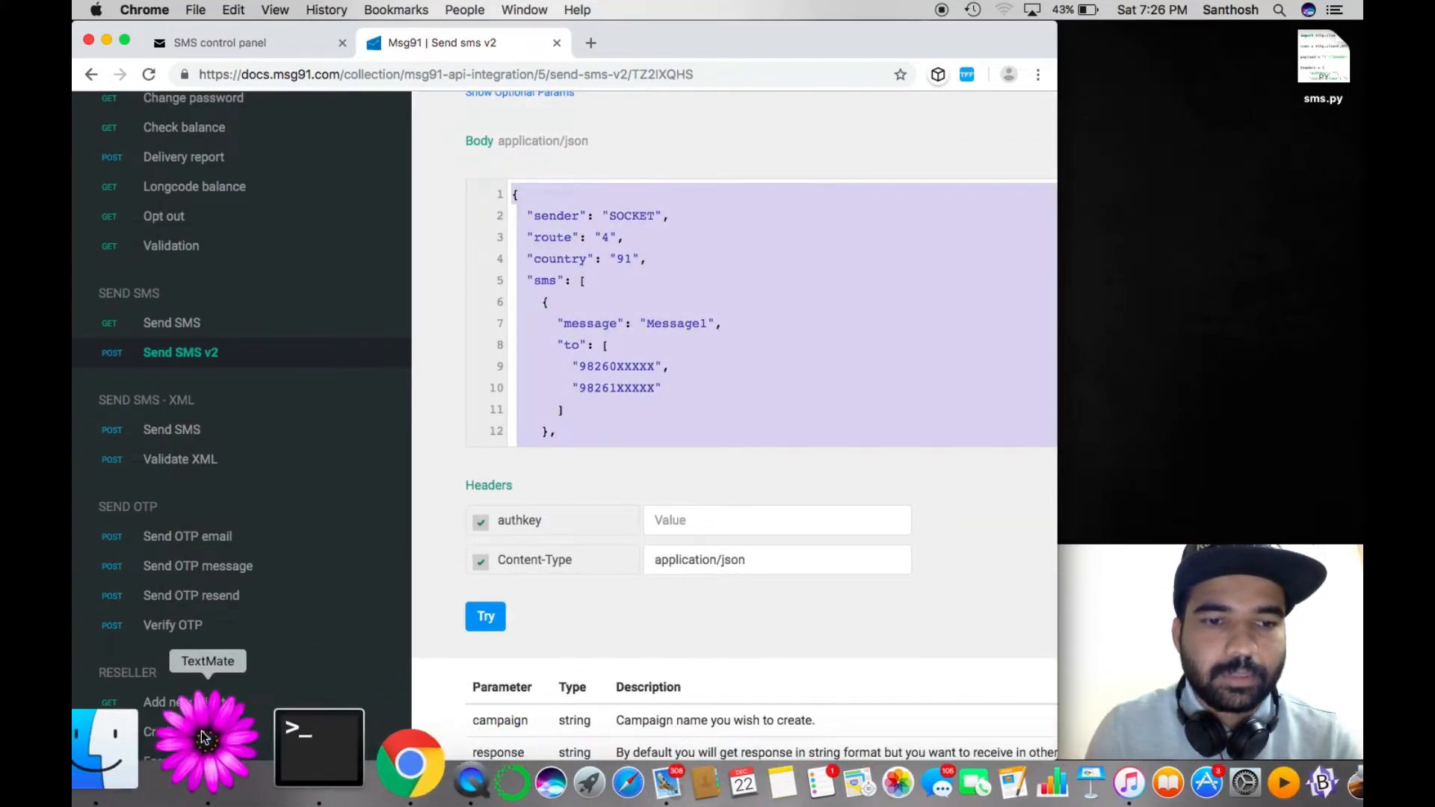
click(207, 748)
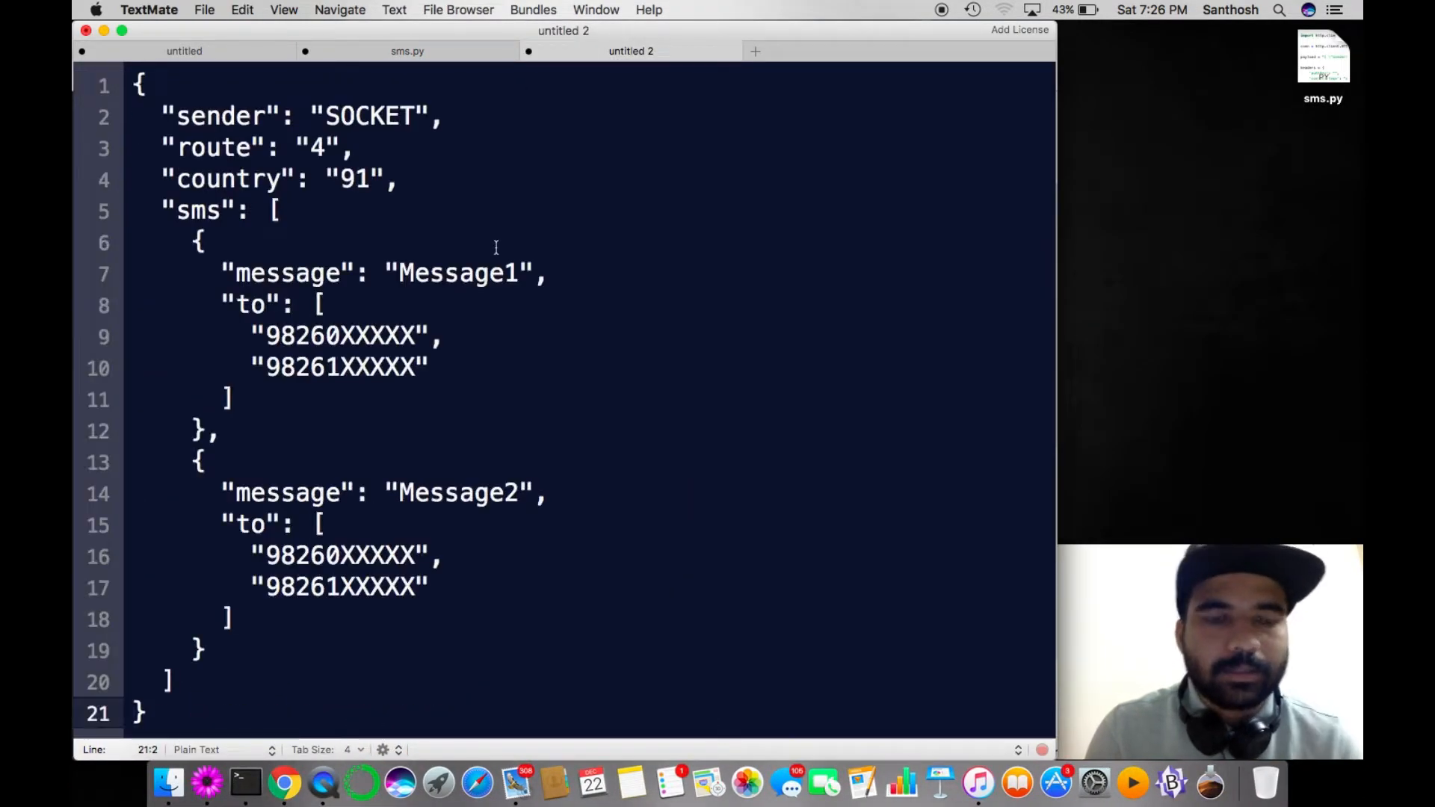
In the untitled 2 JSON body, delete the second message object leaving a single message
click(405, 50)
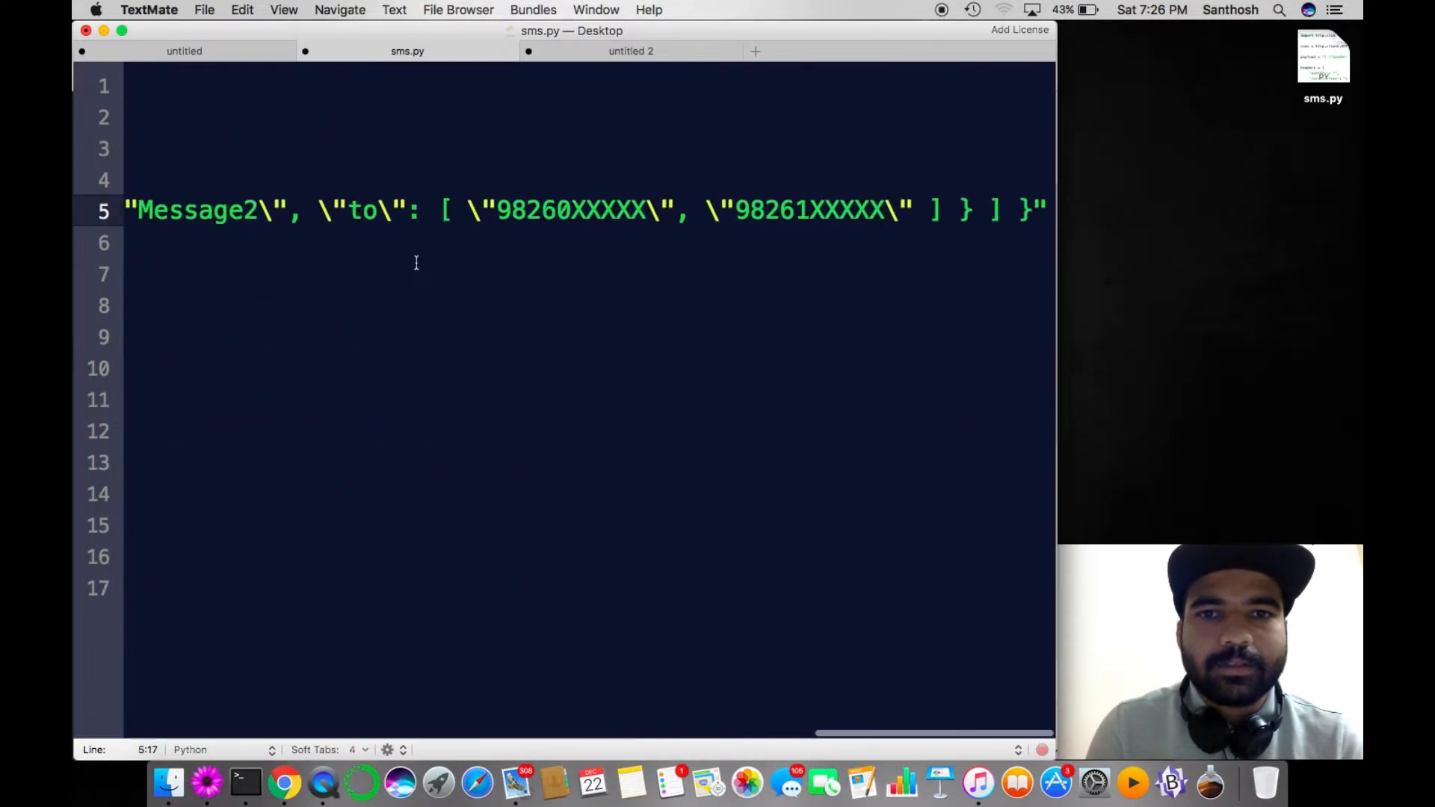
scroll(left, 3)
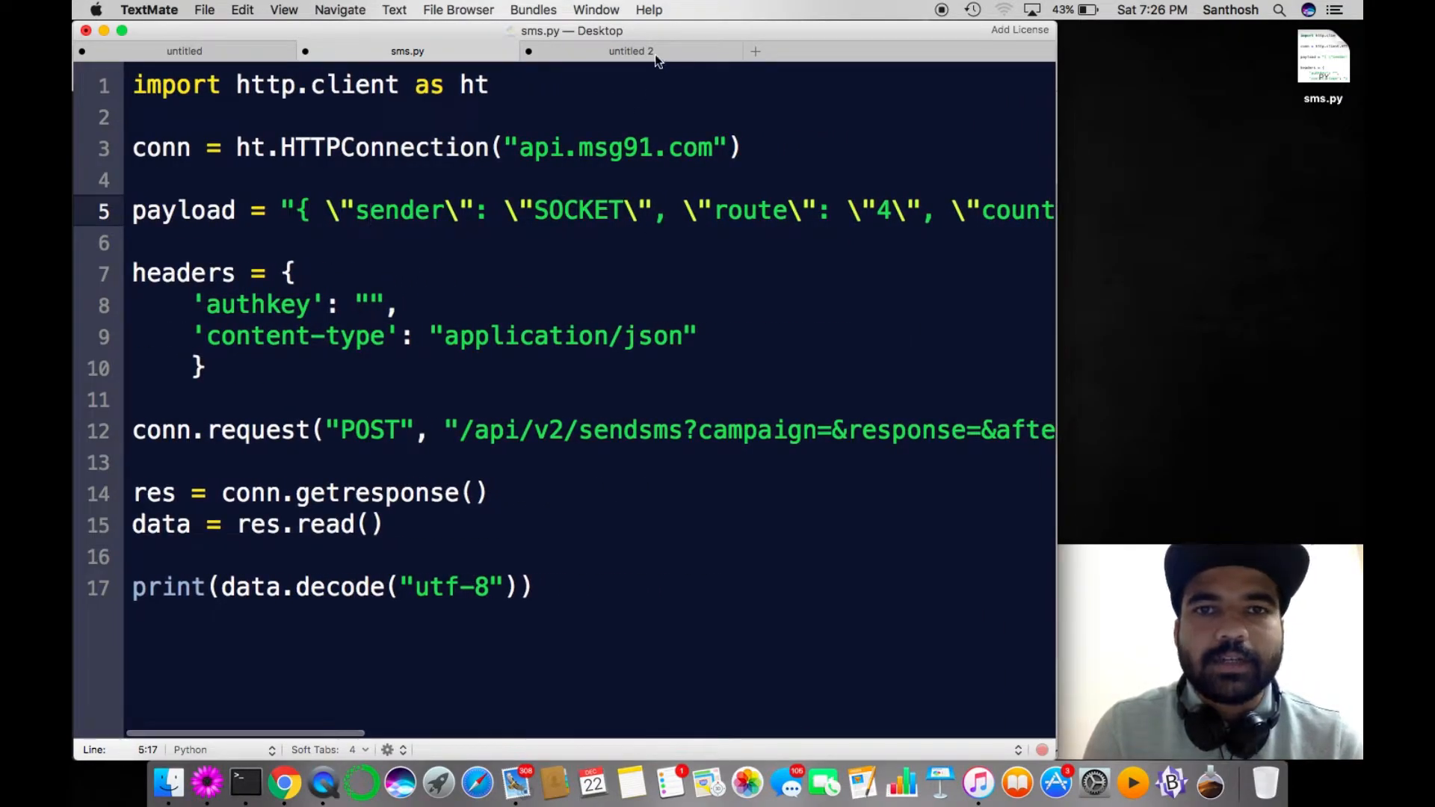
click(630, 50)
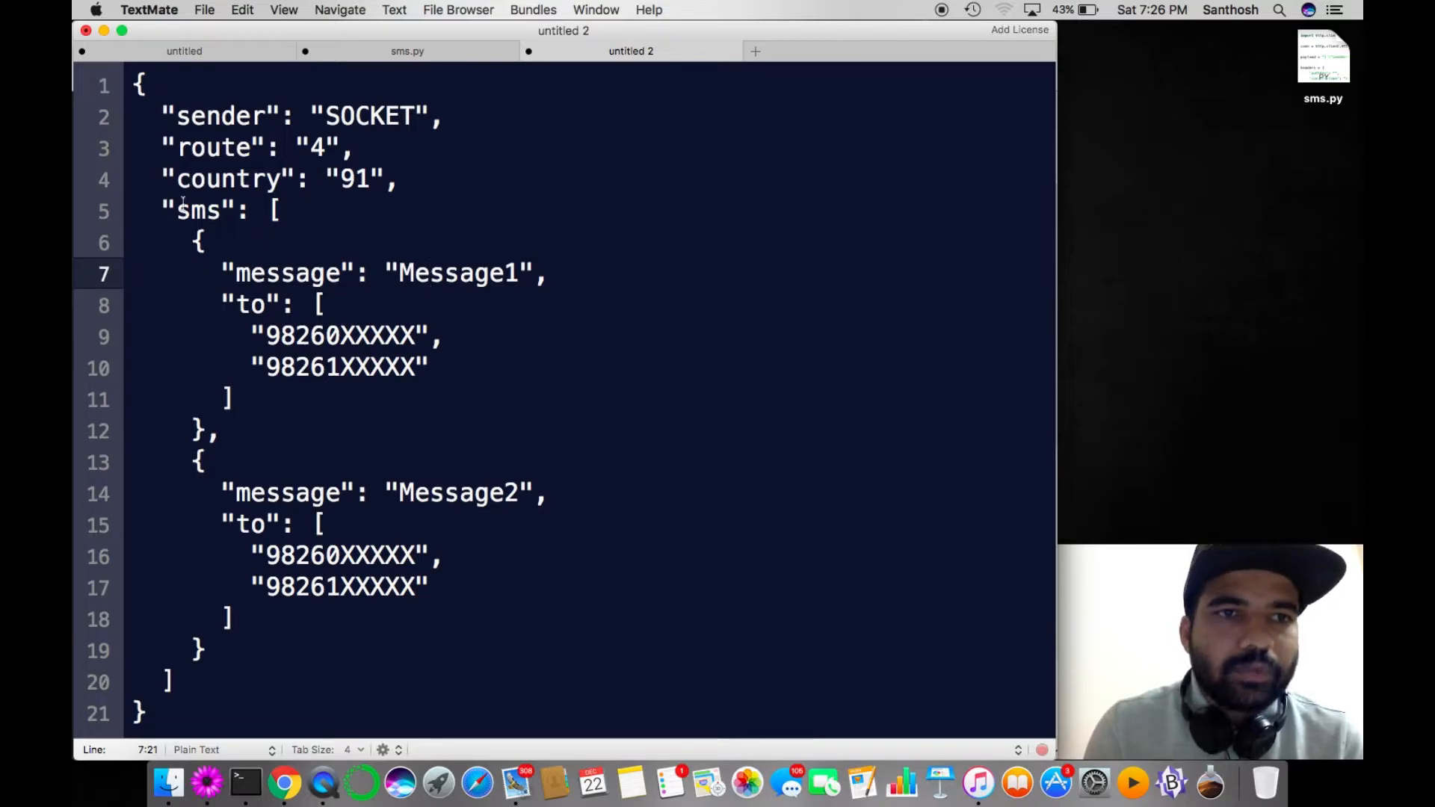
key(cmd+a)
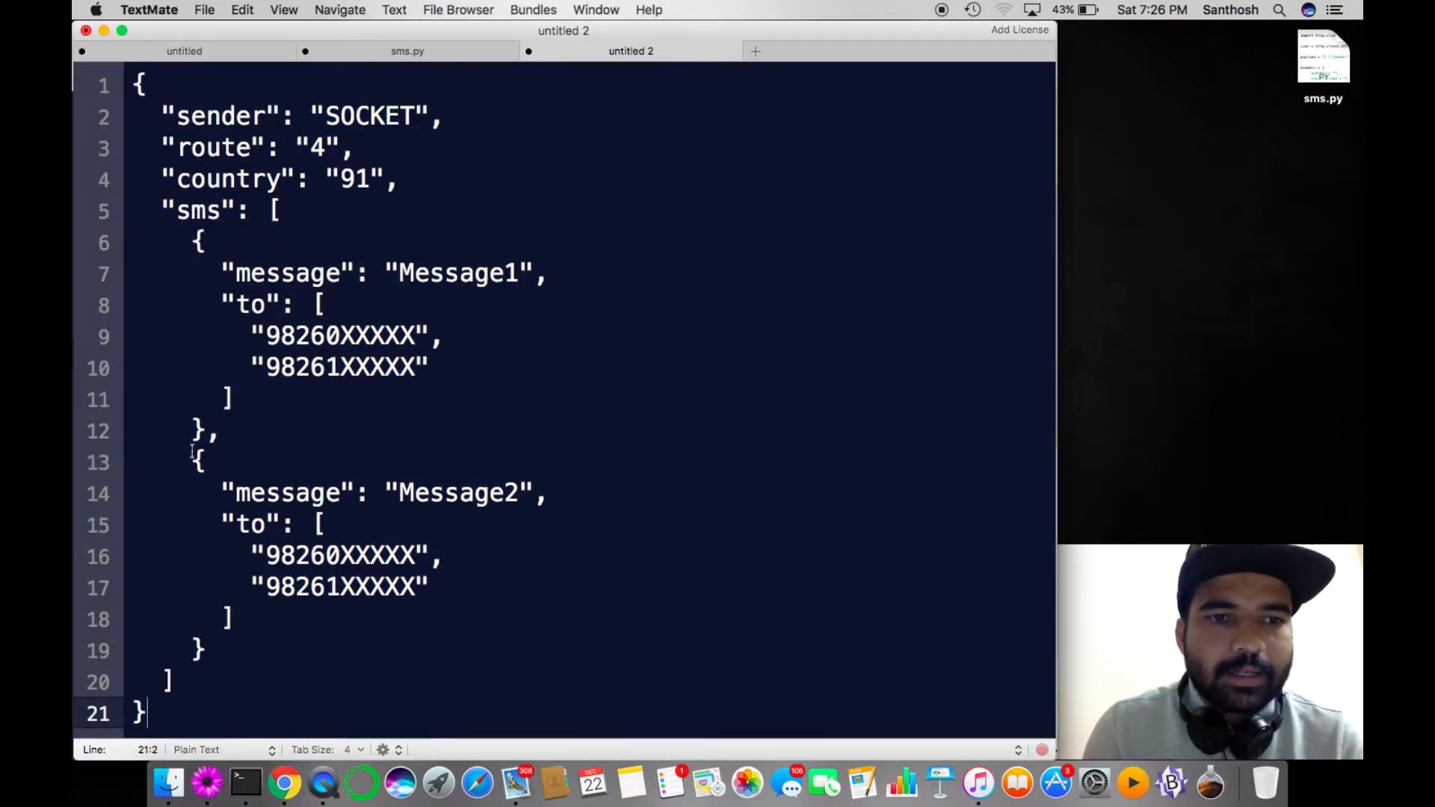
drag(195, 461, 204, 651)
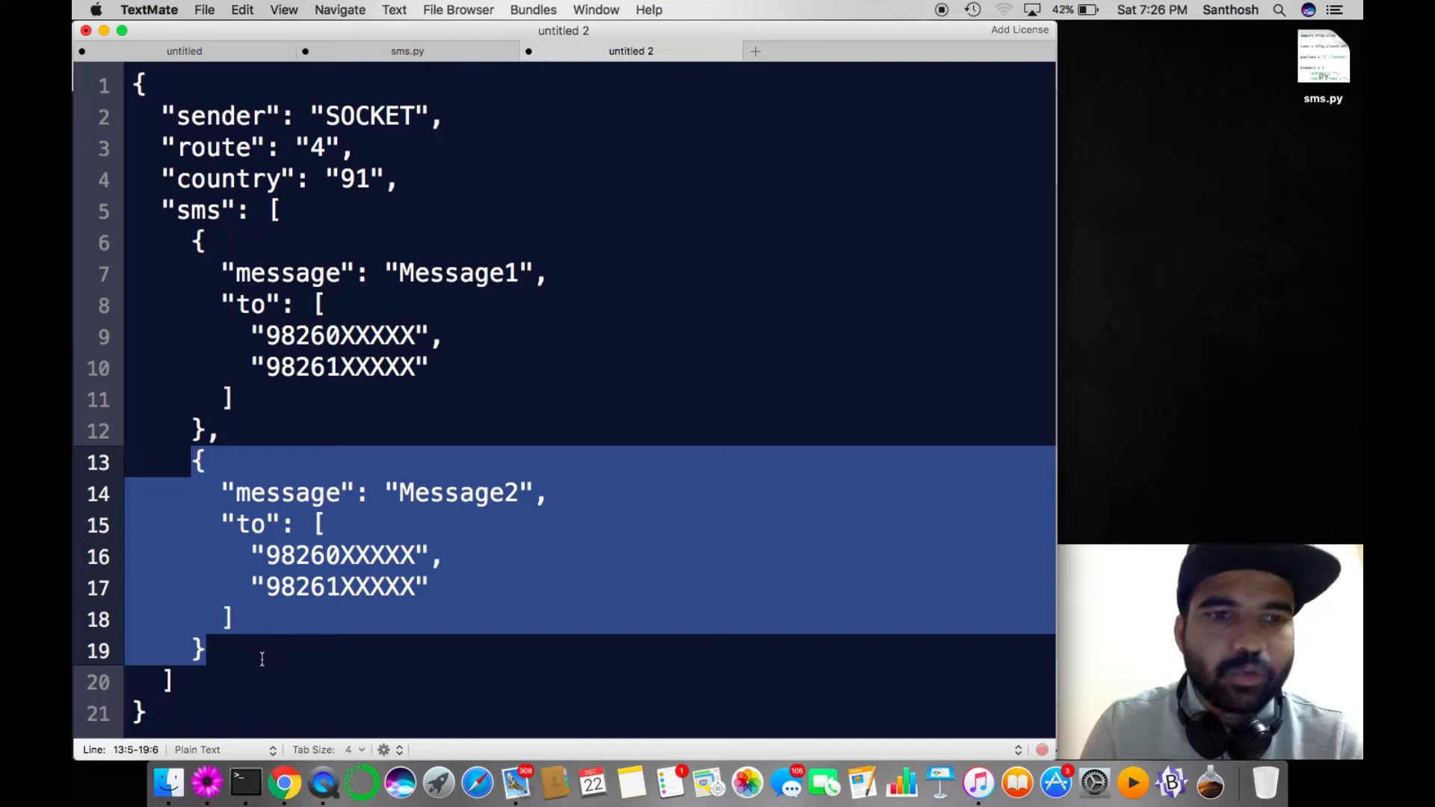
key(Delete)
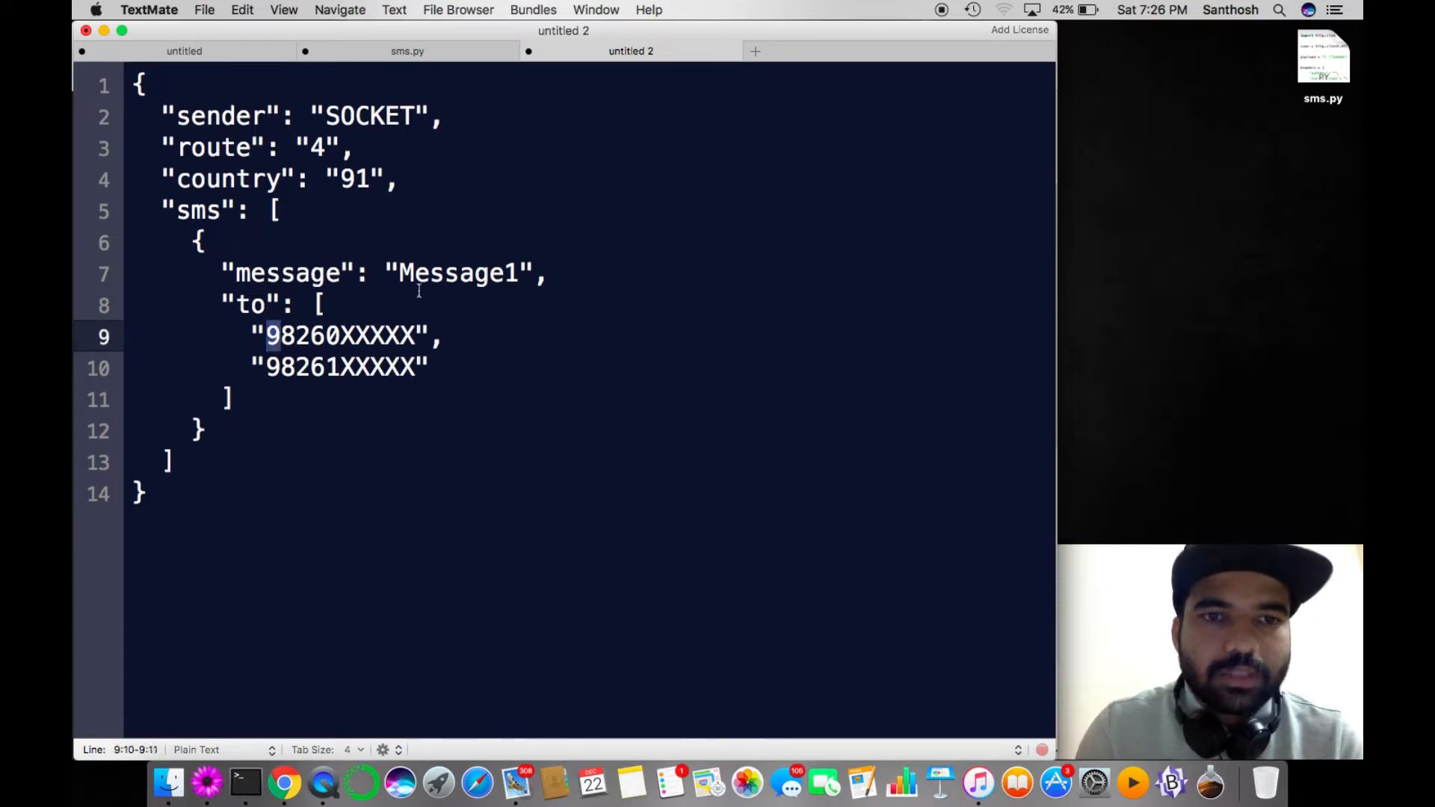
Replace the placeholder numbers with one phone number and set the message to "Hello, You have won 1 crore Rupees"
double_click(457, 273)
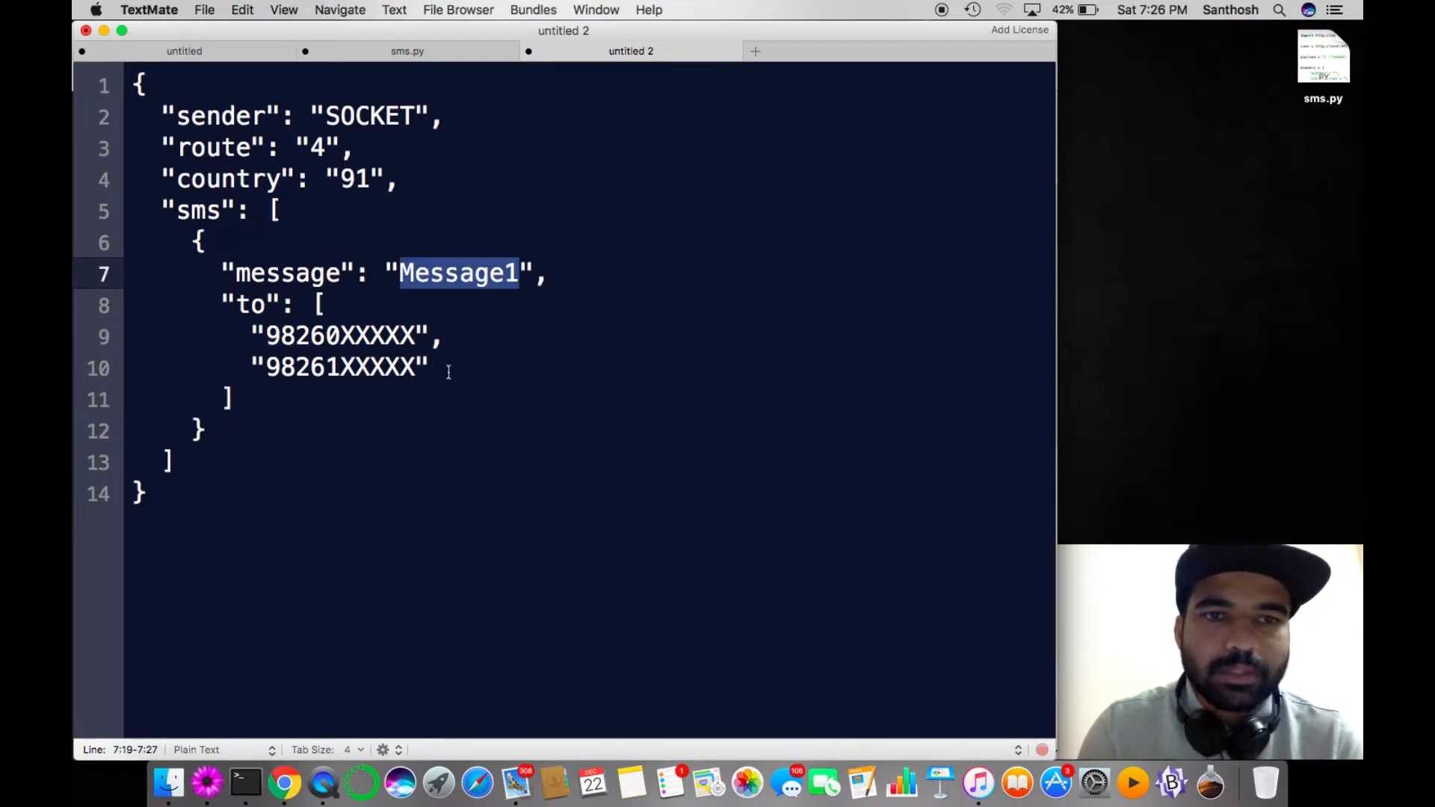
drag(436, 337, 427, 367)
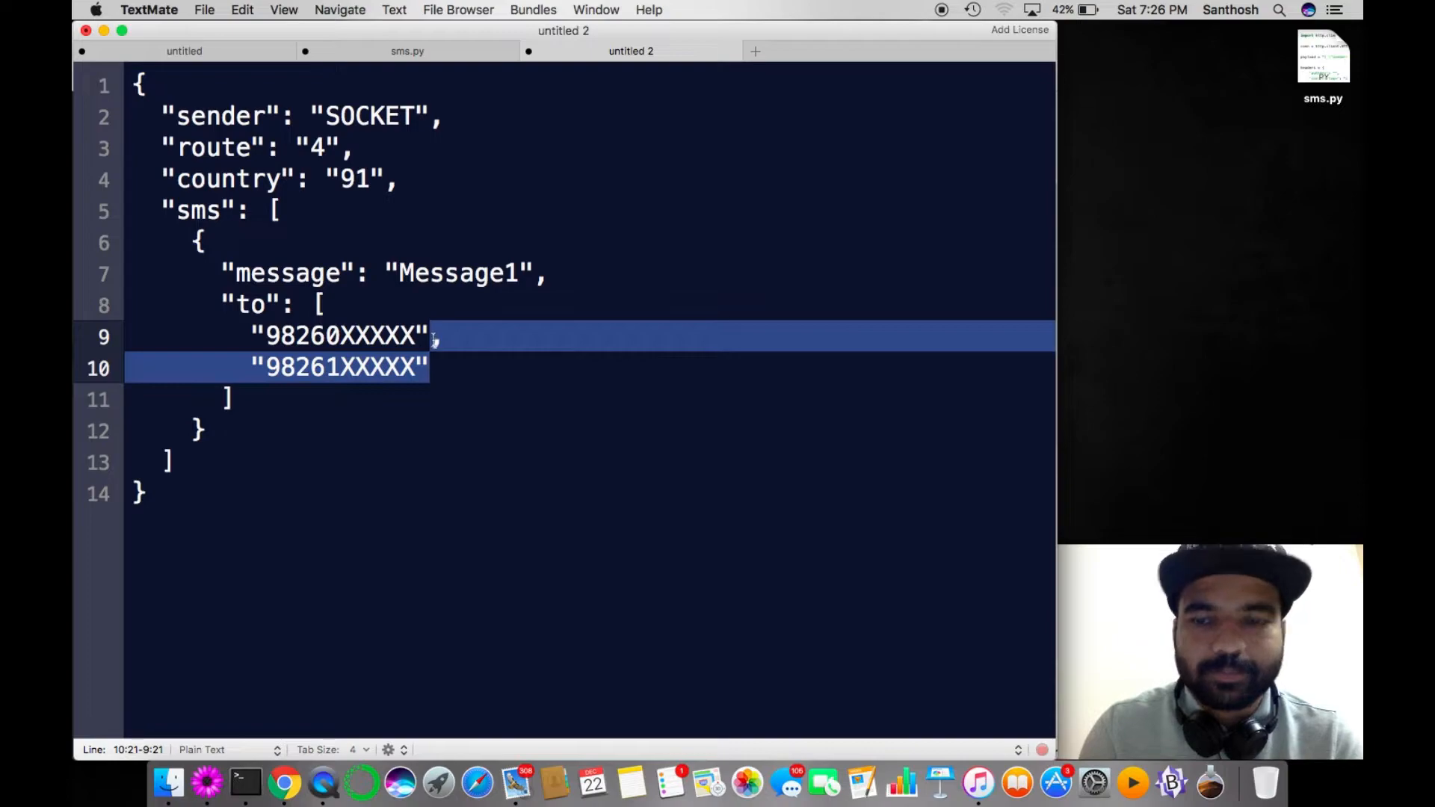
text("")
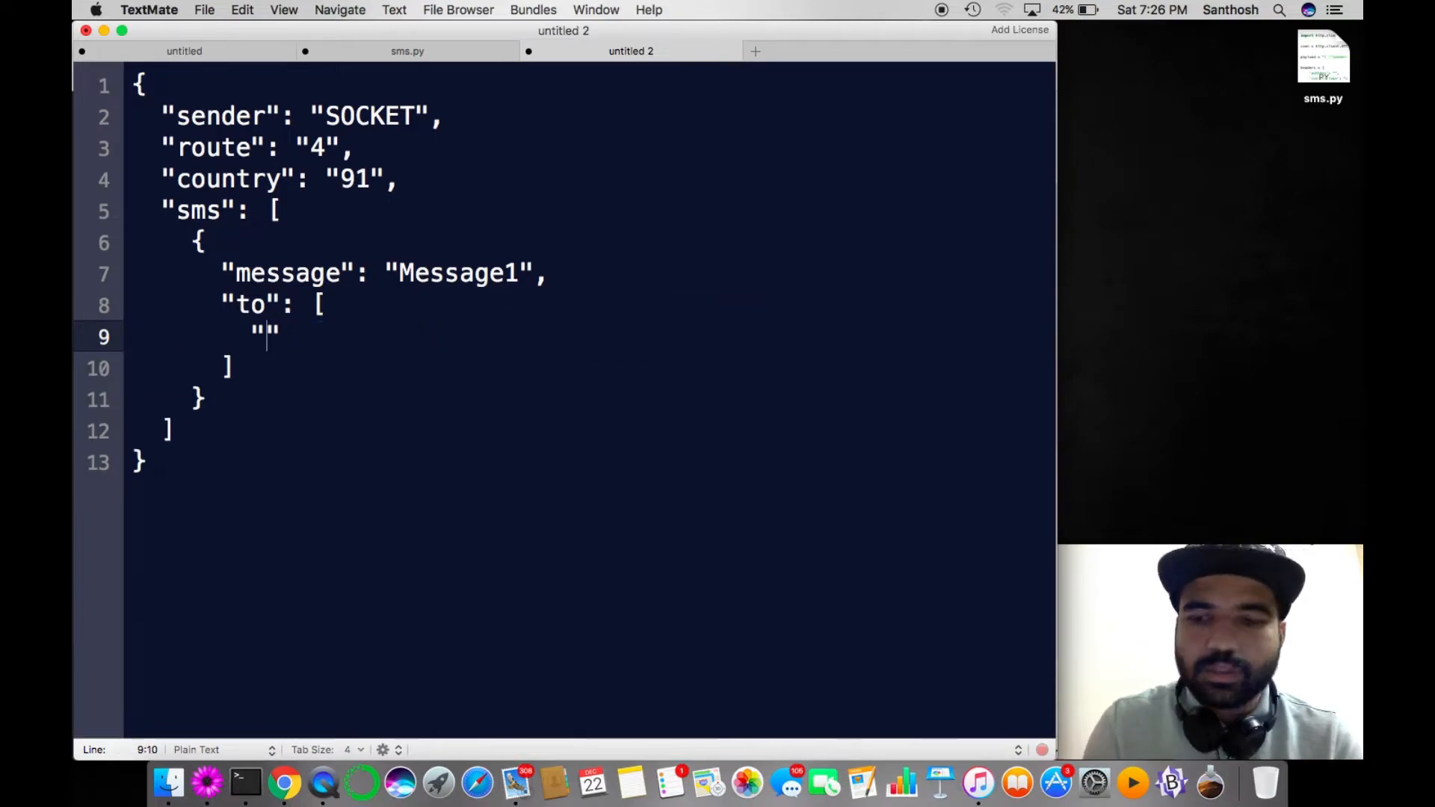
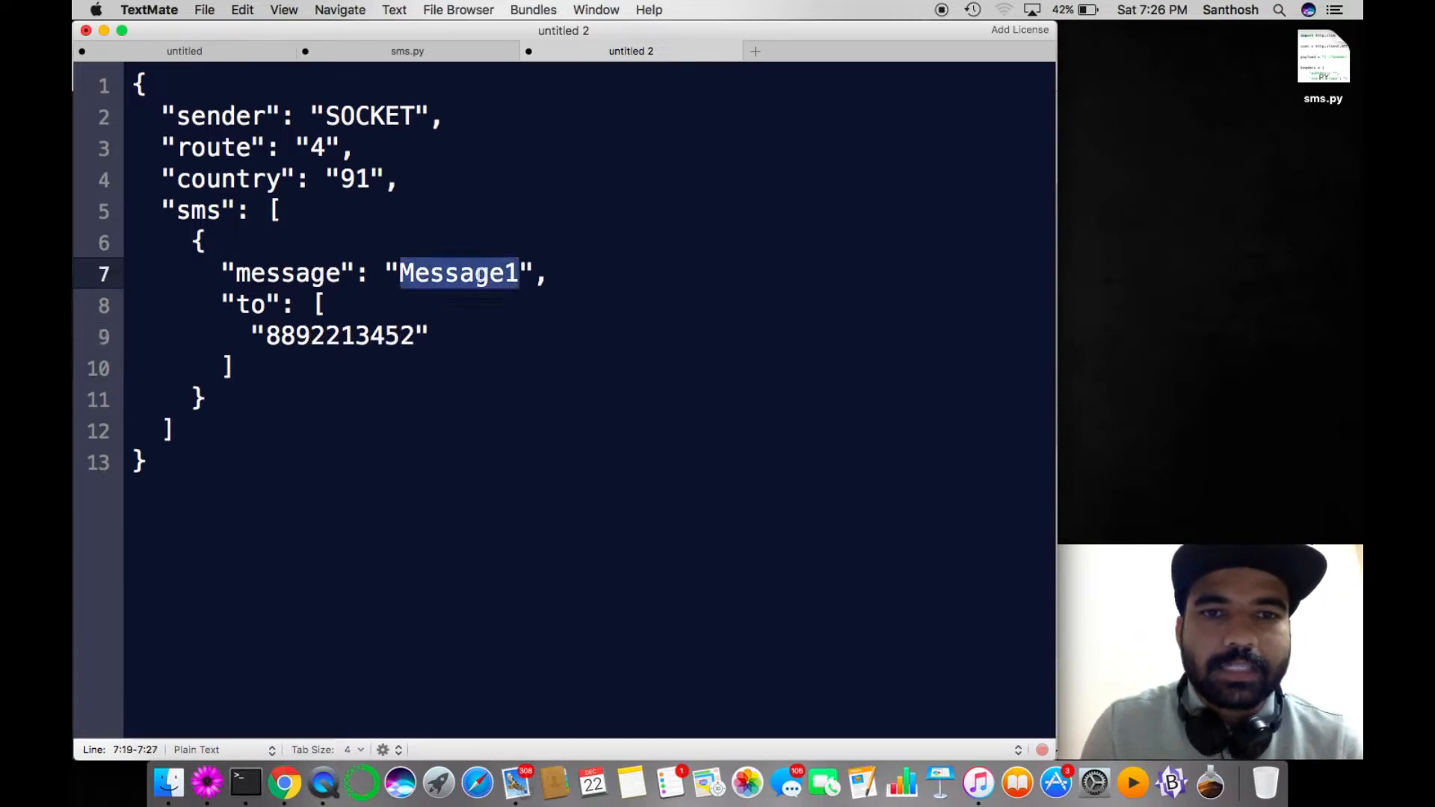
key(Delete)
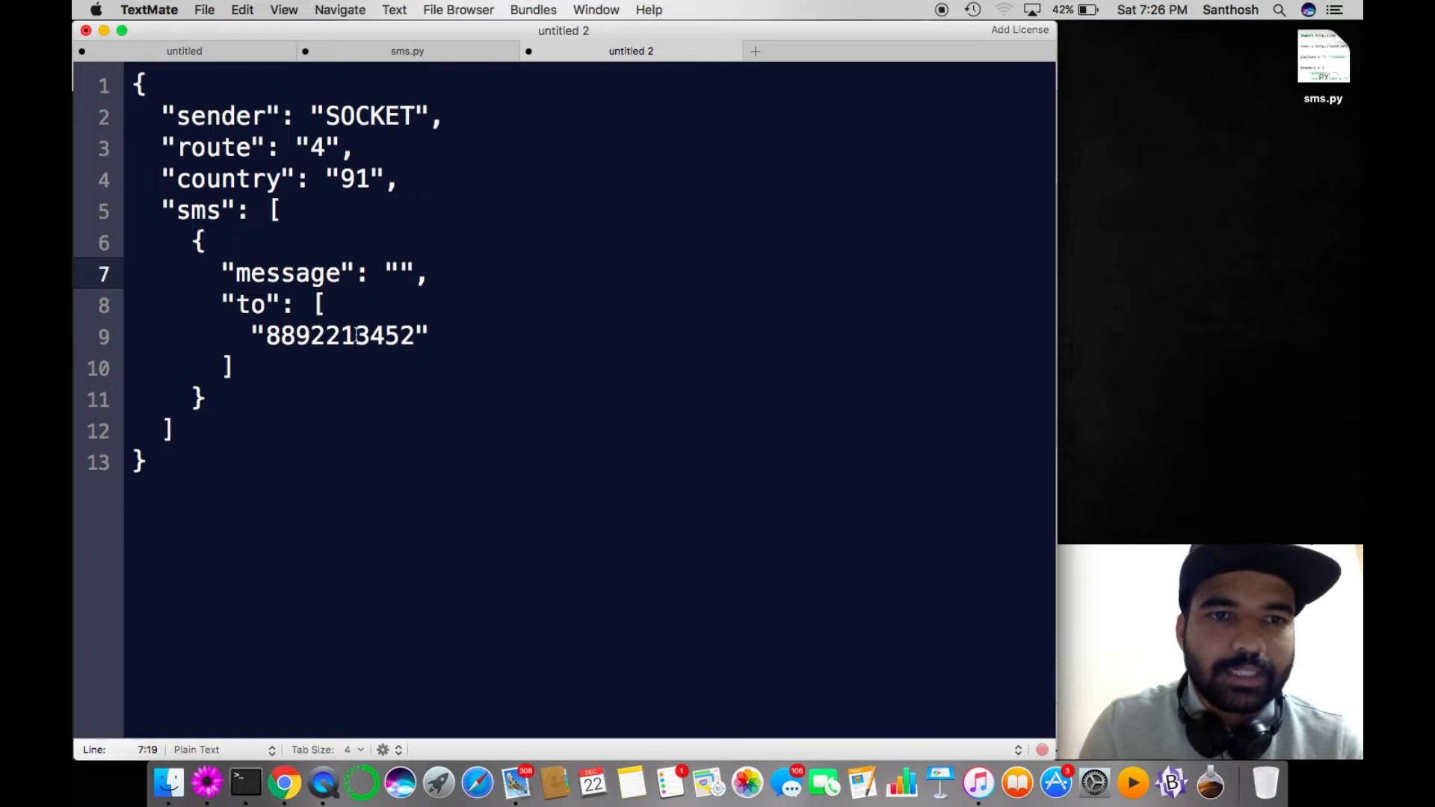
click(397, 272)
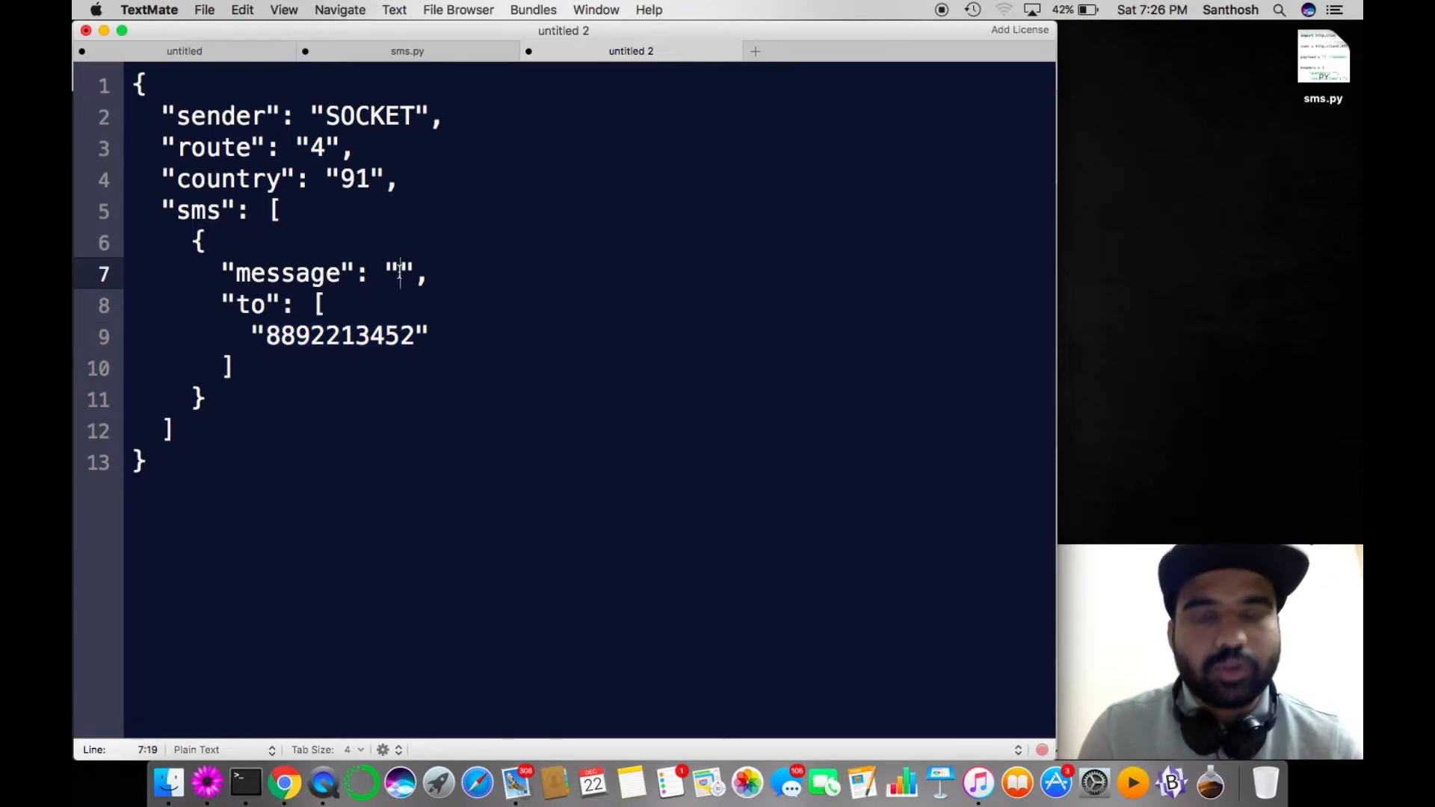
text(Hello)
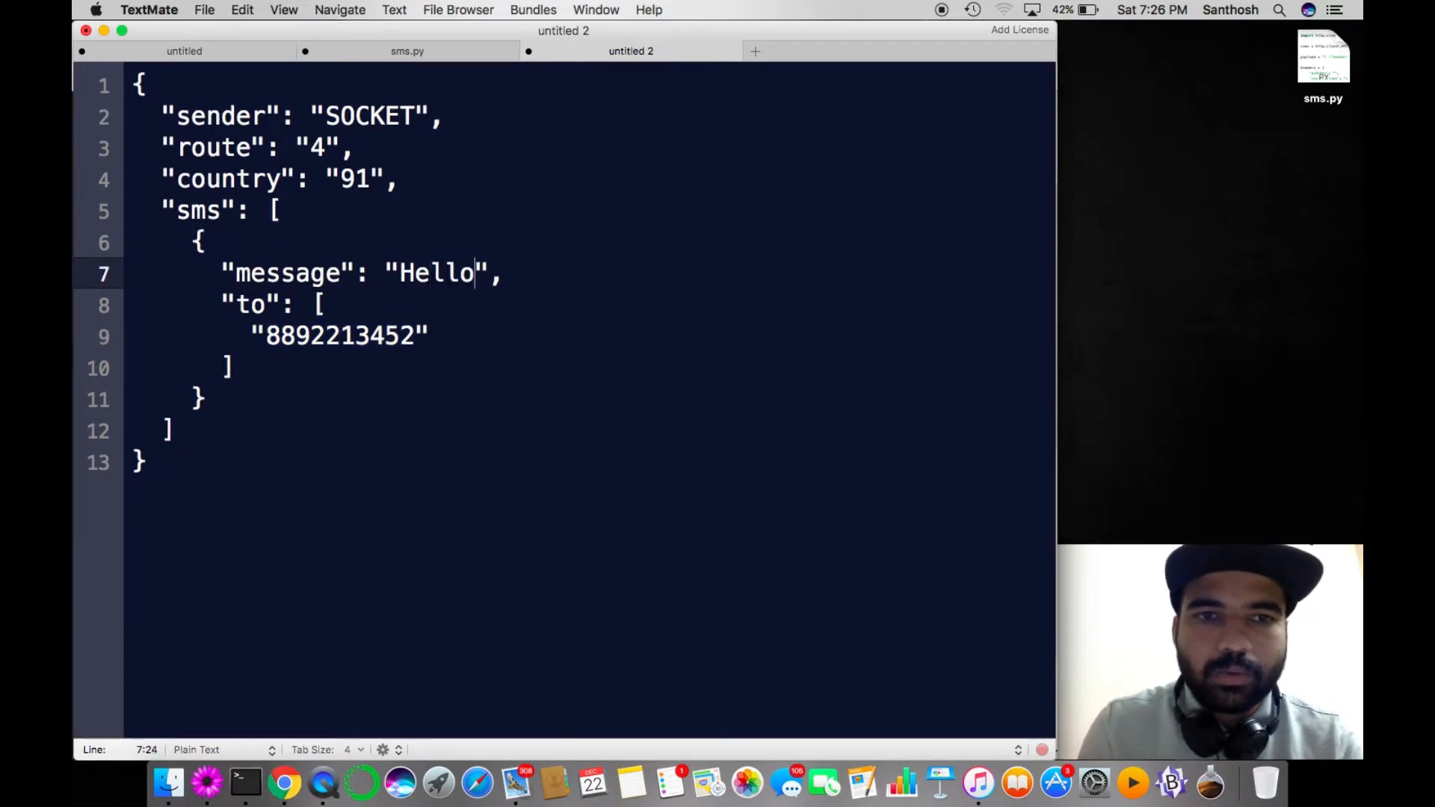
text(, You)
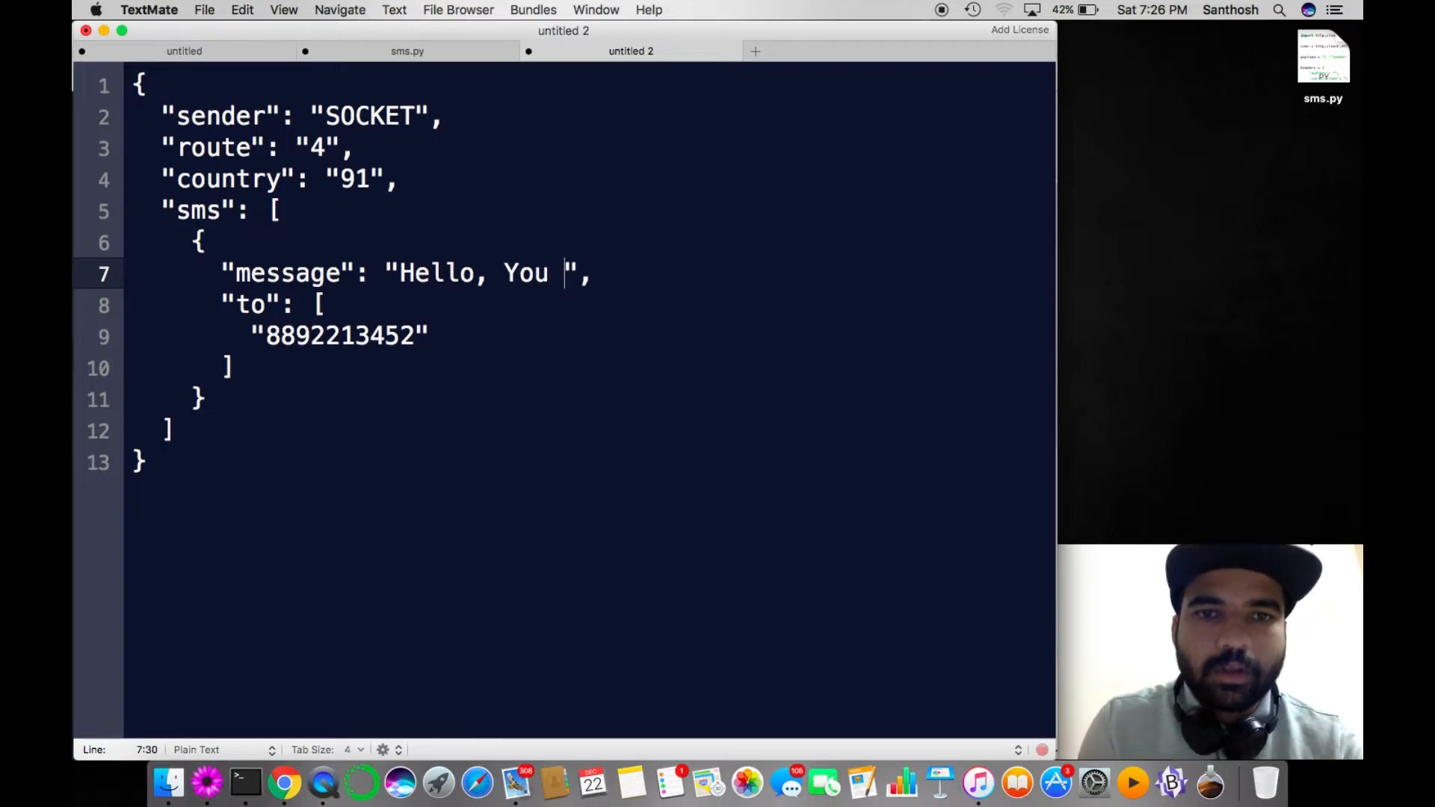
text(have won 1)
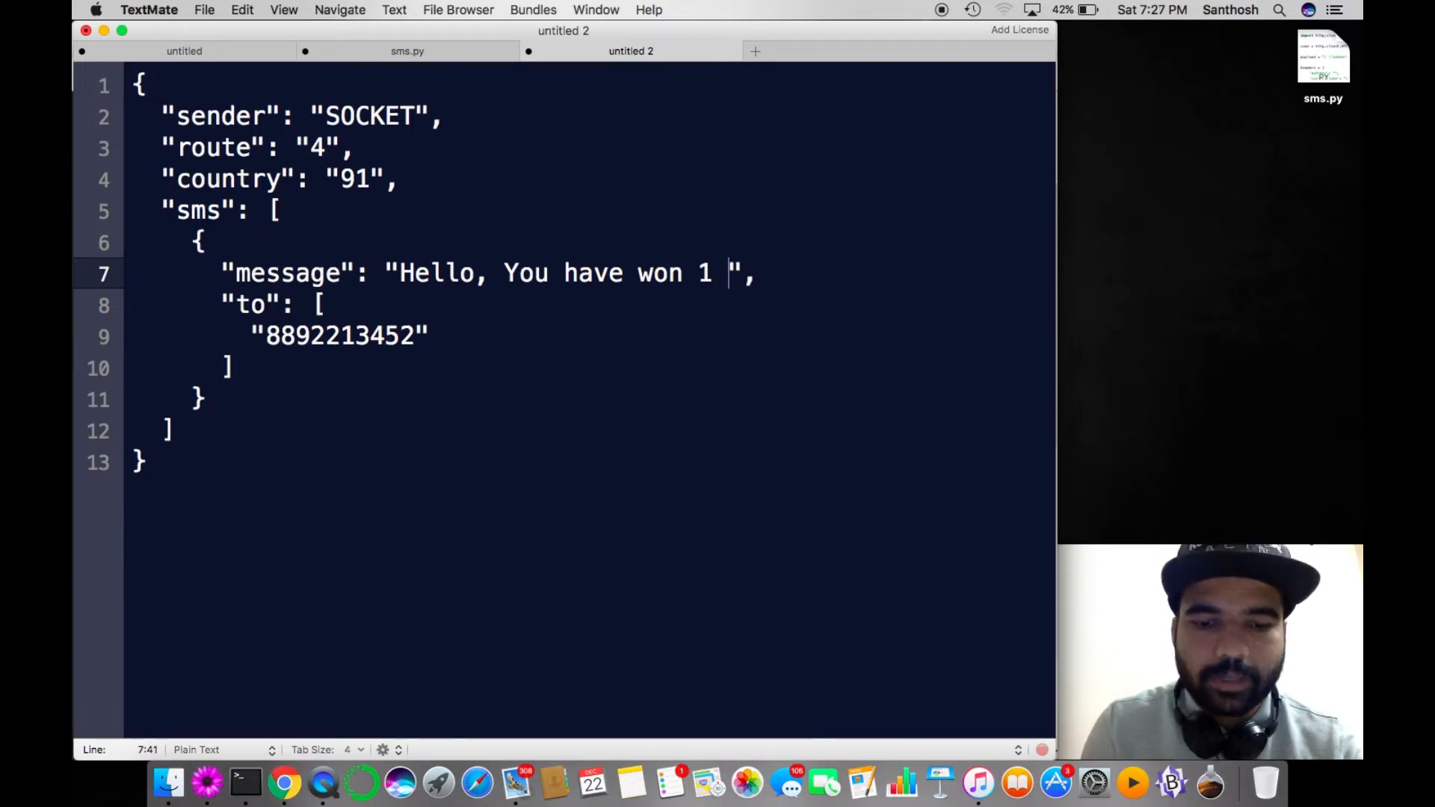
text(crore Rup)
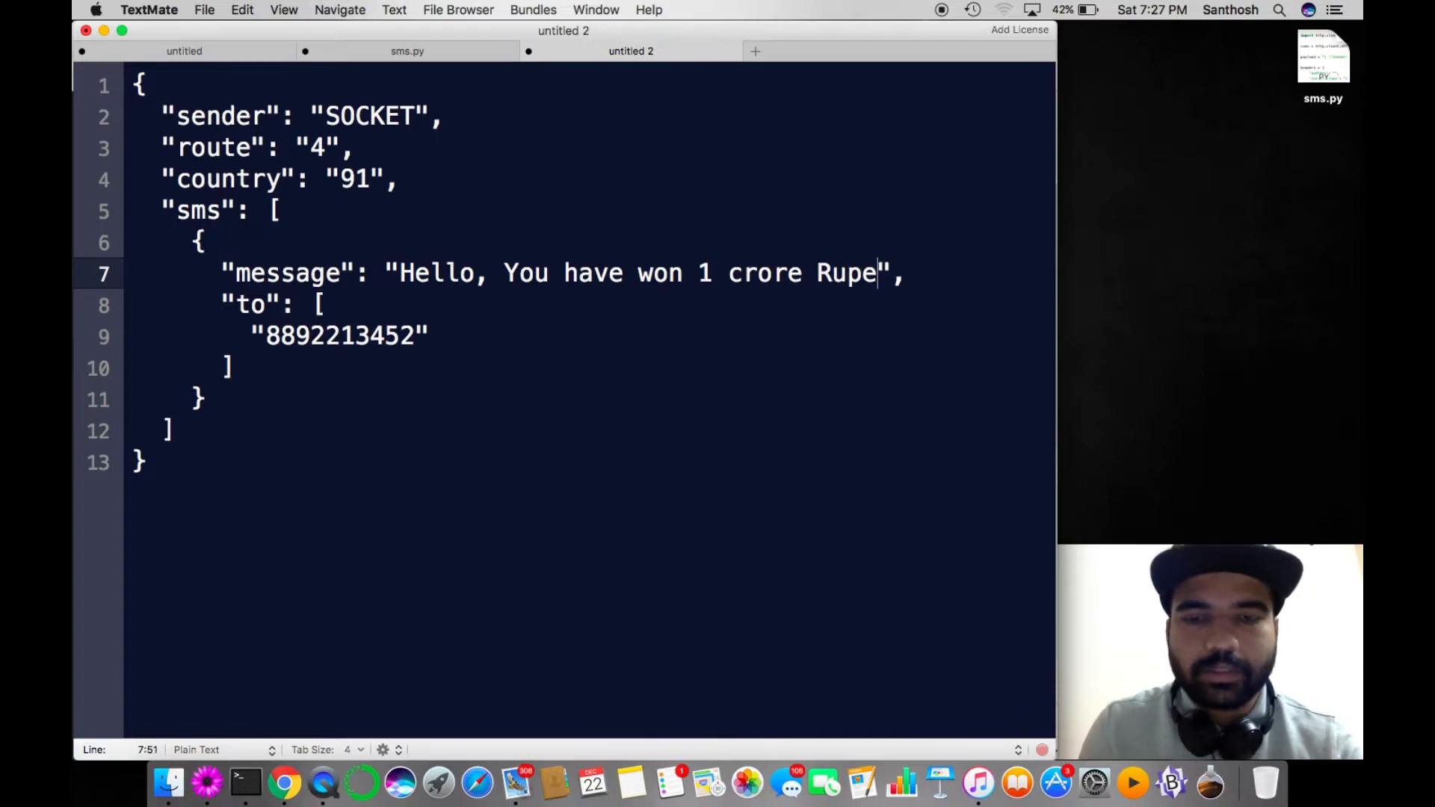
text(es)
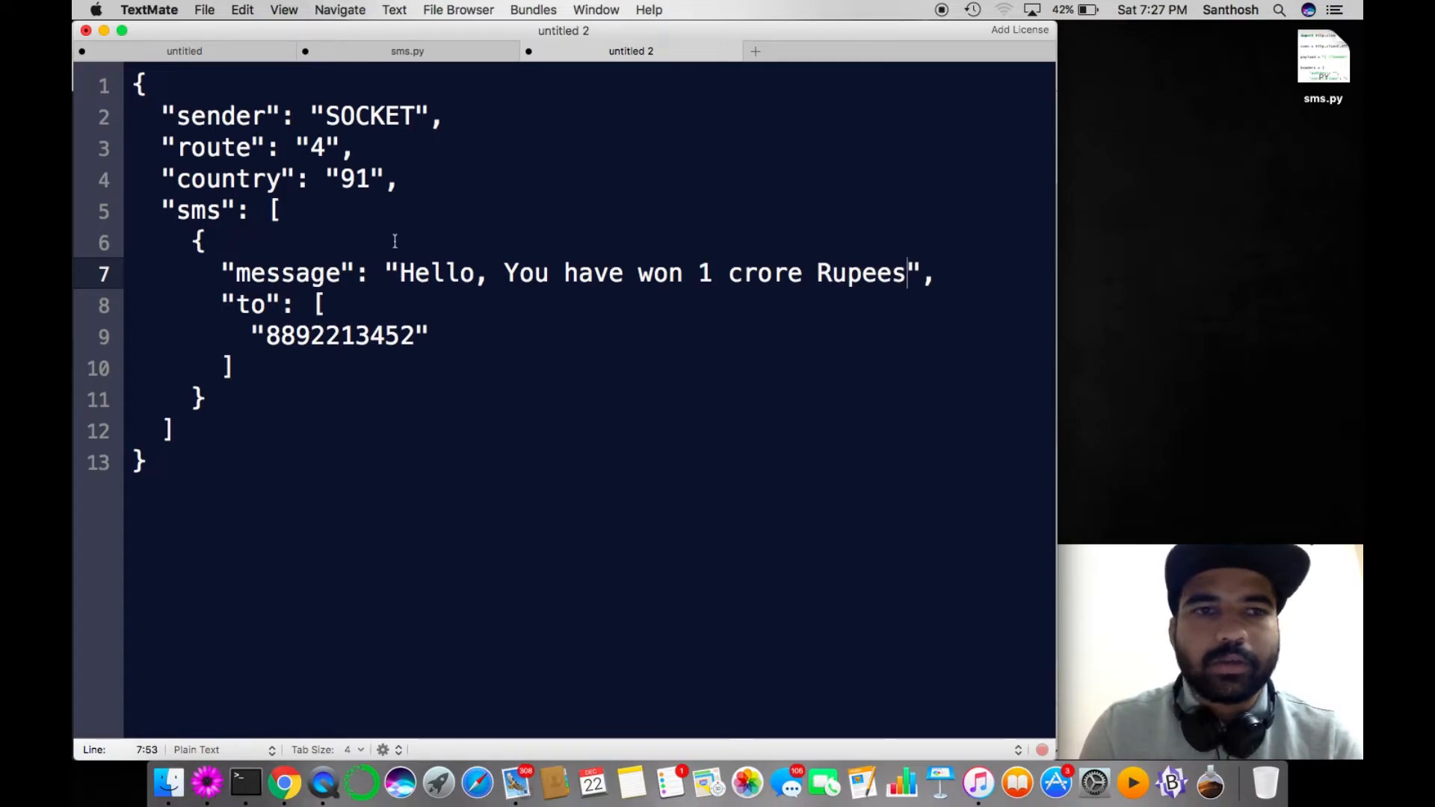
double_click(355, 179)
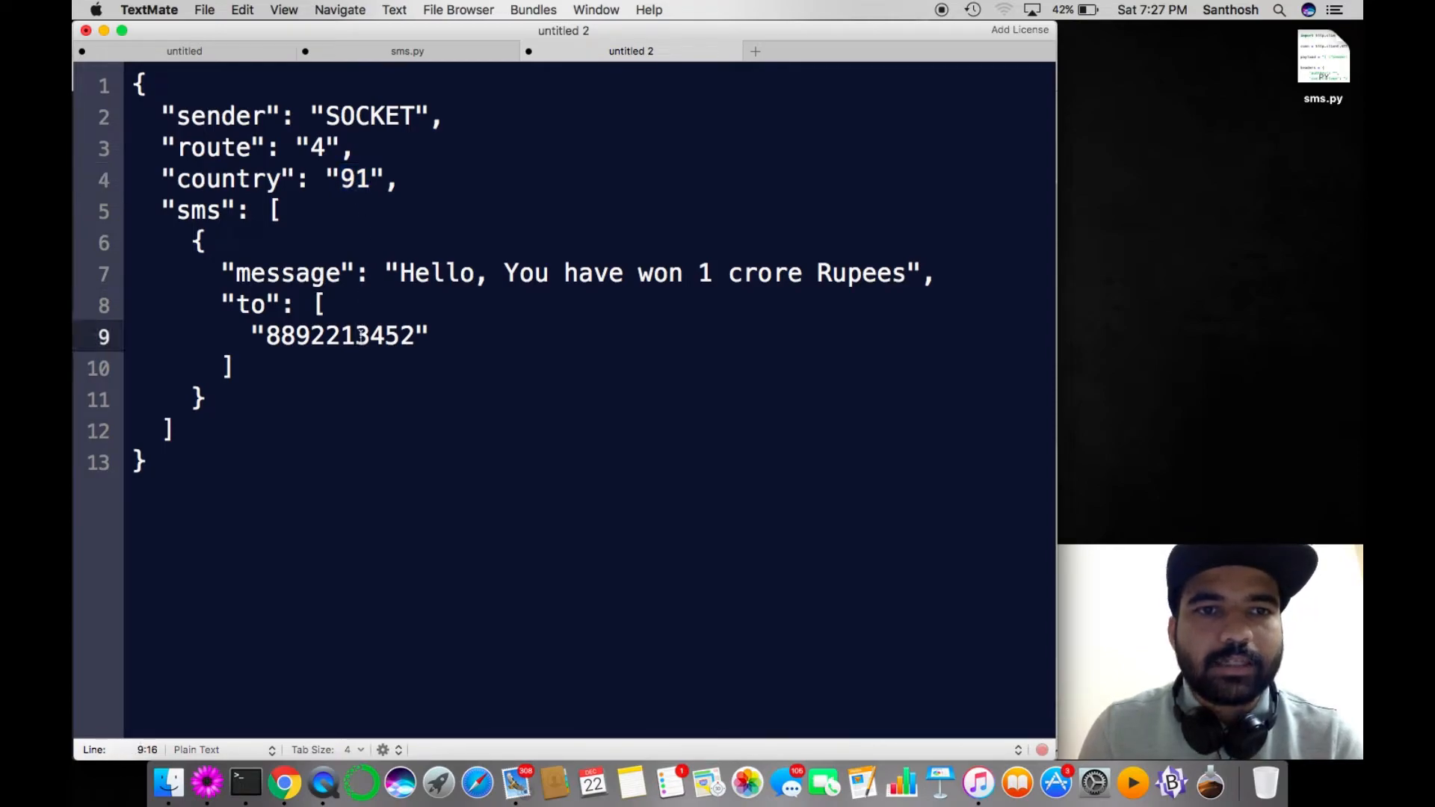
Change the sender to PUMAOF, wrap the JSON body in triple quotes, select it all and return to sms.py
double_click(372, 116)
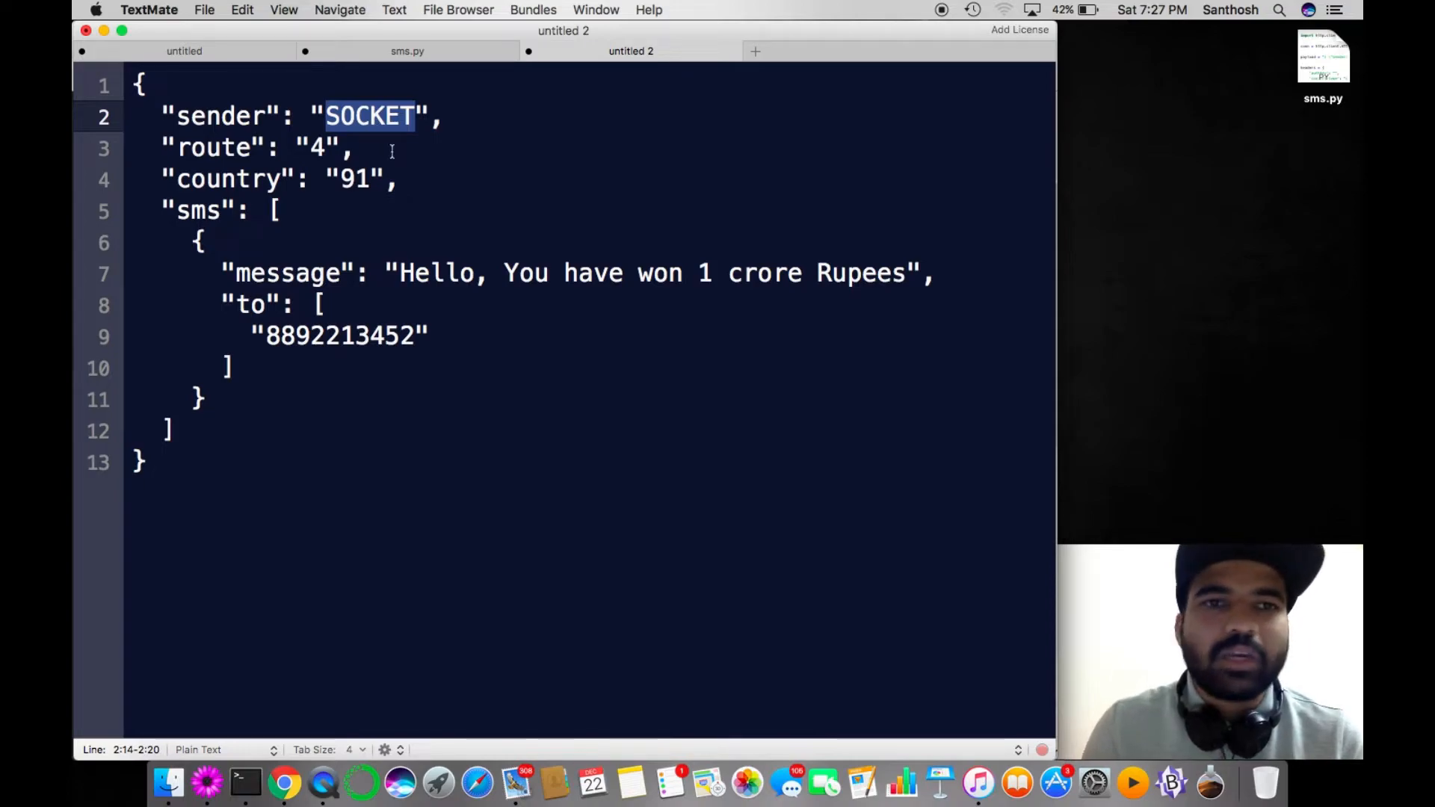
key(Delete)
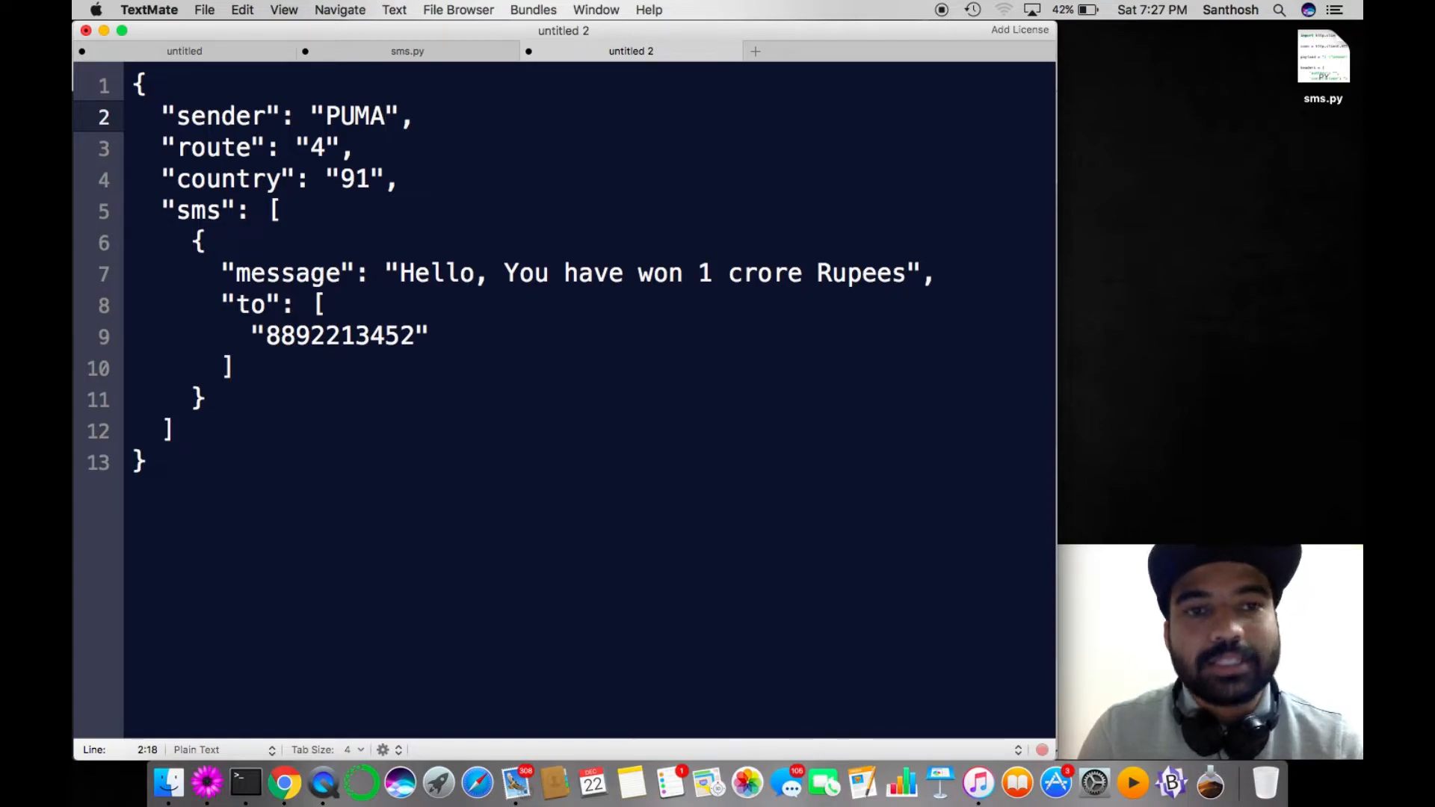
text(OF)
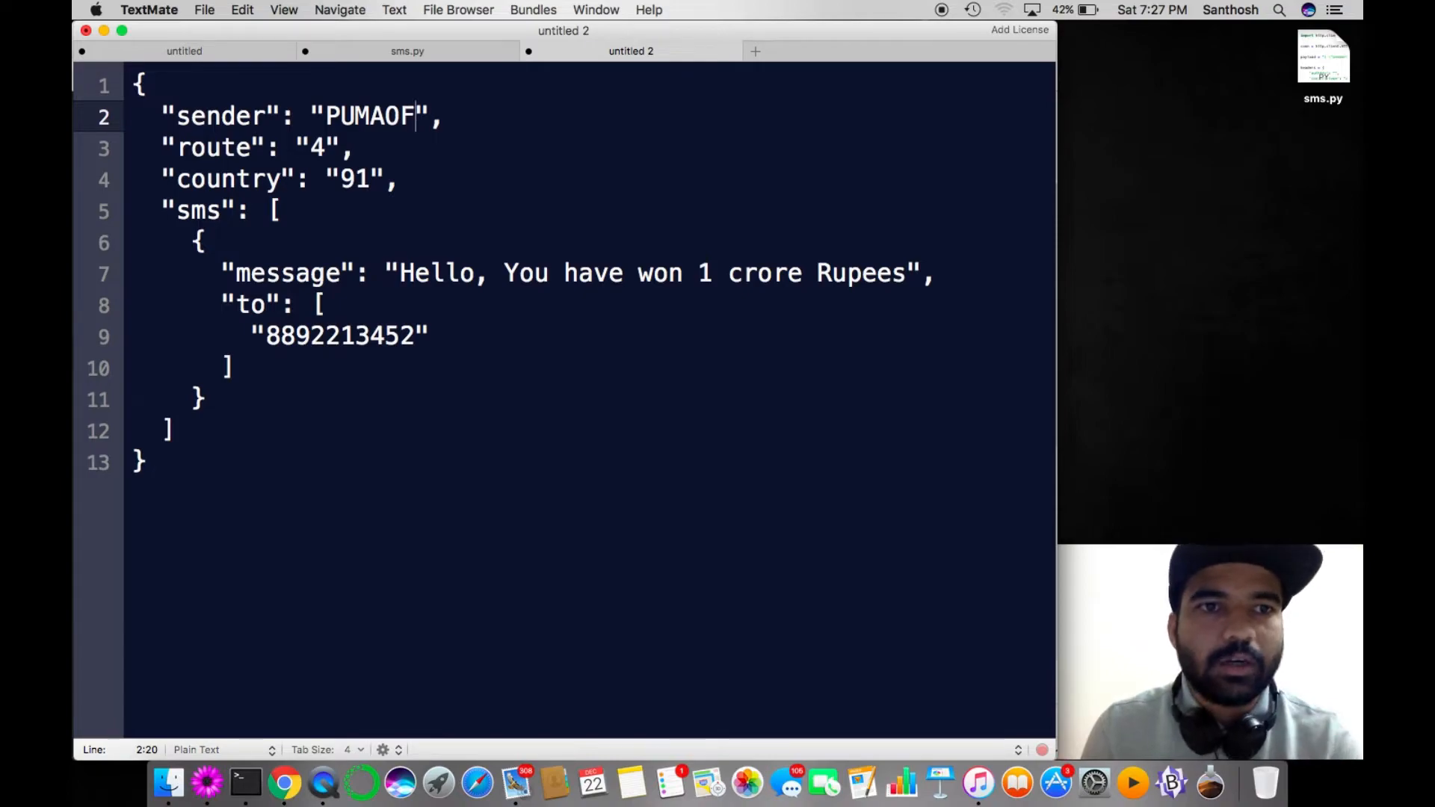
click(147, 462)
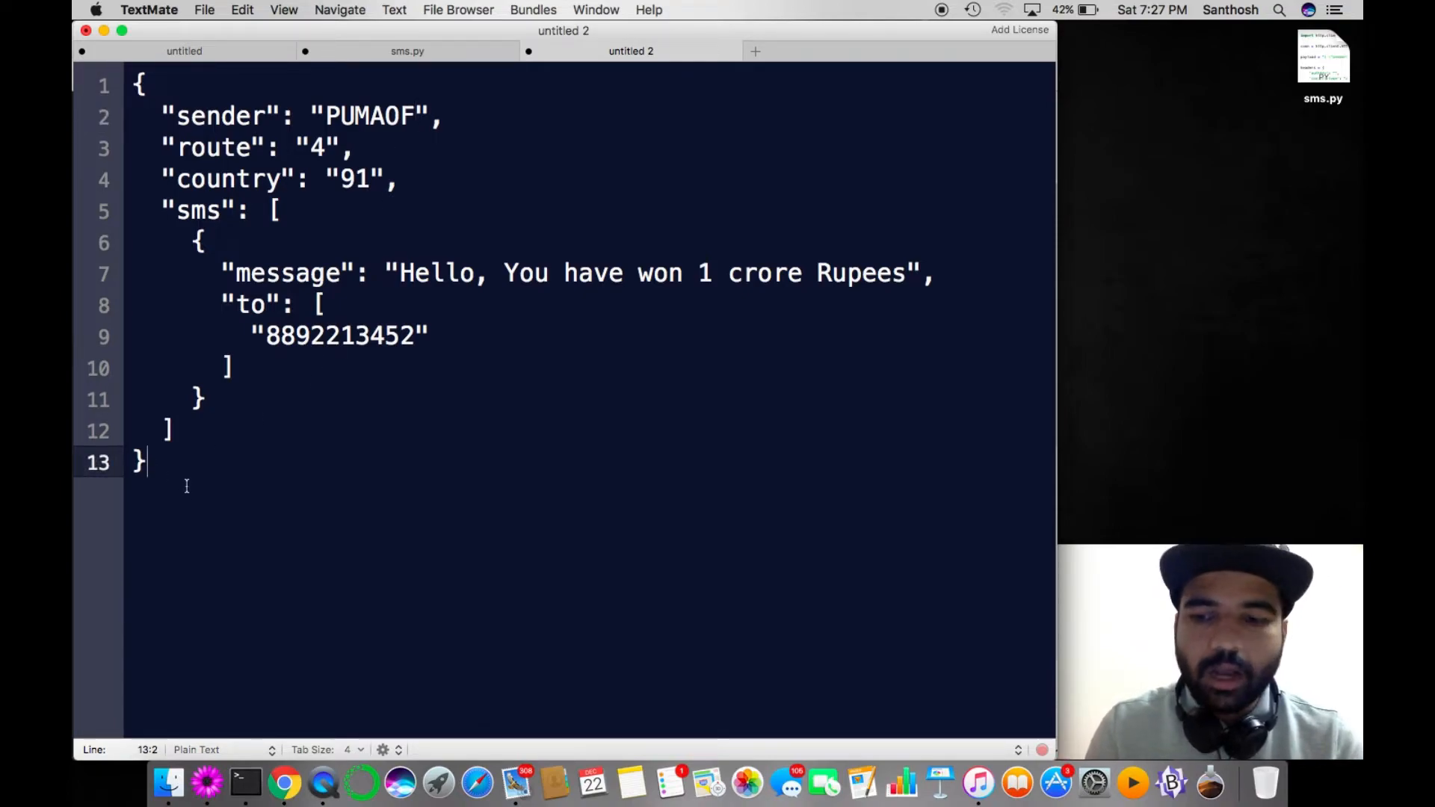
text(''')
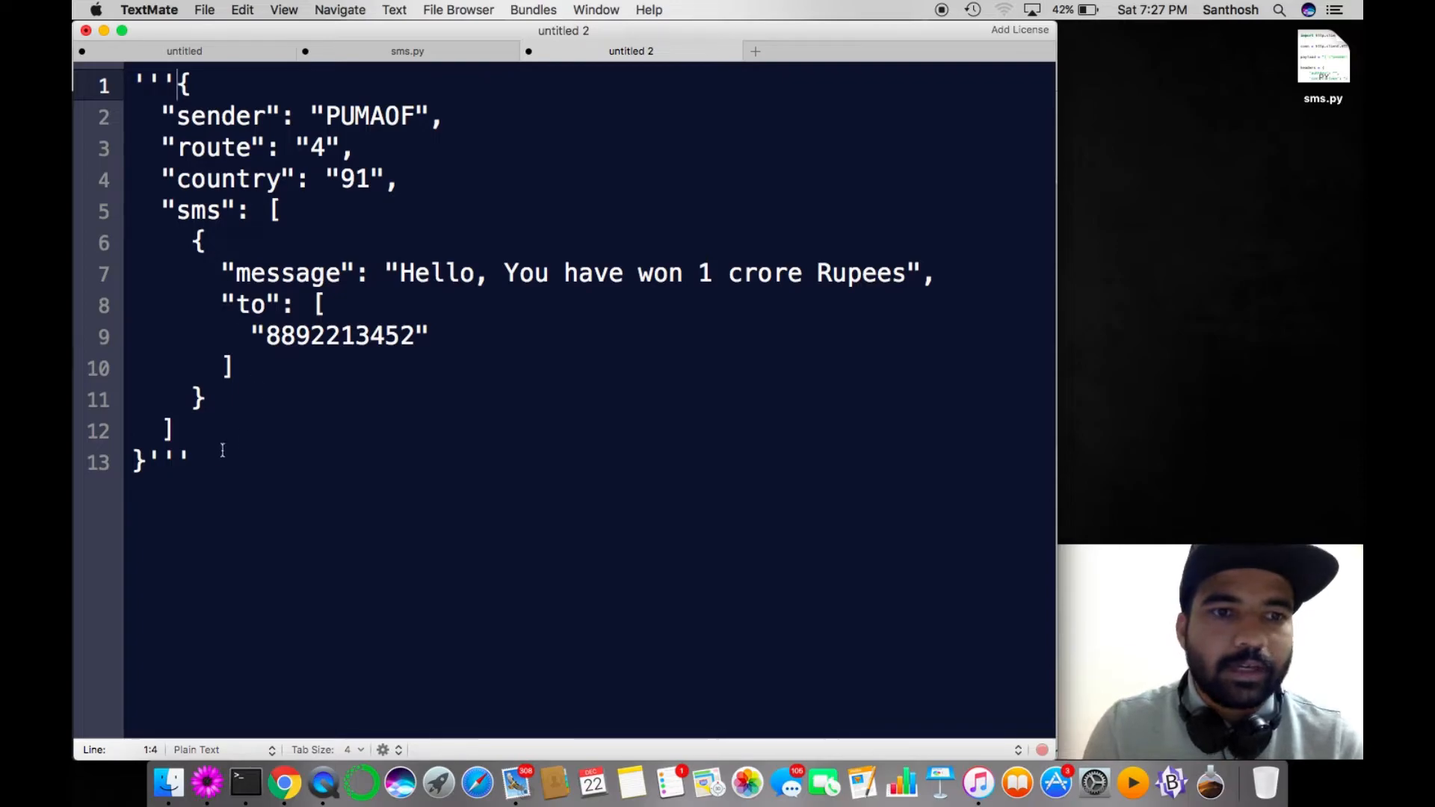
key(cmd+a)
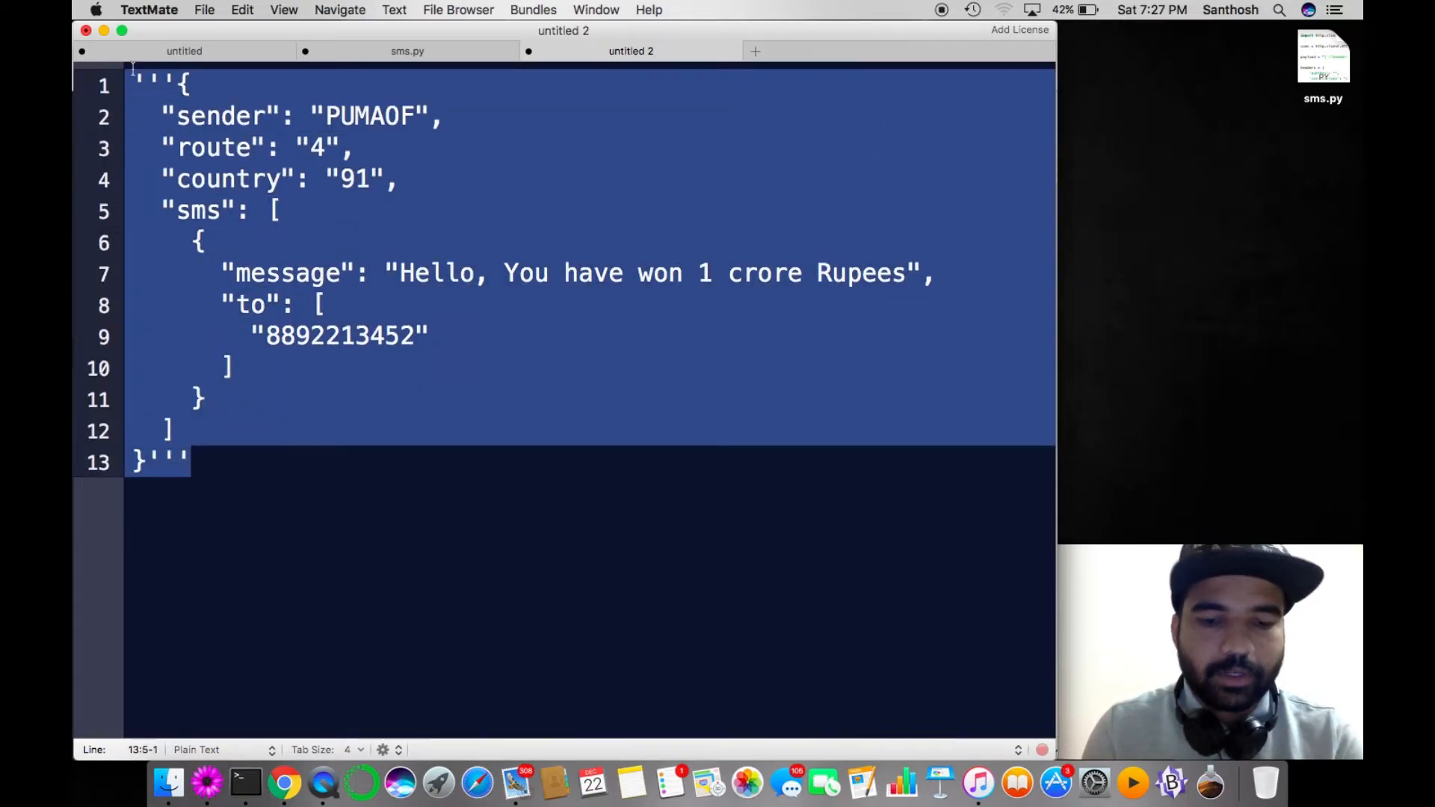
click(405, 51)
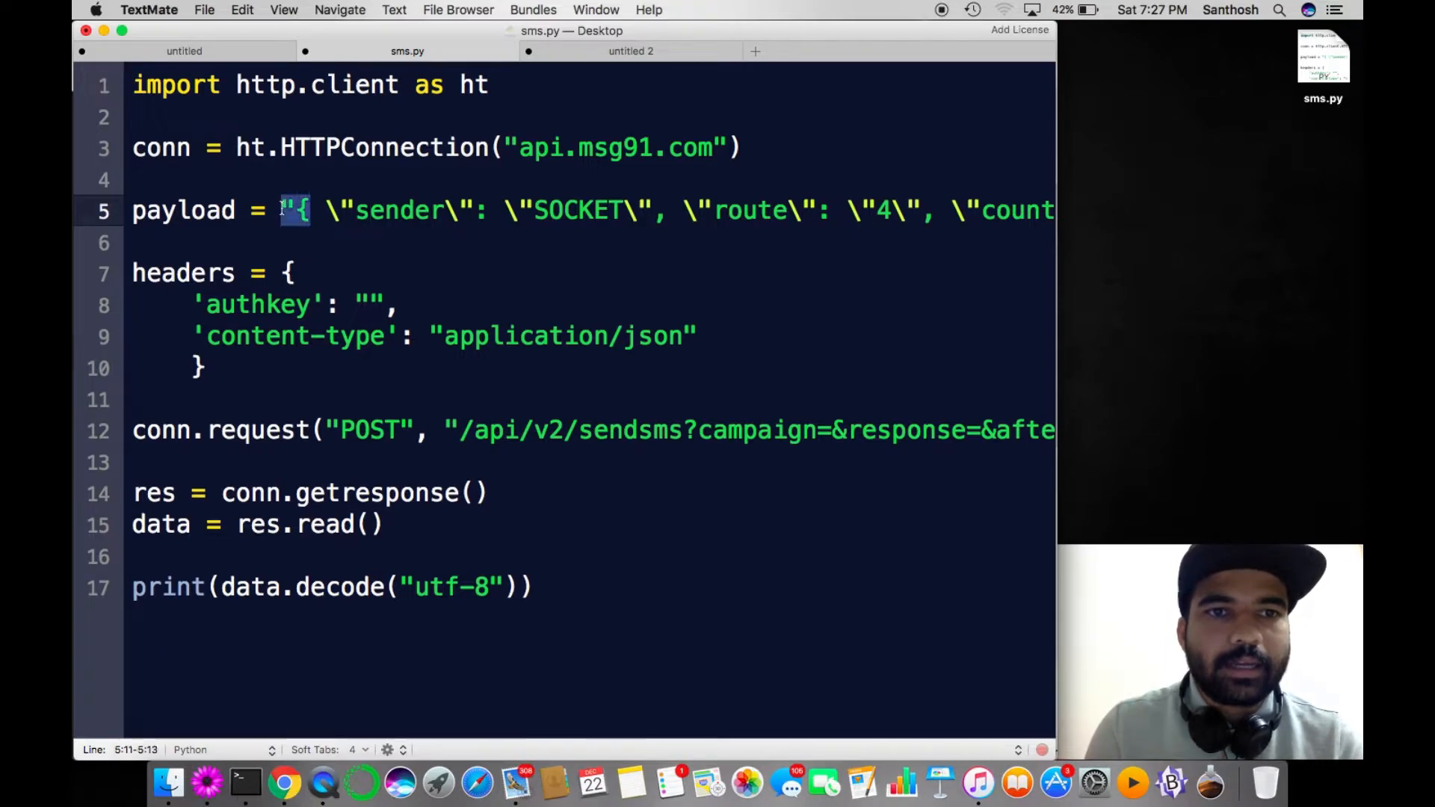
Replace the escaped payload string on line 5 with the triple-quoted multi-line JSON body
drag(284, 210, 1052, 210)
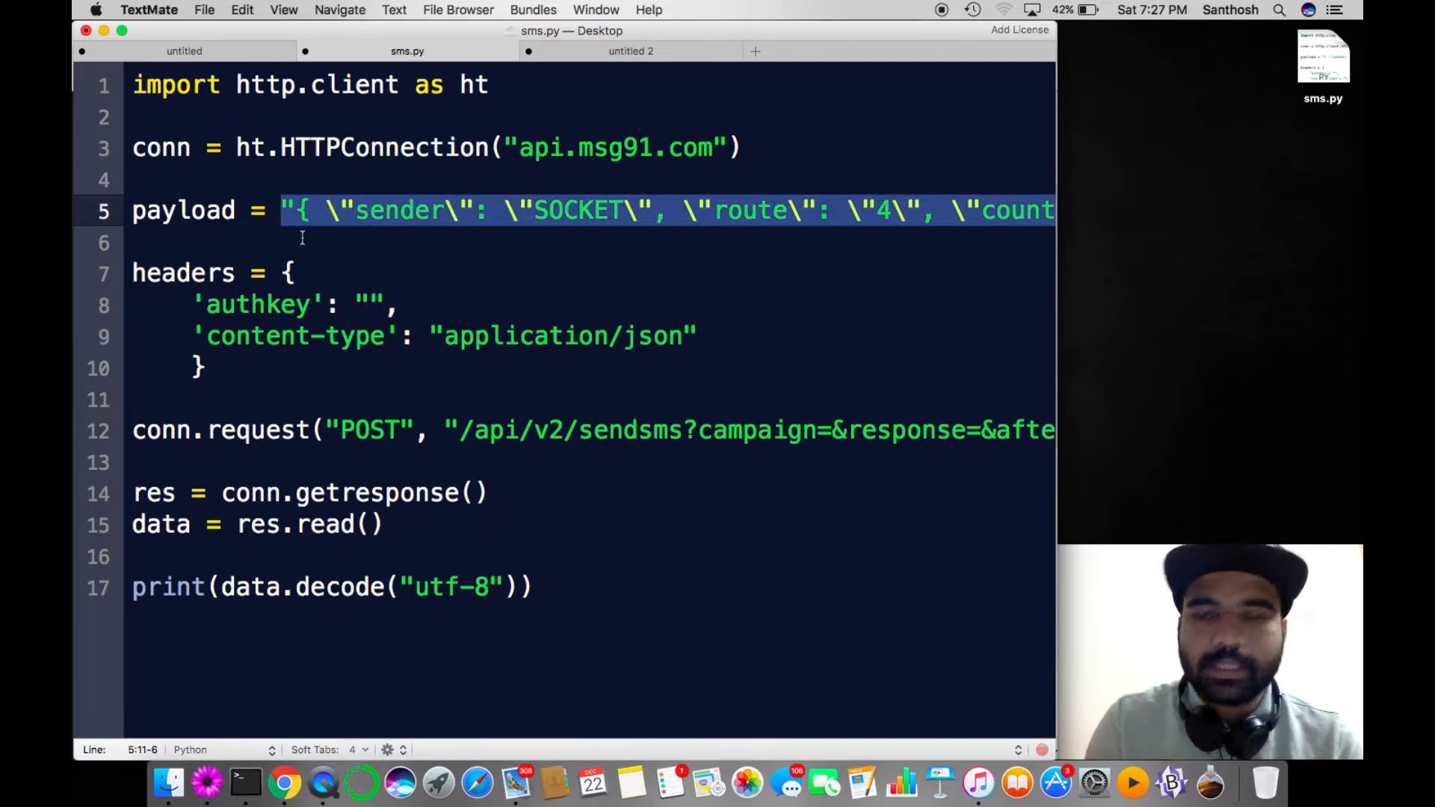
text('''{)
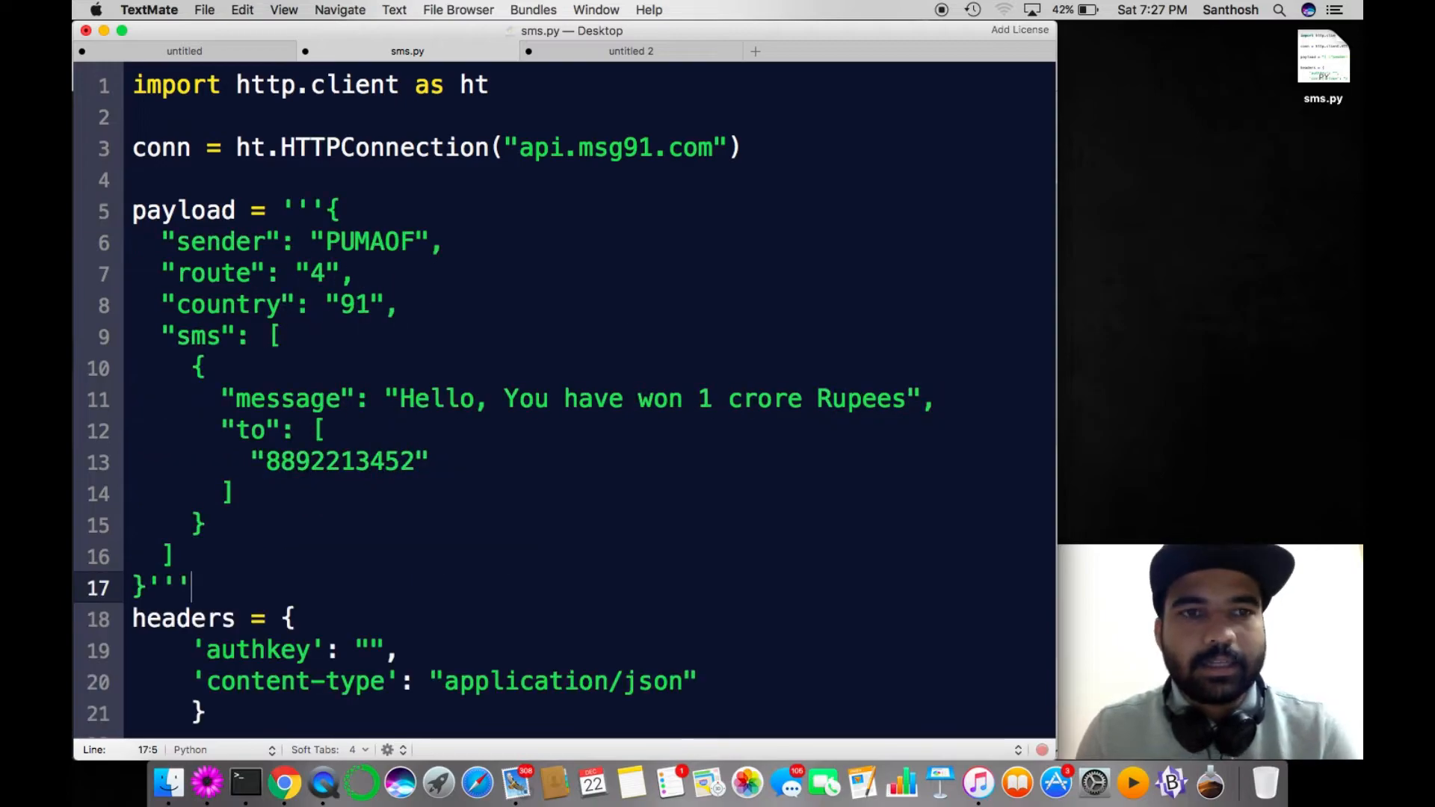
key(Return)
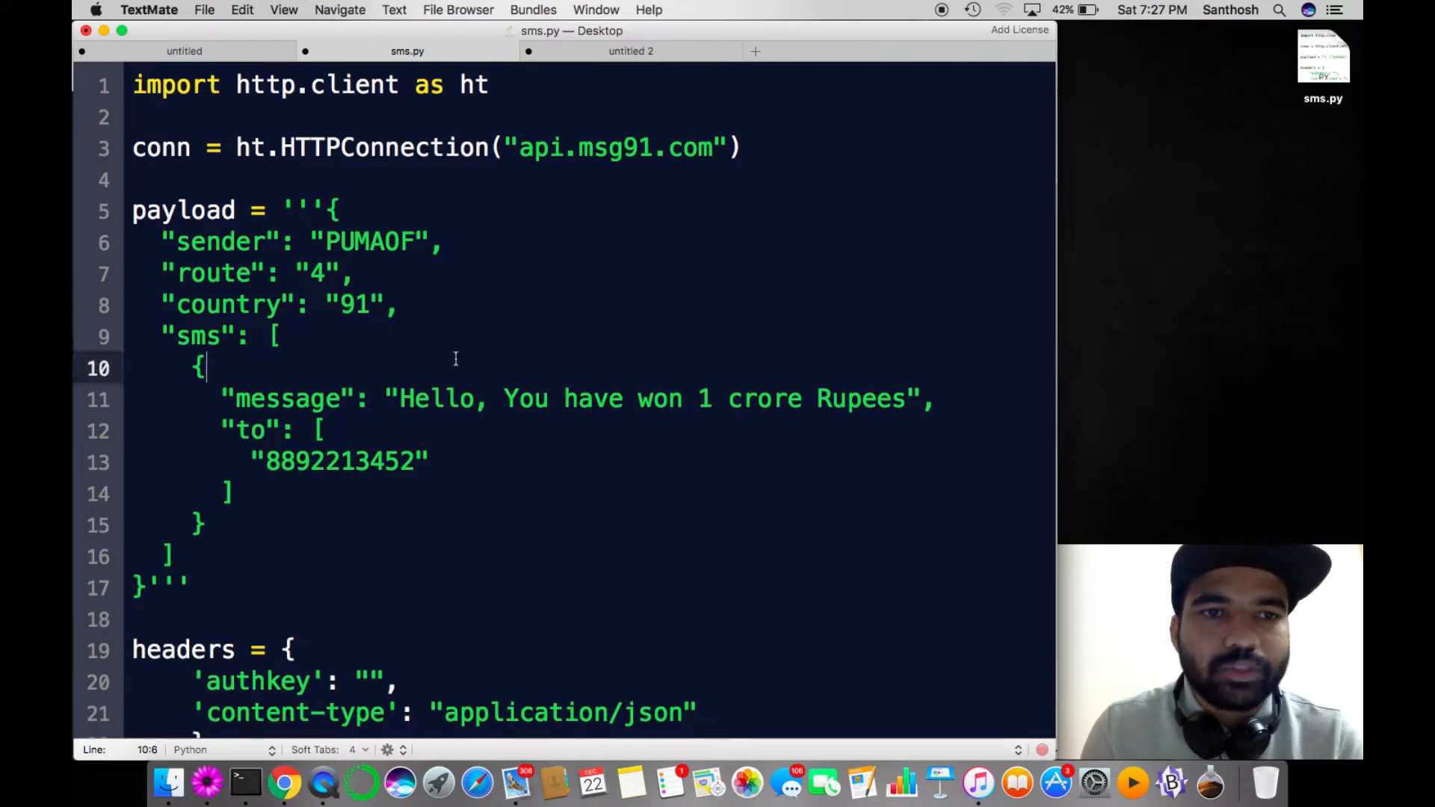
scroll(down, 3)
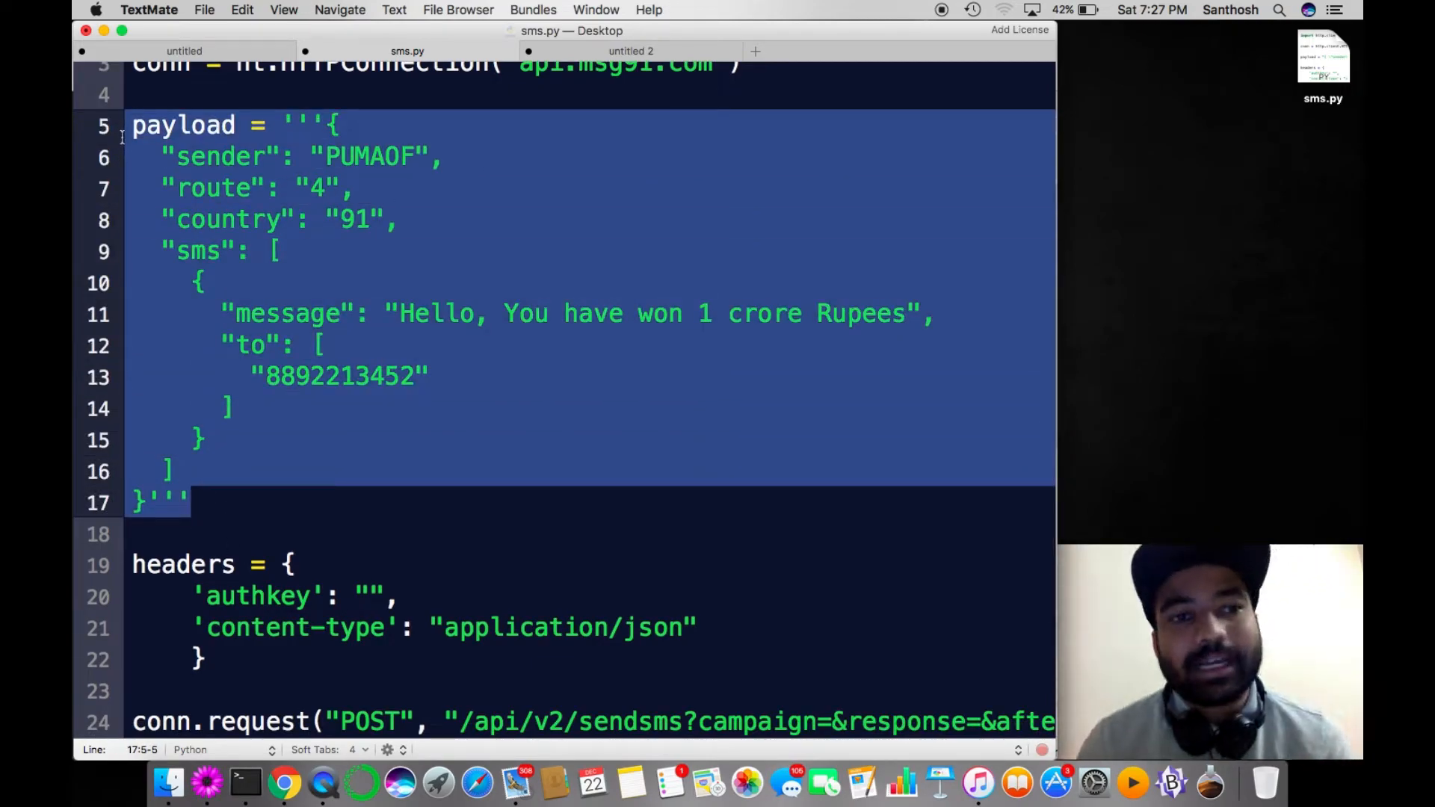
Position at the empty authkey value and bring up the MSG91 control panel in the browser
click(153, 566)
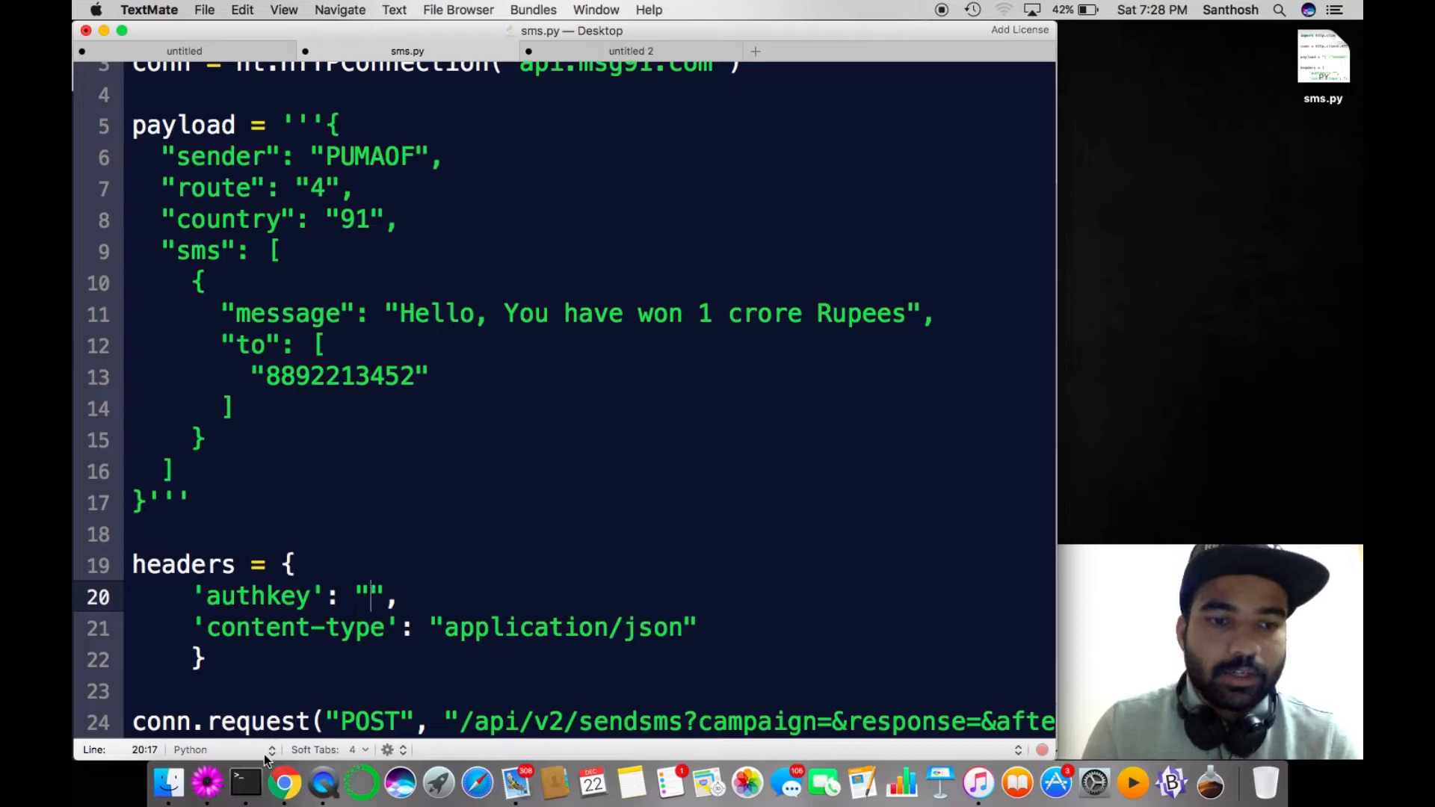
click(284, 783)
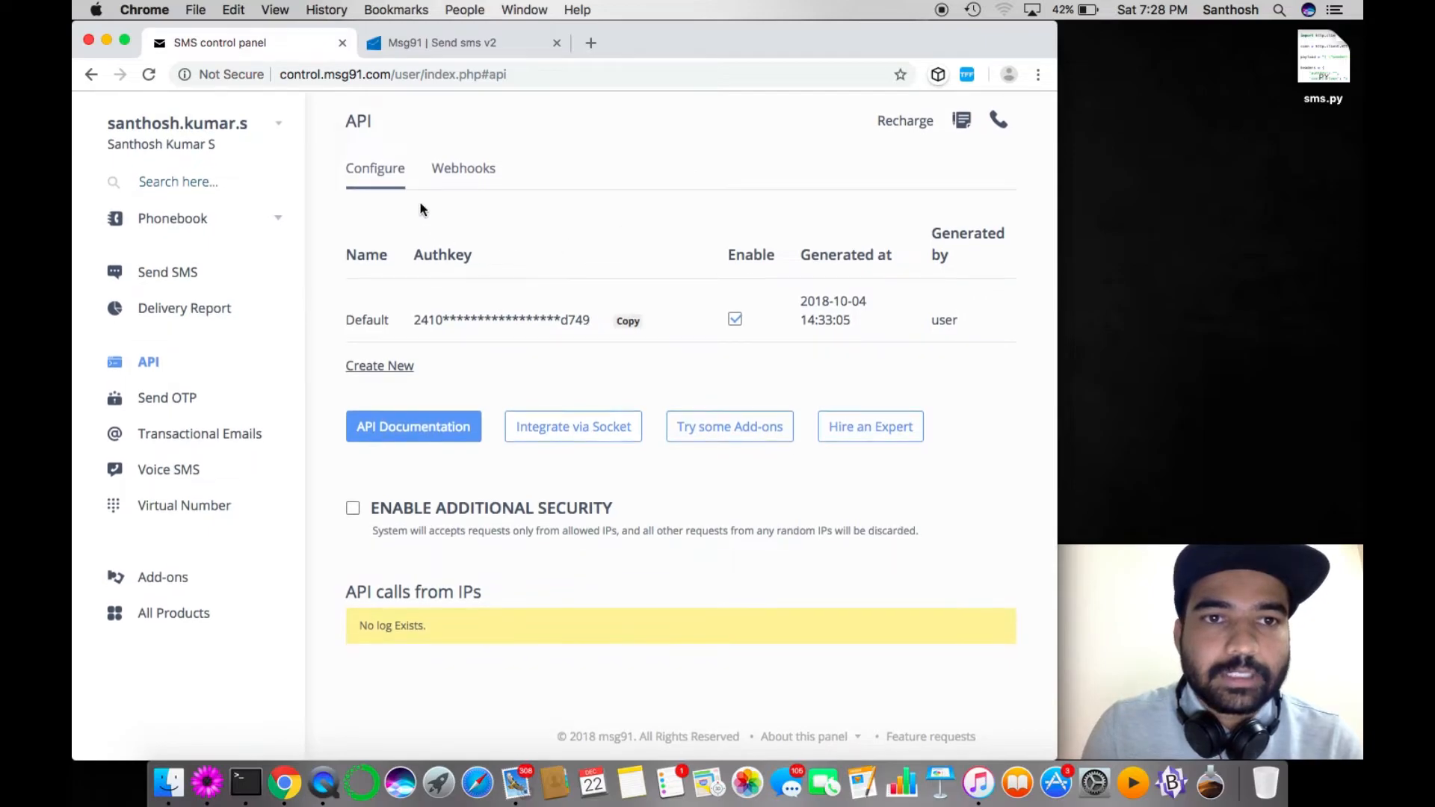
mouse_move(465, 278)
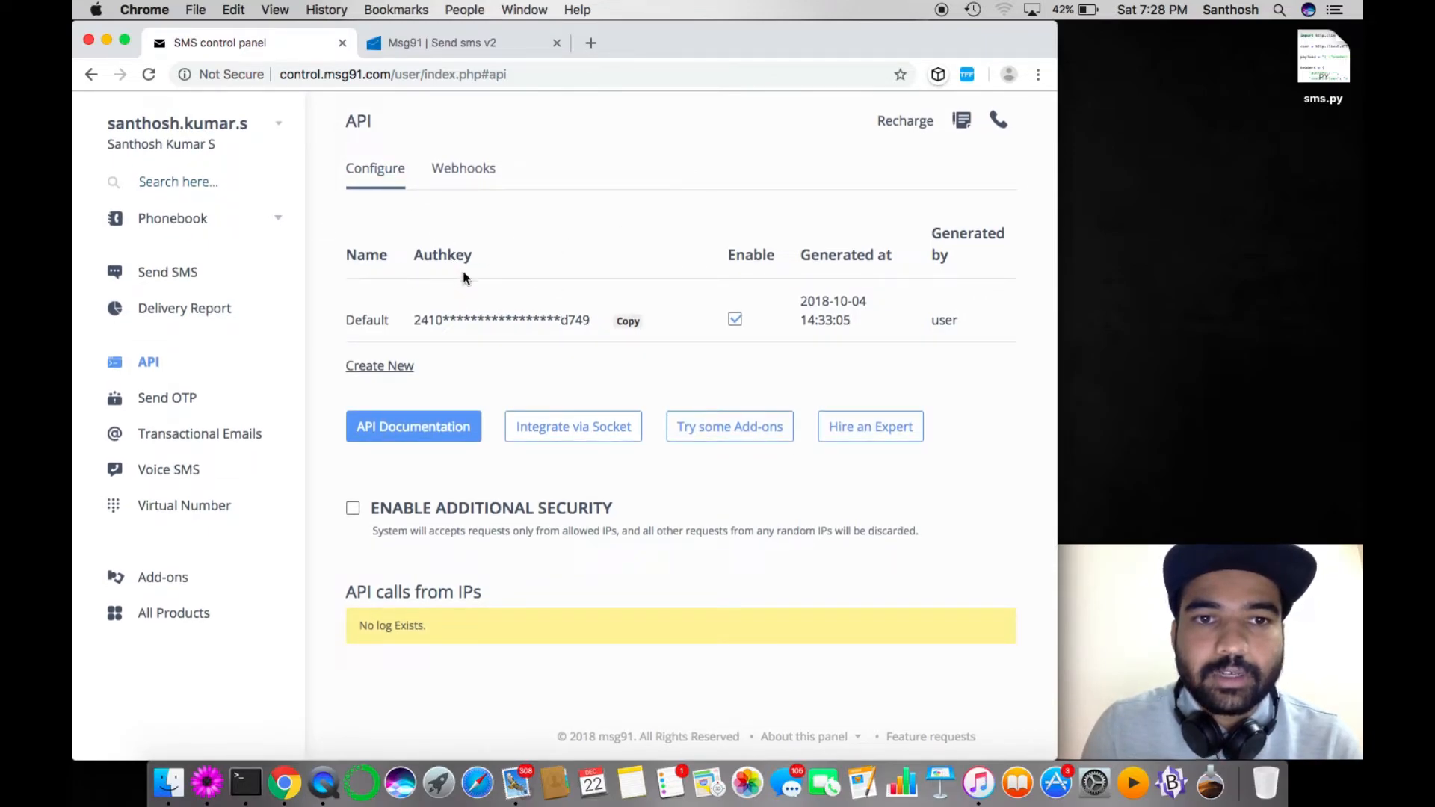
Copy the Default authkey from the MSG91 API configuration page
click(627, 321)
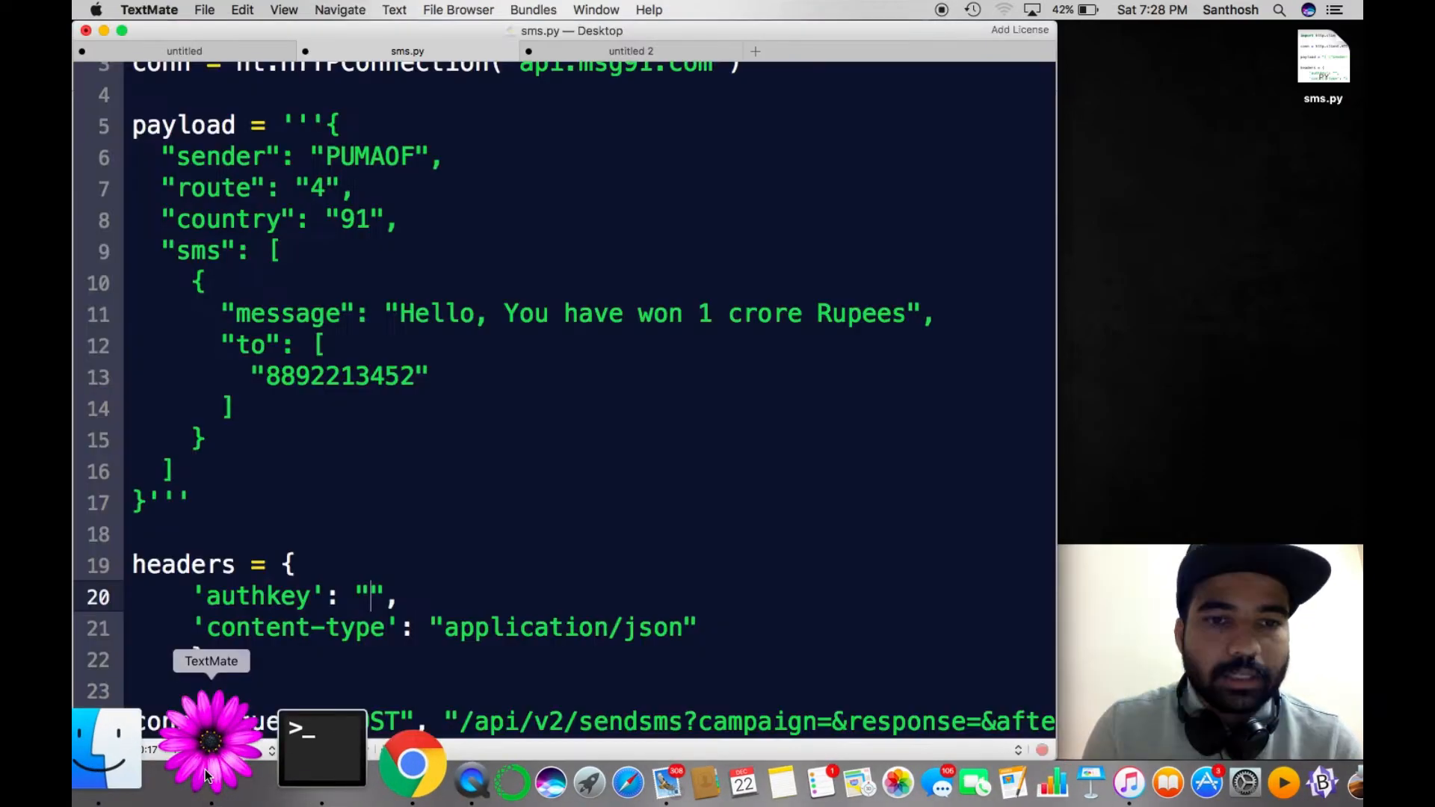
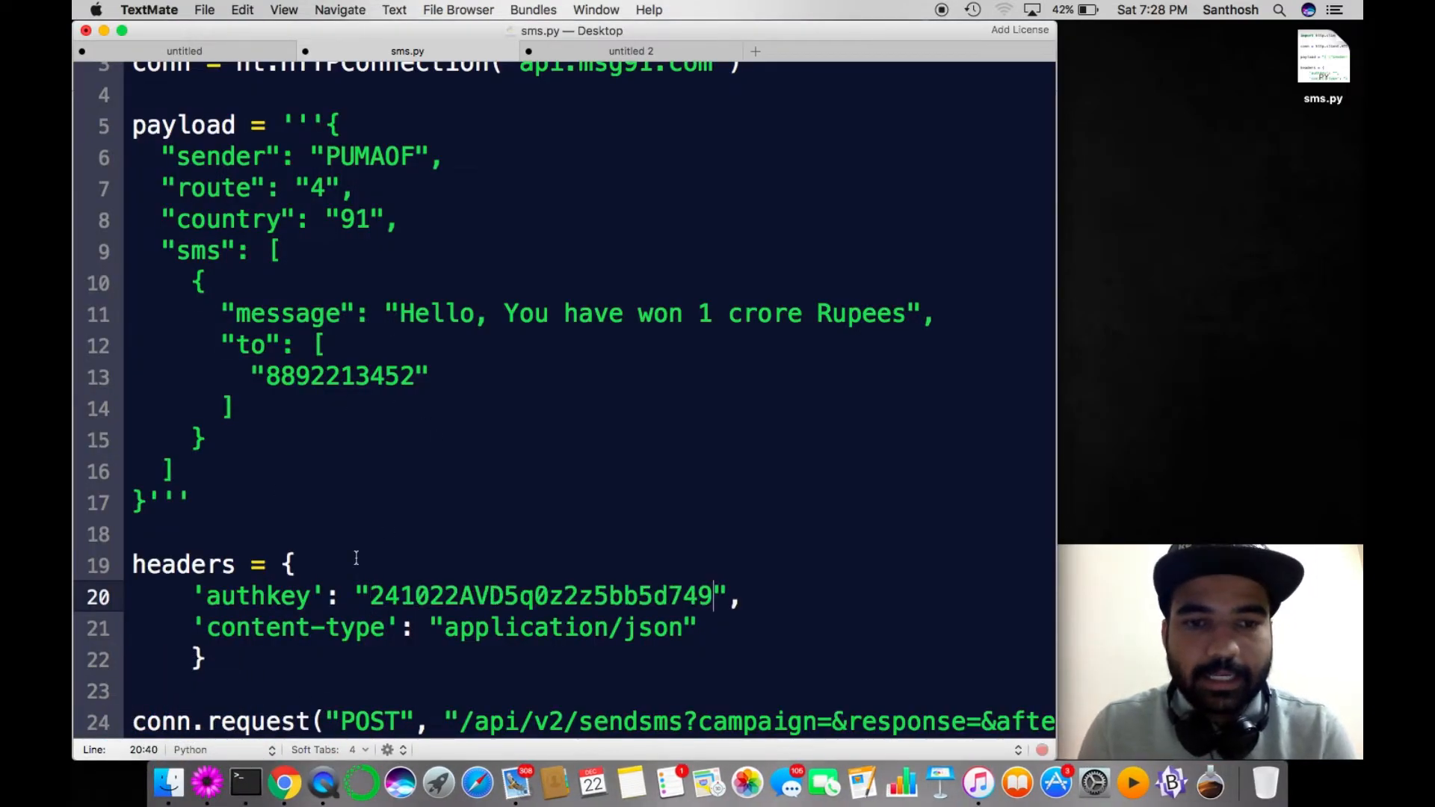
scroll(down, 3)
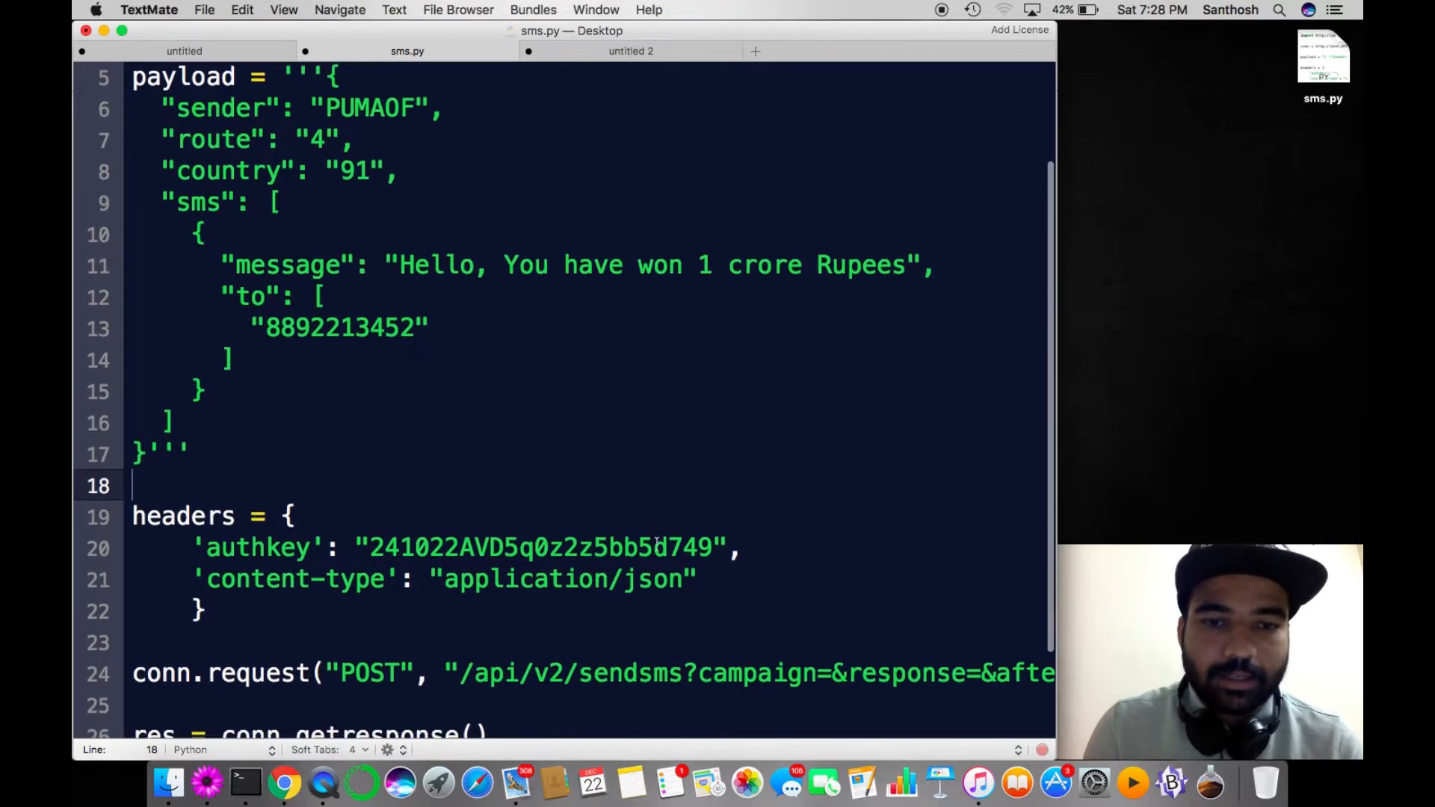
scroll(down, 3)
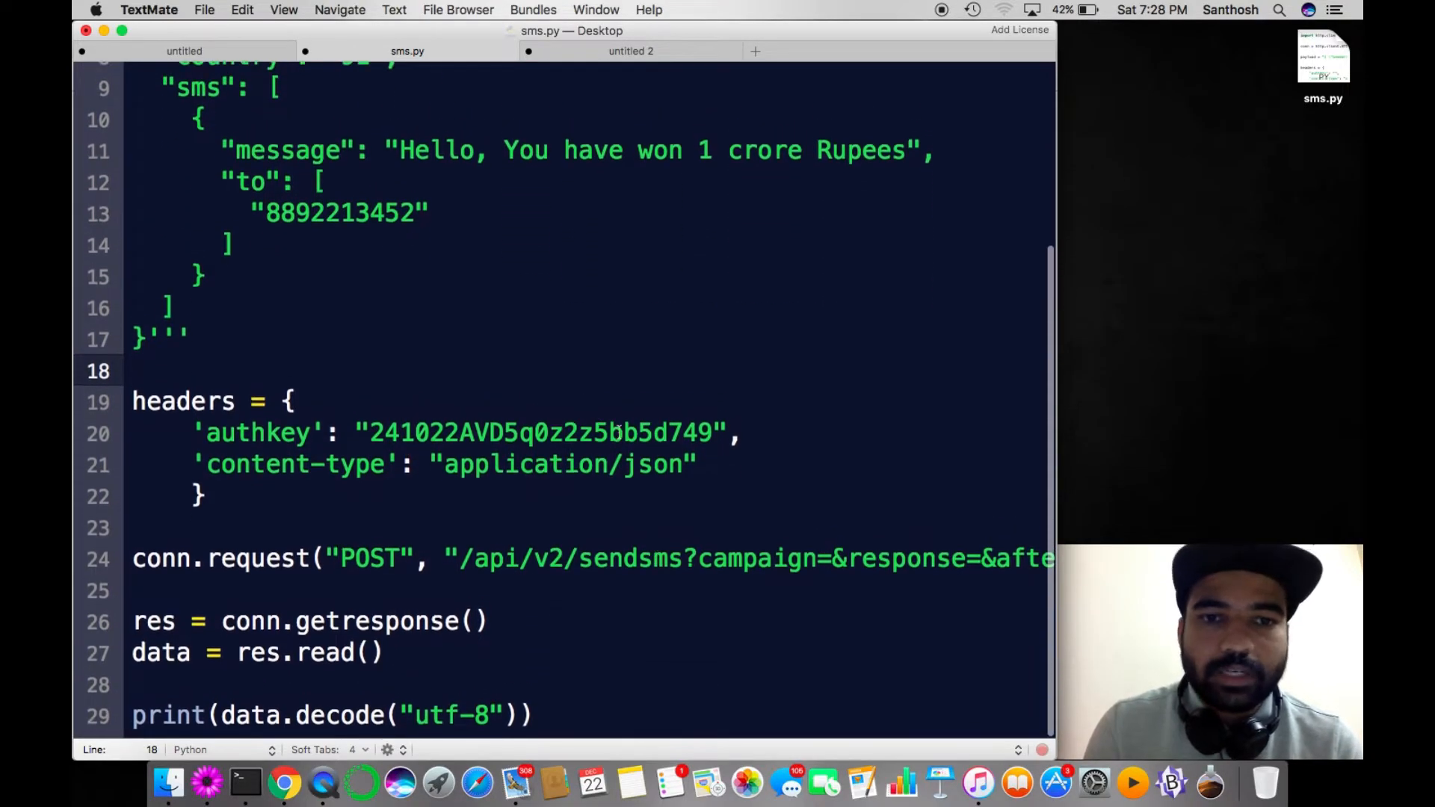
click(623, 432)
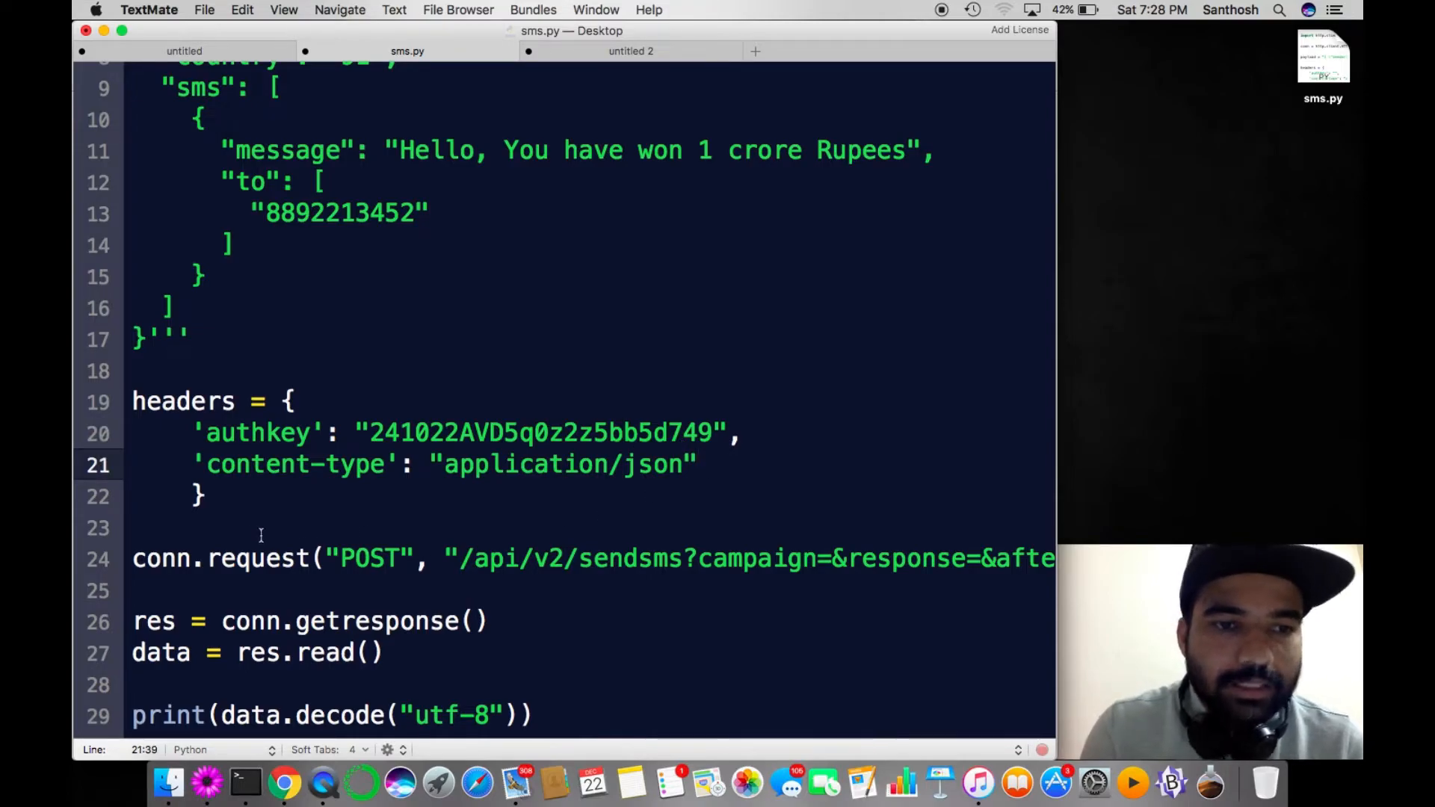
scroll(up, 3)
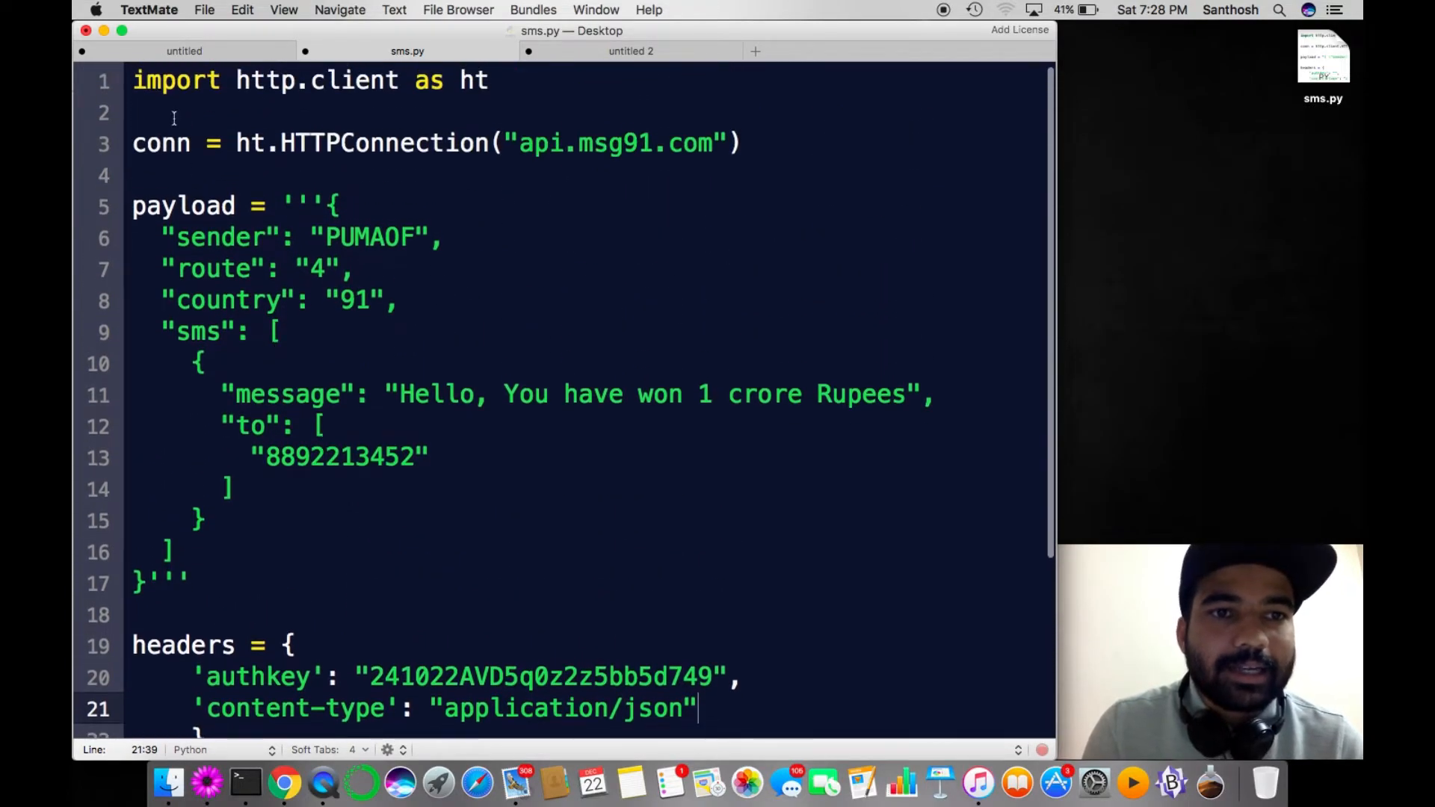
double_click(160, 143)
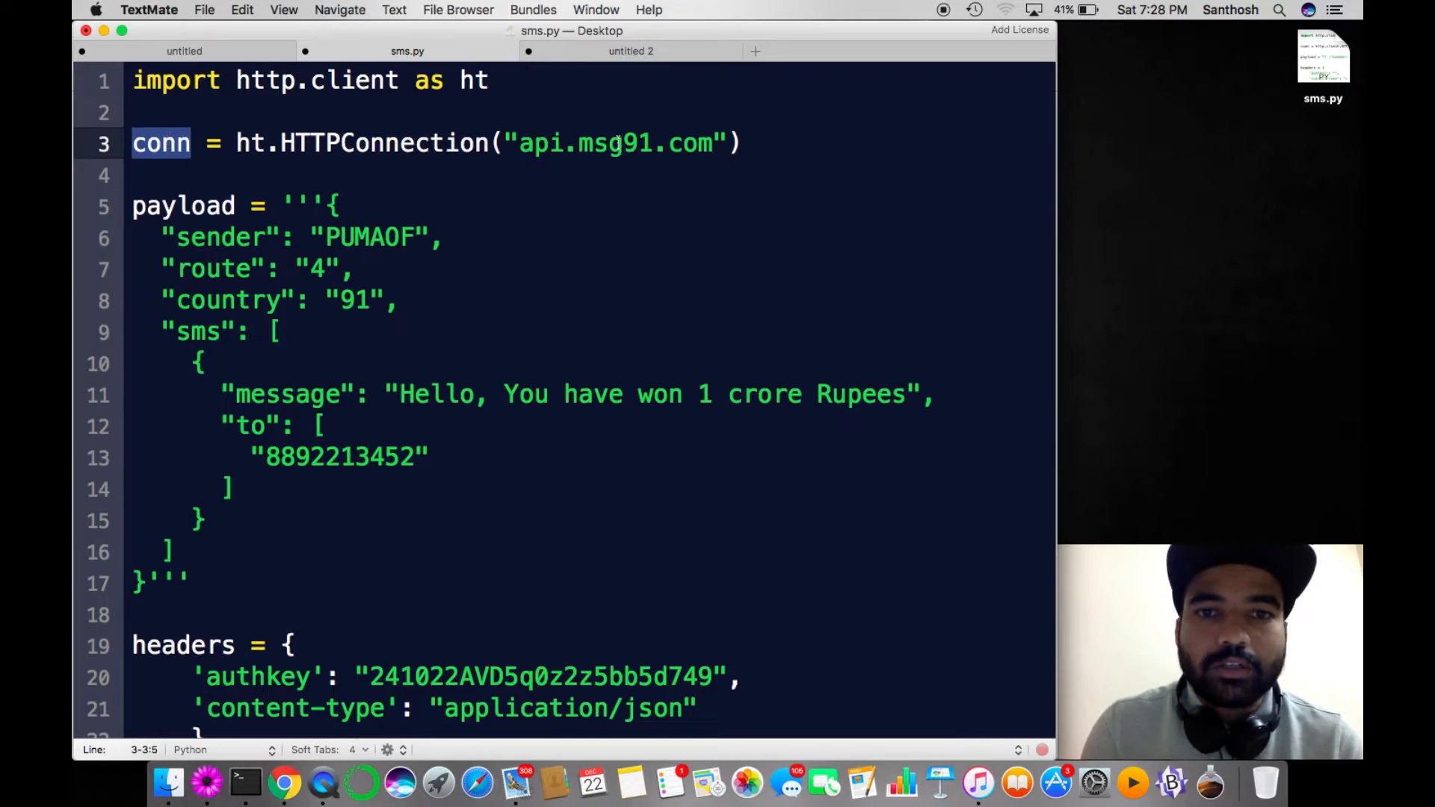
click(591, 224)
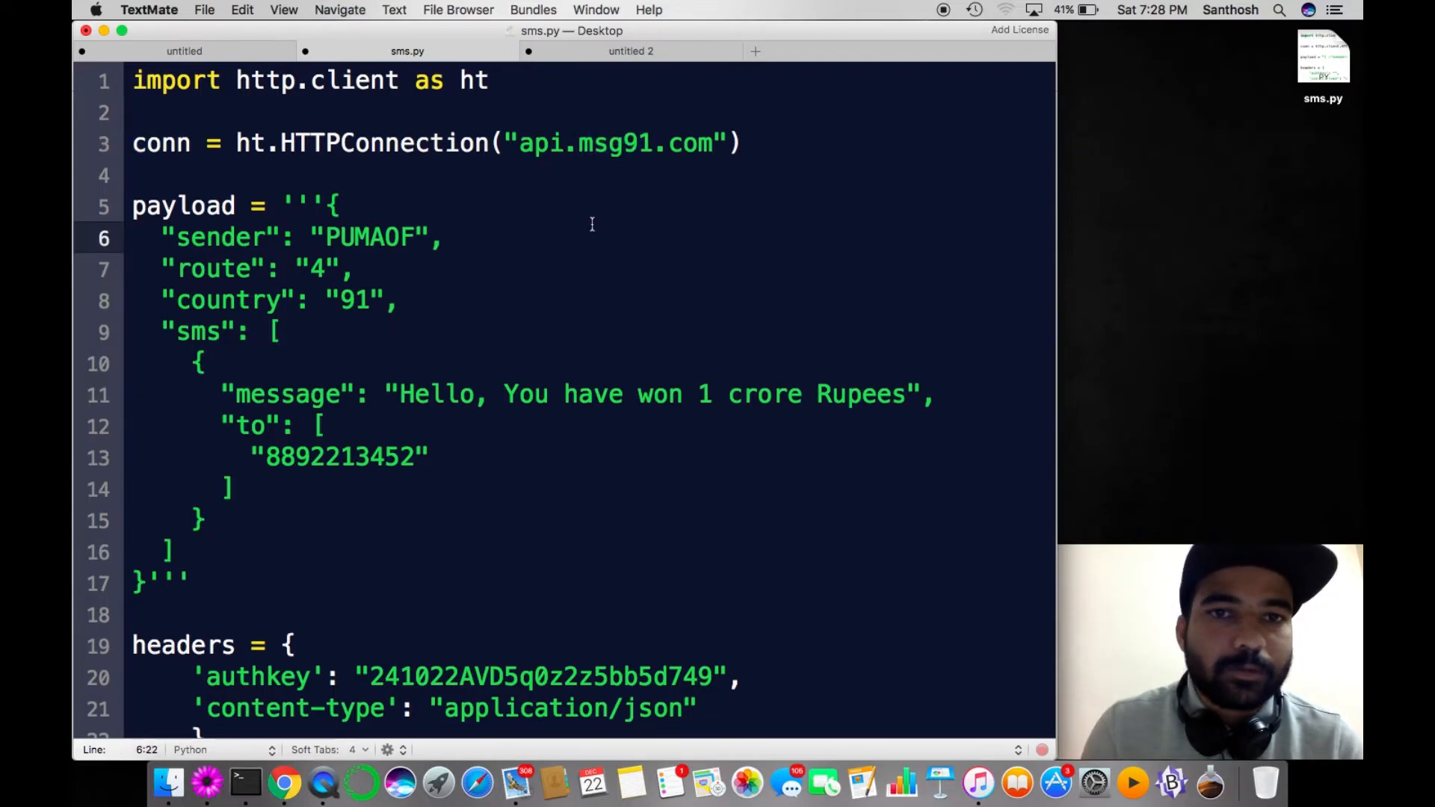
scroll(down, 3)
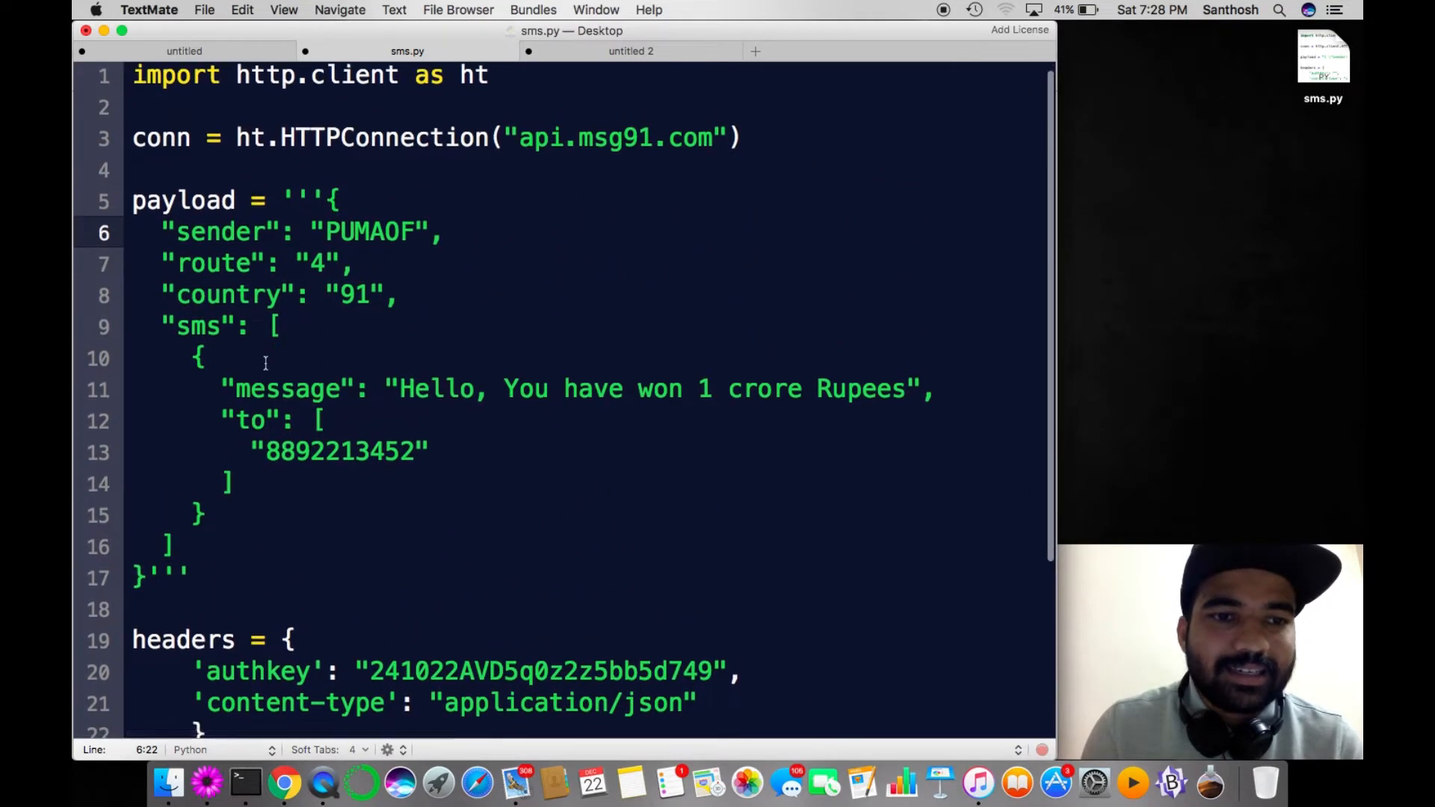
scroll(down, 3)
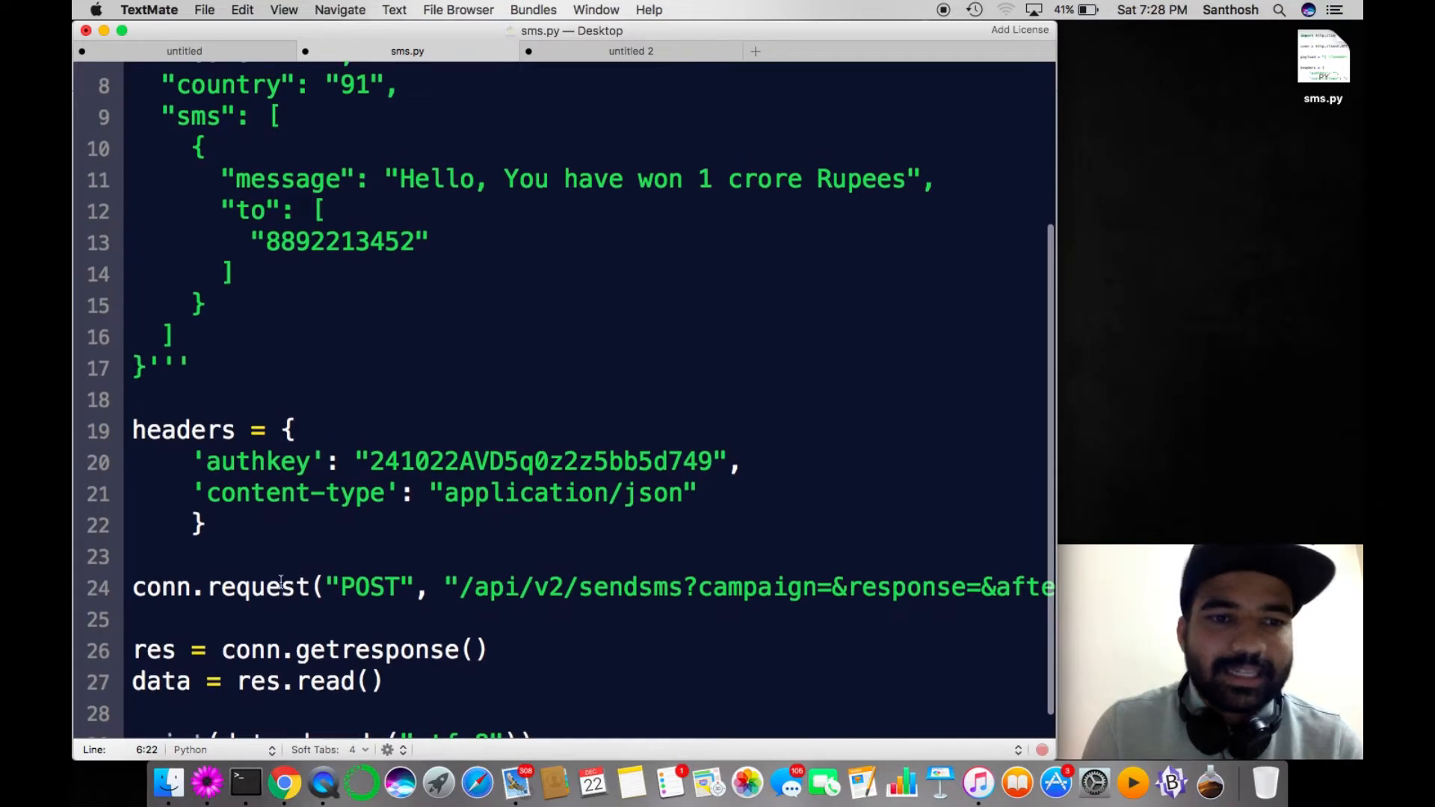
scroll(down, 3)
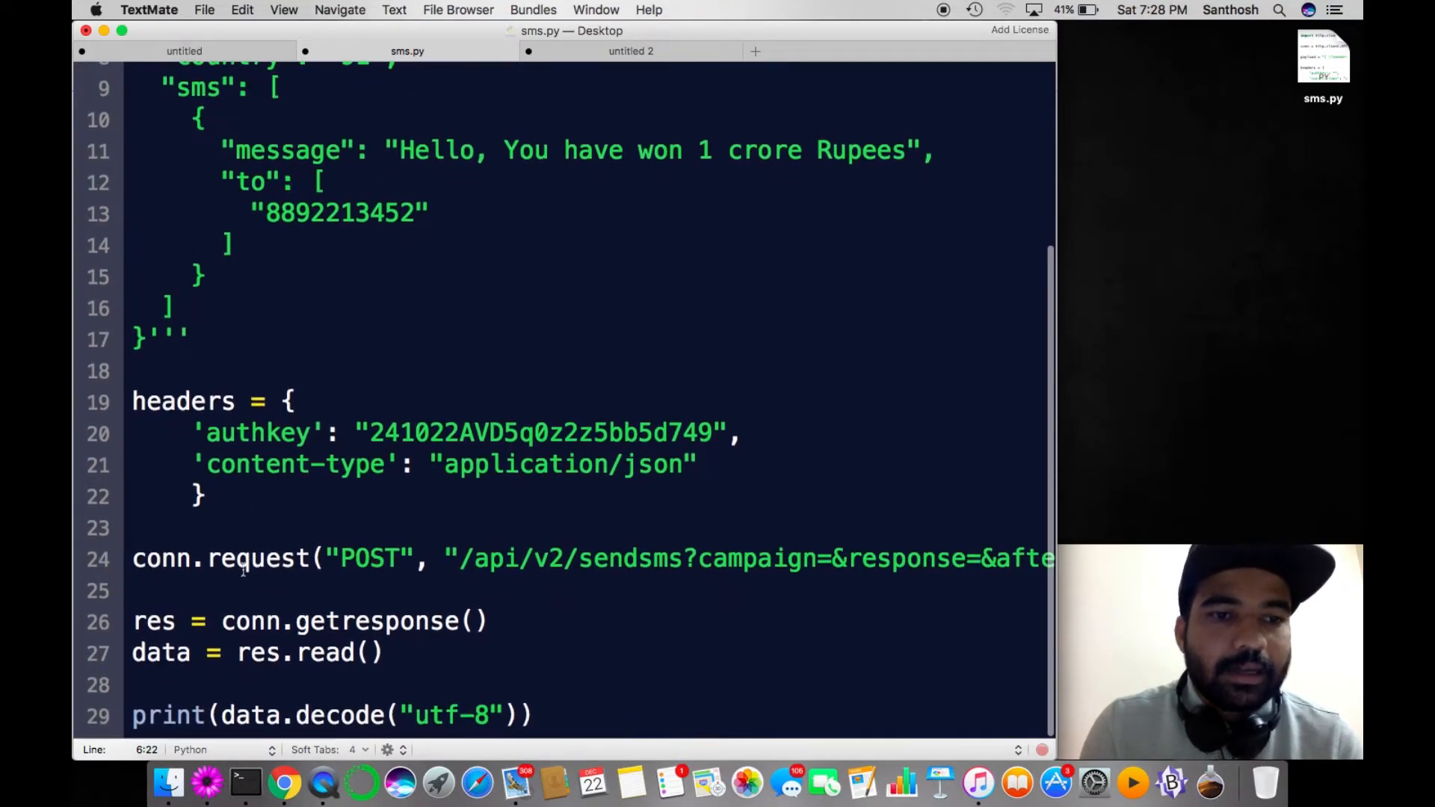
double_click(159, 557)
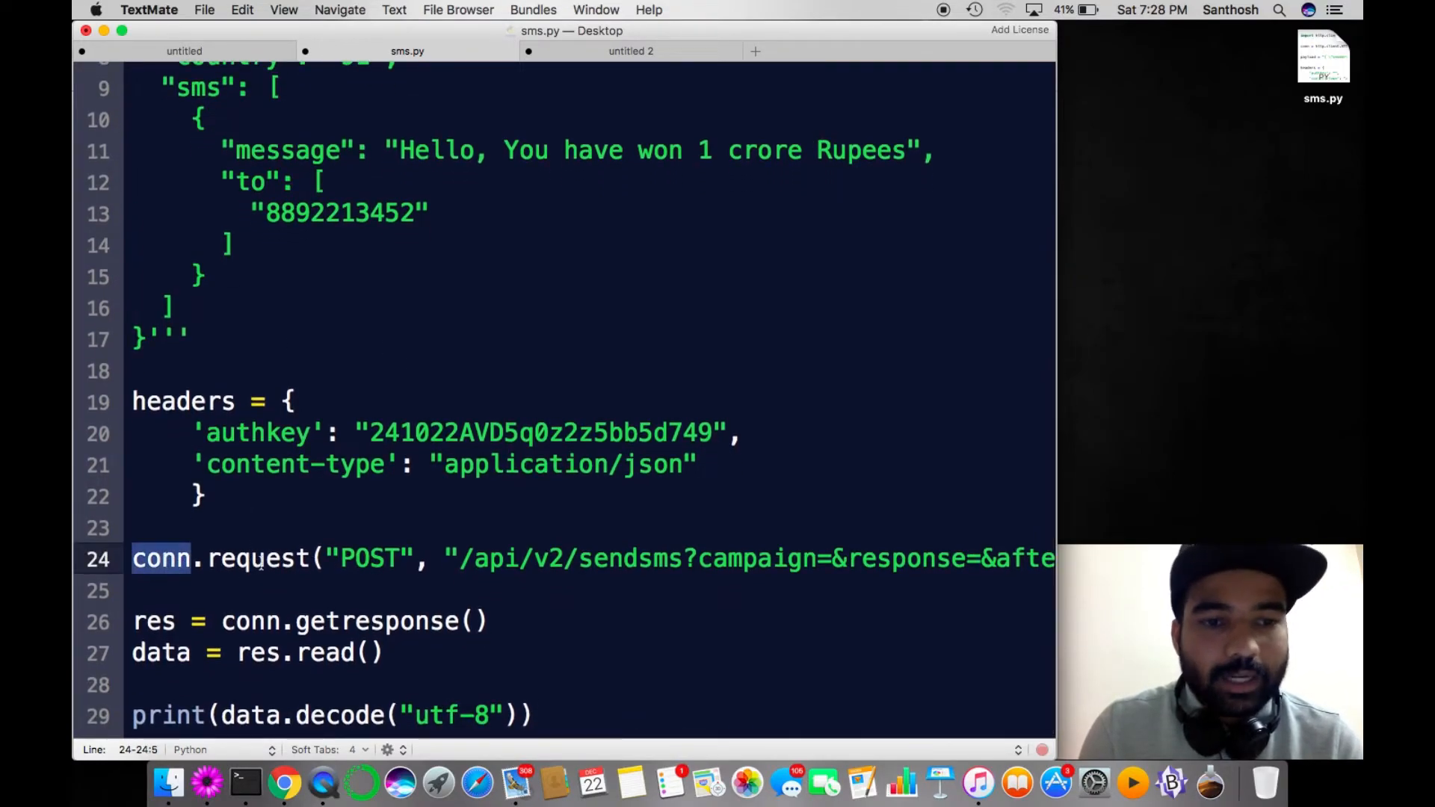
double_click(256, 558)
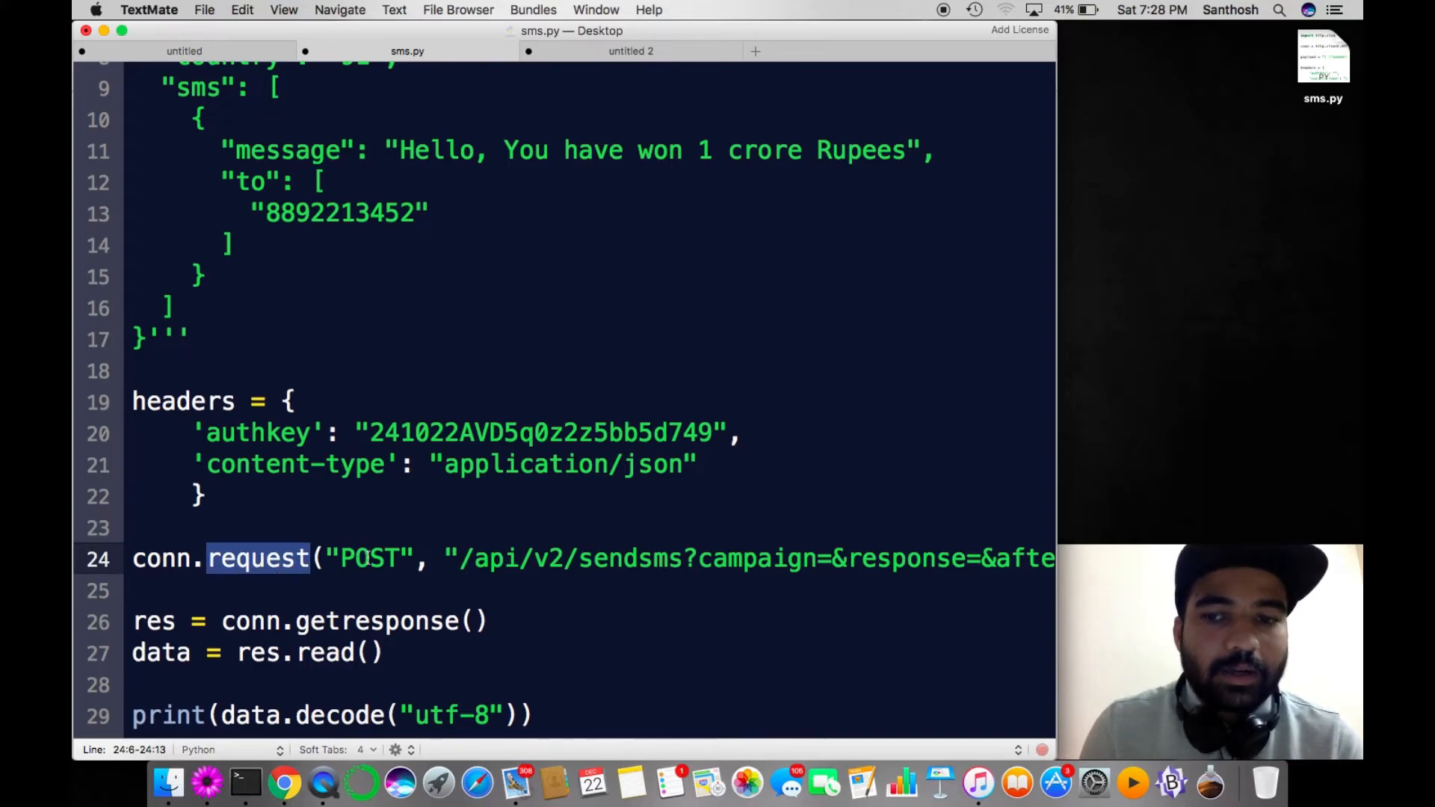
double_click(369, 557)
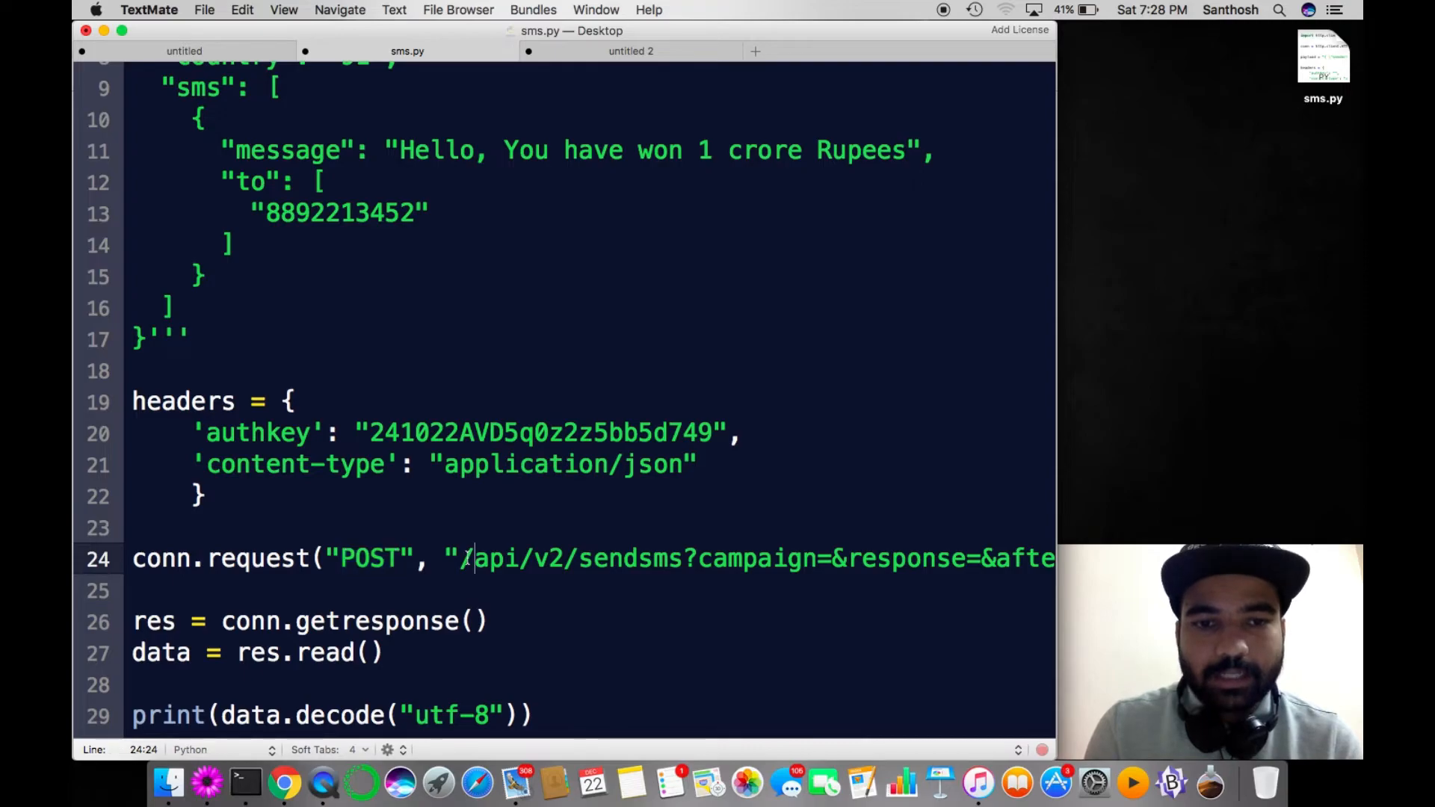
scroll(right, 3)
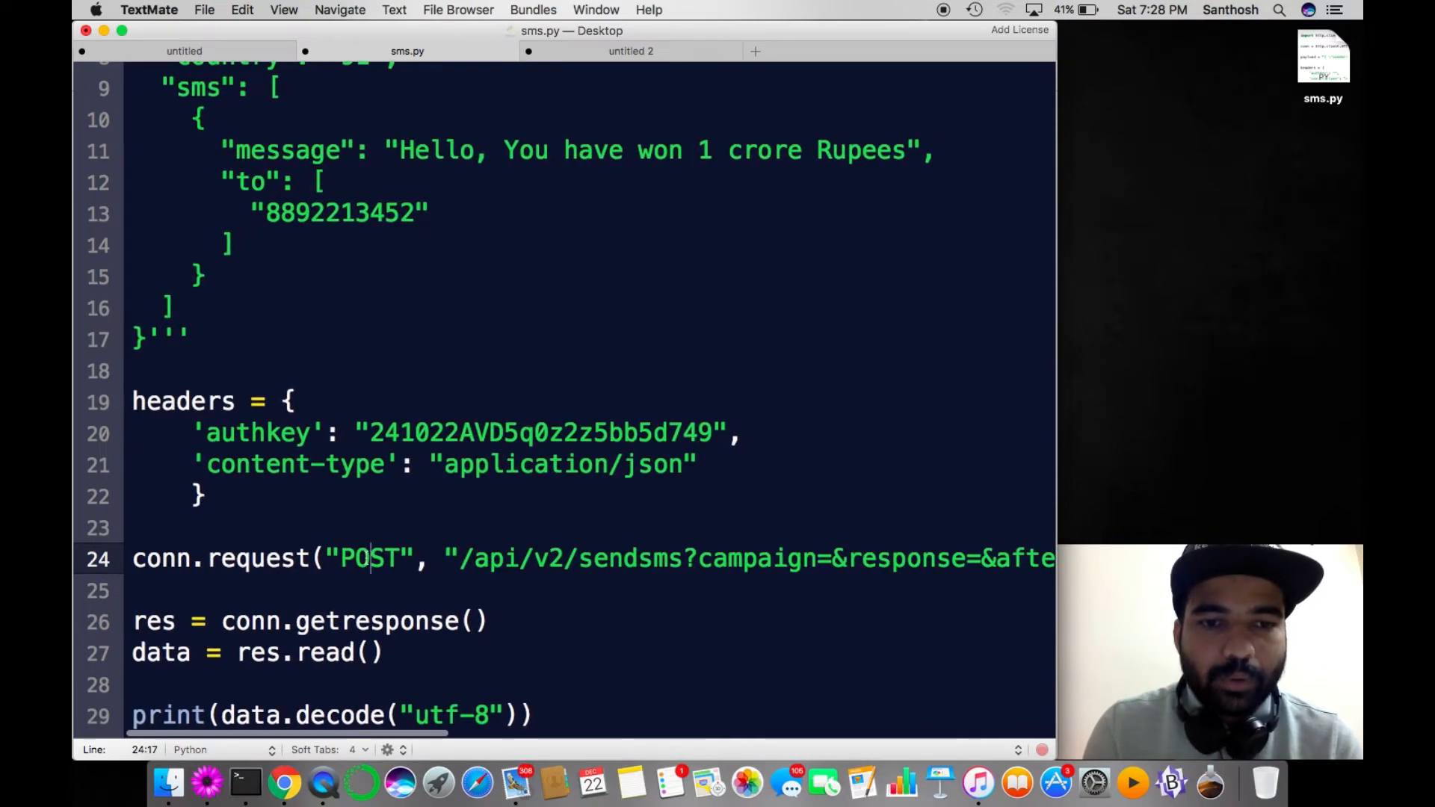
double_click(370, 558)
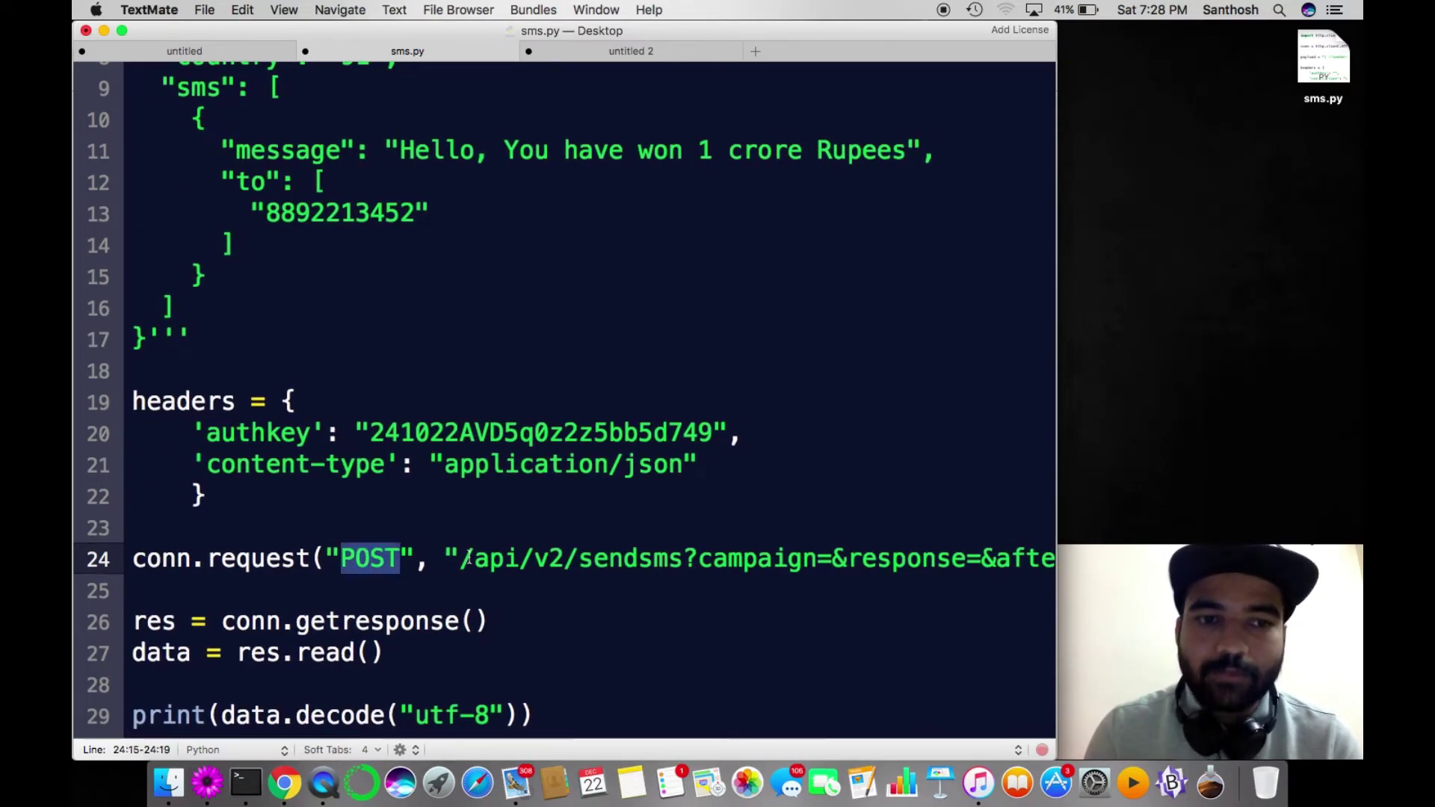
click(472, 557)
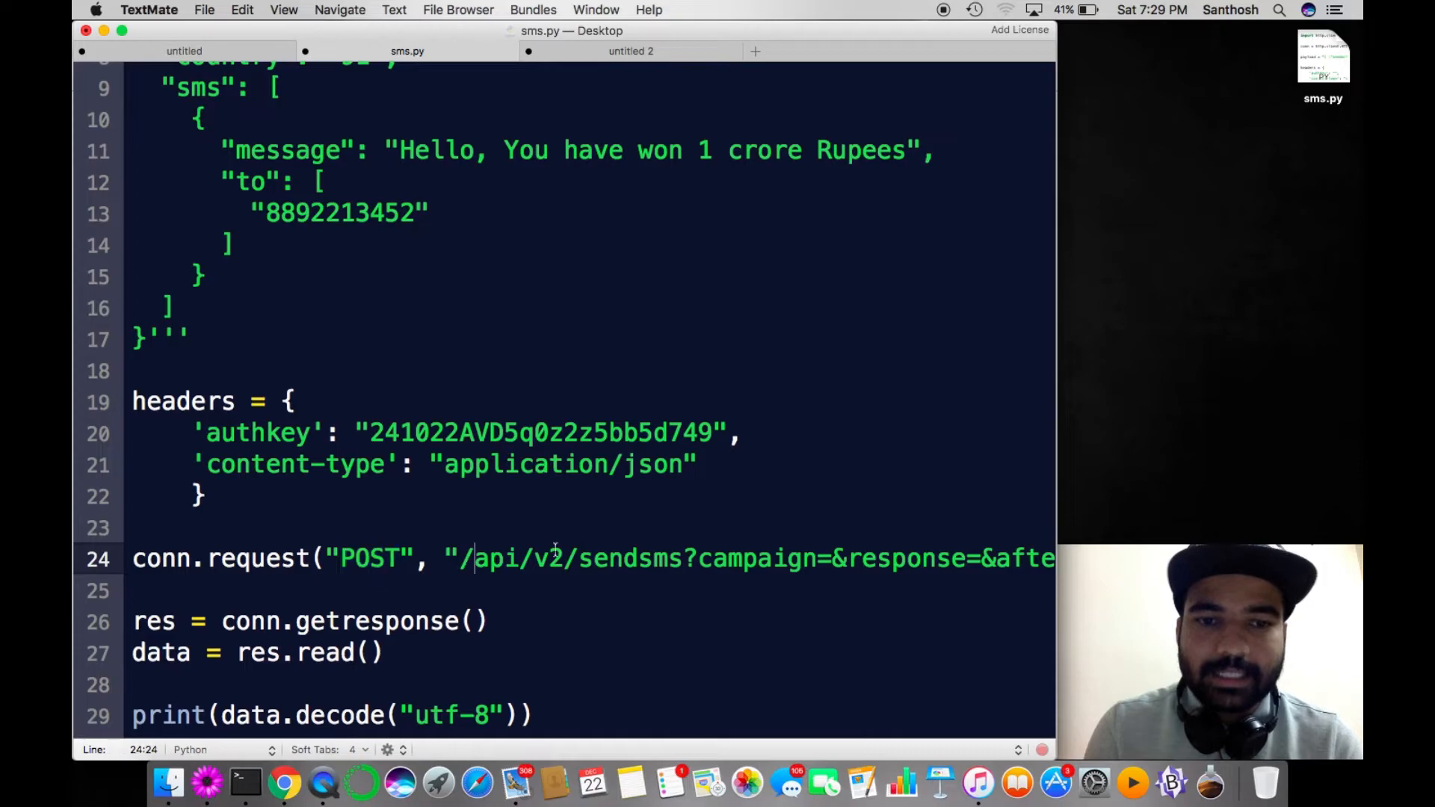
scroll(right, 3)
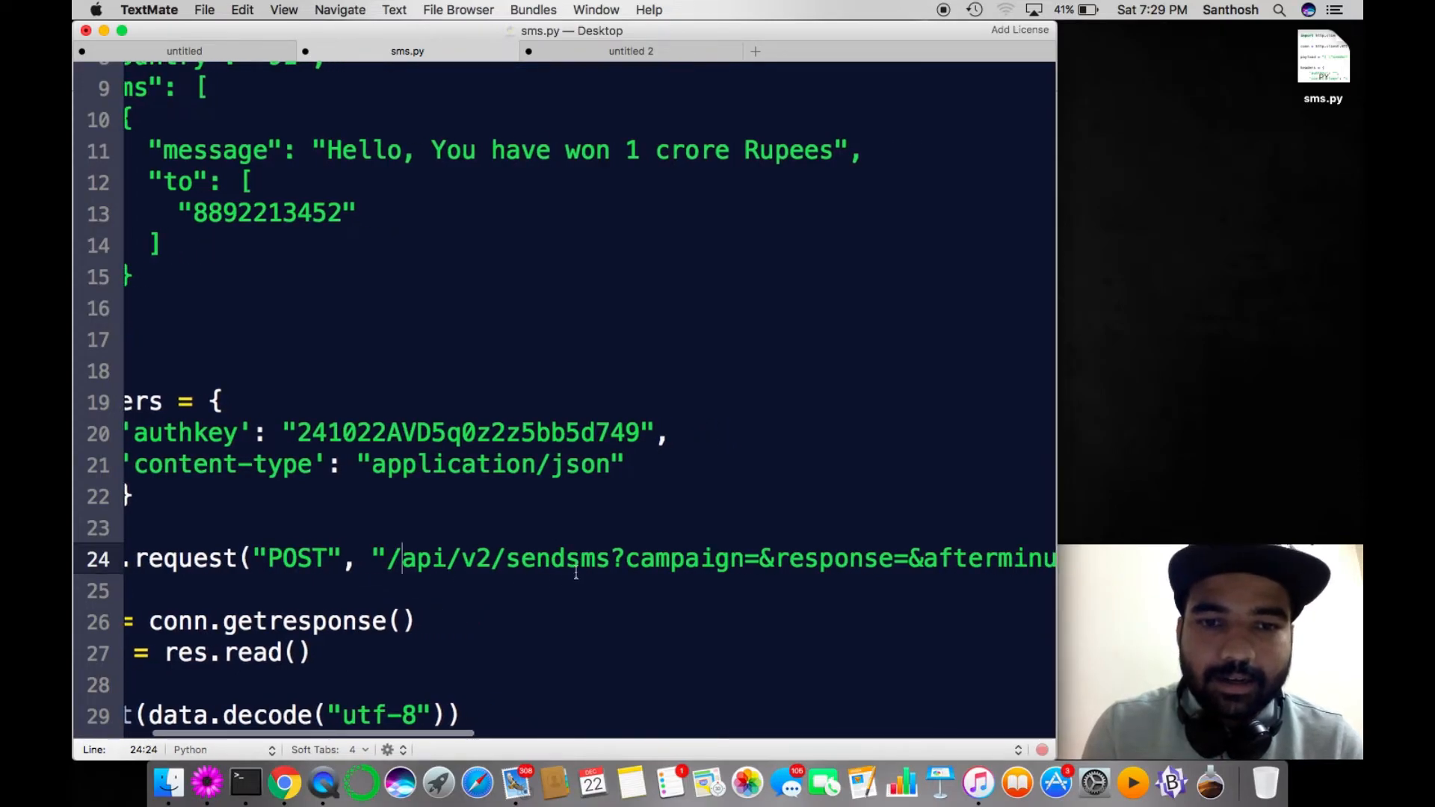
double_click(559, 558)
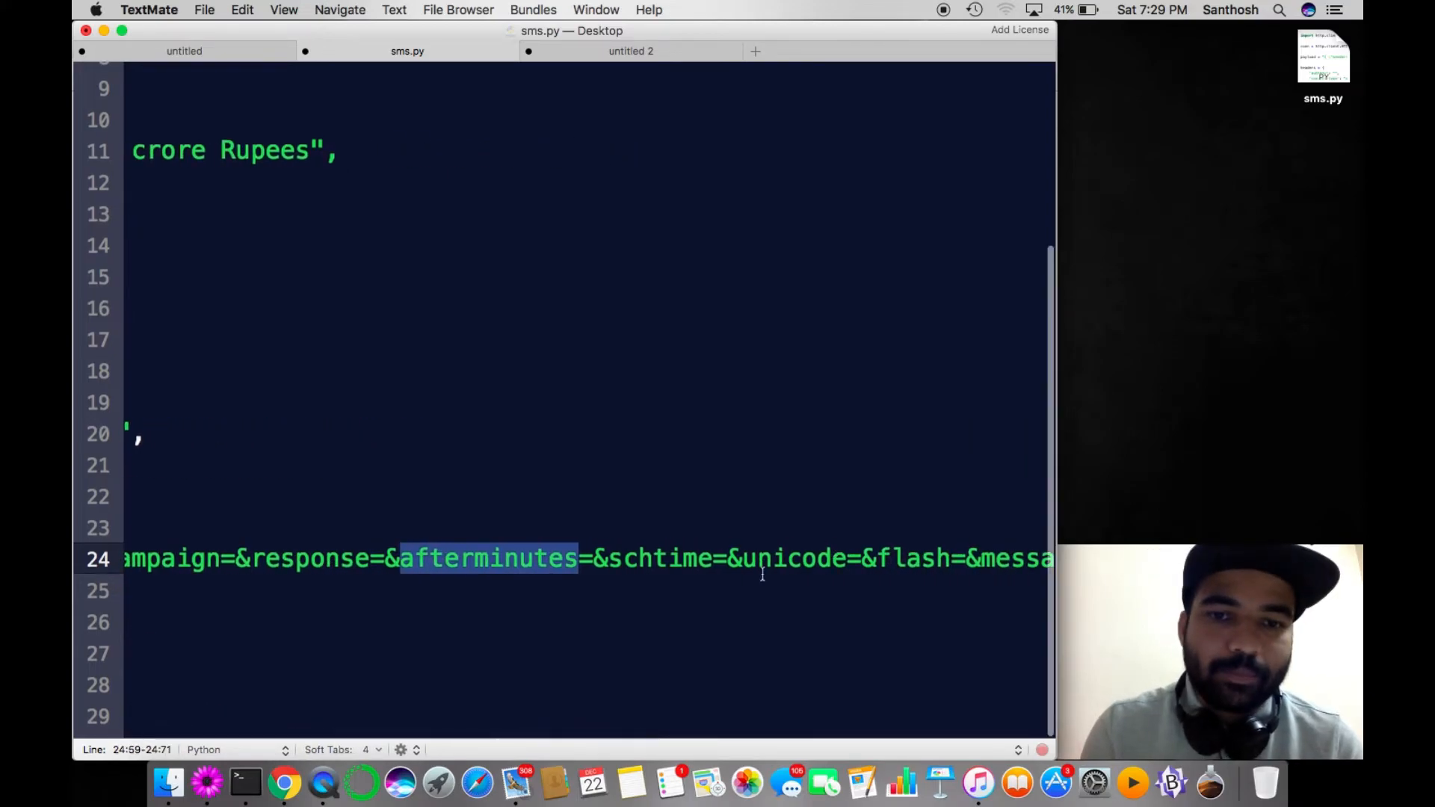
double_click(659, 558)
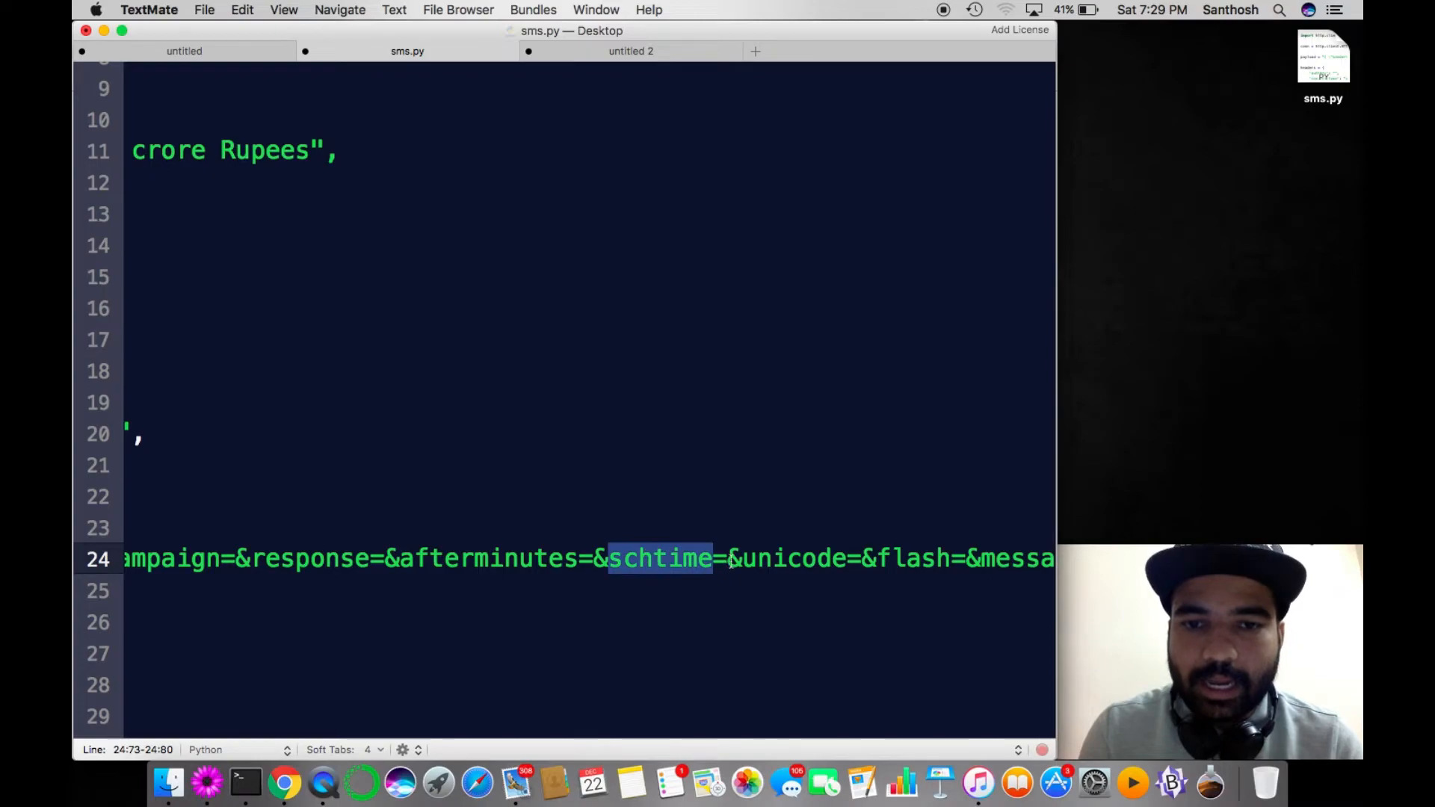
click(596, 559)
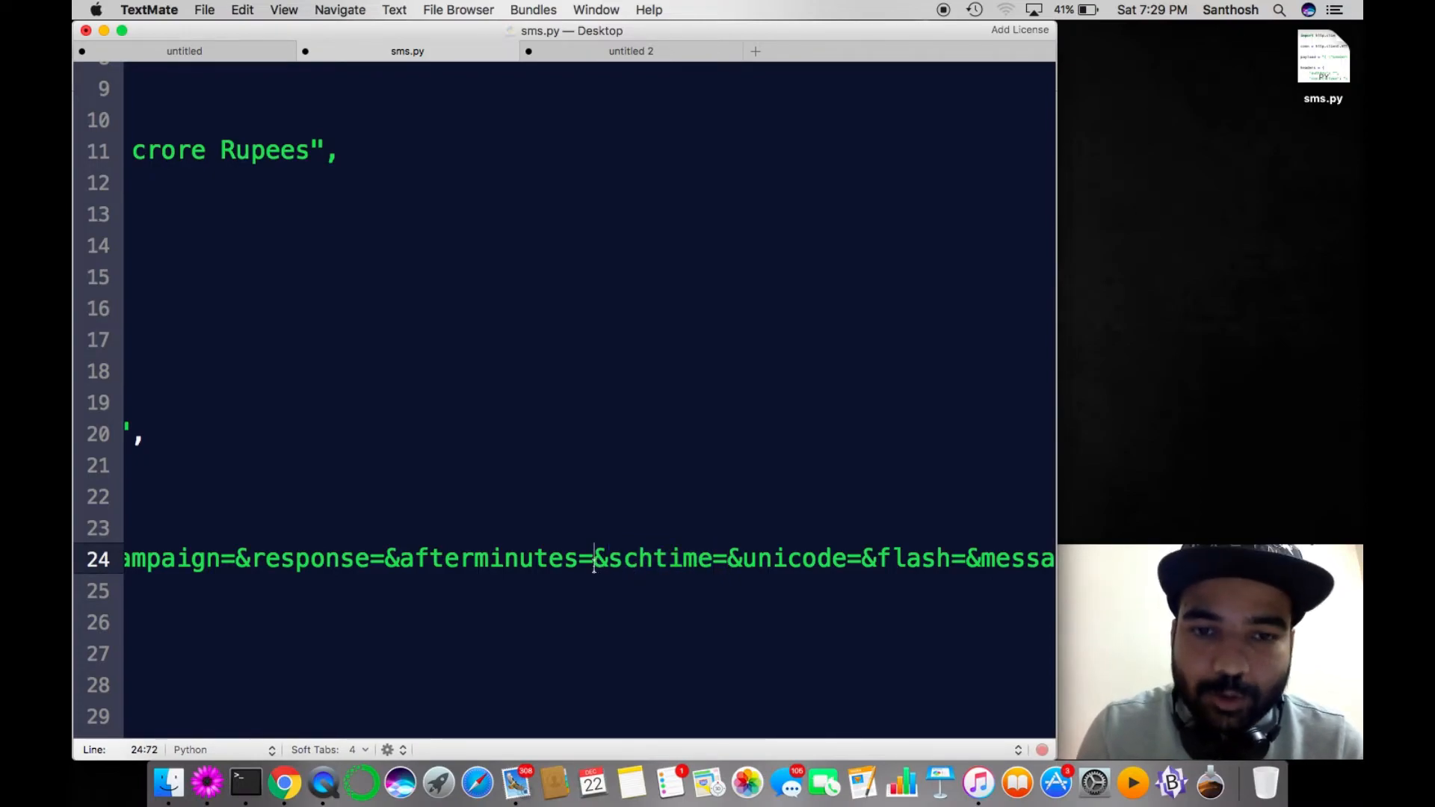
scroll(right, 3)
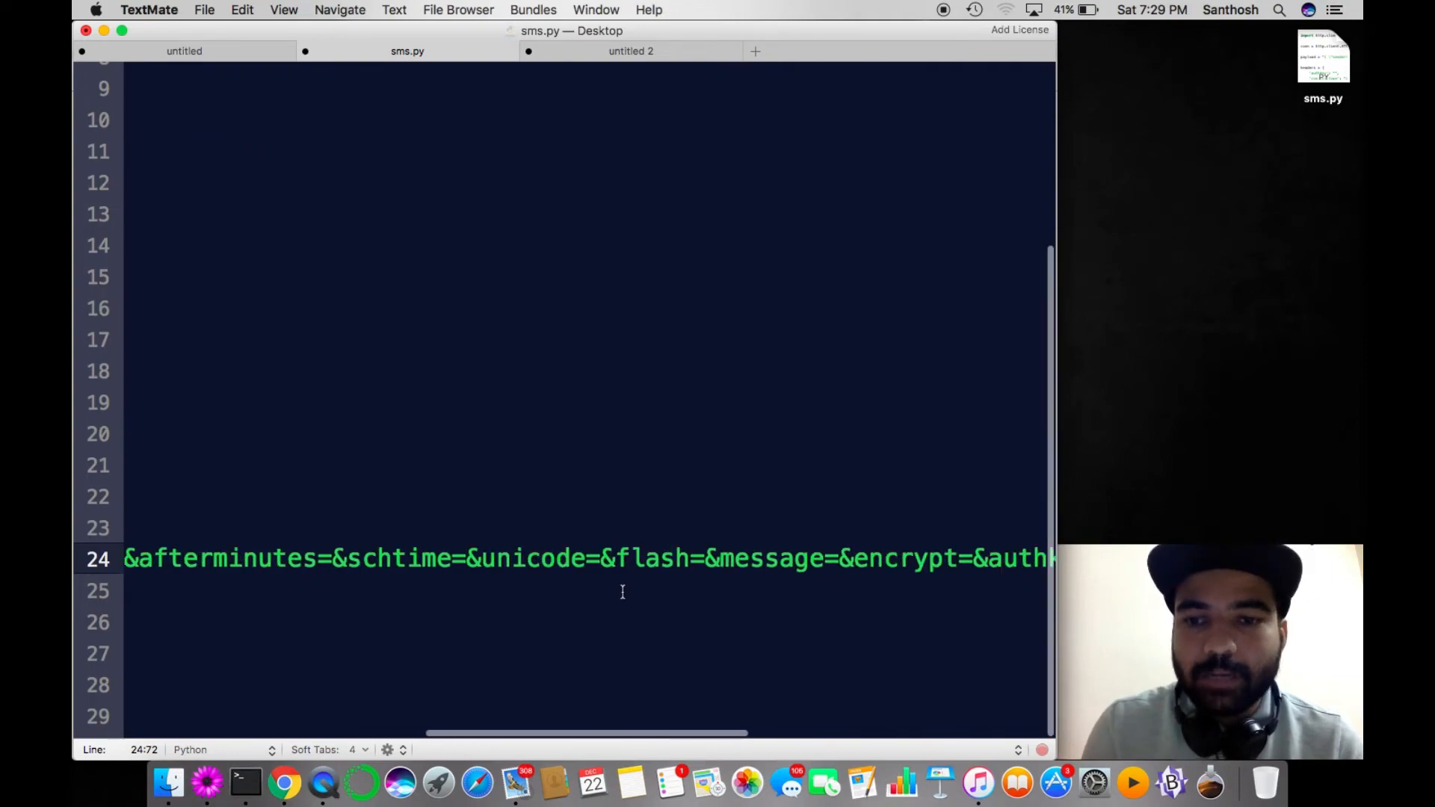
scroll(right, 3)
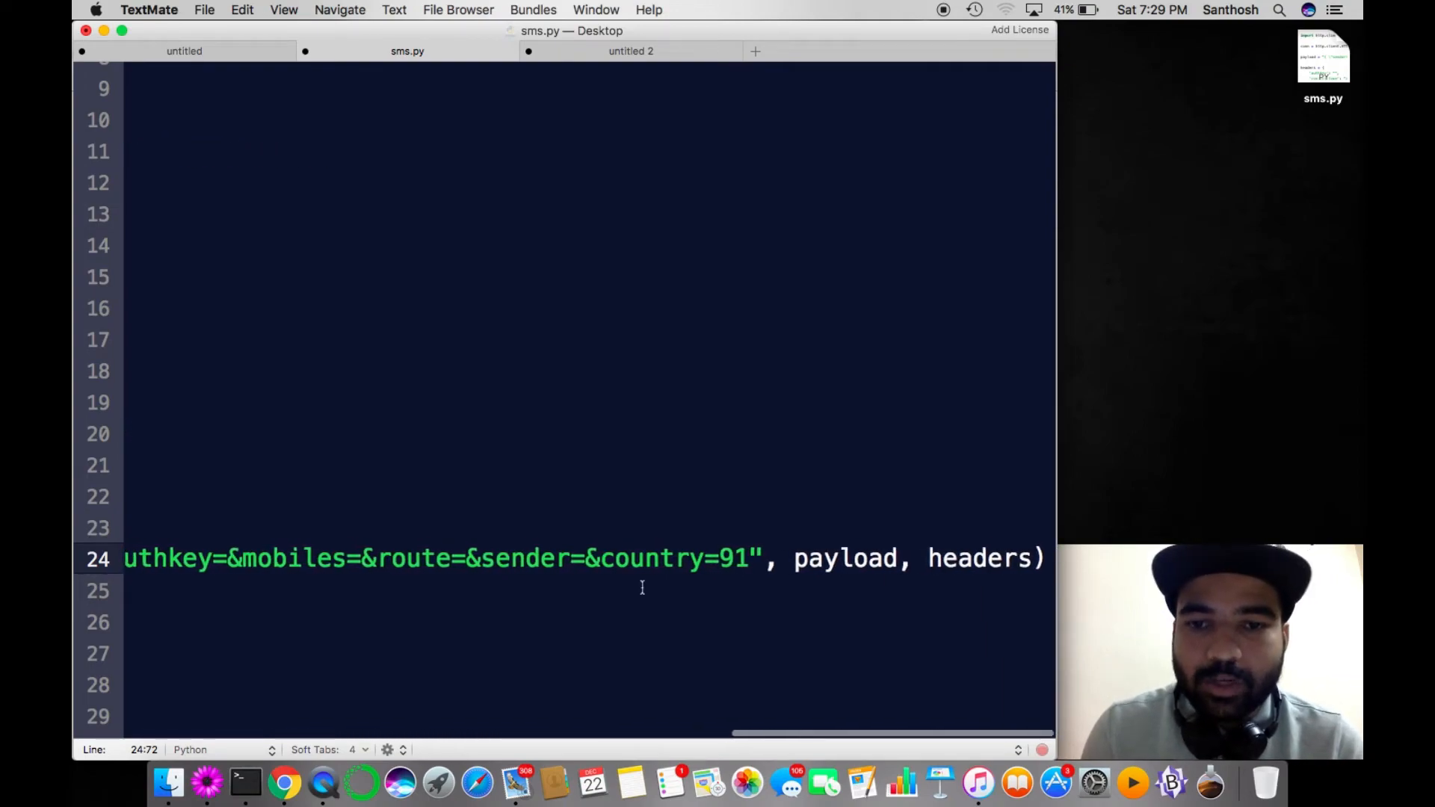
double_click(843, 558)
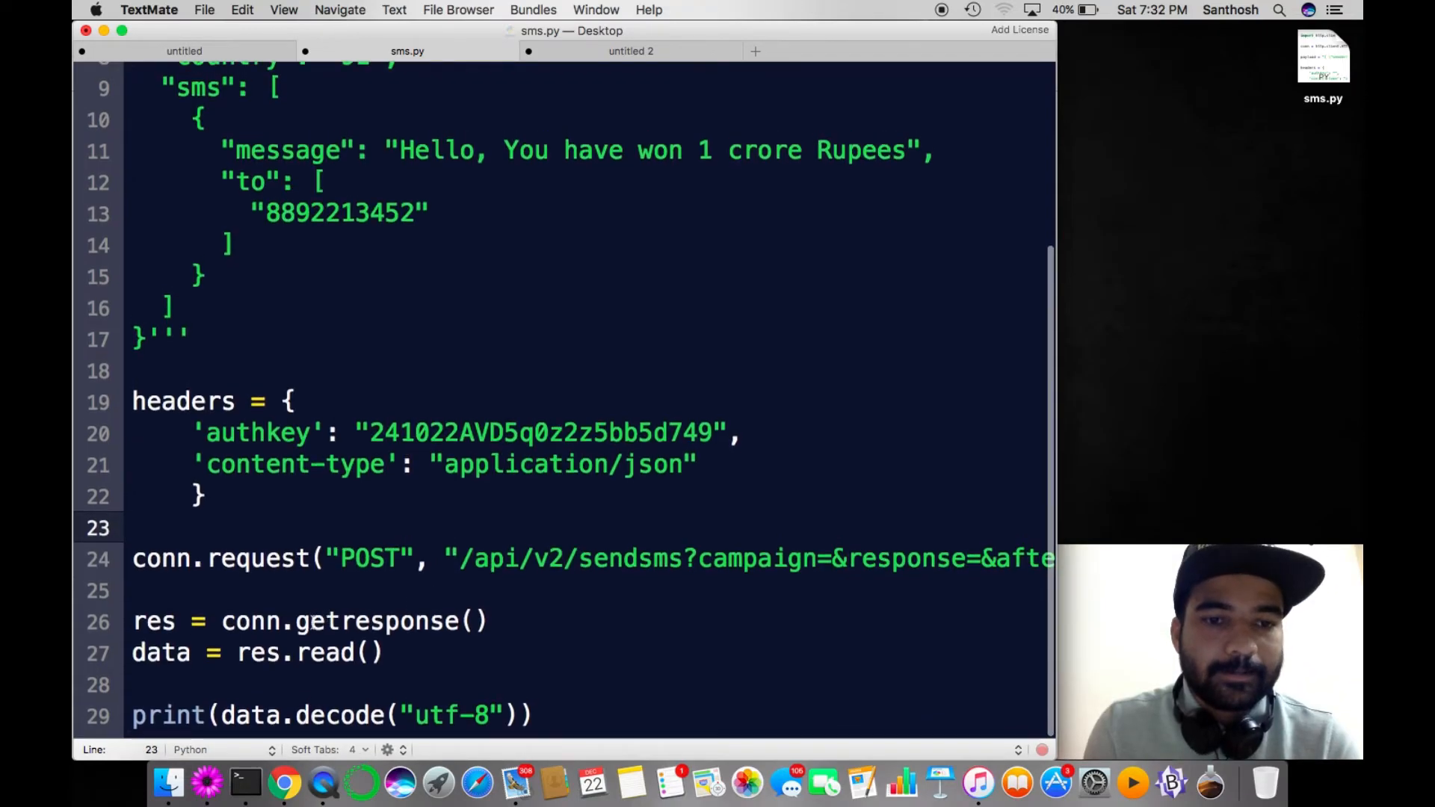
Point out conn and data, then add a #byte comment after data = res.read() on line 27
double_click(250, 621)
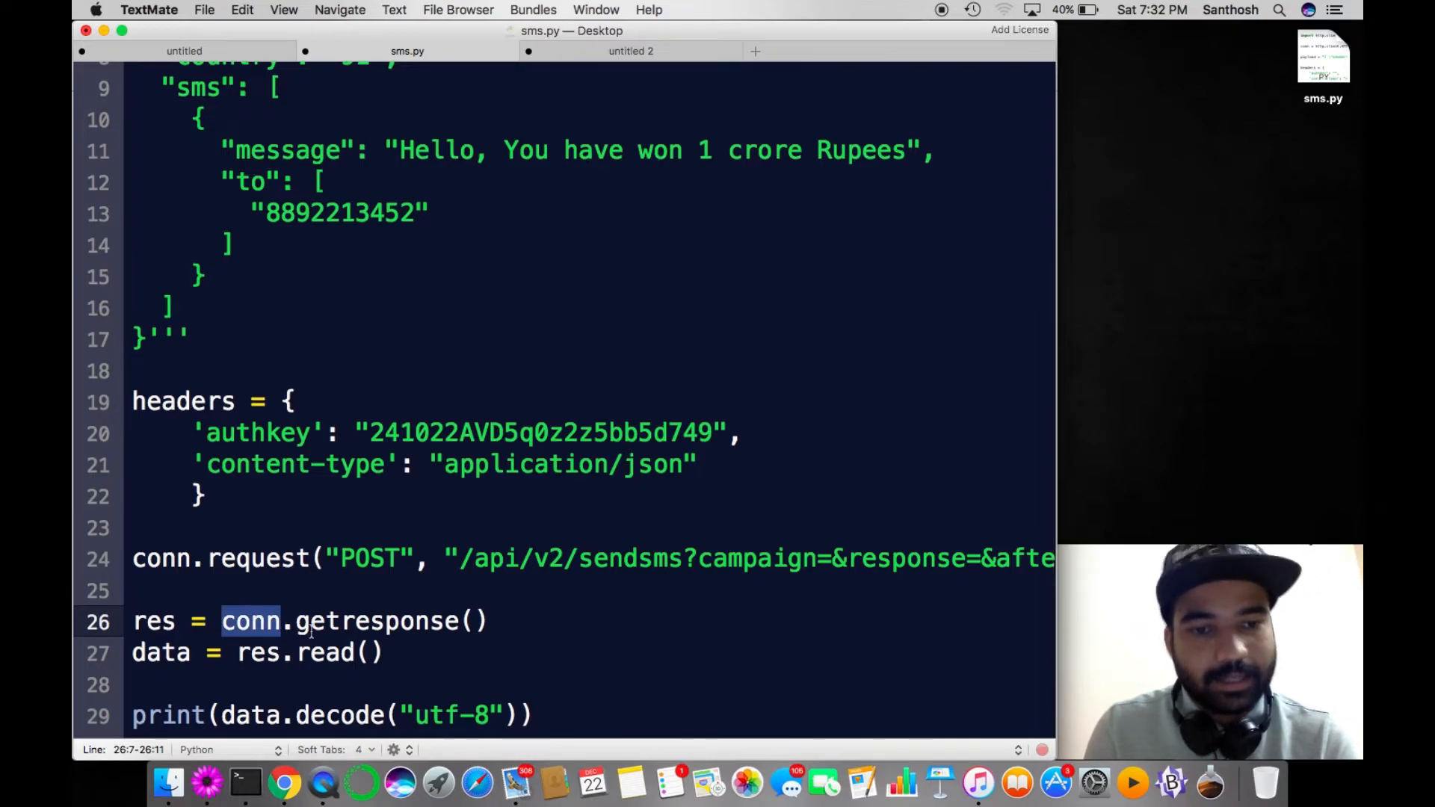
double_click(377, 621)
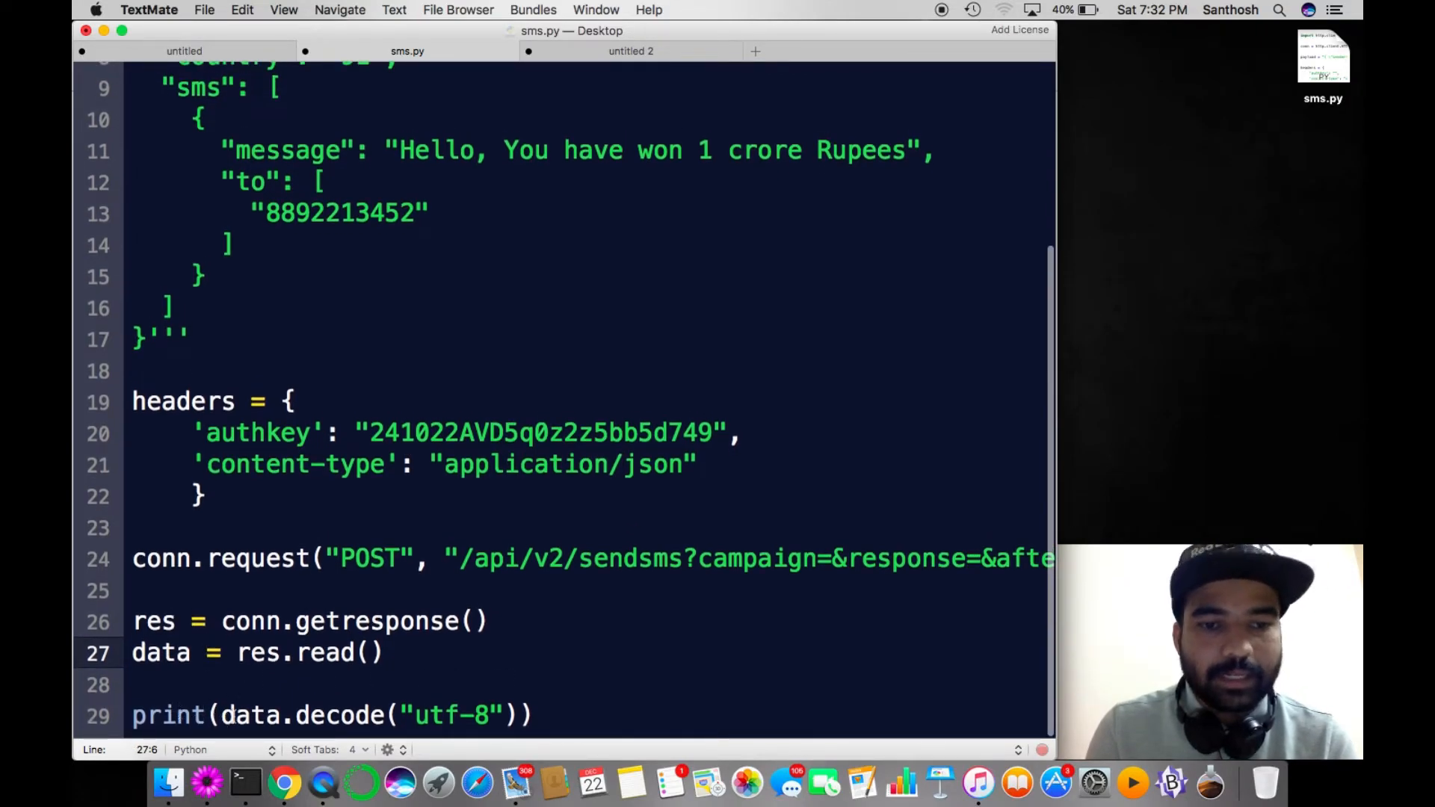
double_click(340, 714)
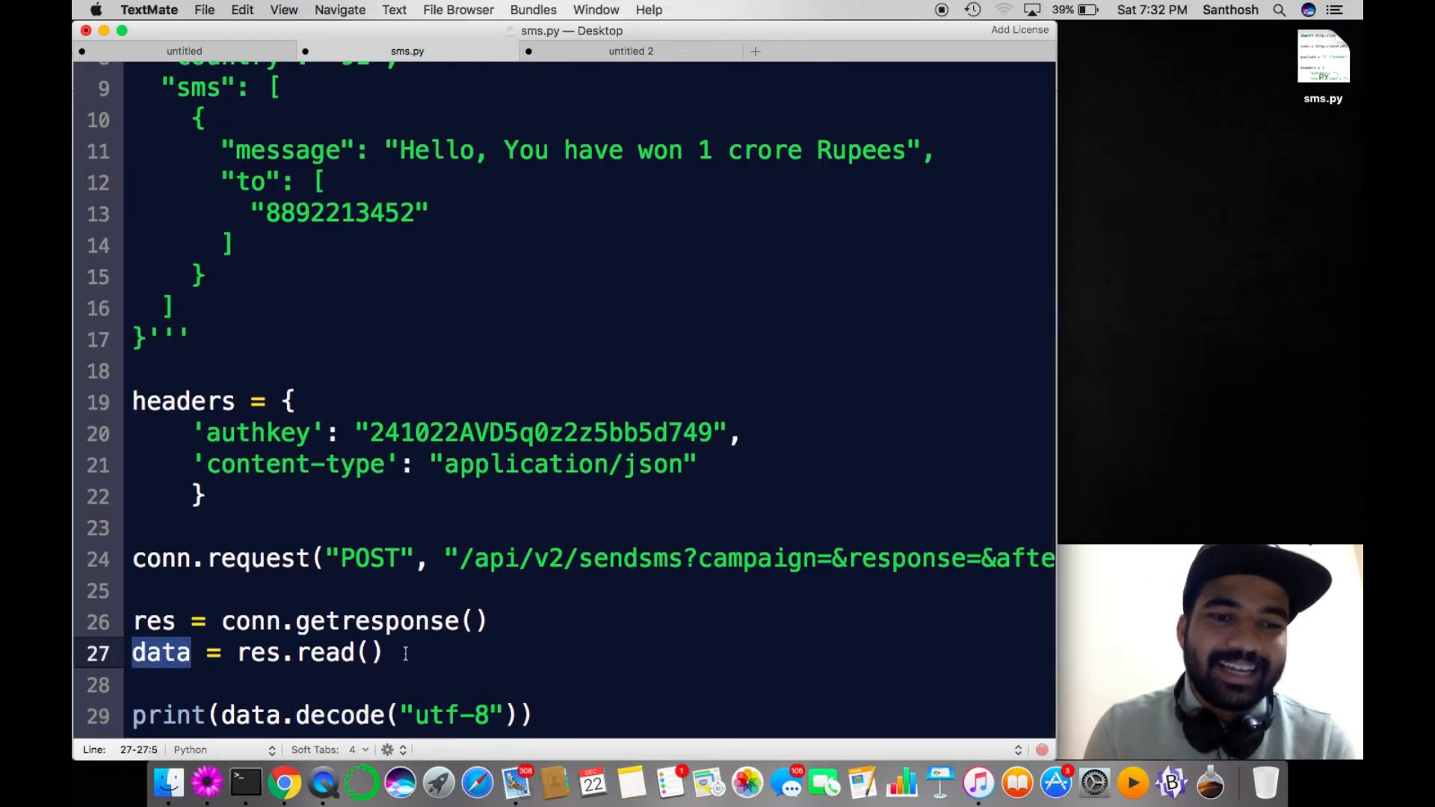
text(#)
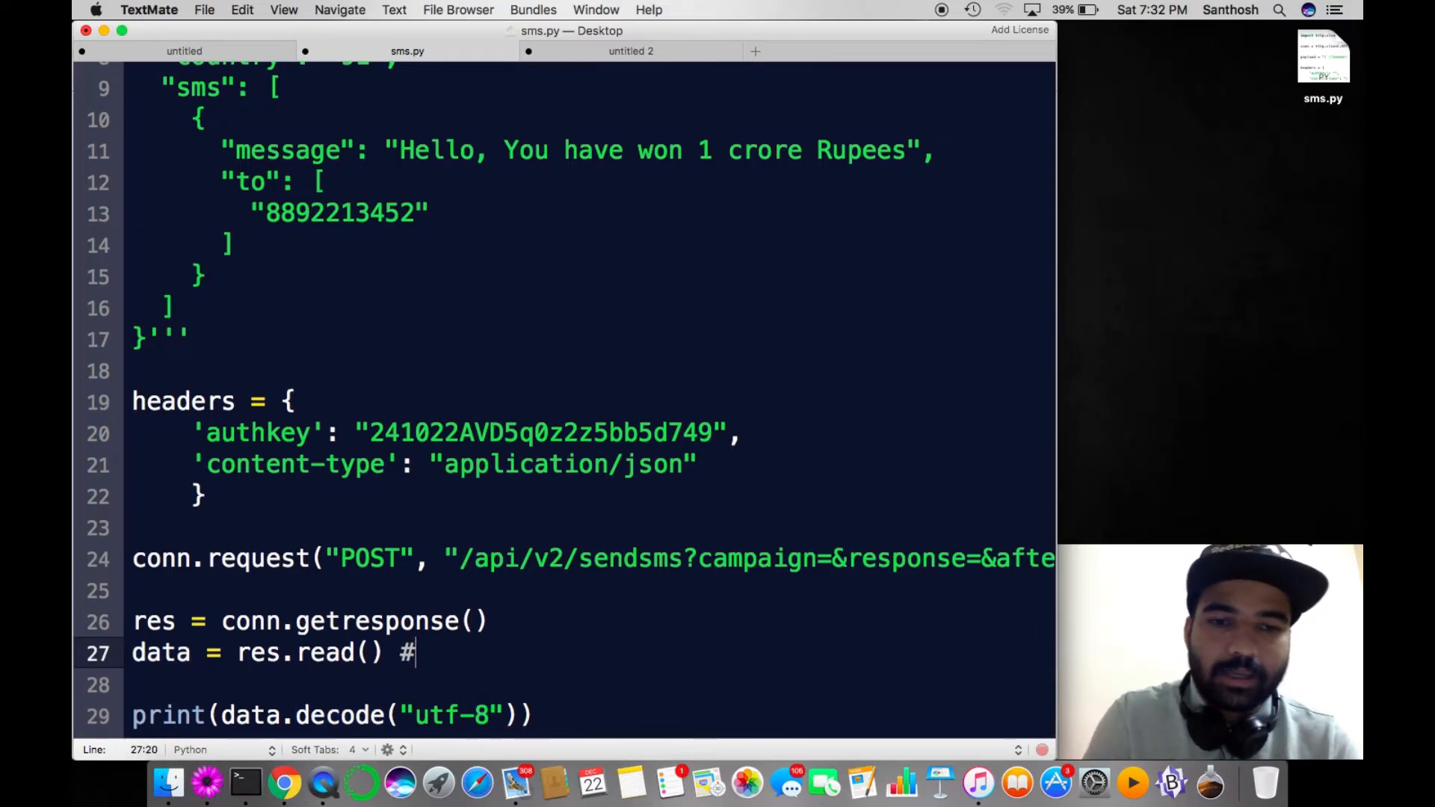
text(byte)
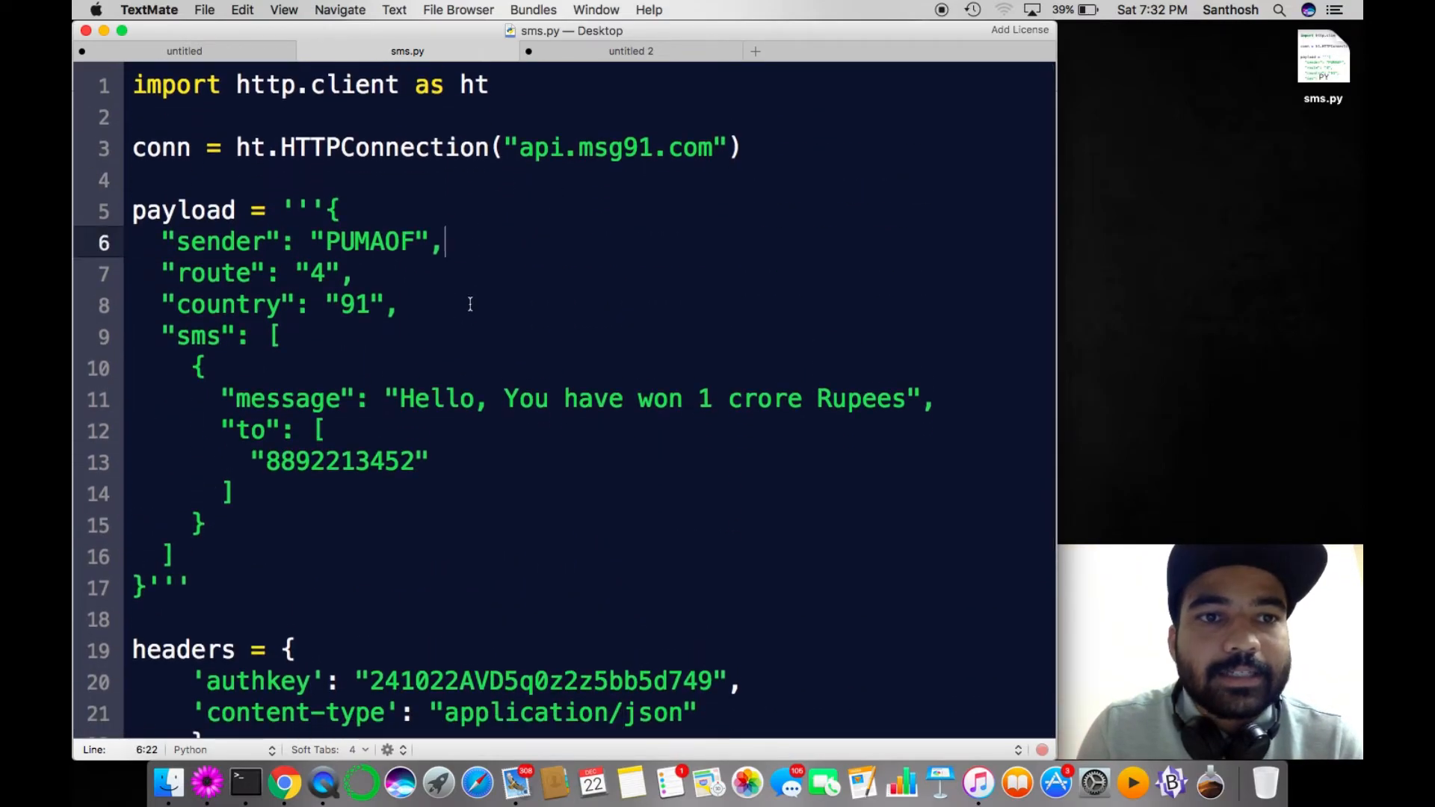
Review the recipient list in the payload and the blank line after res.read()
scroll(down, 3)
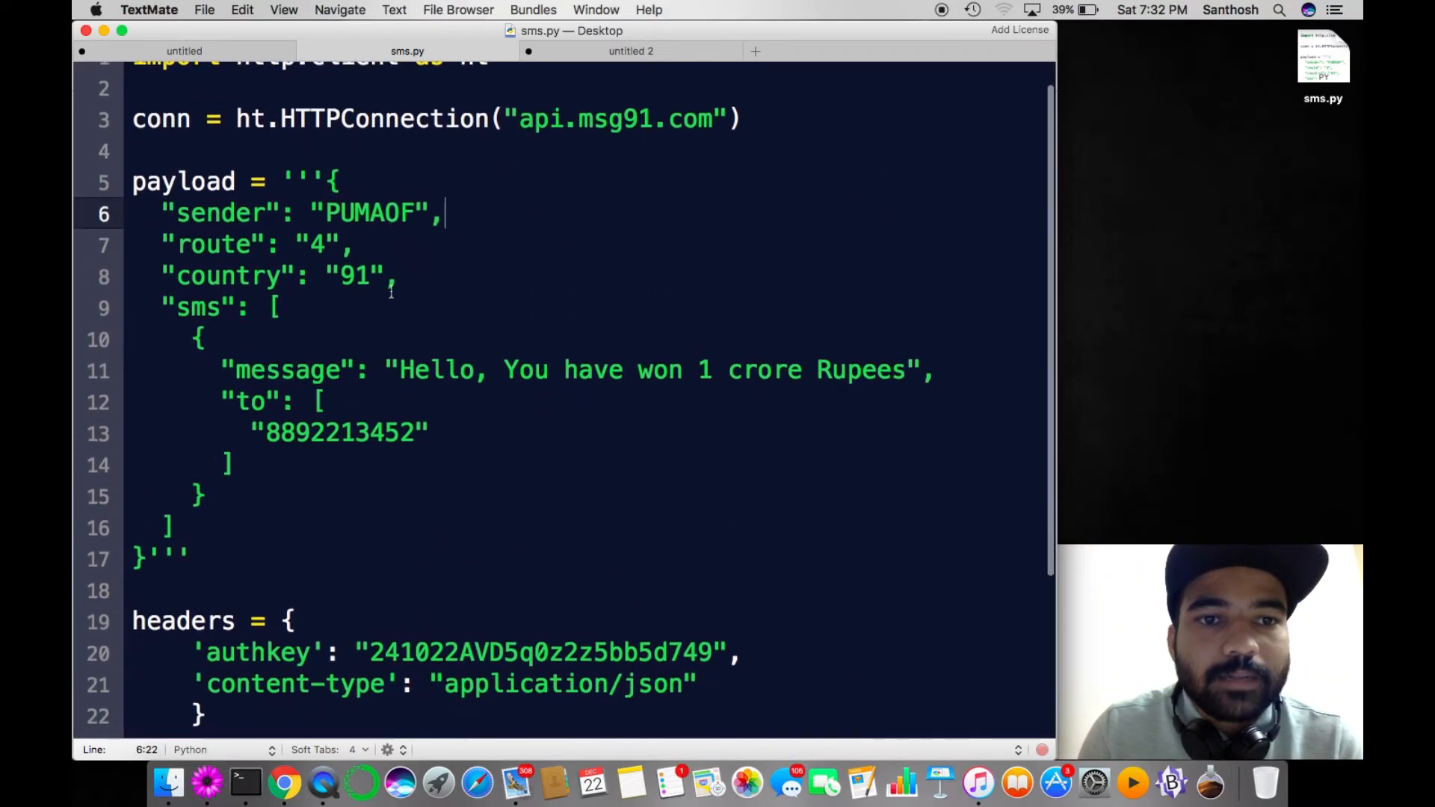
click(331, 400)
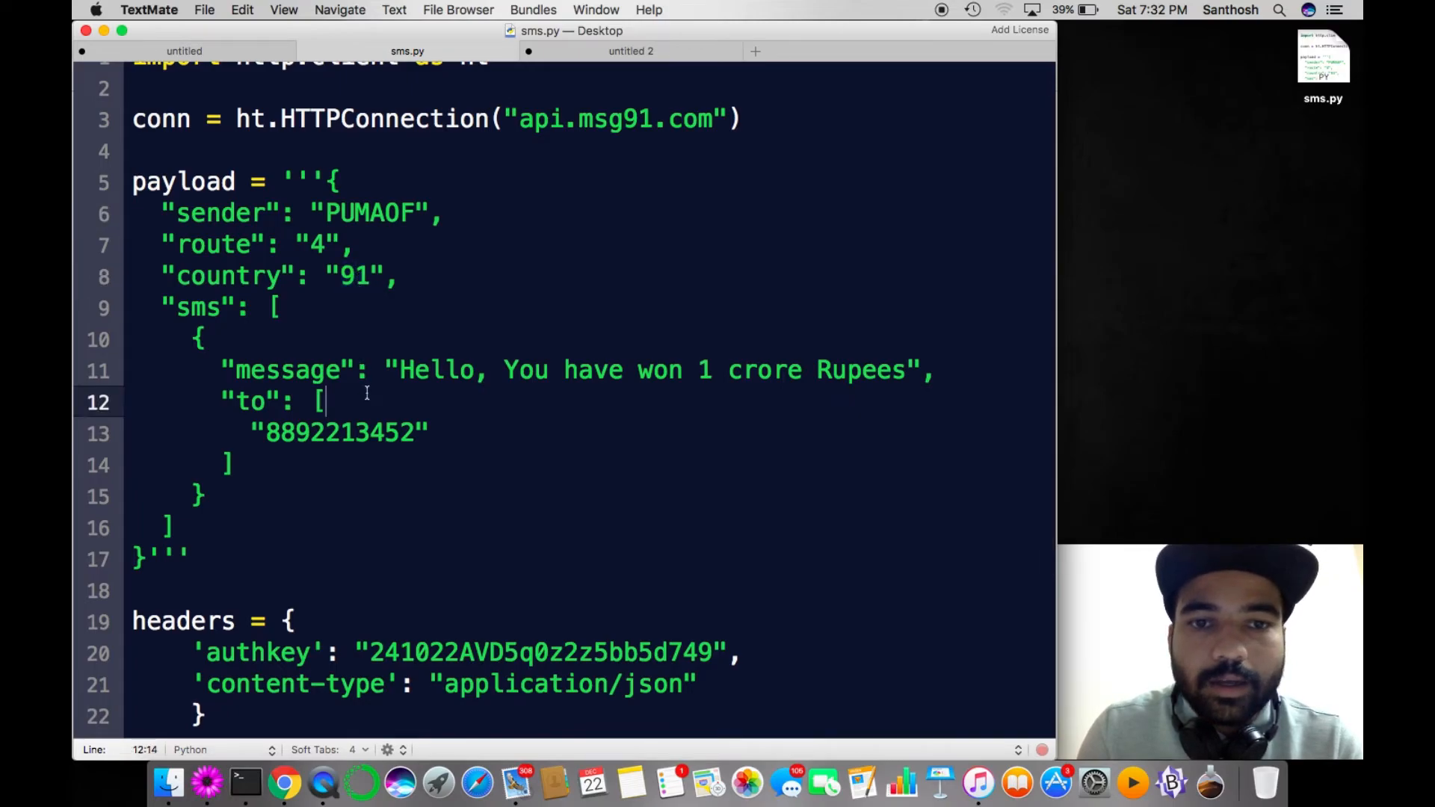
scroll(down, 3)
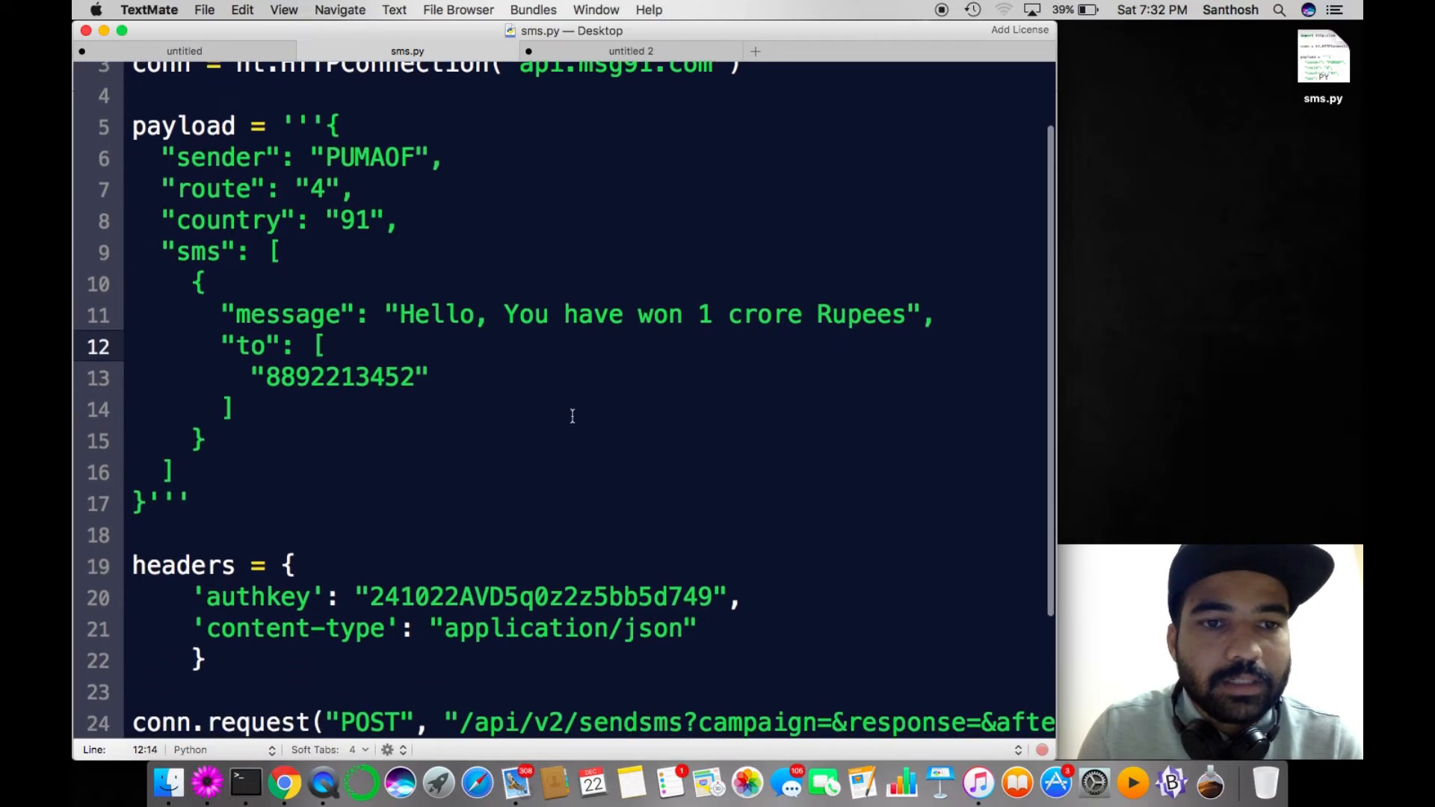
scroll(down, 3)
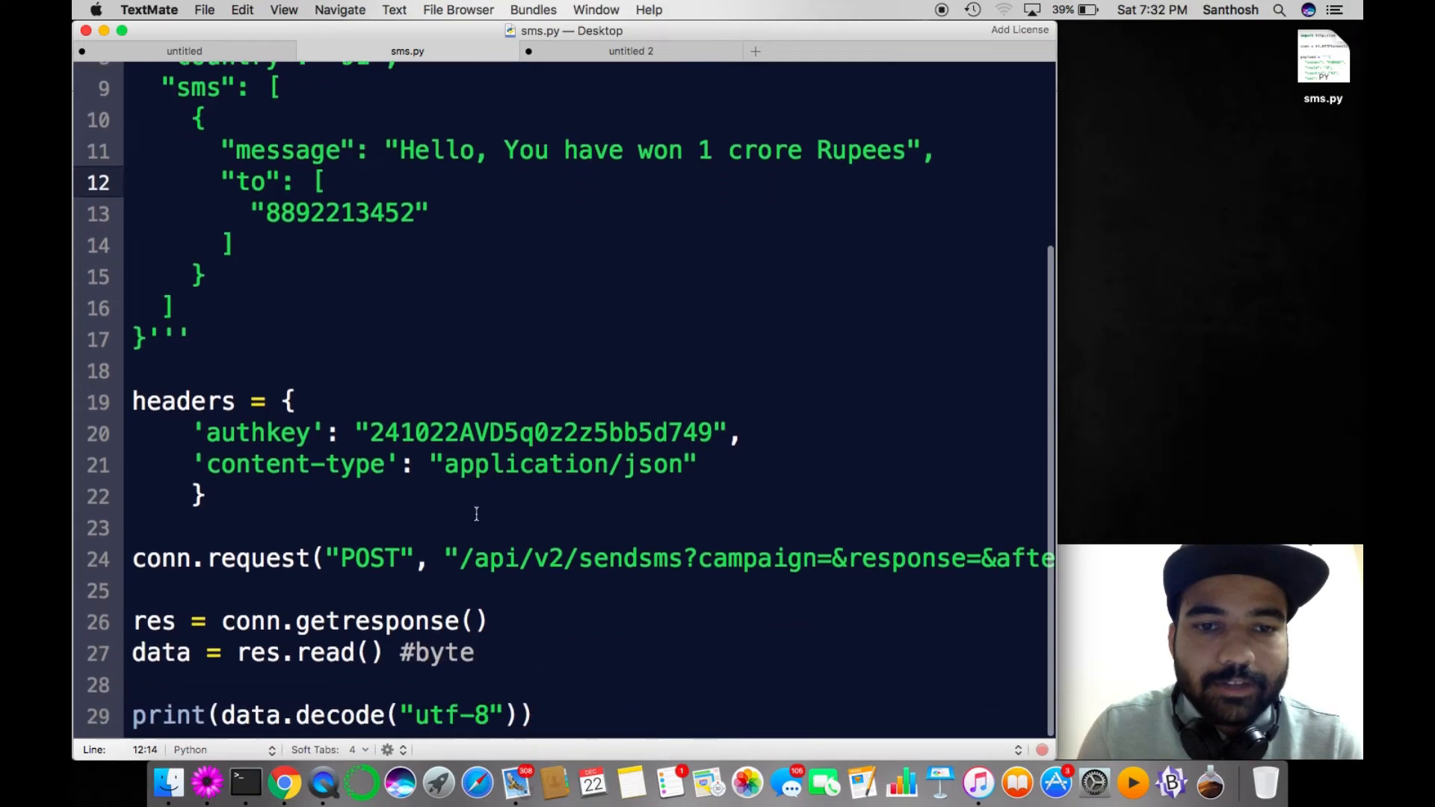
click(140, 683)
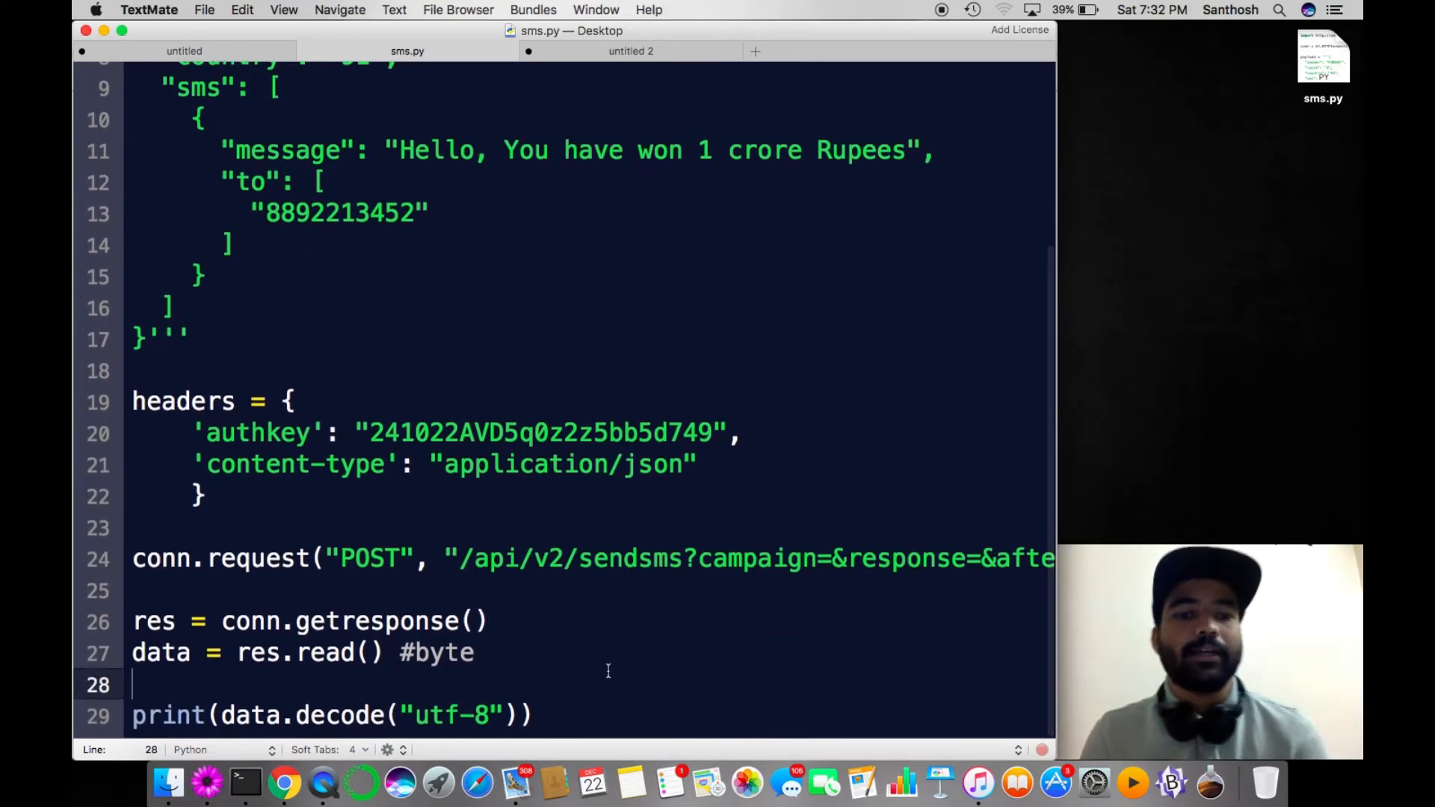
click(204, 10)
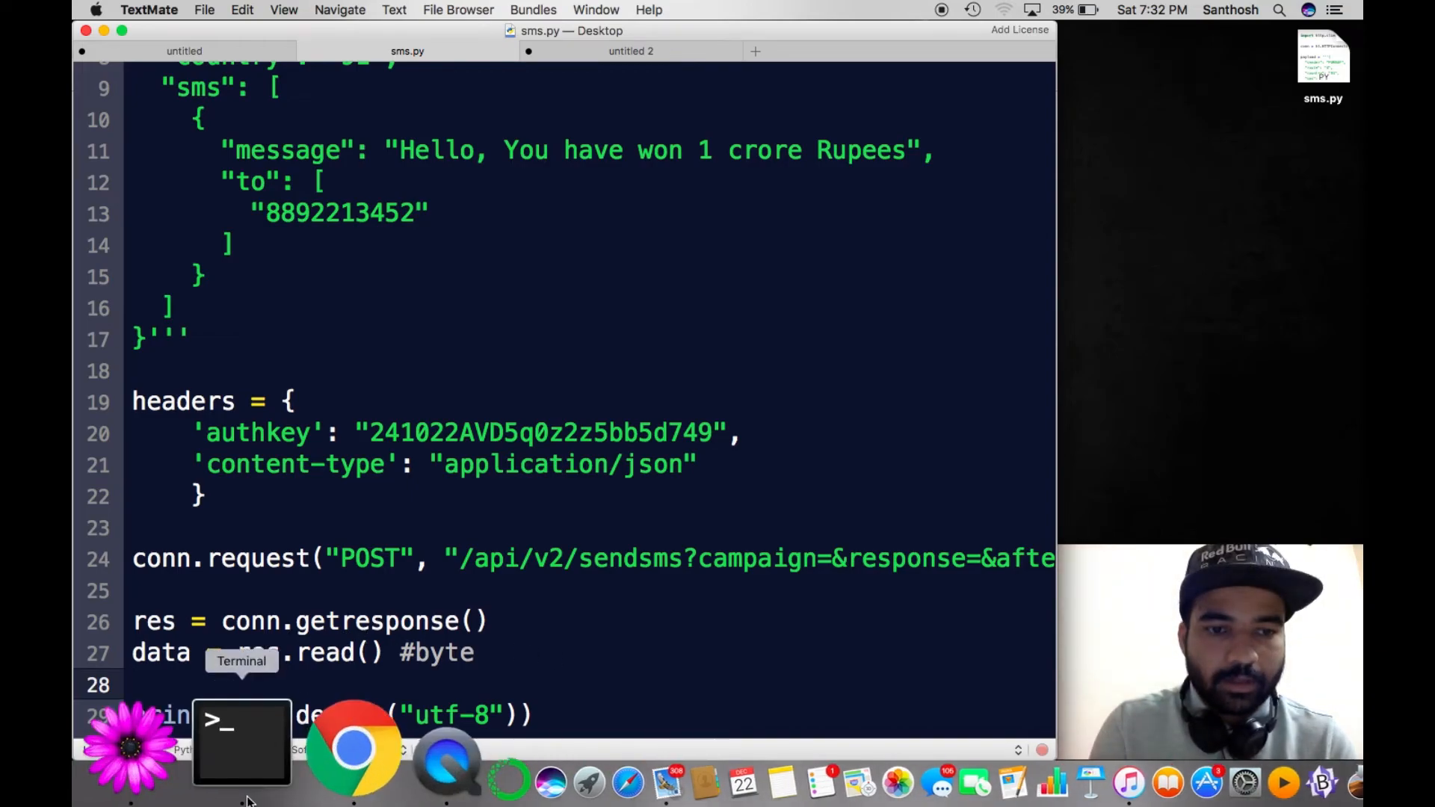
In Terminal, cd to the desktop, list its files and run python sms.py
click(234, 740)
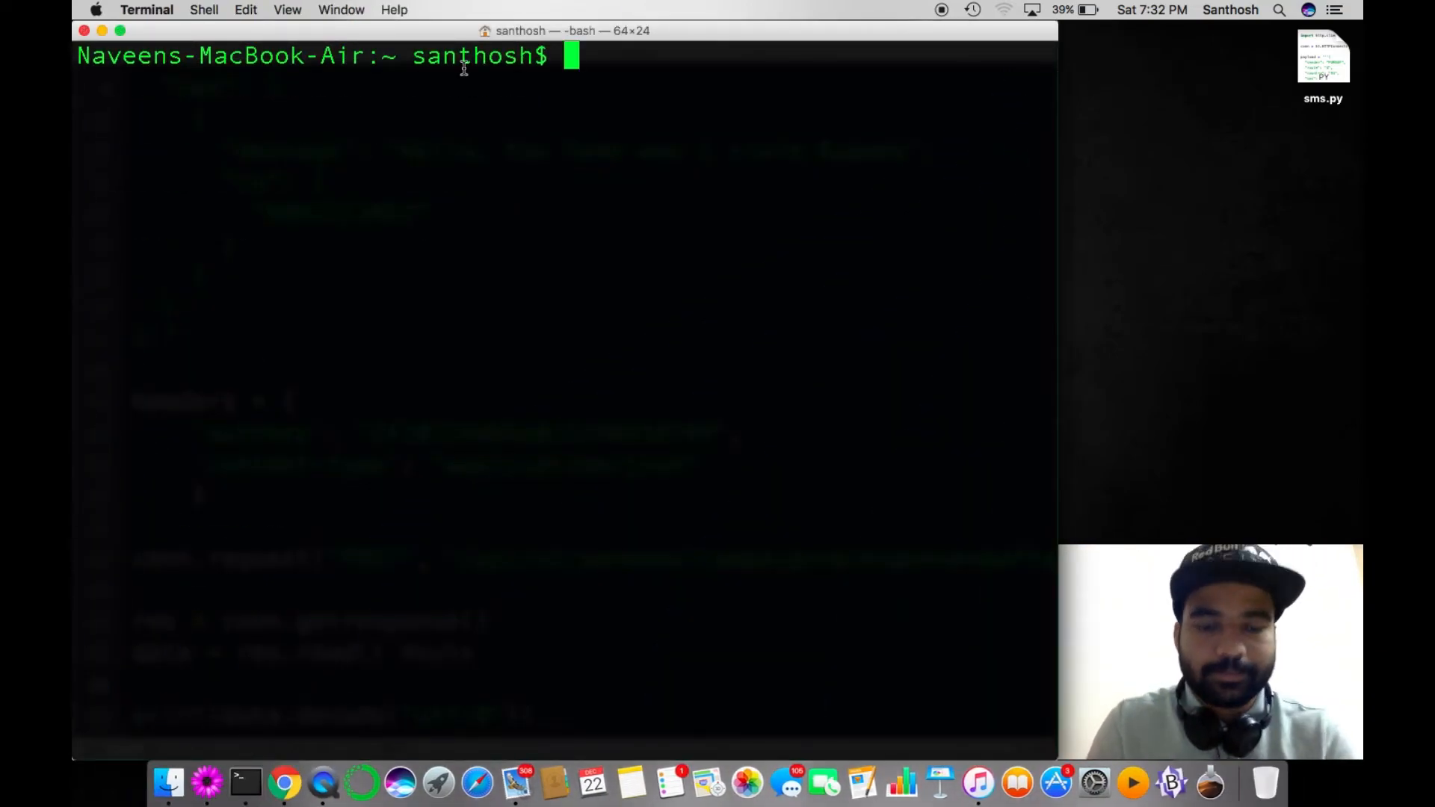
text(cd desktop)
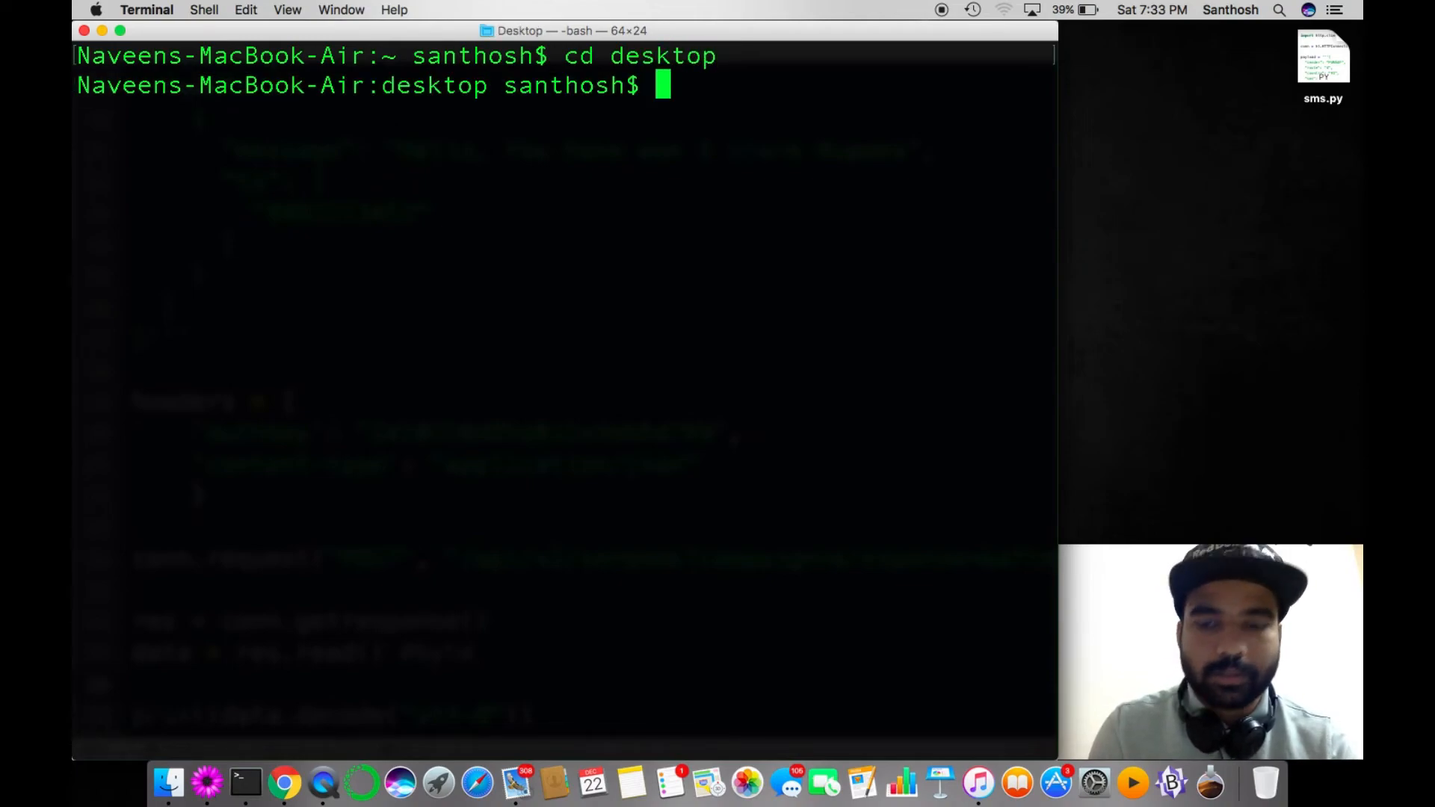
text(ls)
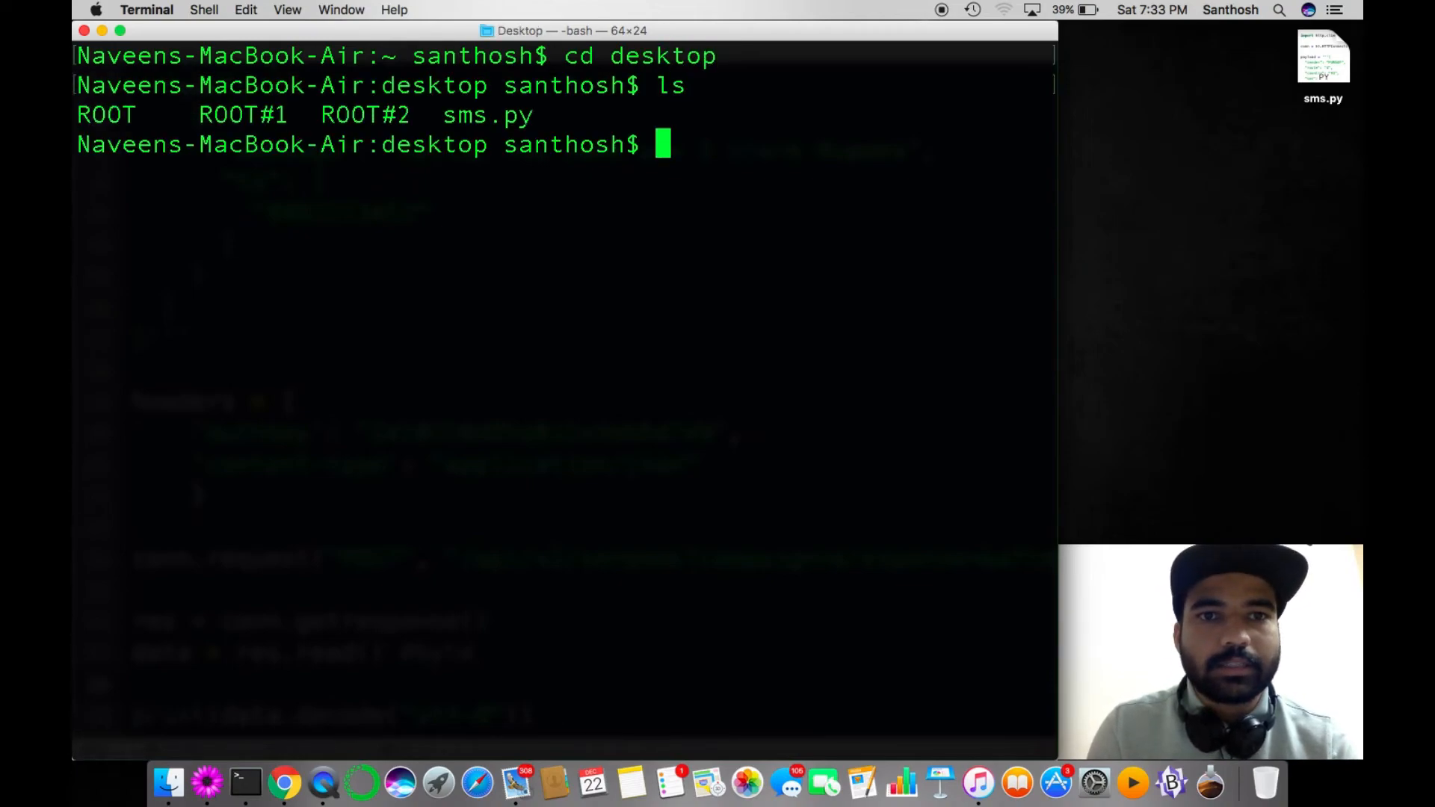
text(py)
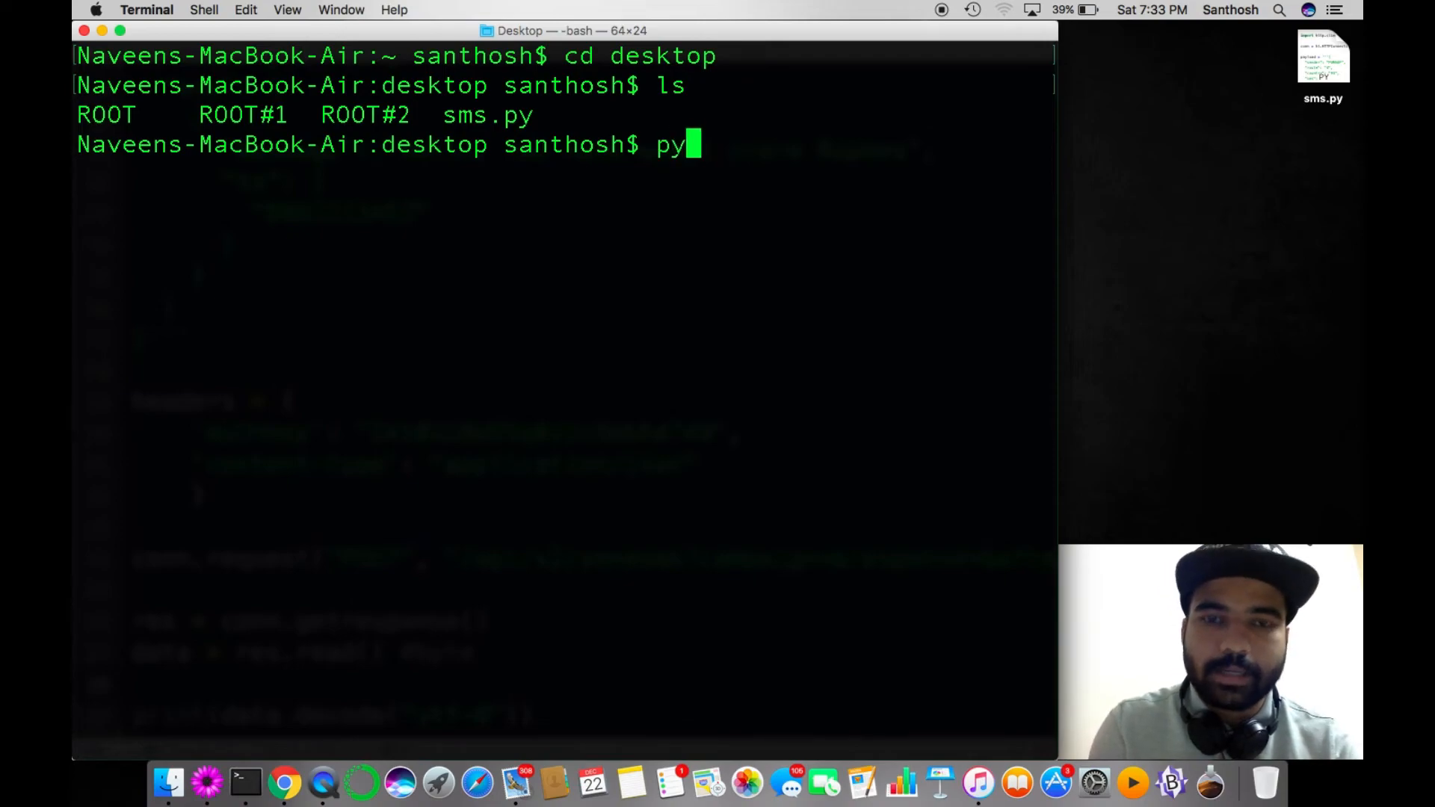
text(thon)
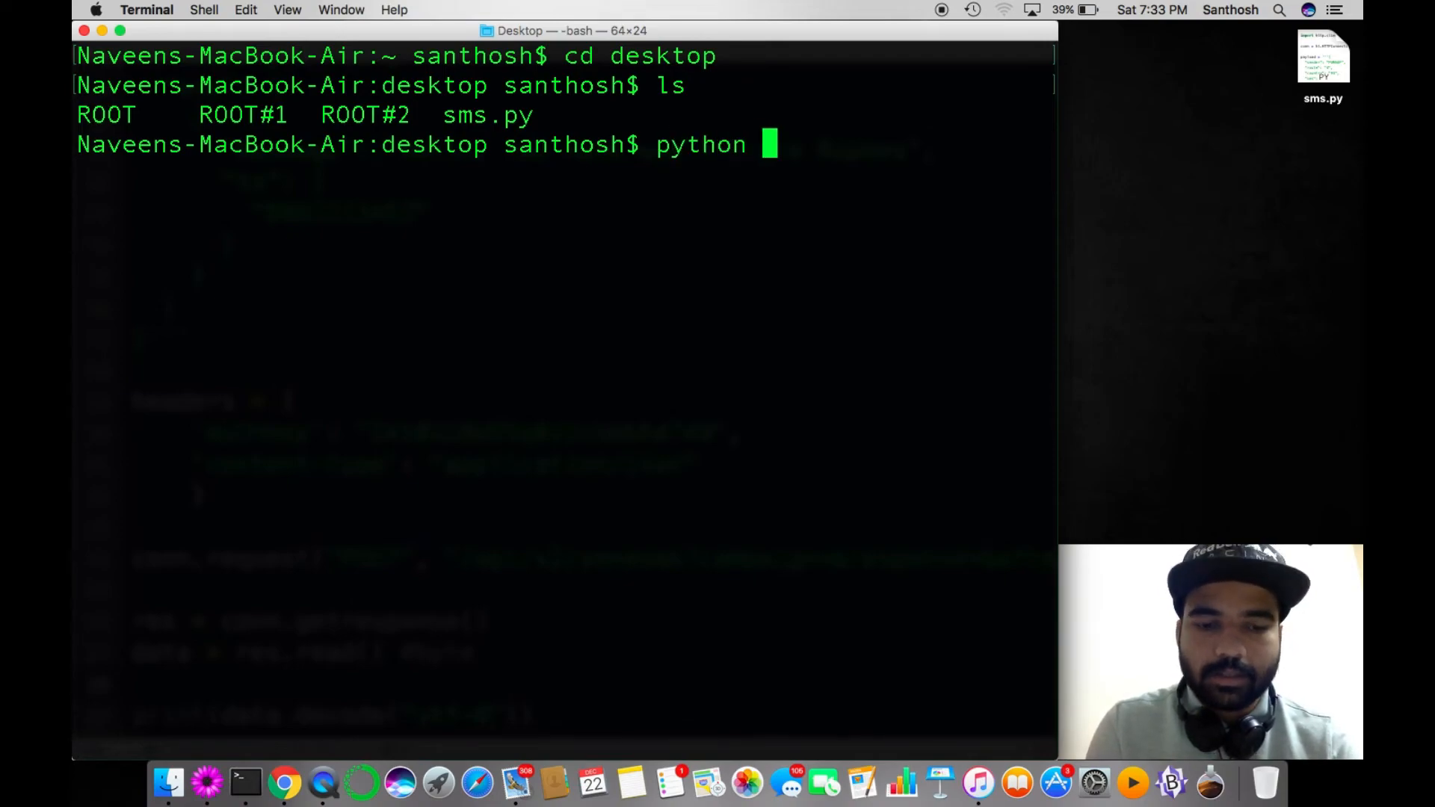
text(sms.py)
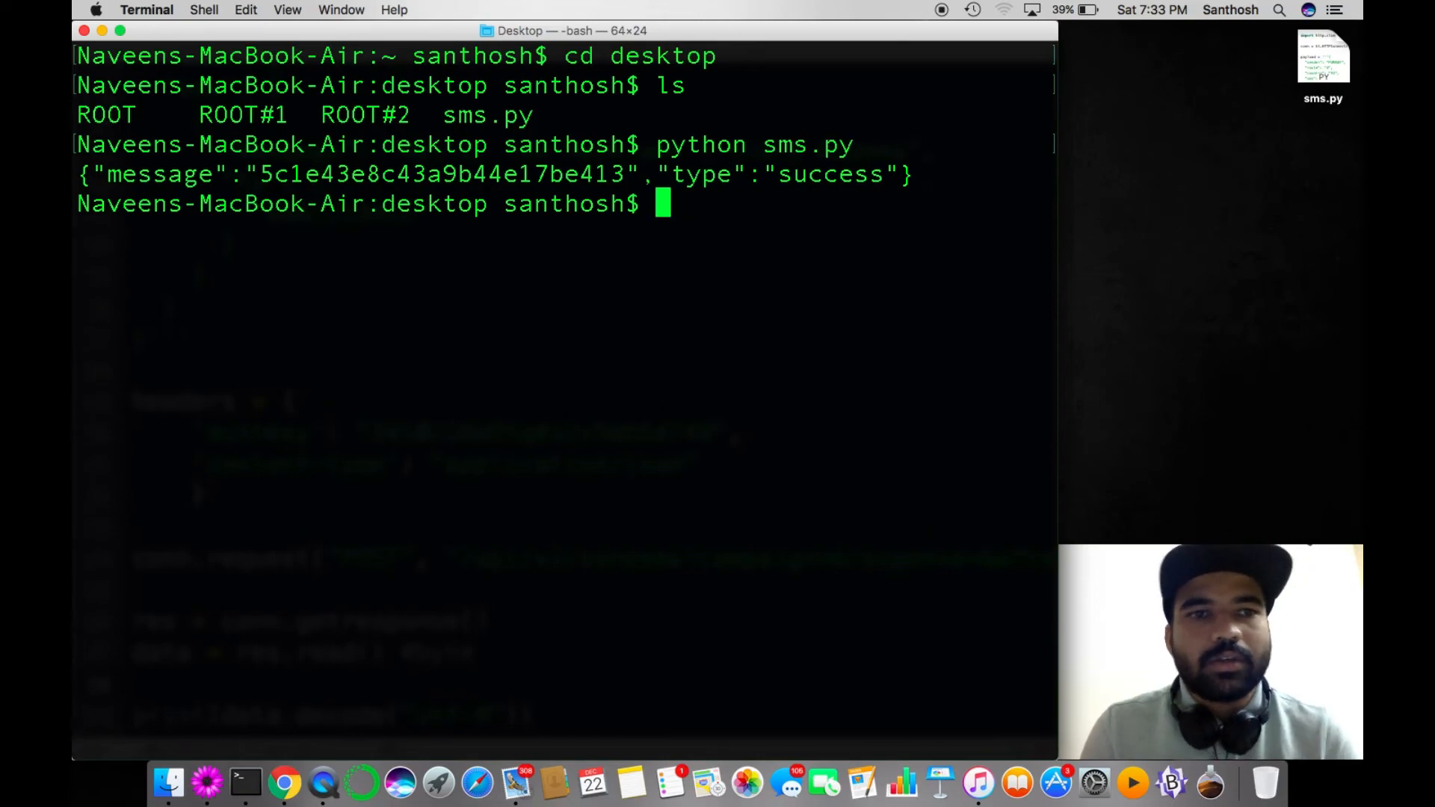
mouse_move(652, 159)
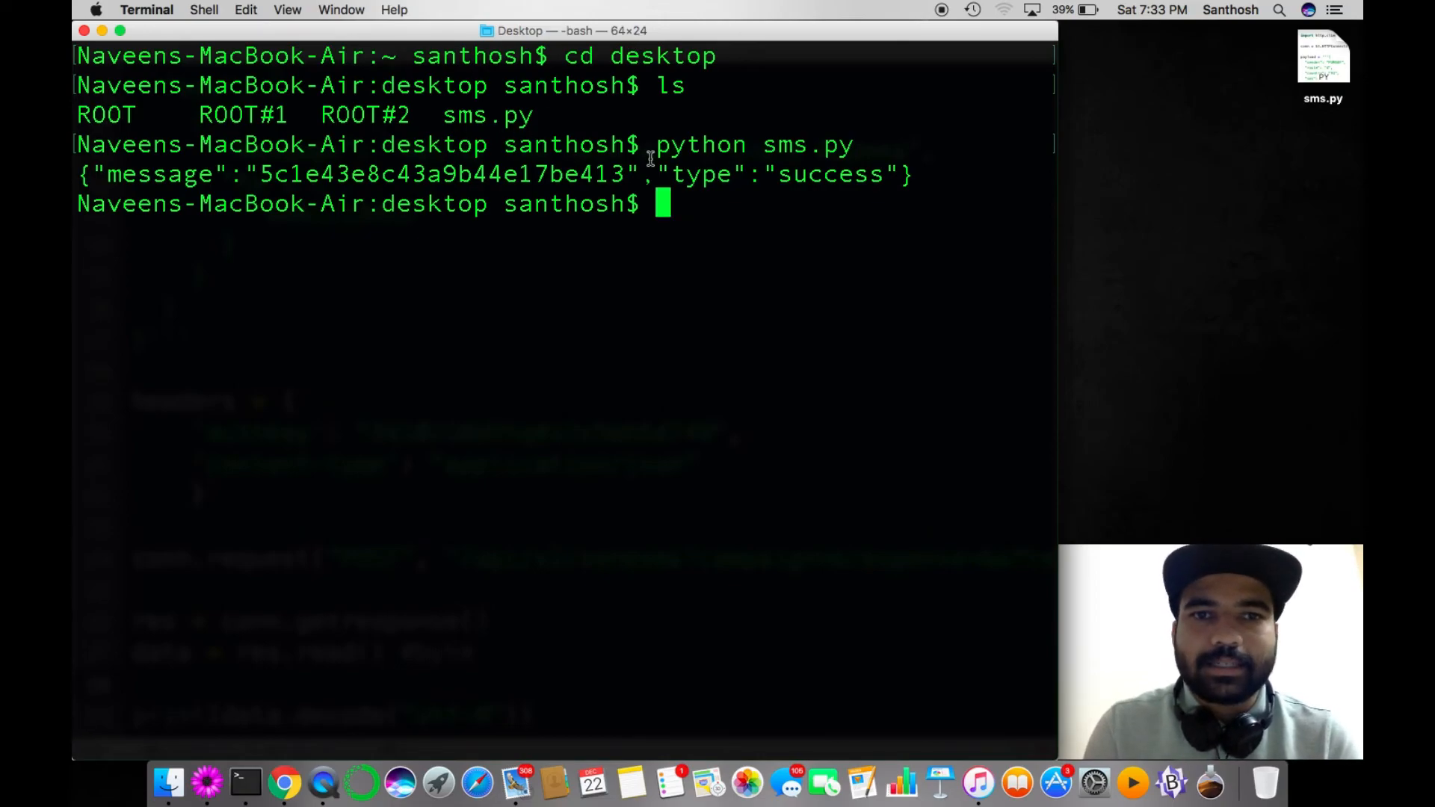
Highlight the word success in the returned JSON response, then clear the highlight
double_click(828, 175)
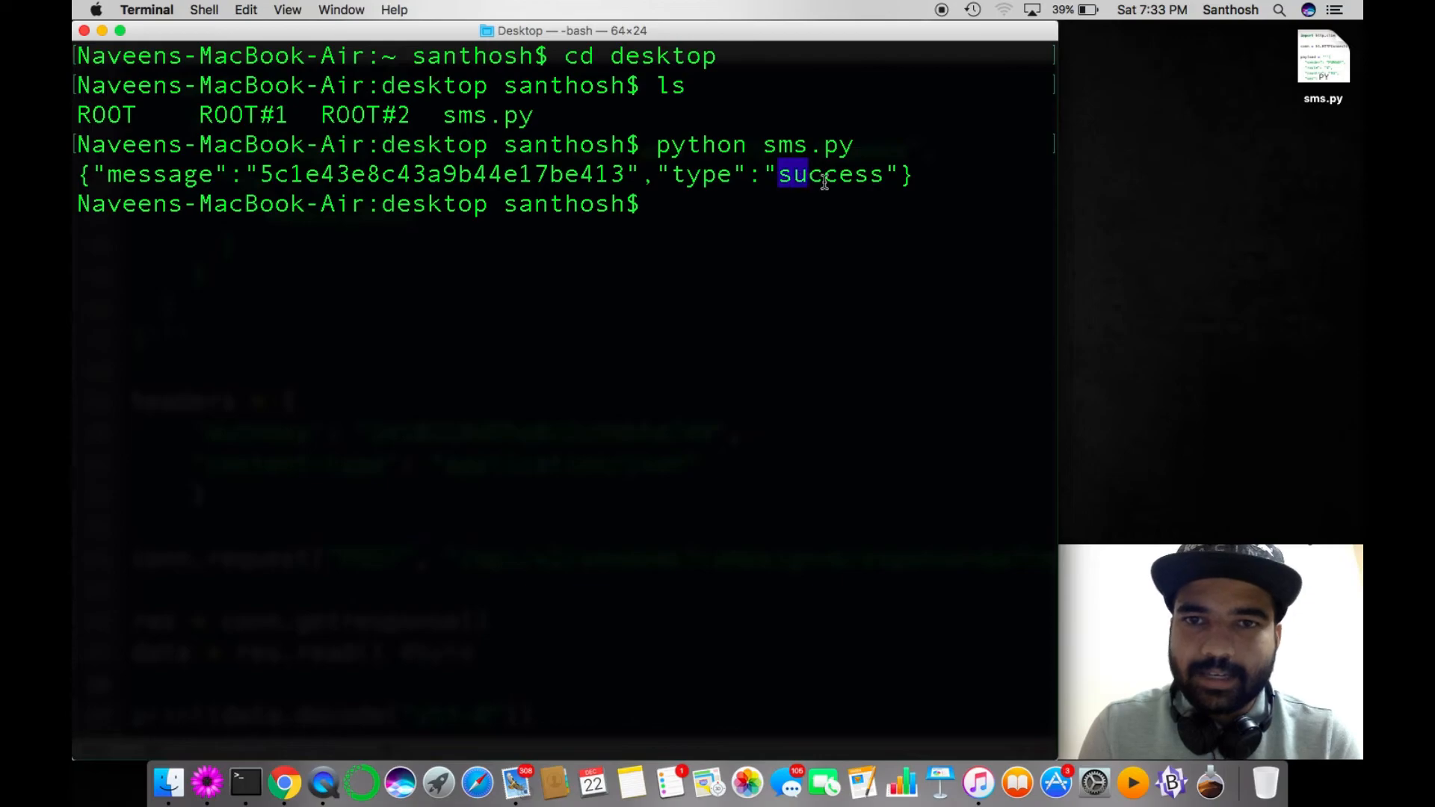
double_click(824, 175)
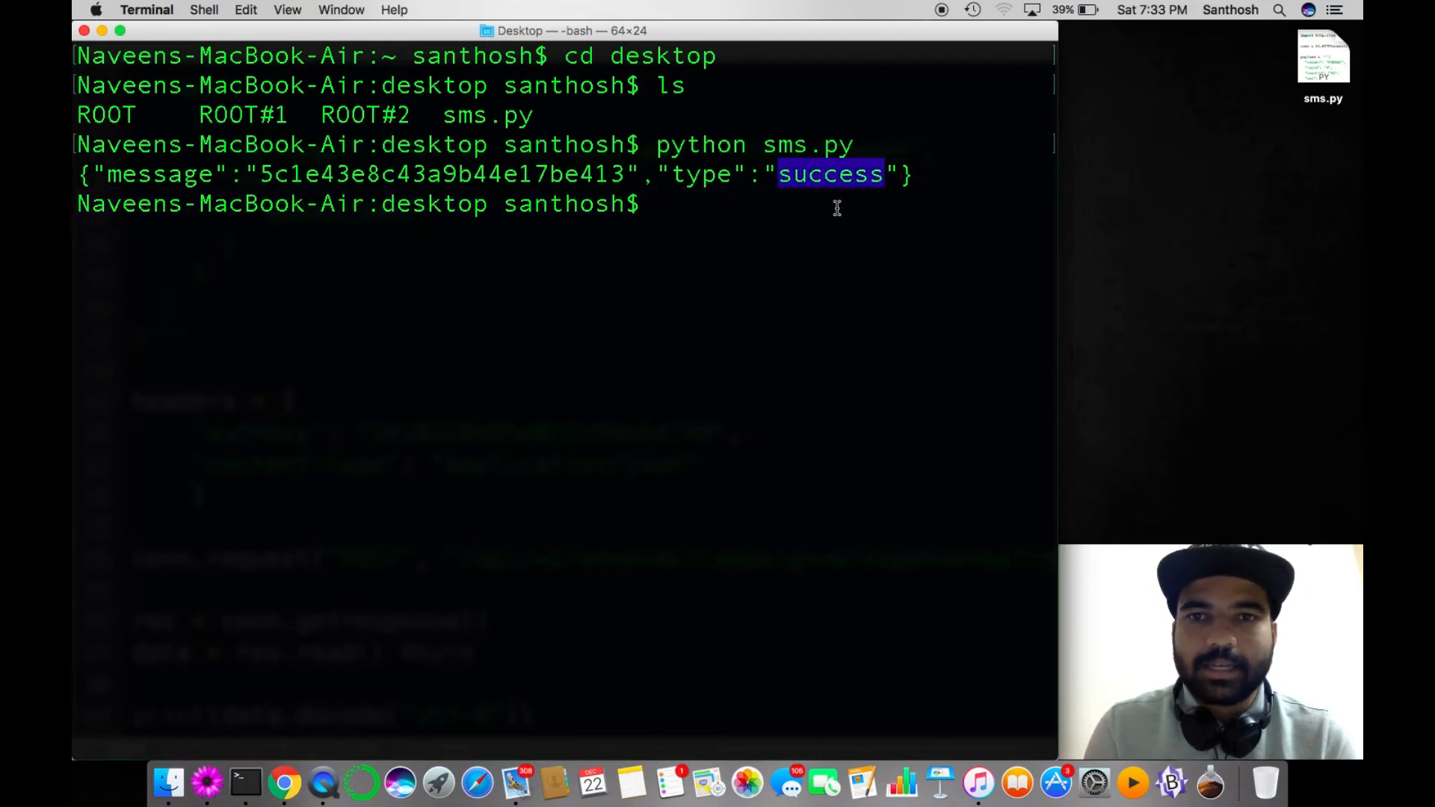
click(811, 176)
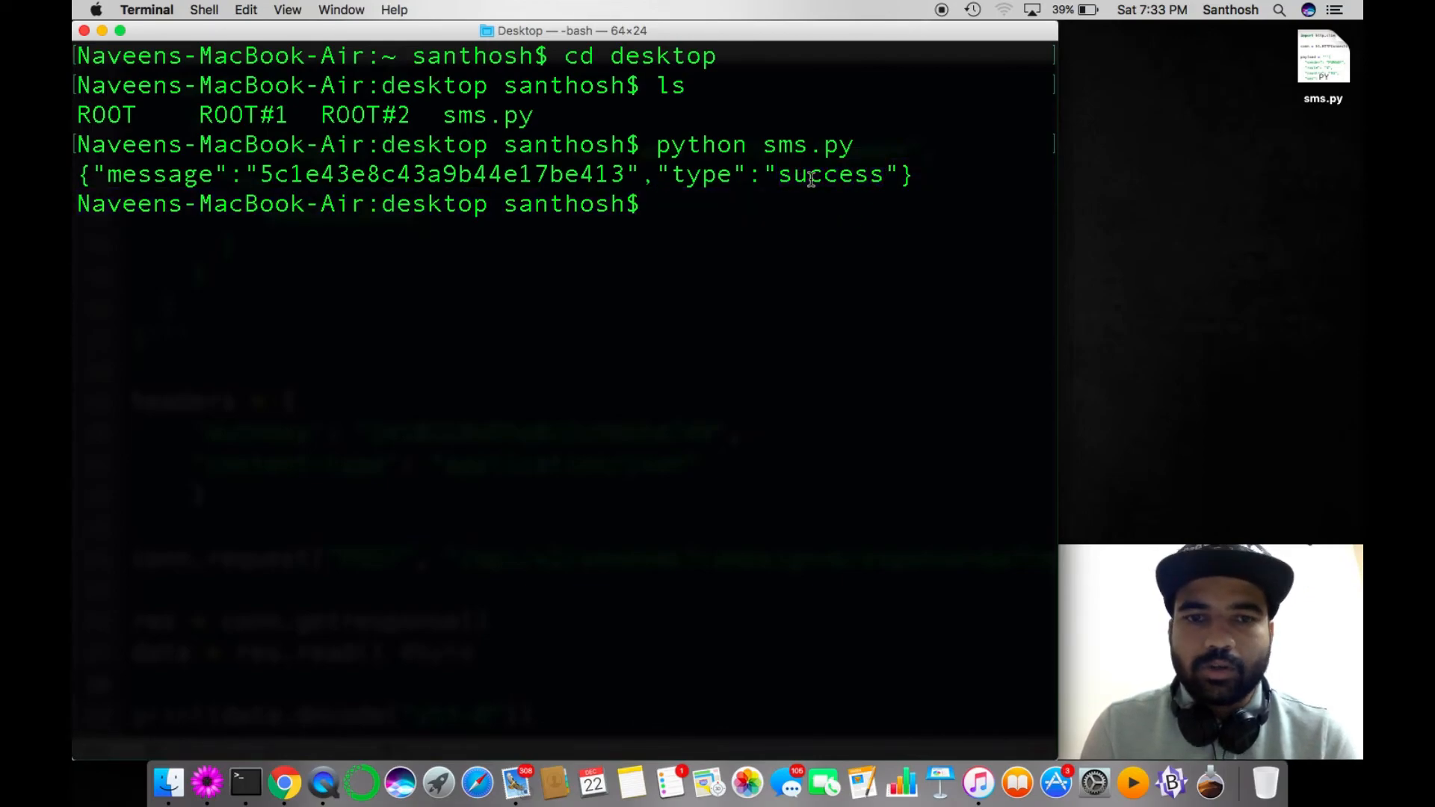
mouse_move(678, 211)
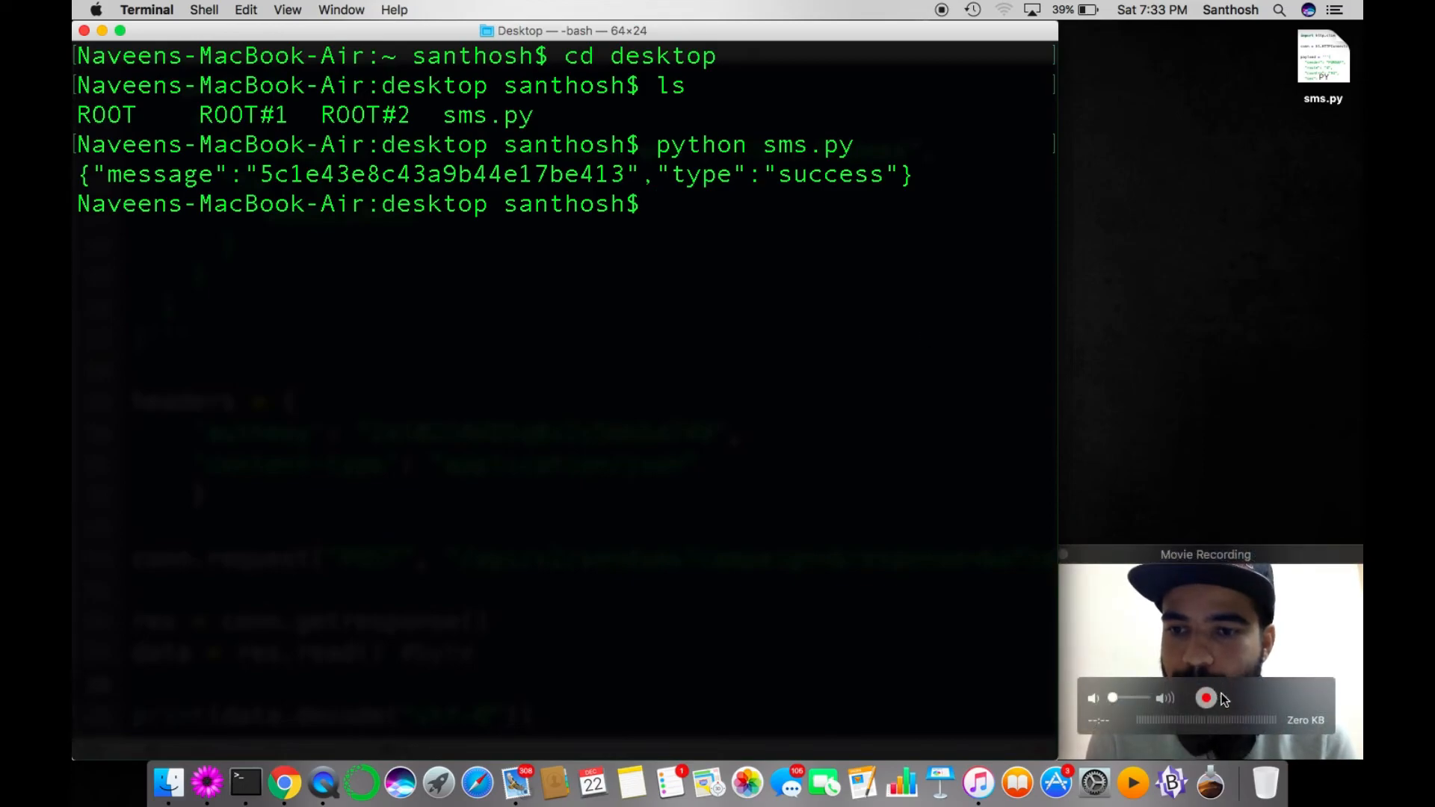
Set the Movie Recording camera source to the iPhone and launch Messages on the mirrored screen
click(1220, 698)
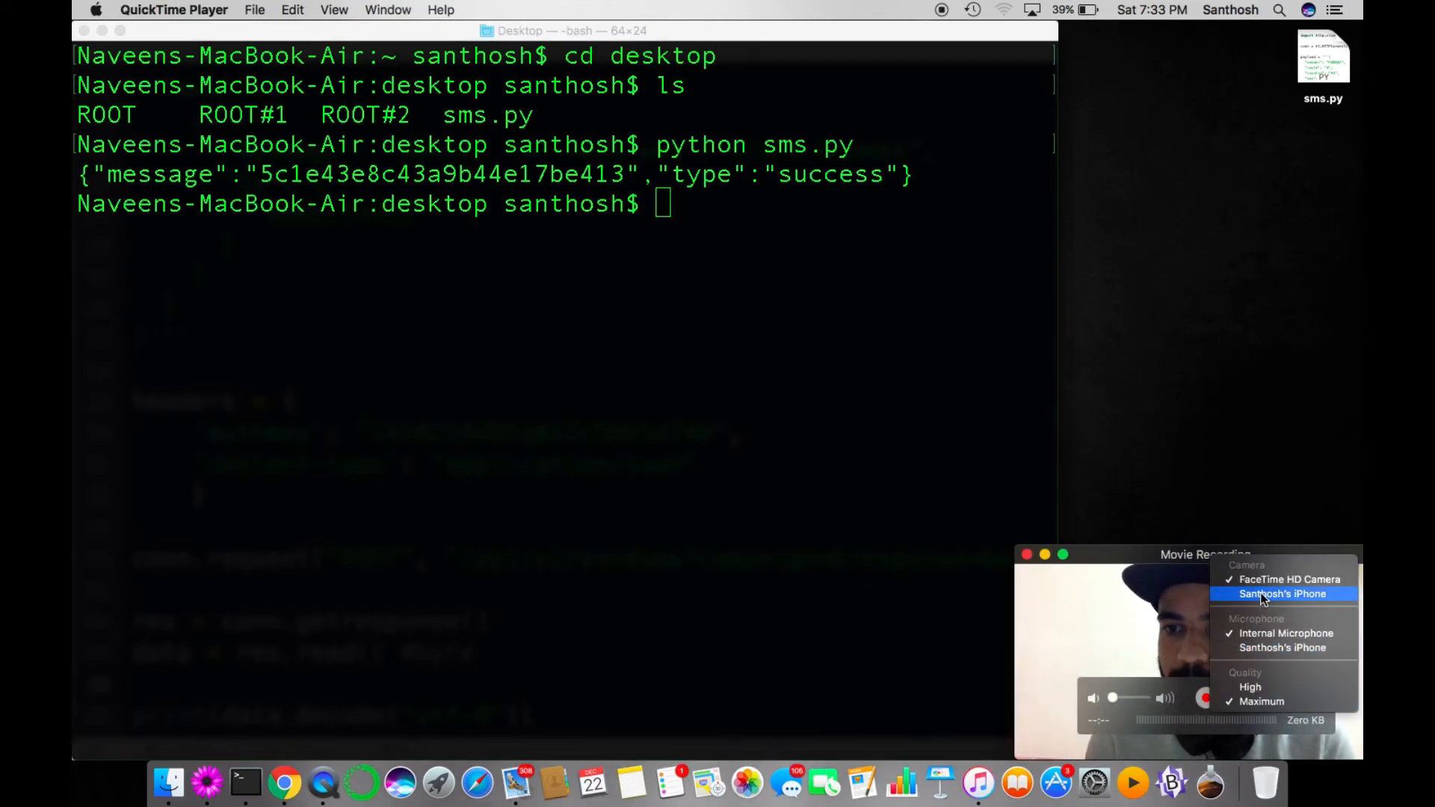
click(1283, 593)
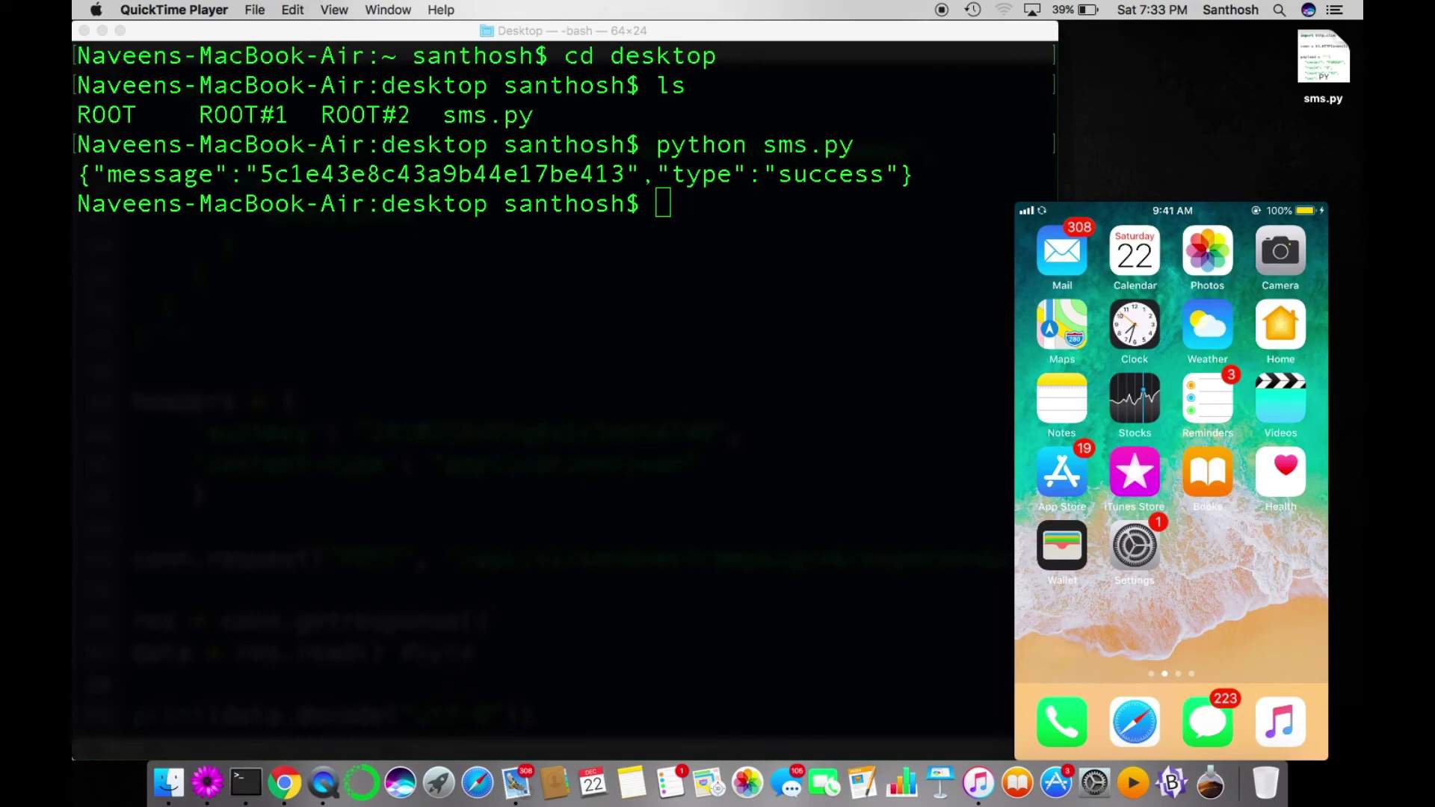
click(1207, 722)
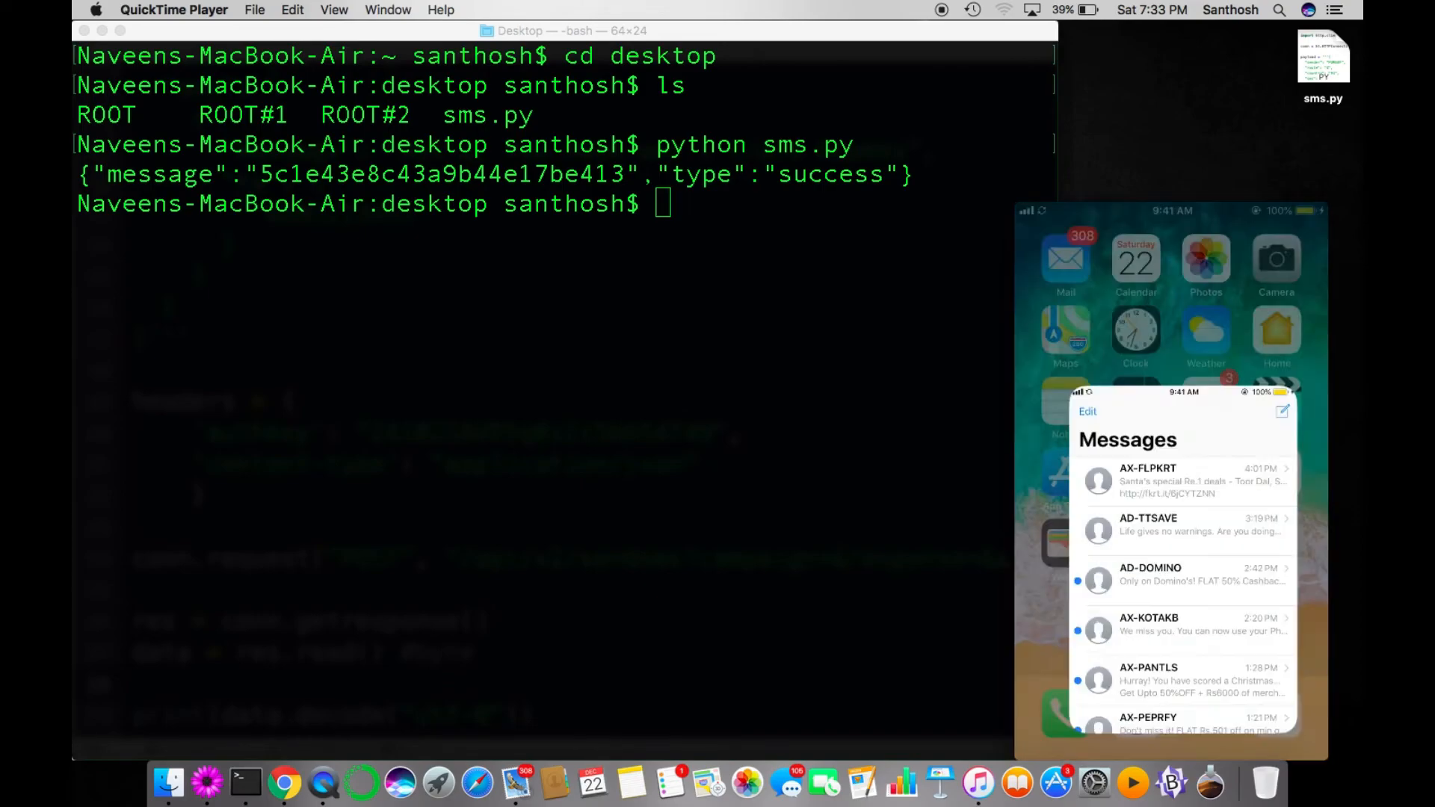